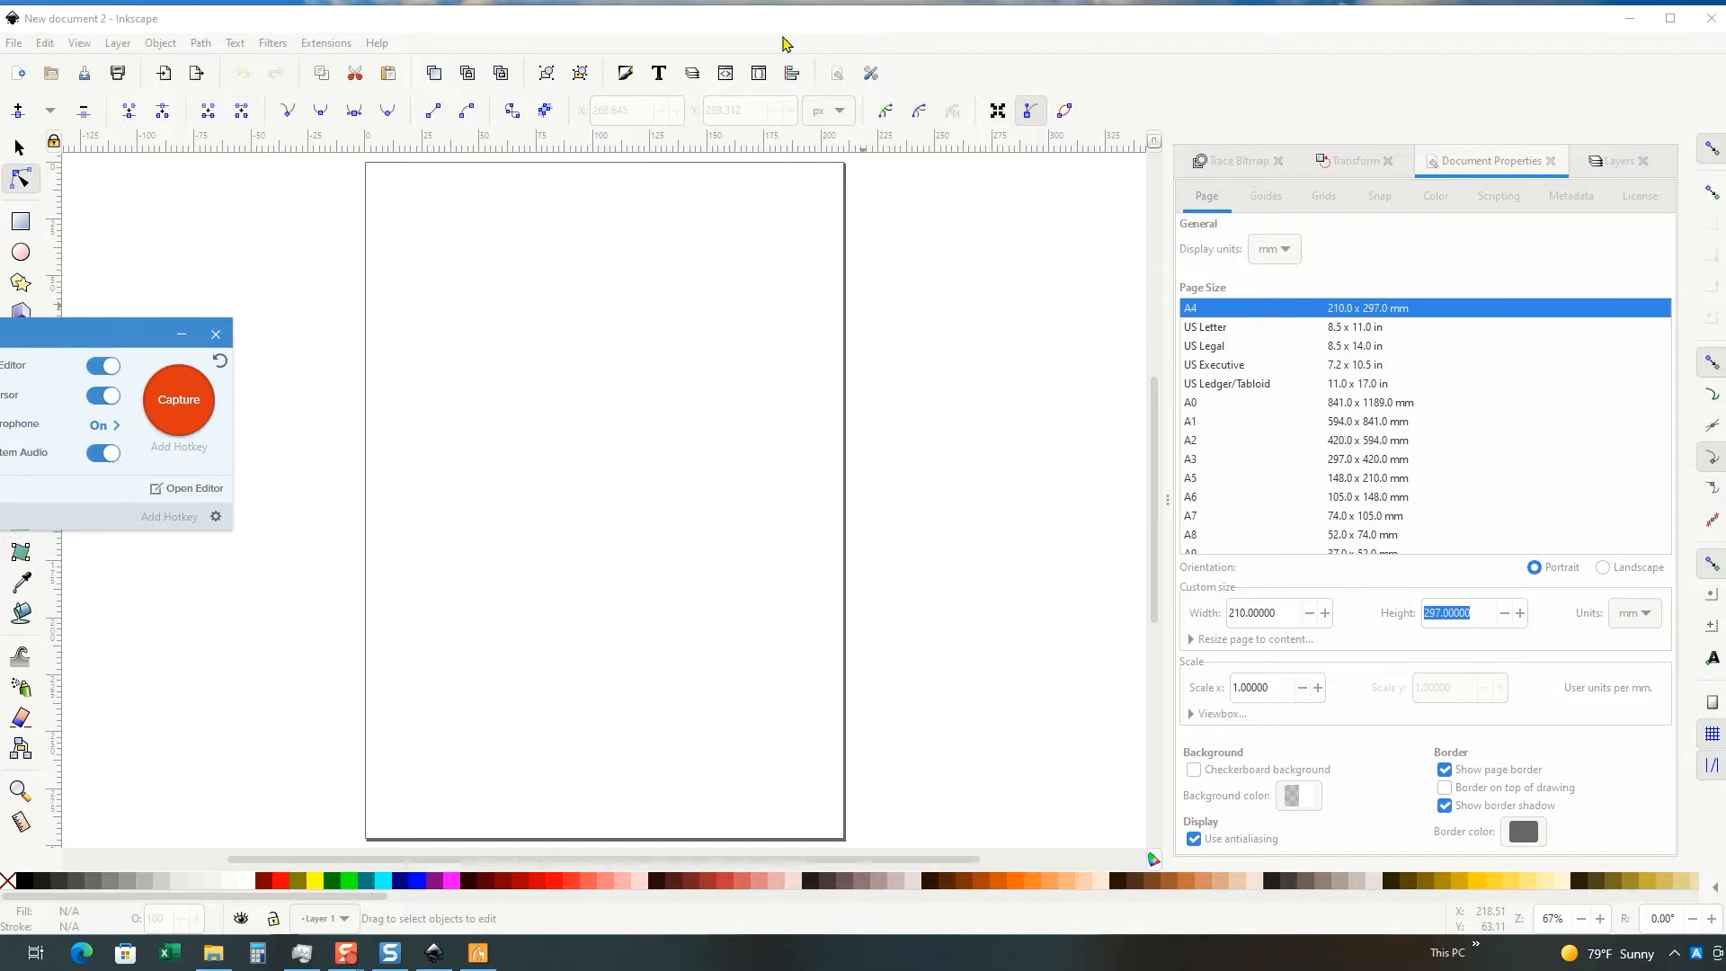
pyautogui.moveTo(516, 43)
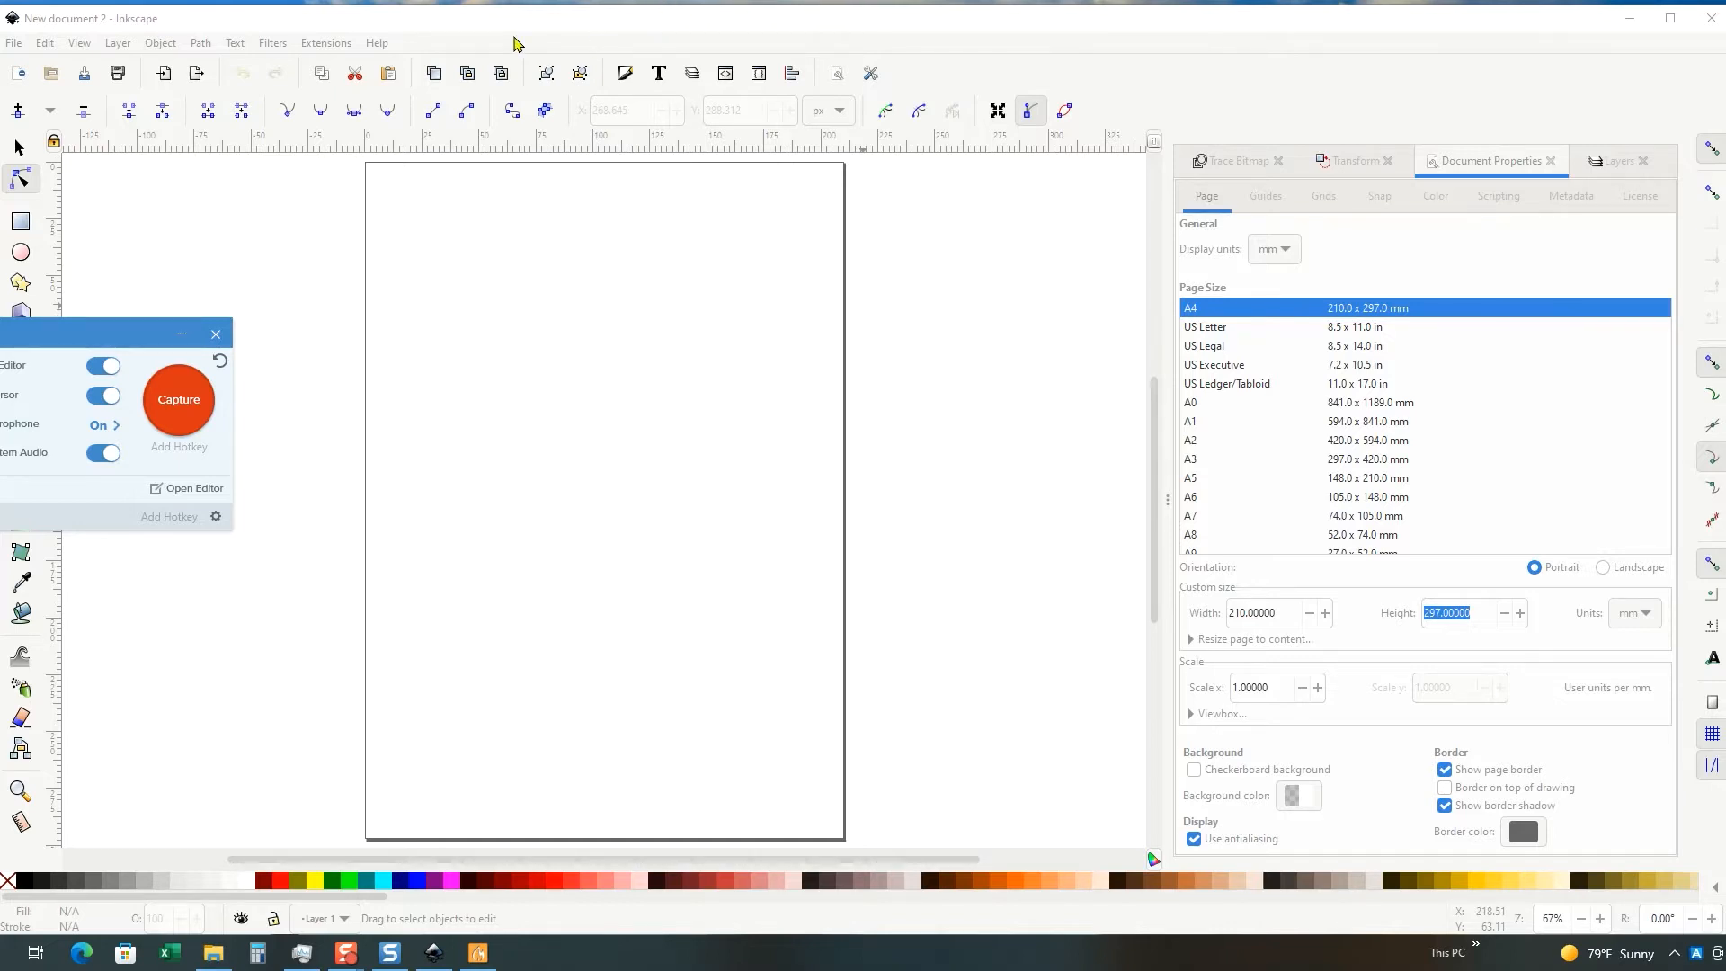
# Step: Open the nebraska-corn-huskers-logo PNG as the Inkscape document
pyautogui.click(216, 335)
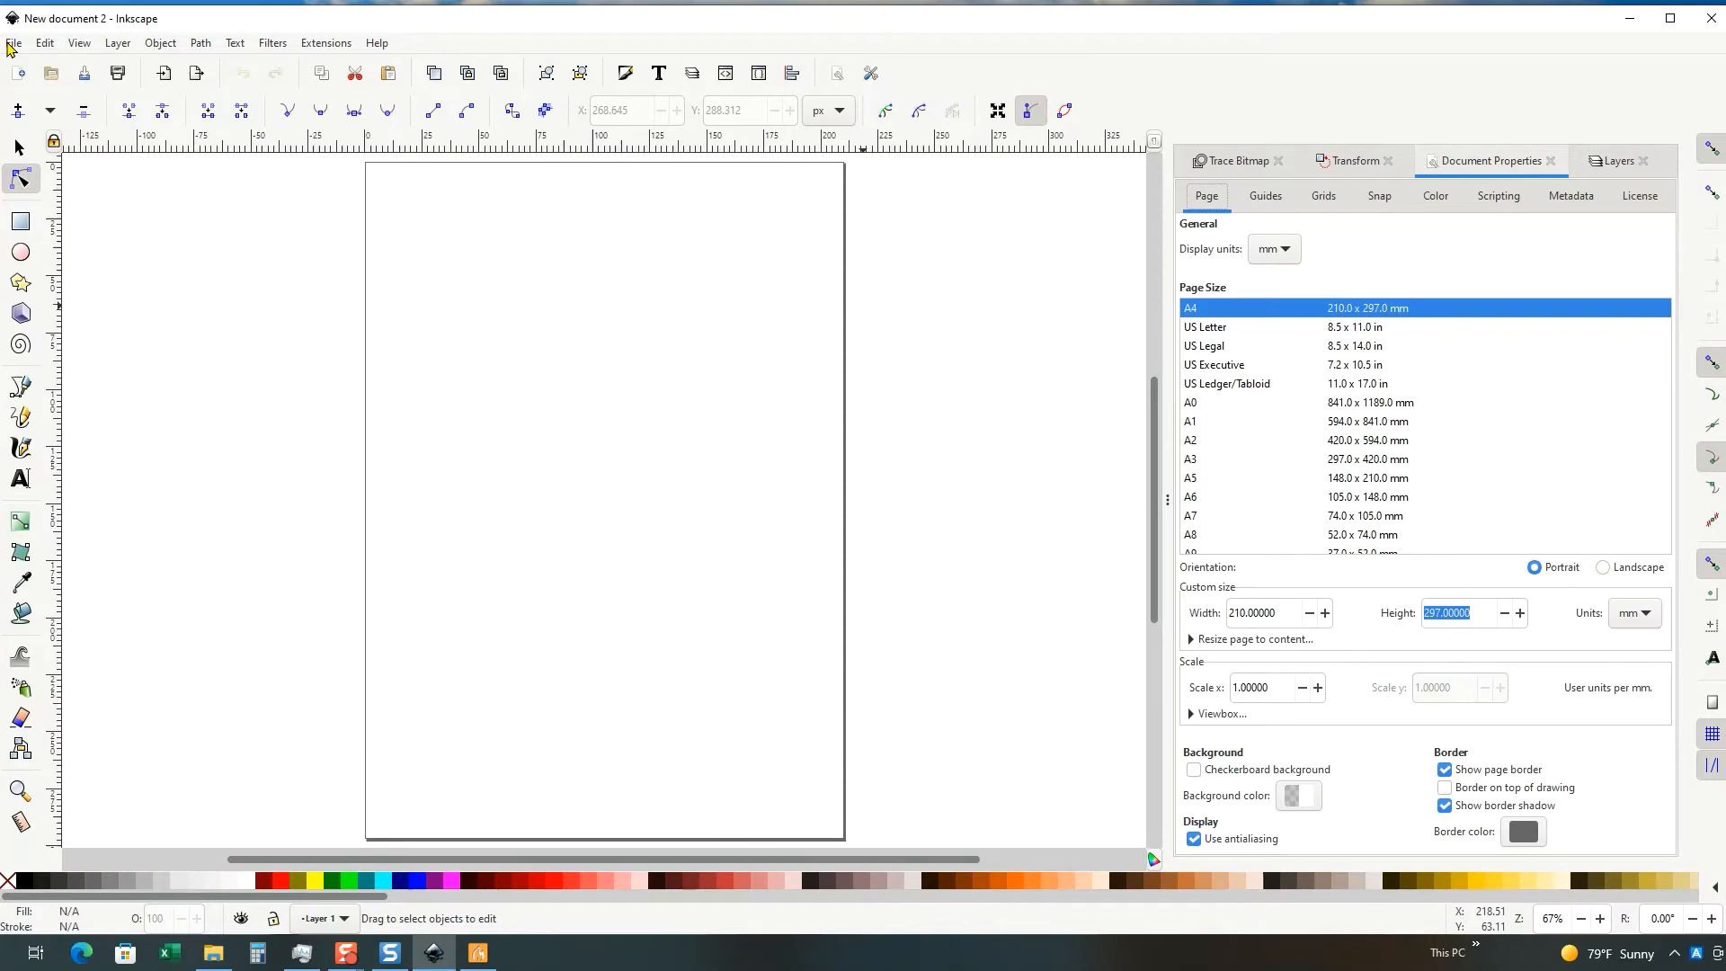
pyautogui.click(12, 41)
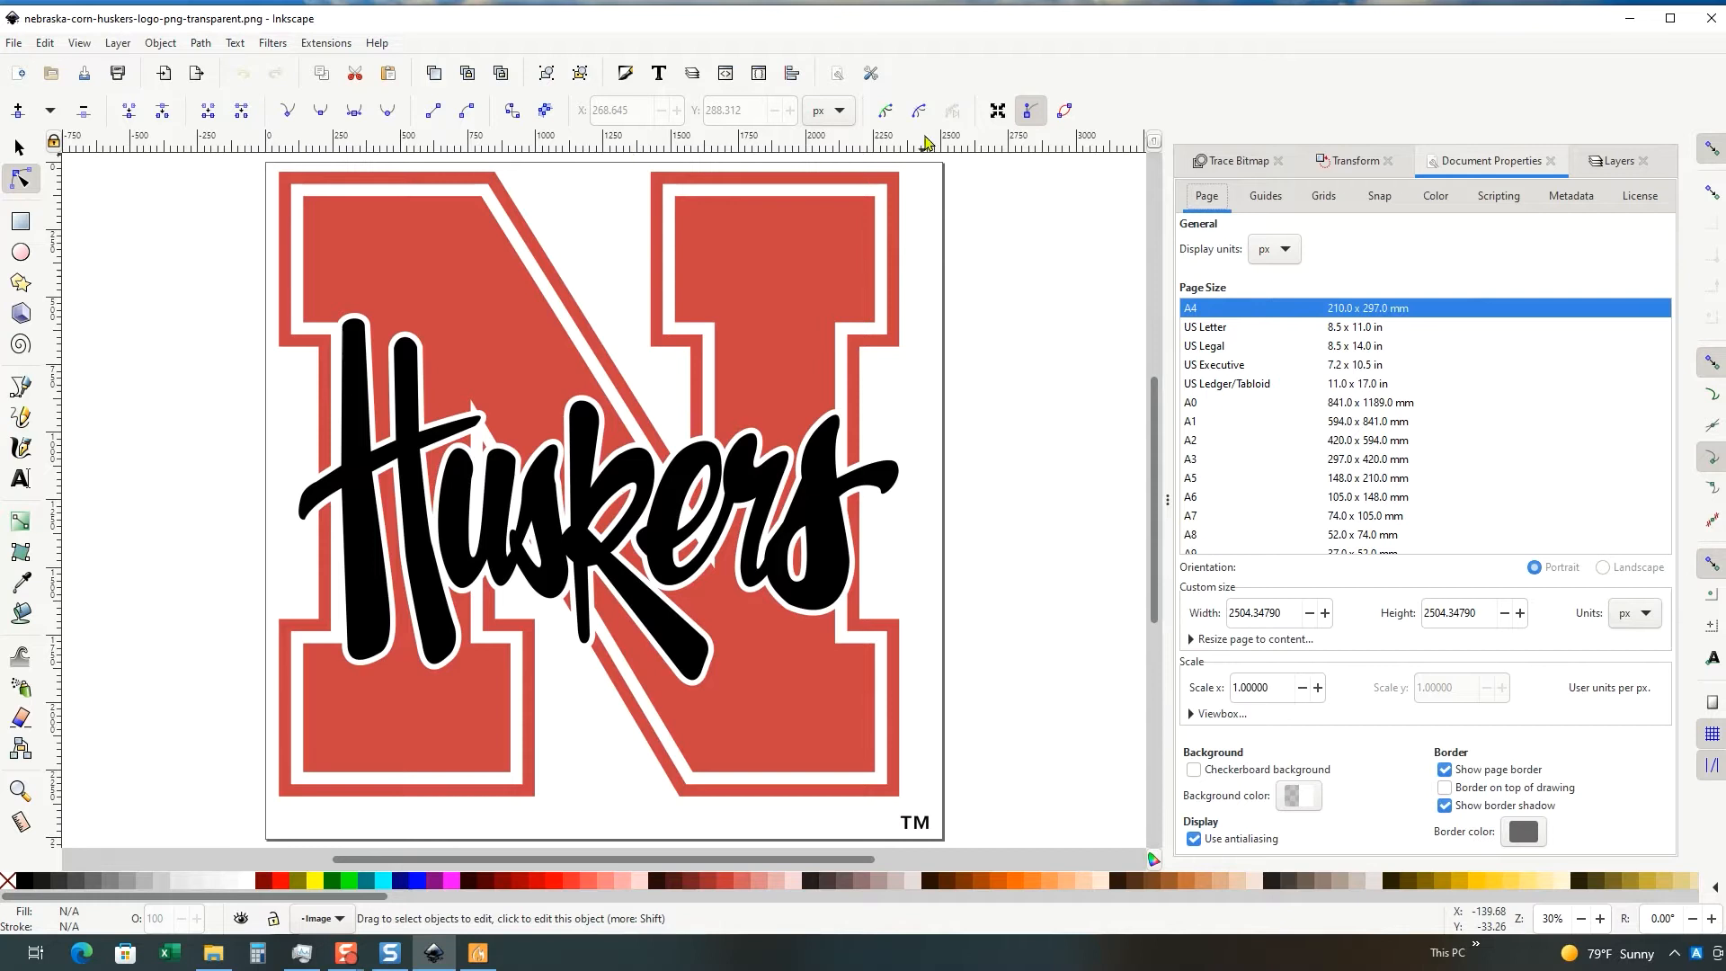
pyautogui.moveTo(57, 843)
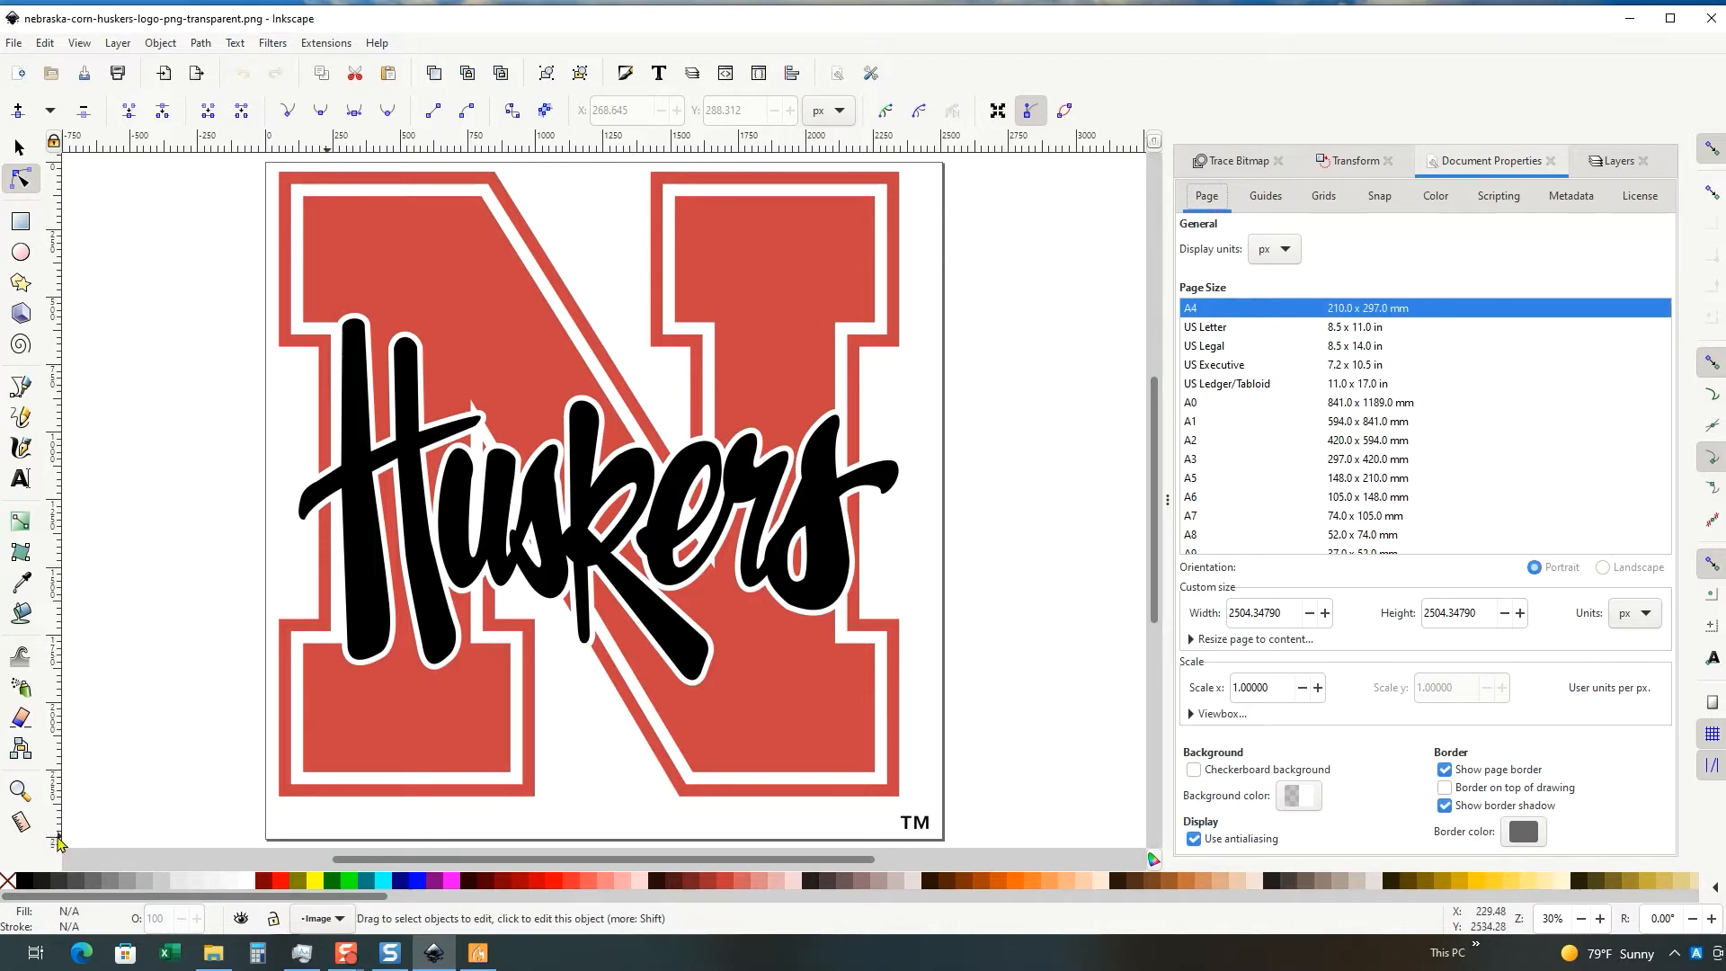
pyautogui.moveTo(514, 573)
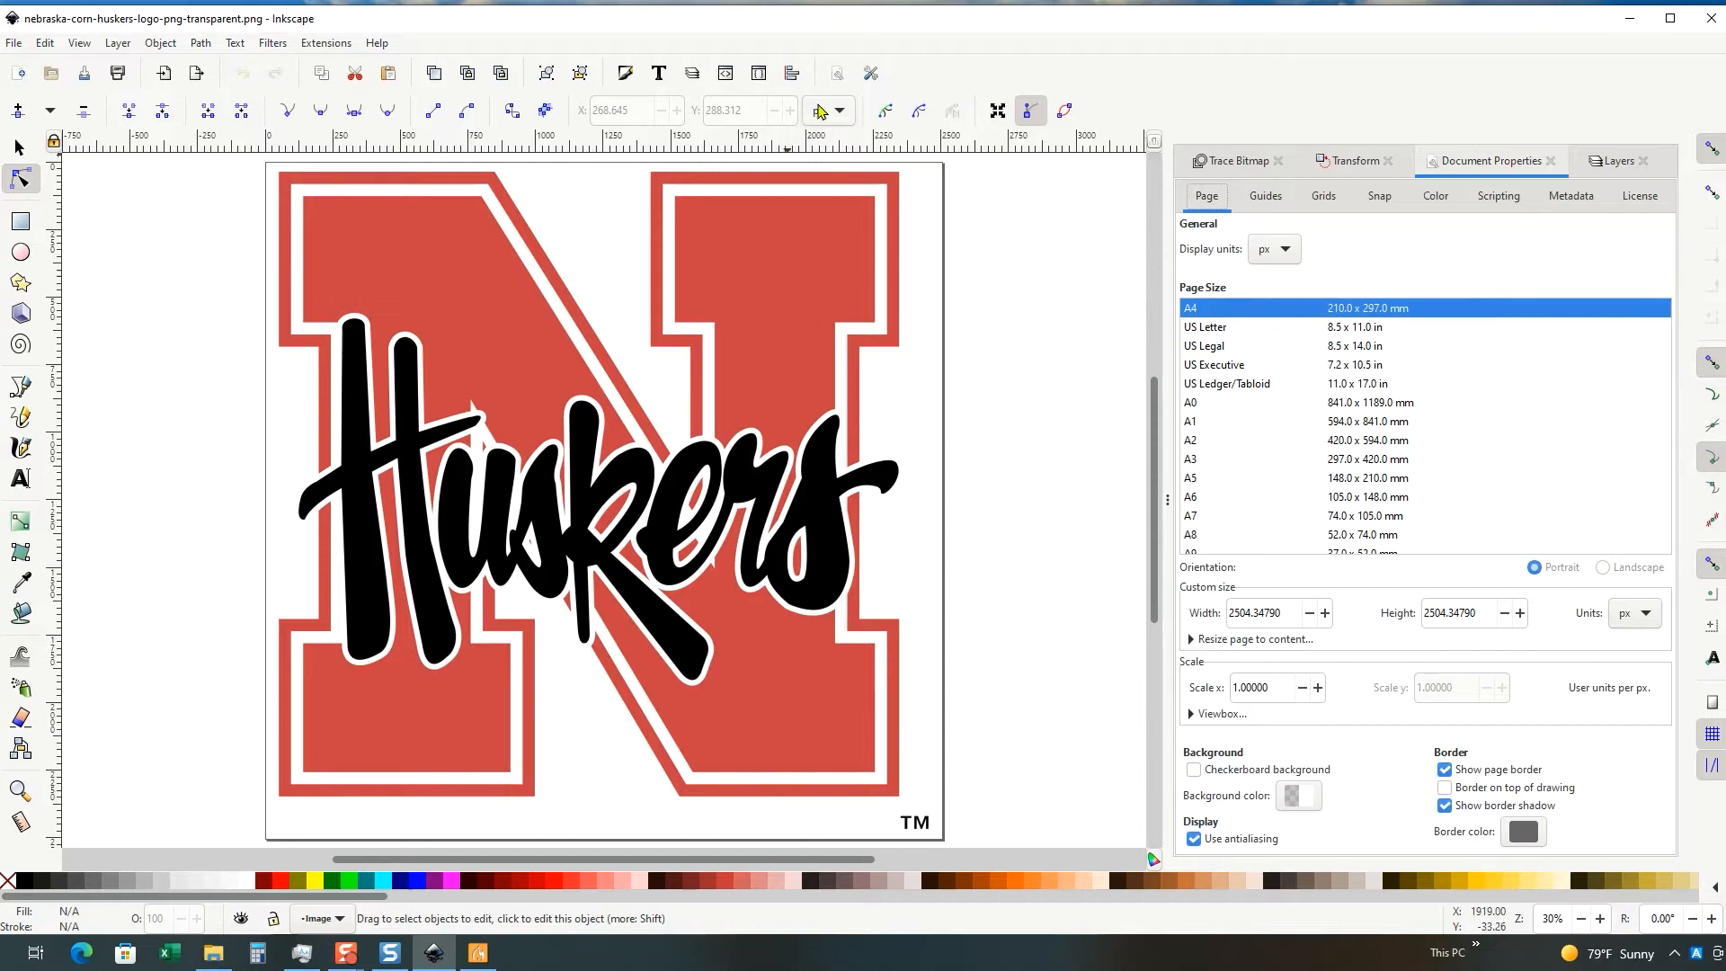
# Step: Show toolbar coordinates in millimetres
pyautogui.click(824, 109)
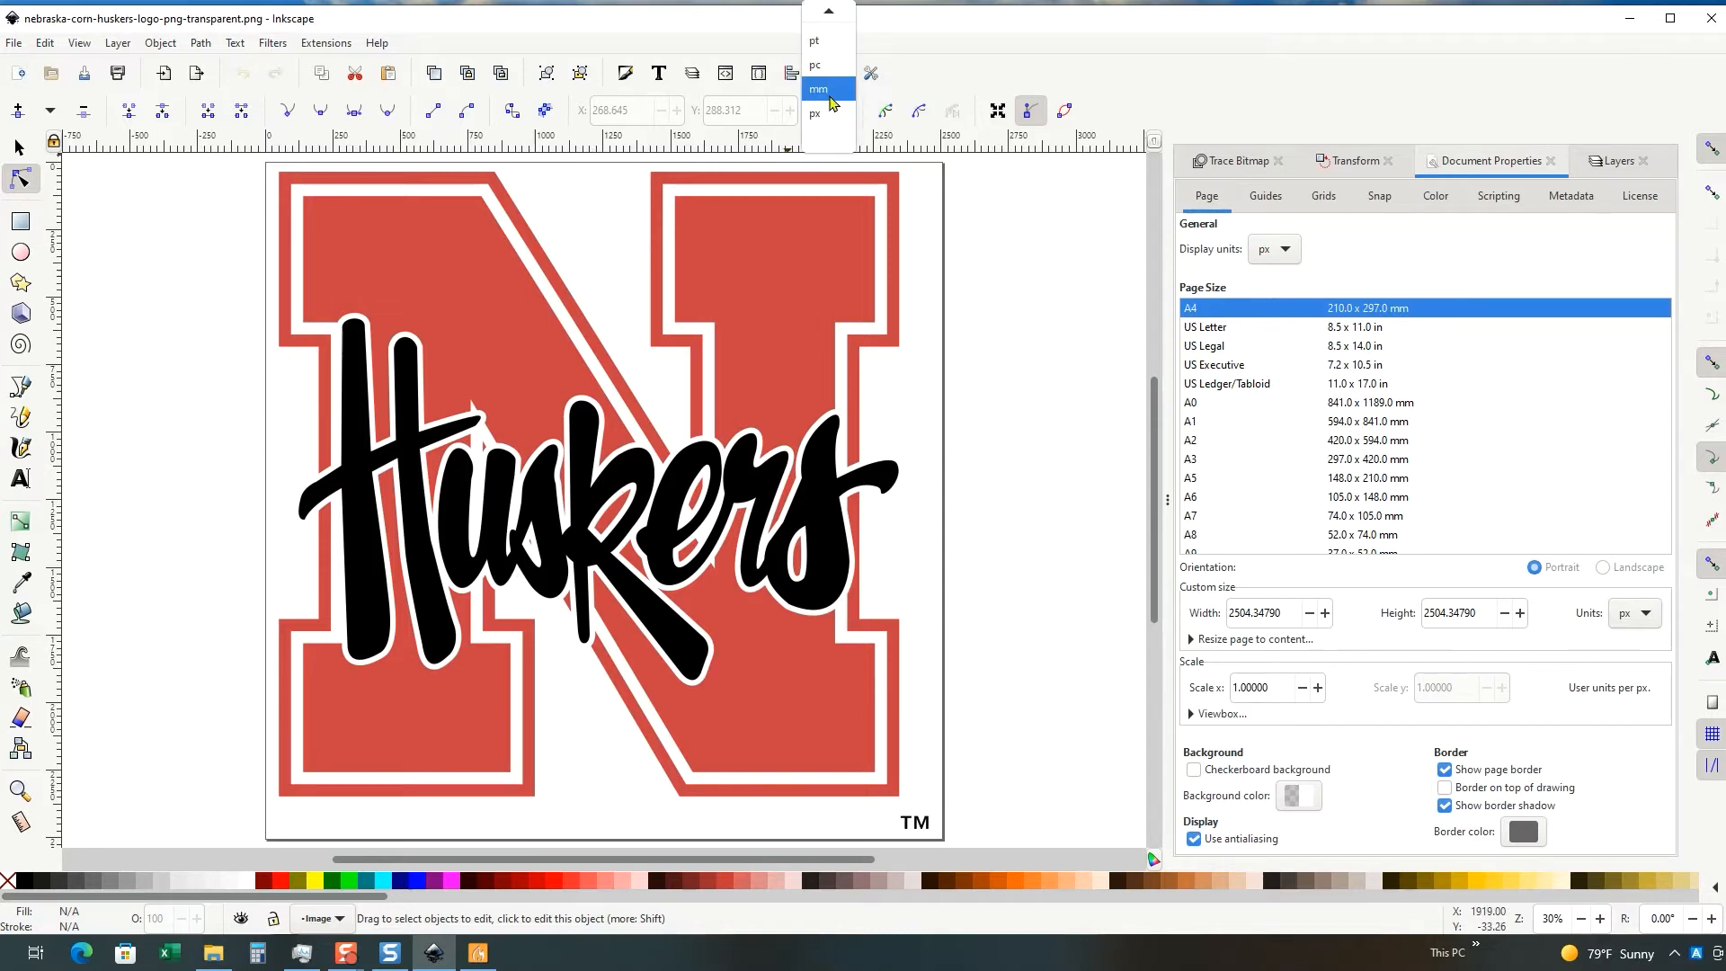
pyautogui.click(818, 90)
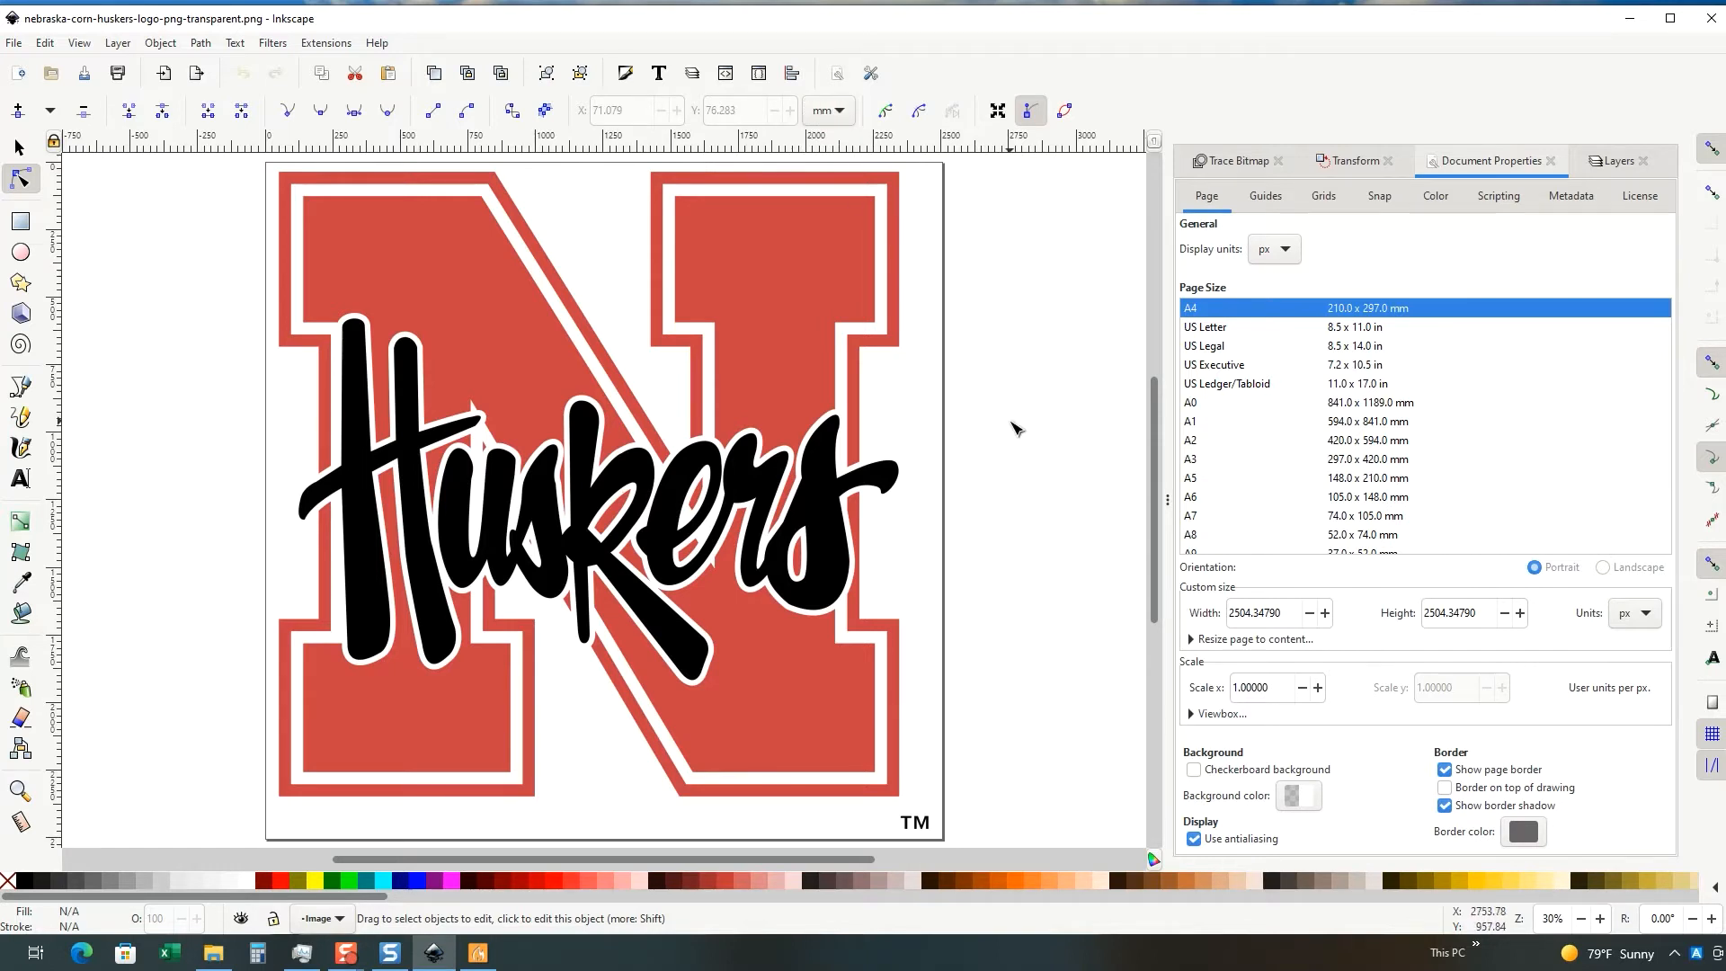
pyautogui.moveTo(622, 109)
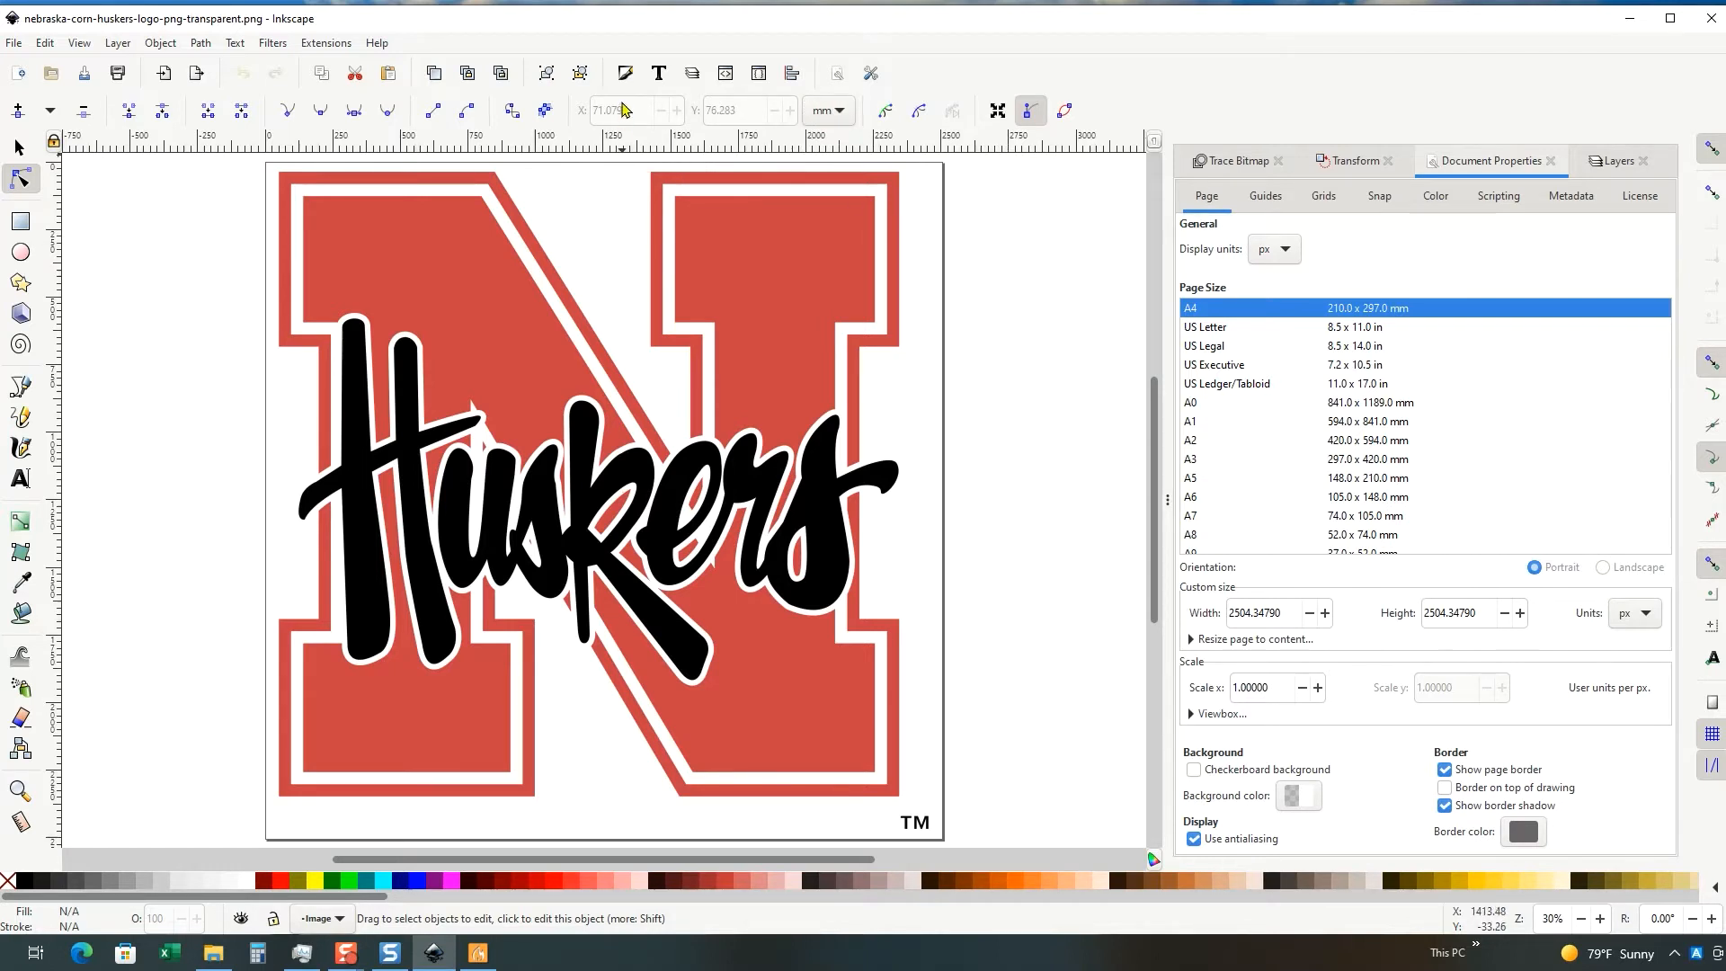
pyautogui.moveTo(735, 109)
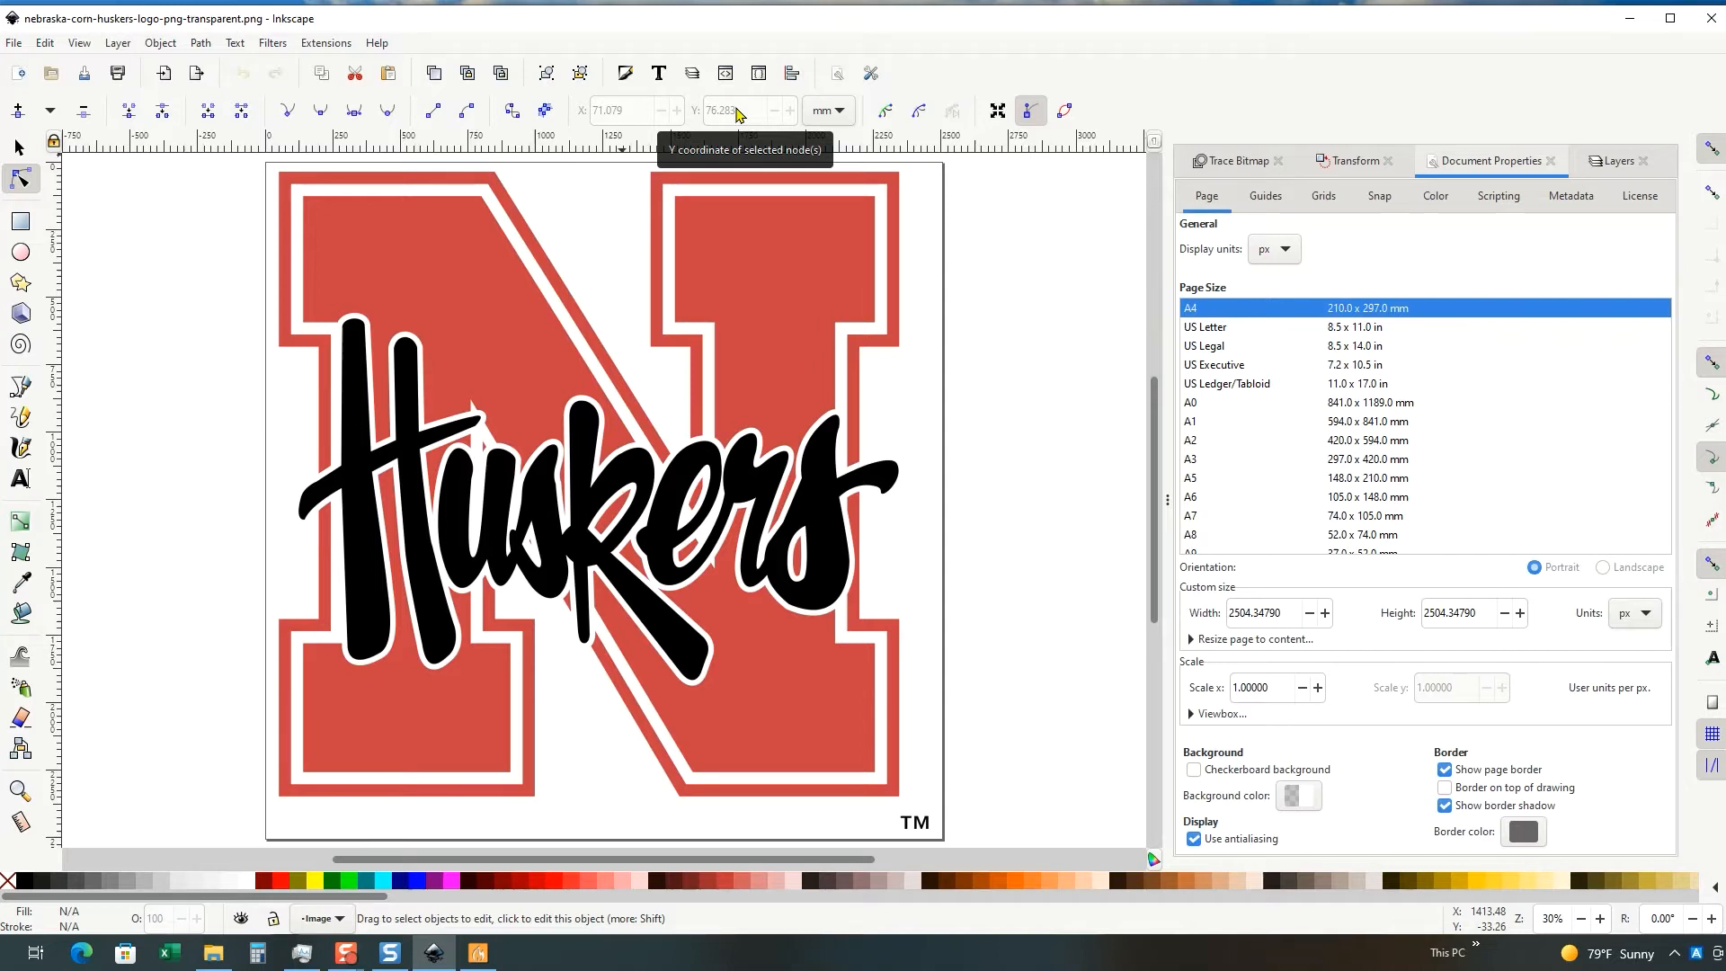
pyautogui.moveTo(757, 194)
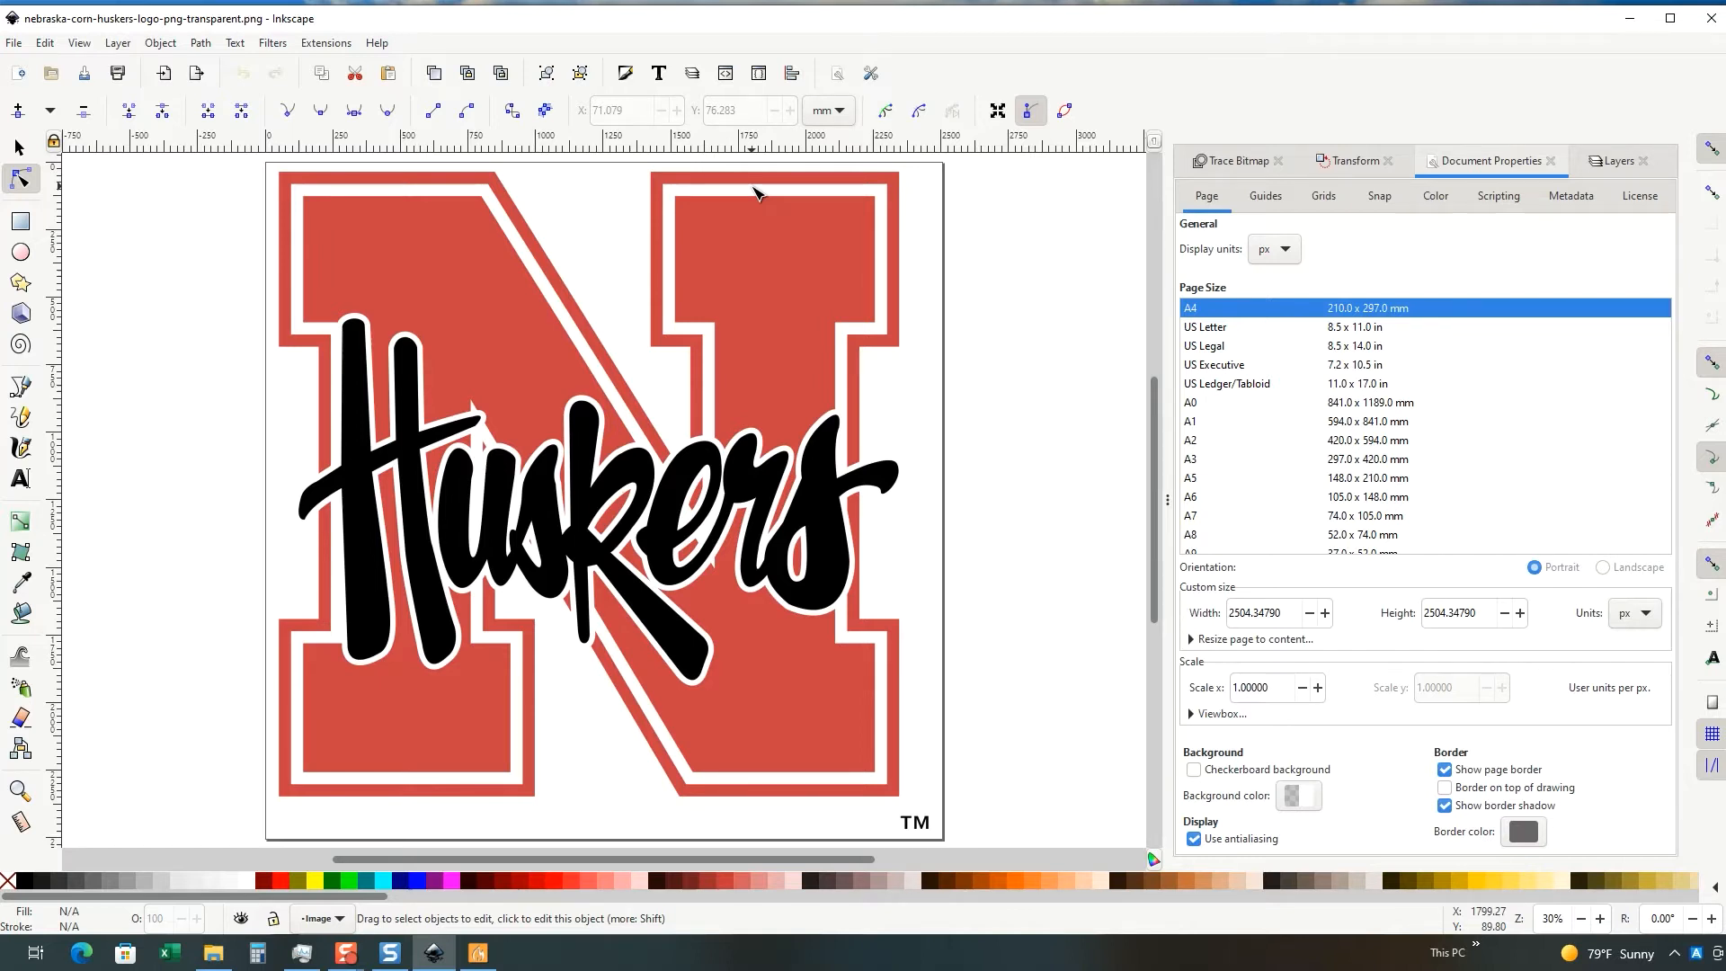
pyautogui.moveTo(723, 212)
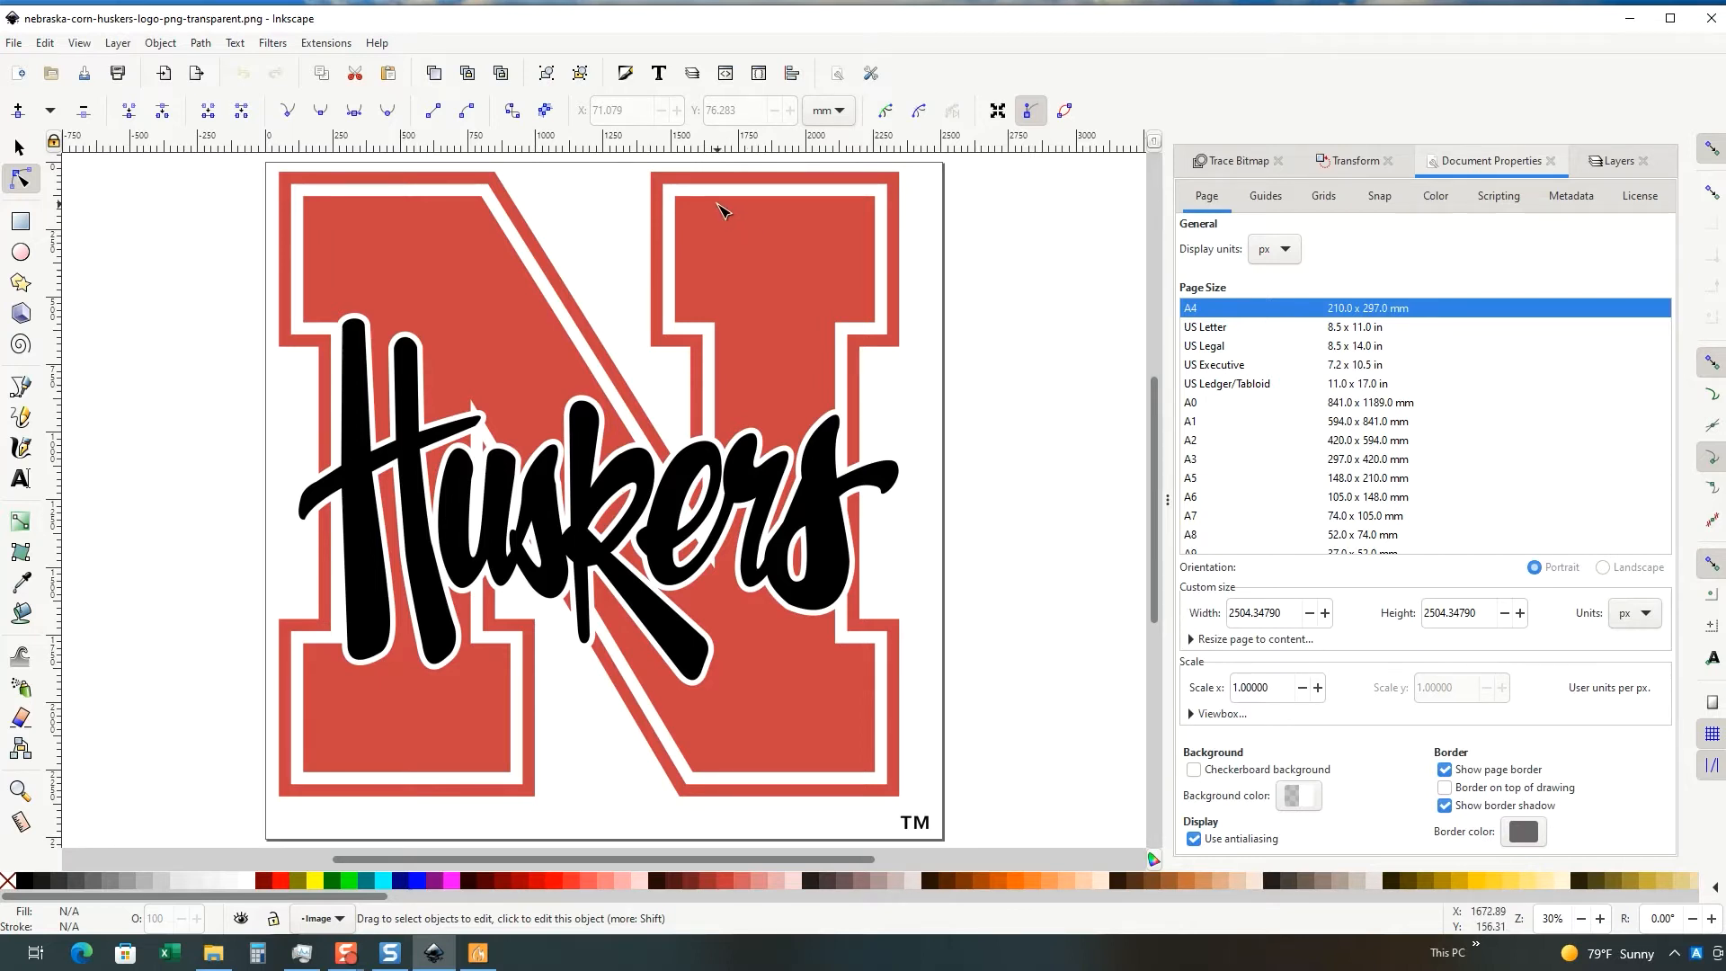
pyautogui.moveTo(1197, 489)
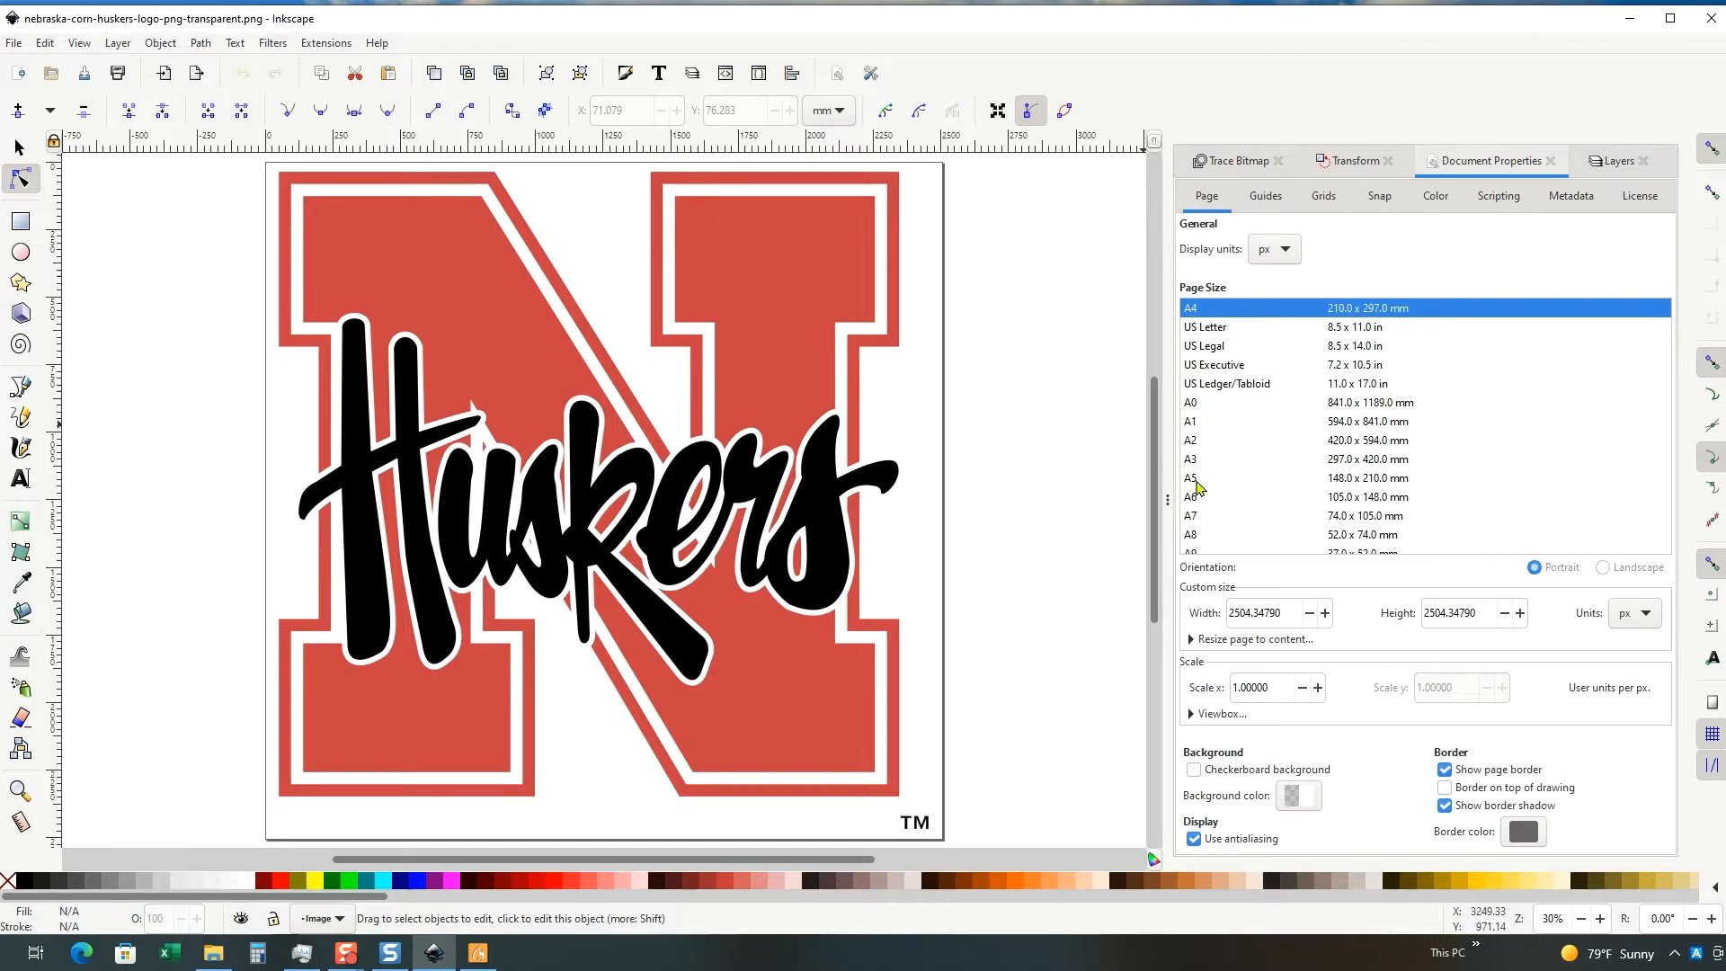
# Step: Set the page to a custom 150 × 150 mm size with millimetre display units
pyautogui.tripleClick(1258, 613)
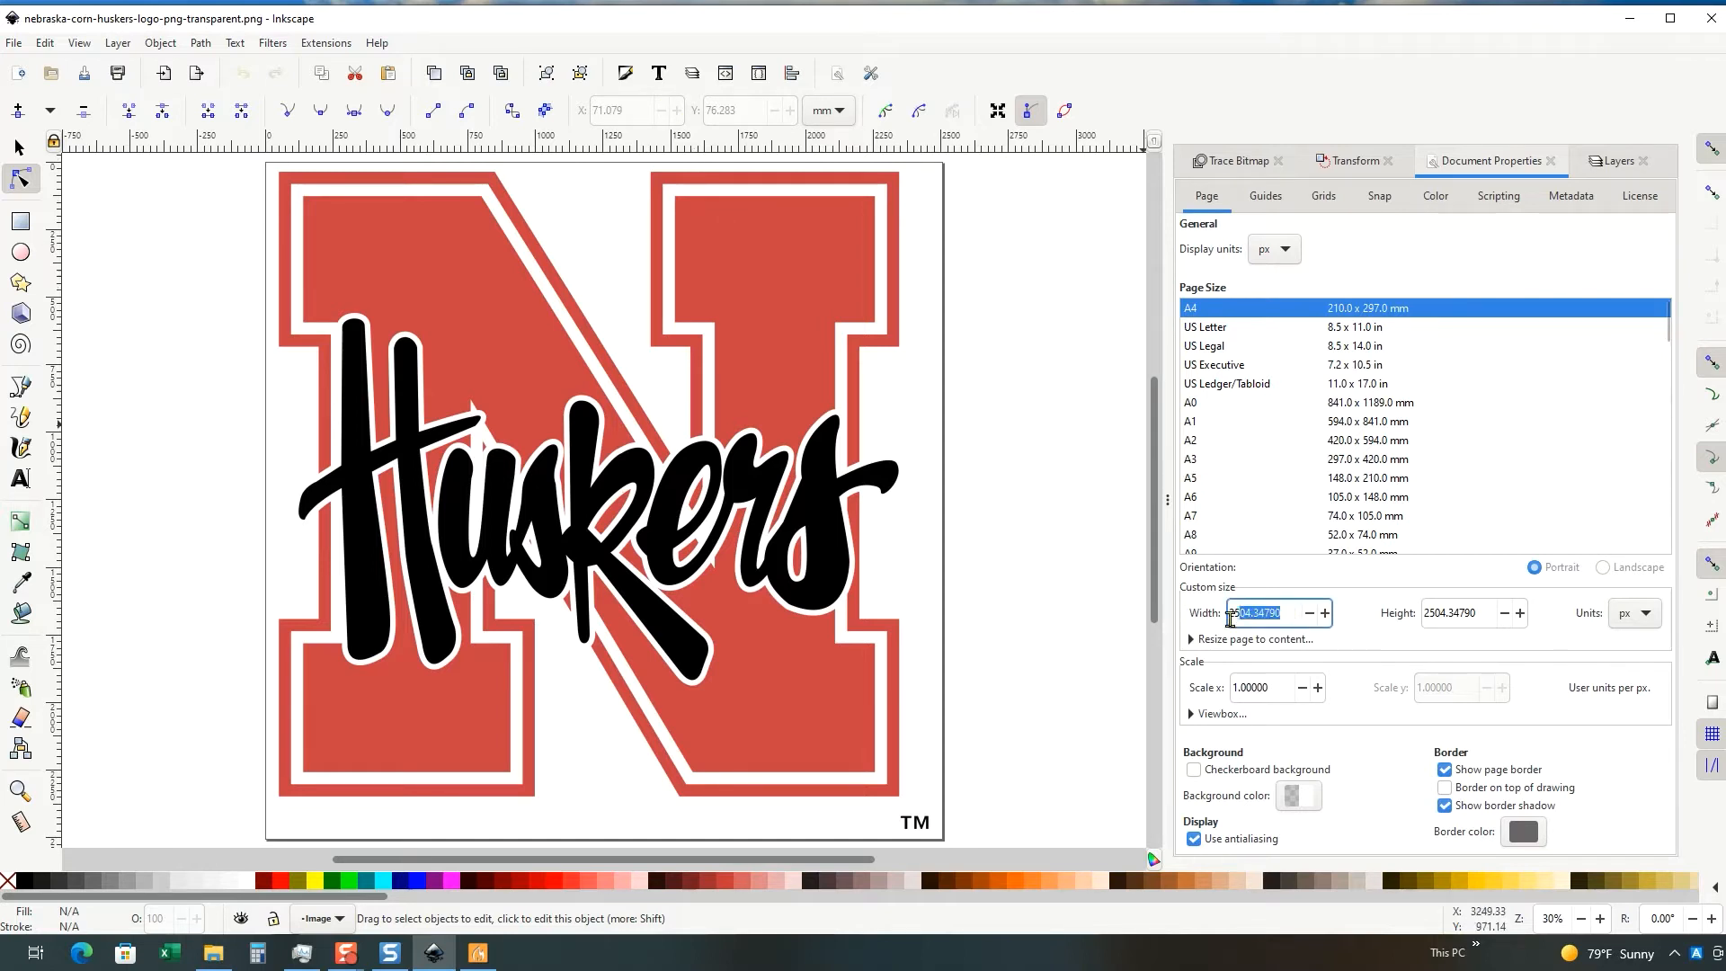
pyautogui.write('15')
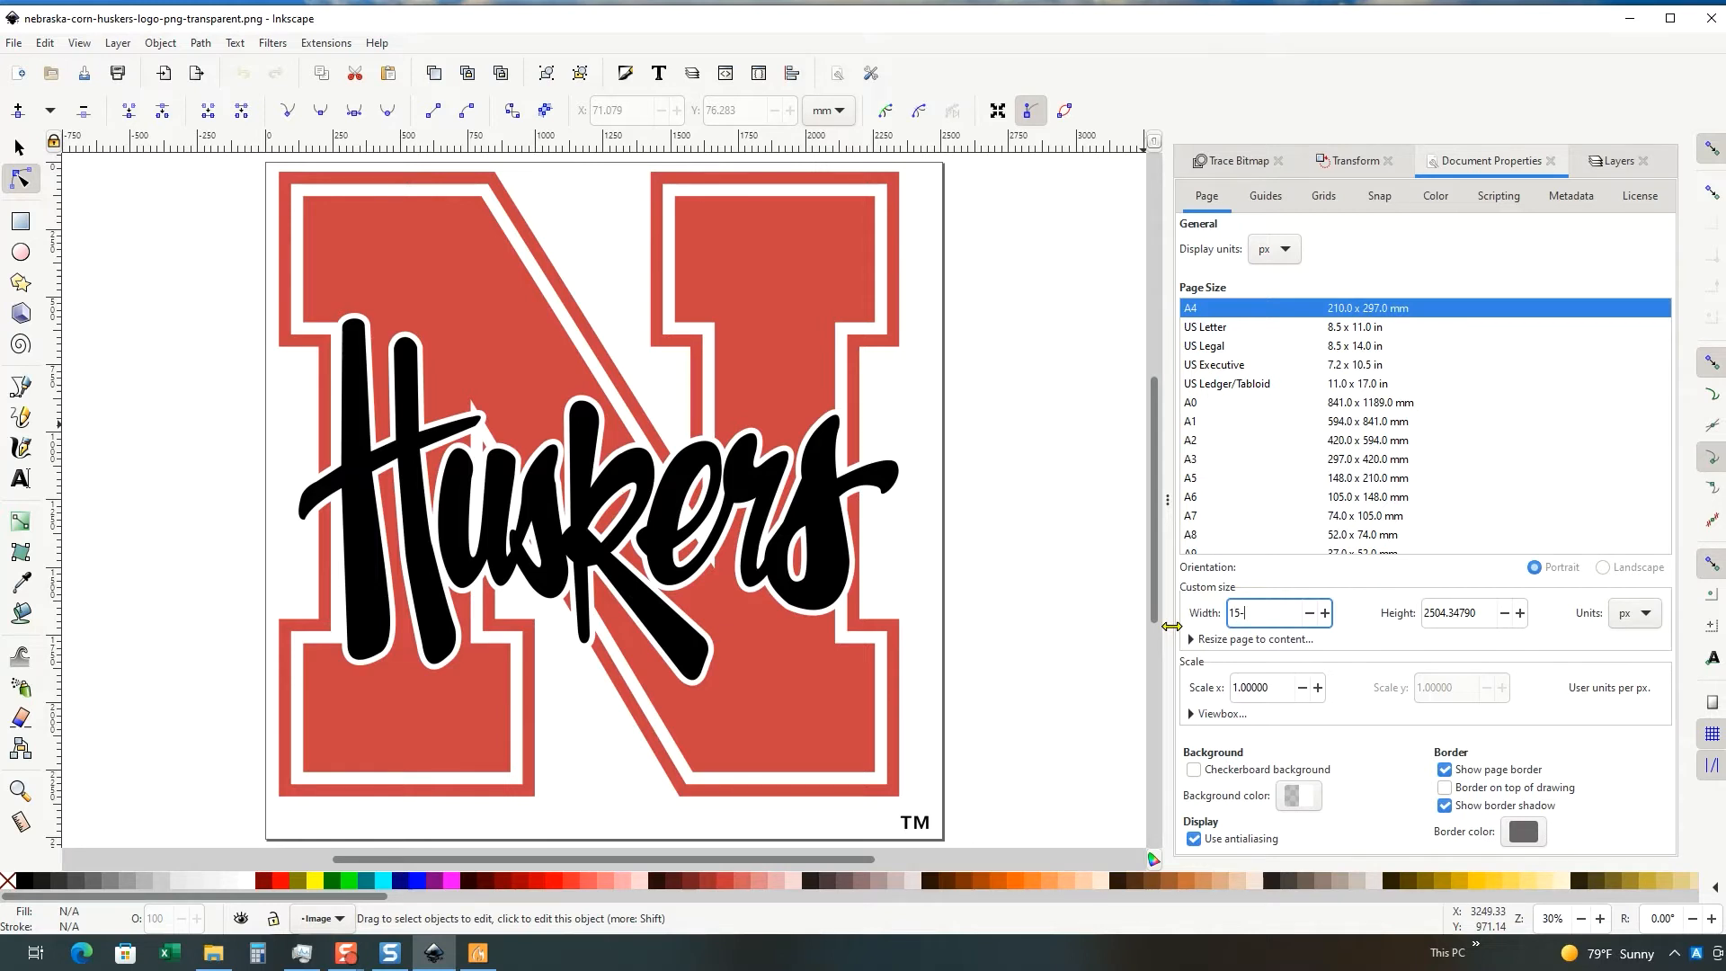
pyautogui.write('0.00000')
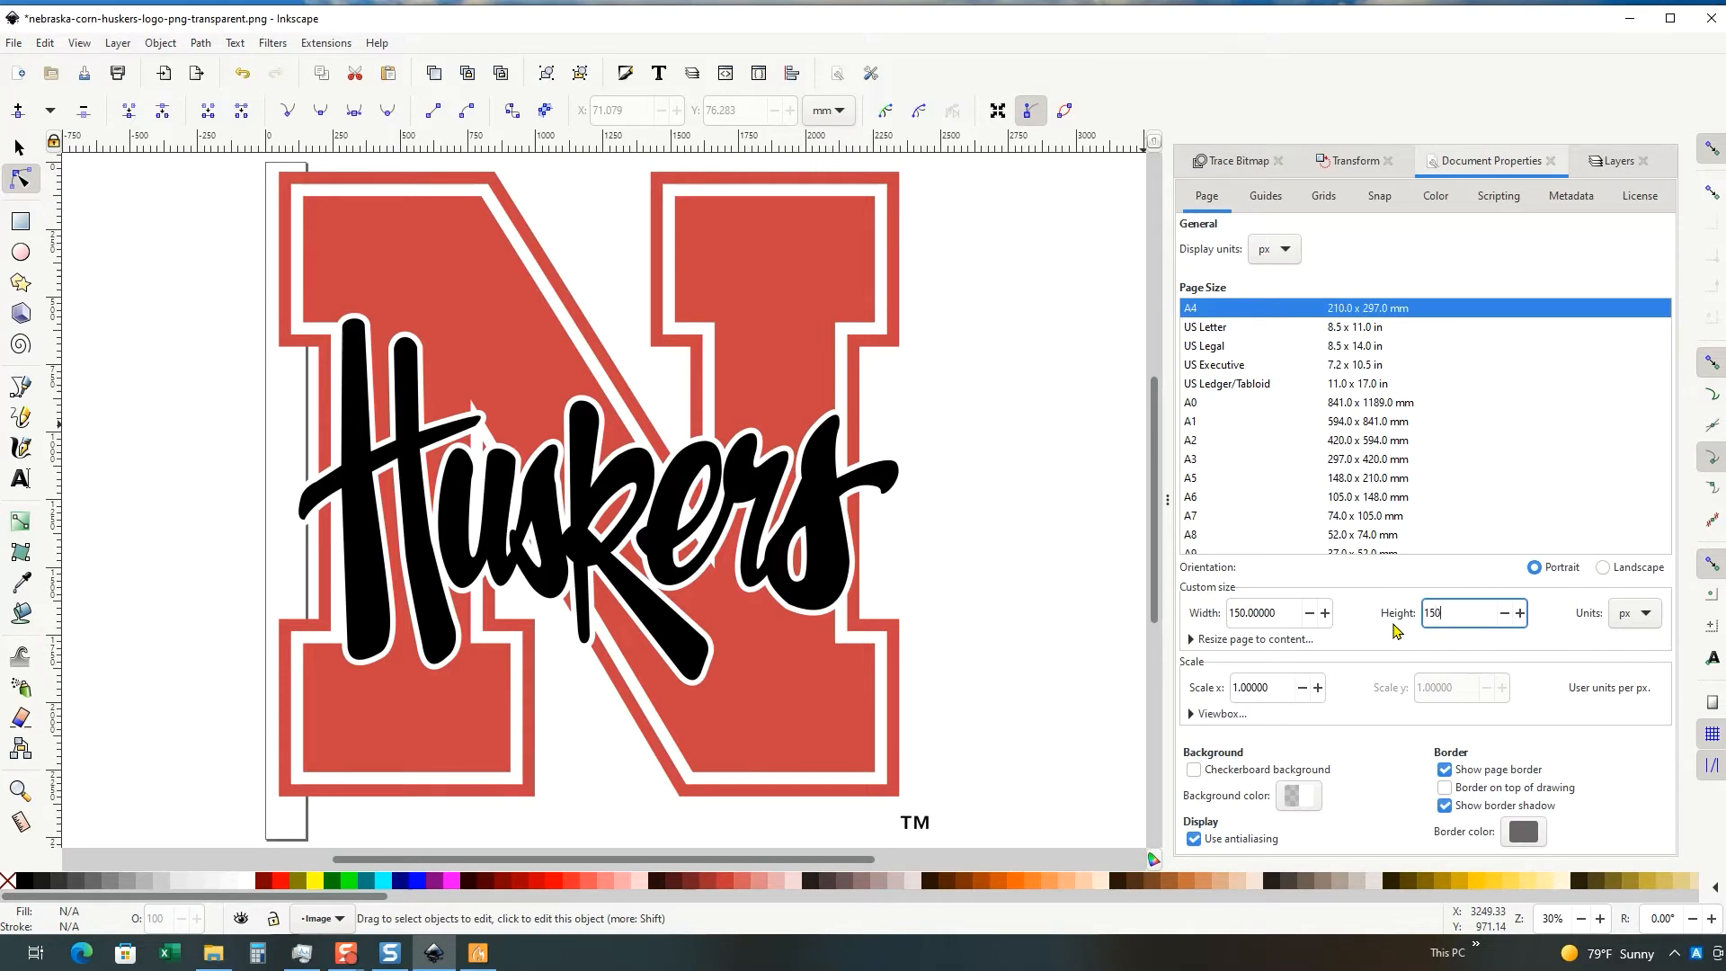
pyautogui.moveTo(1665, 625)
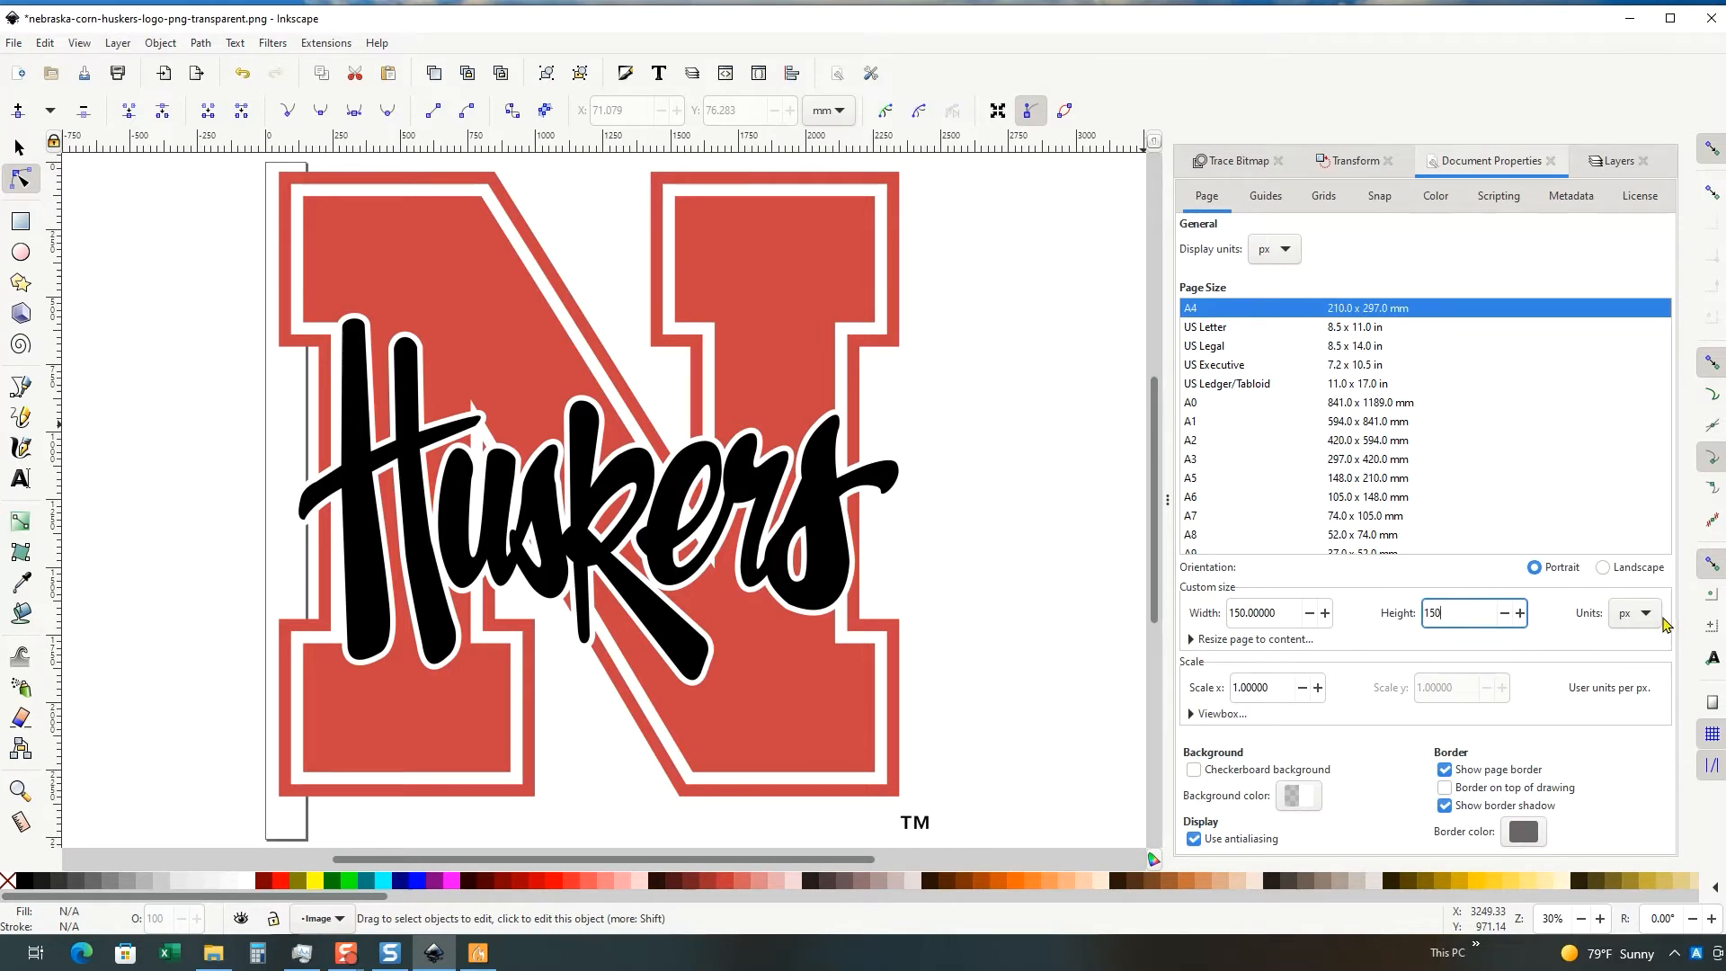
pyautogui.click(1648, 613)
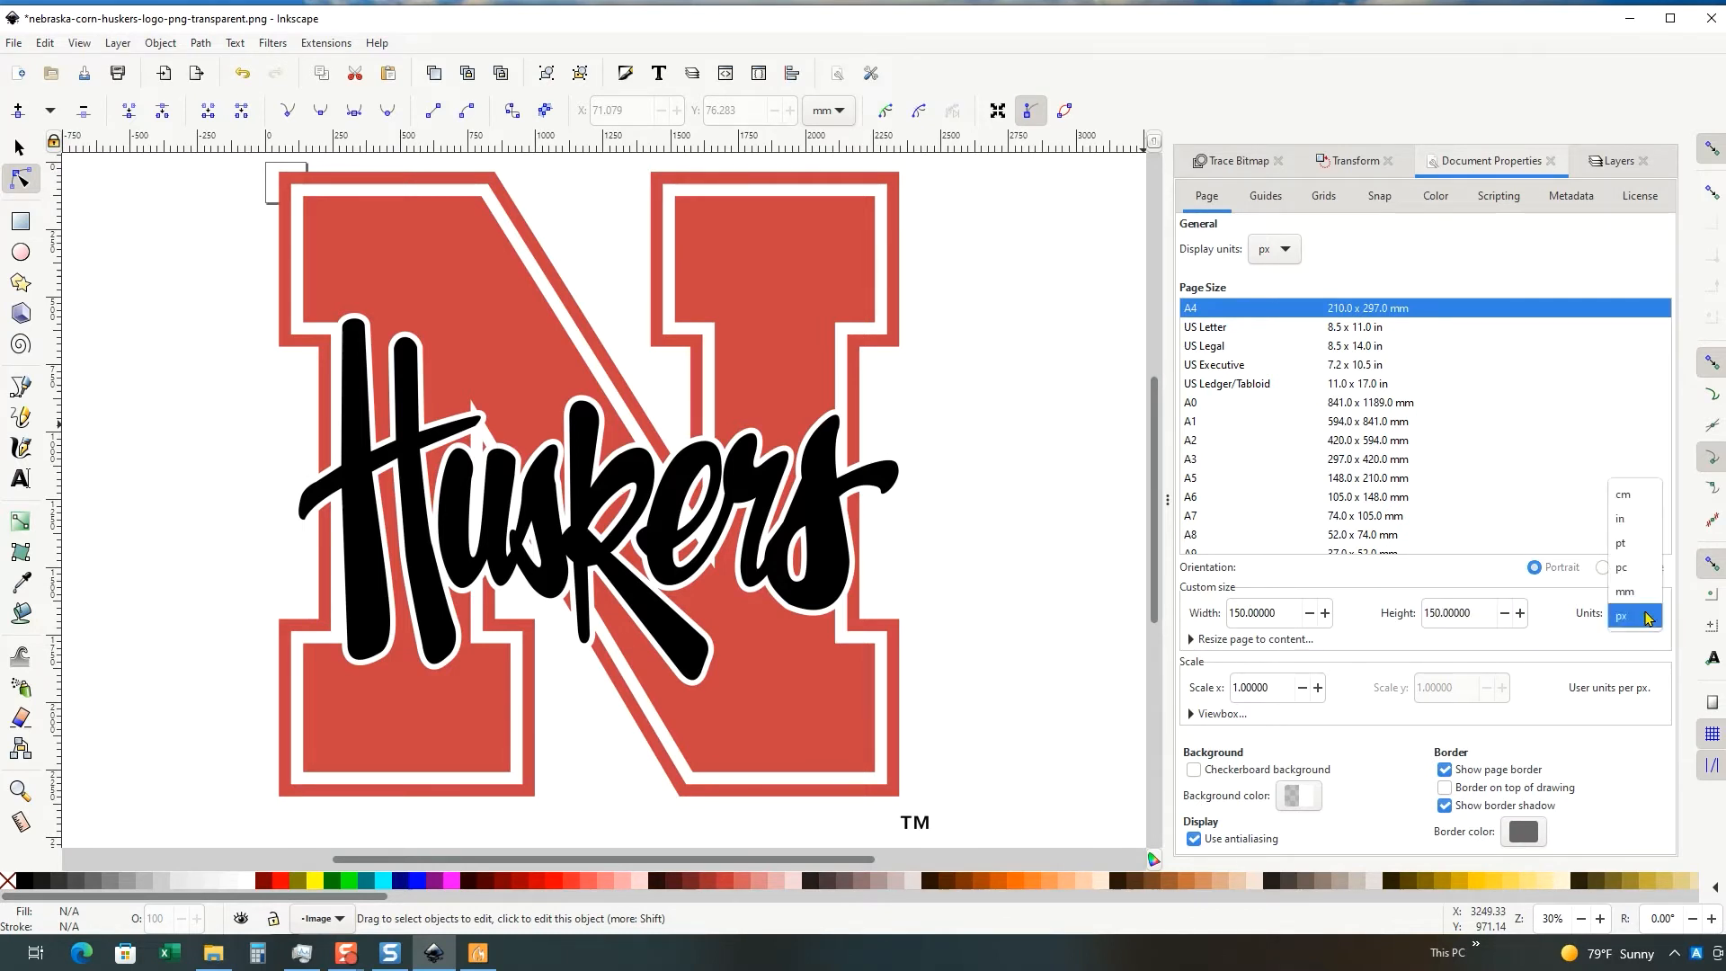
pyautogui.click(1625, 591)
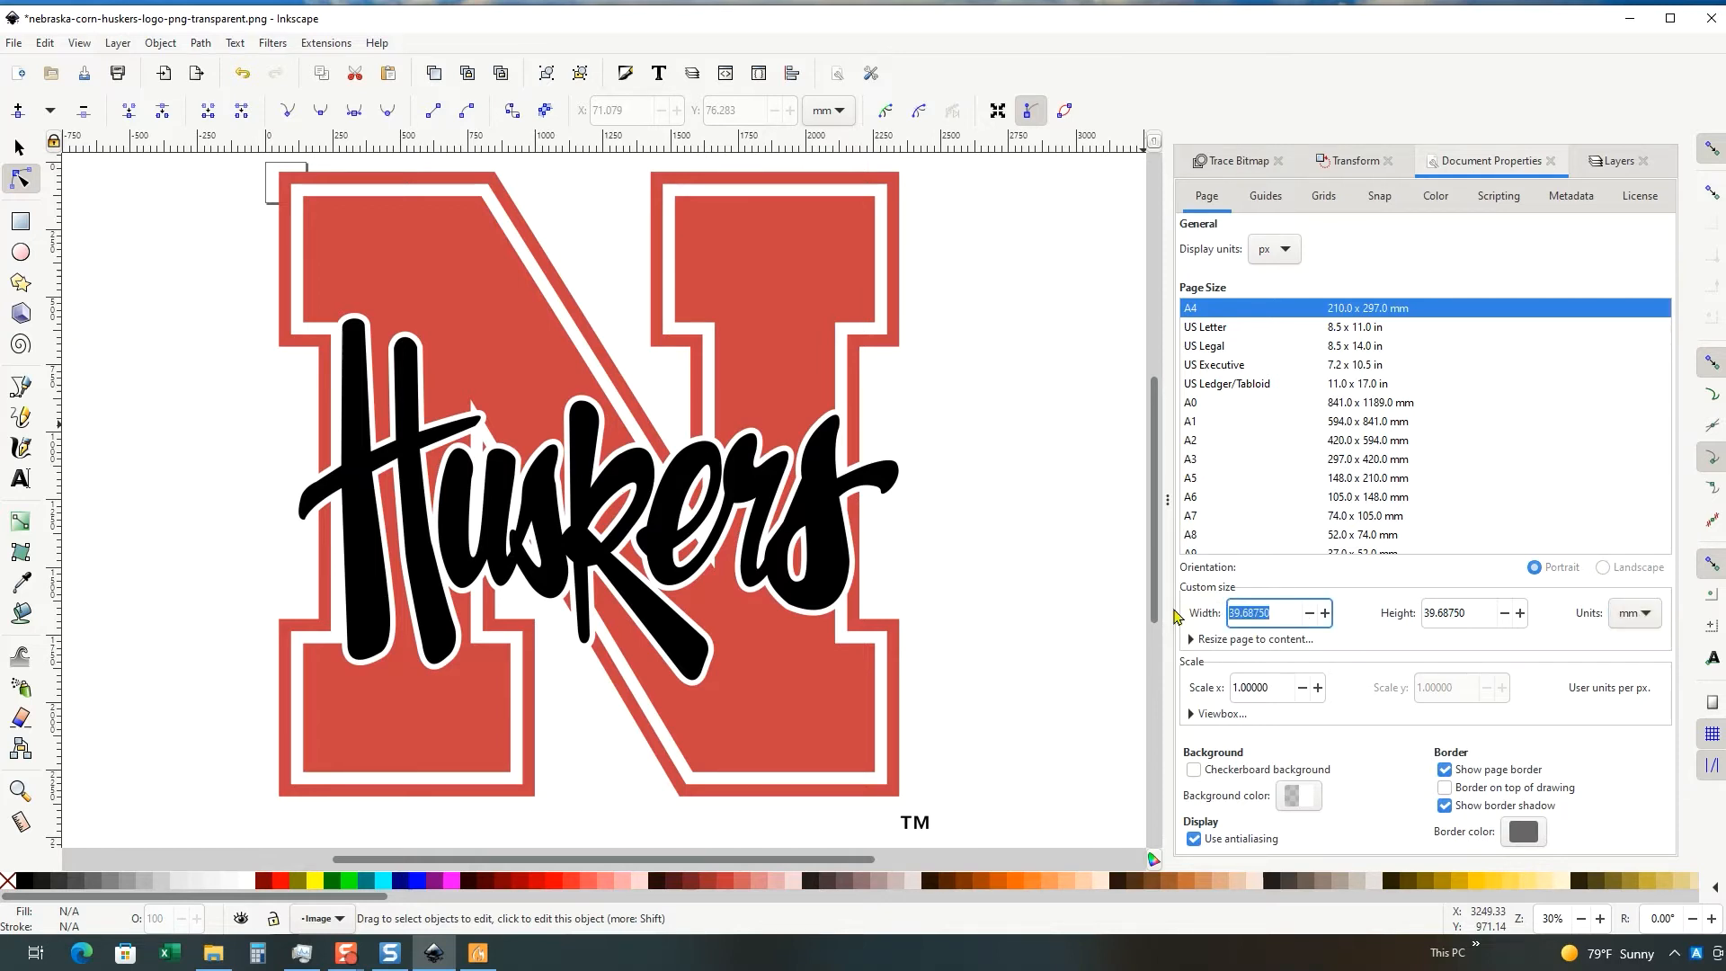
pyautogui.write('150.00000')
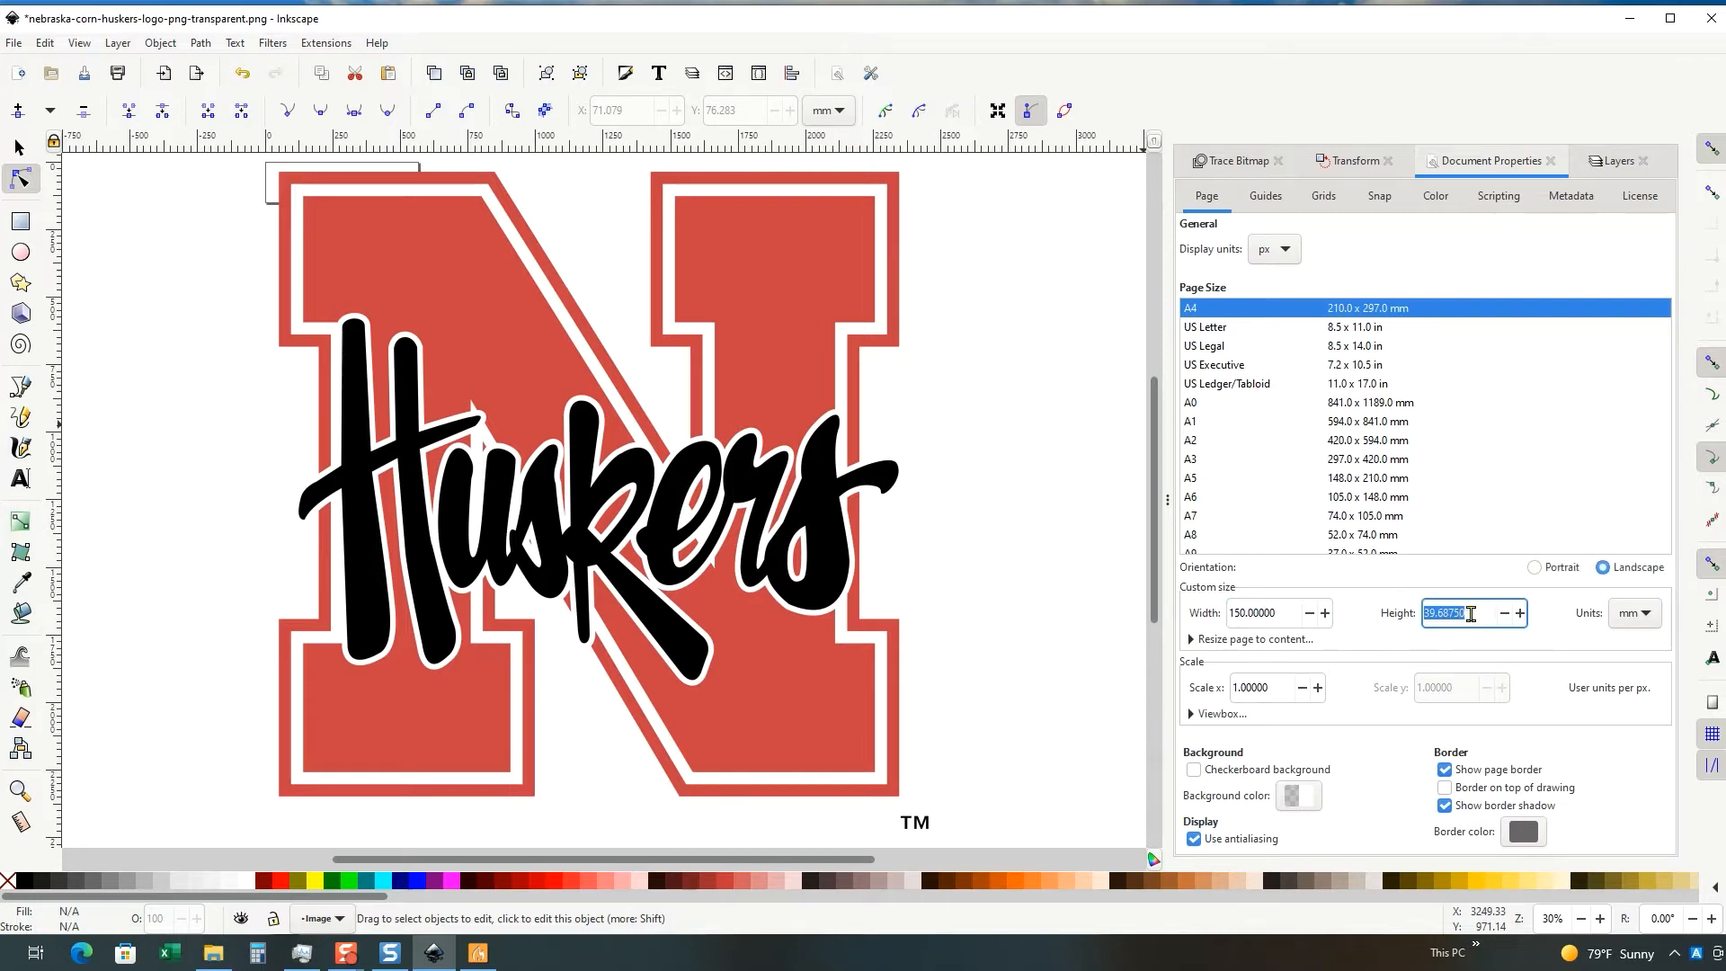
pyautogui.write('150.00000')
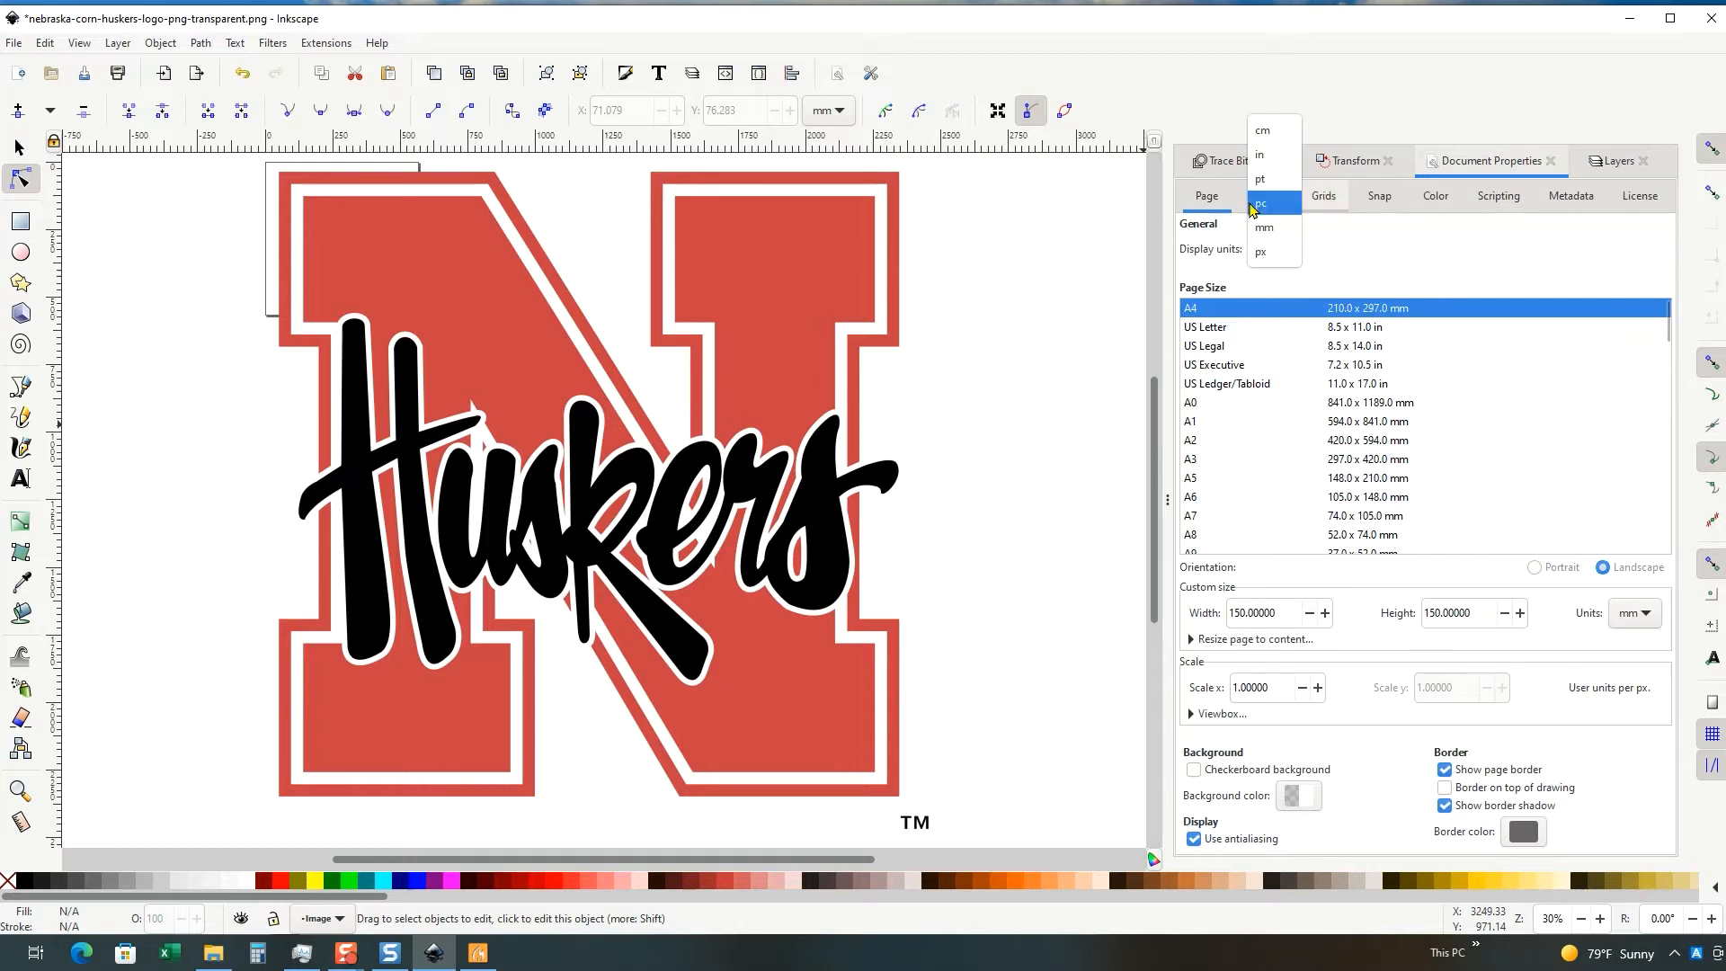
pyautogui.click(1264, 228)
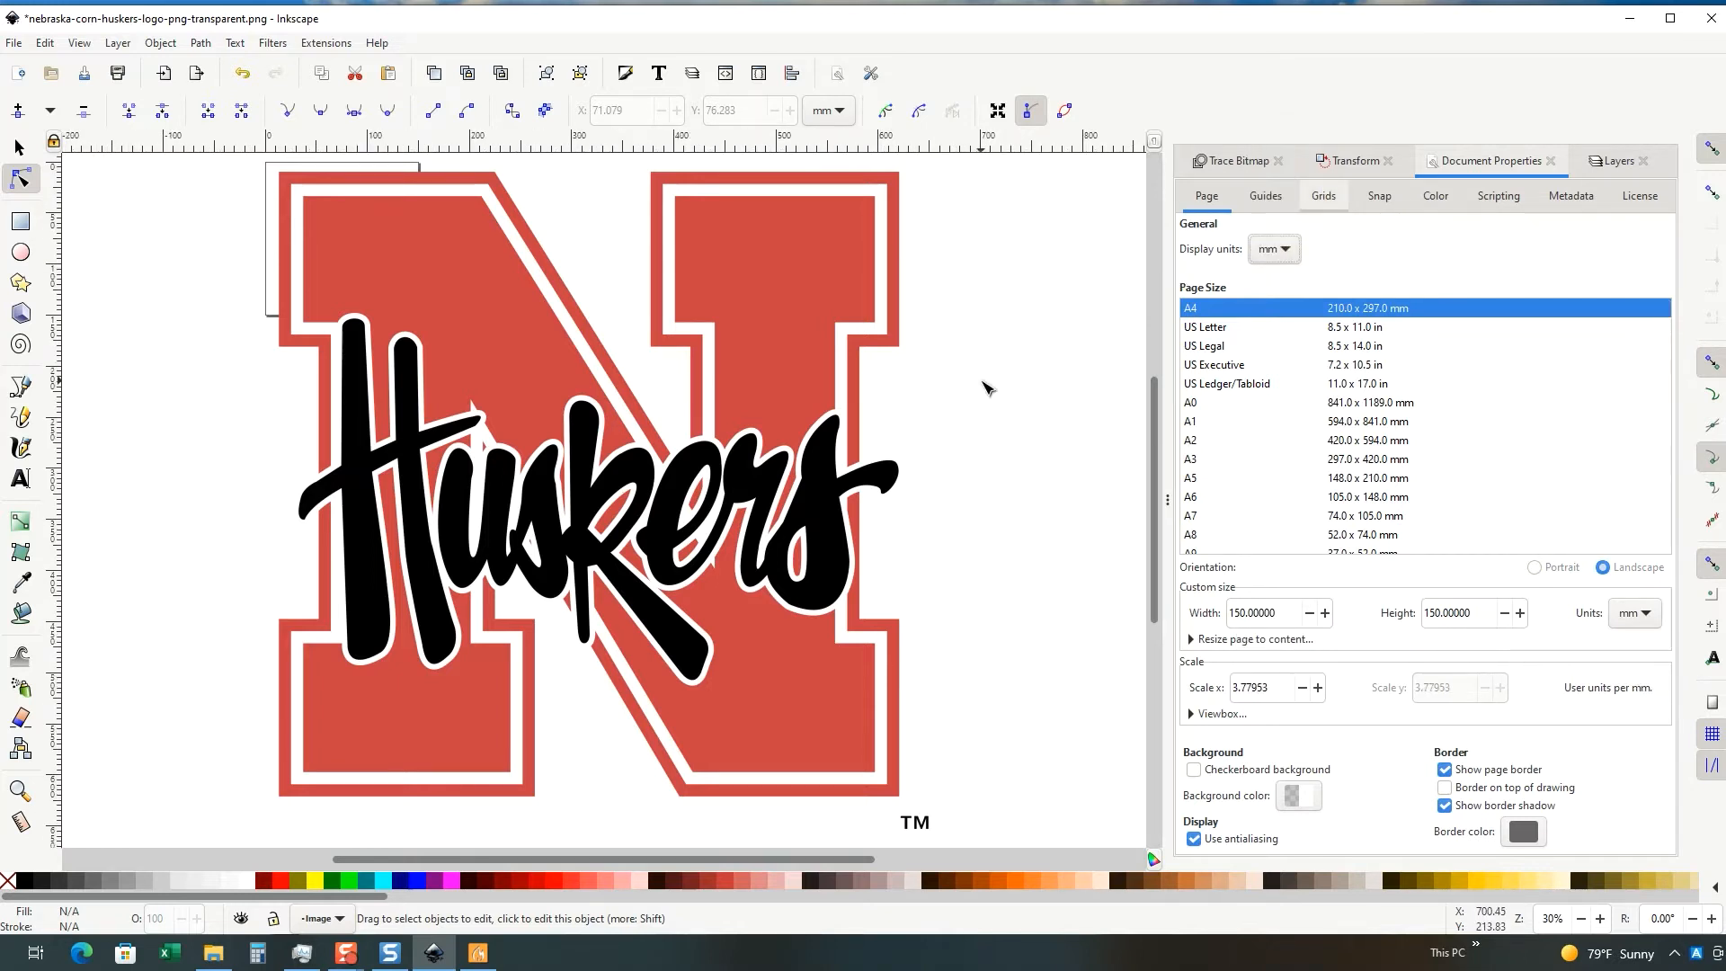
pyautogui.moveTo(726, 110)
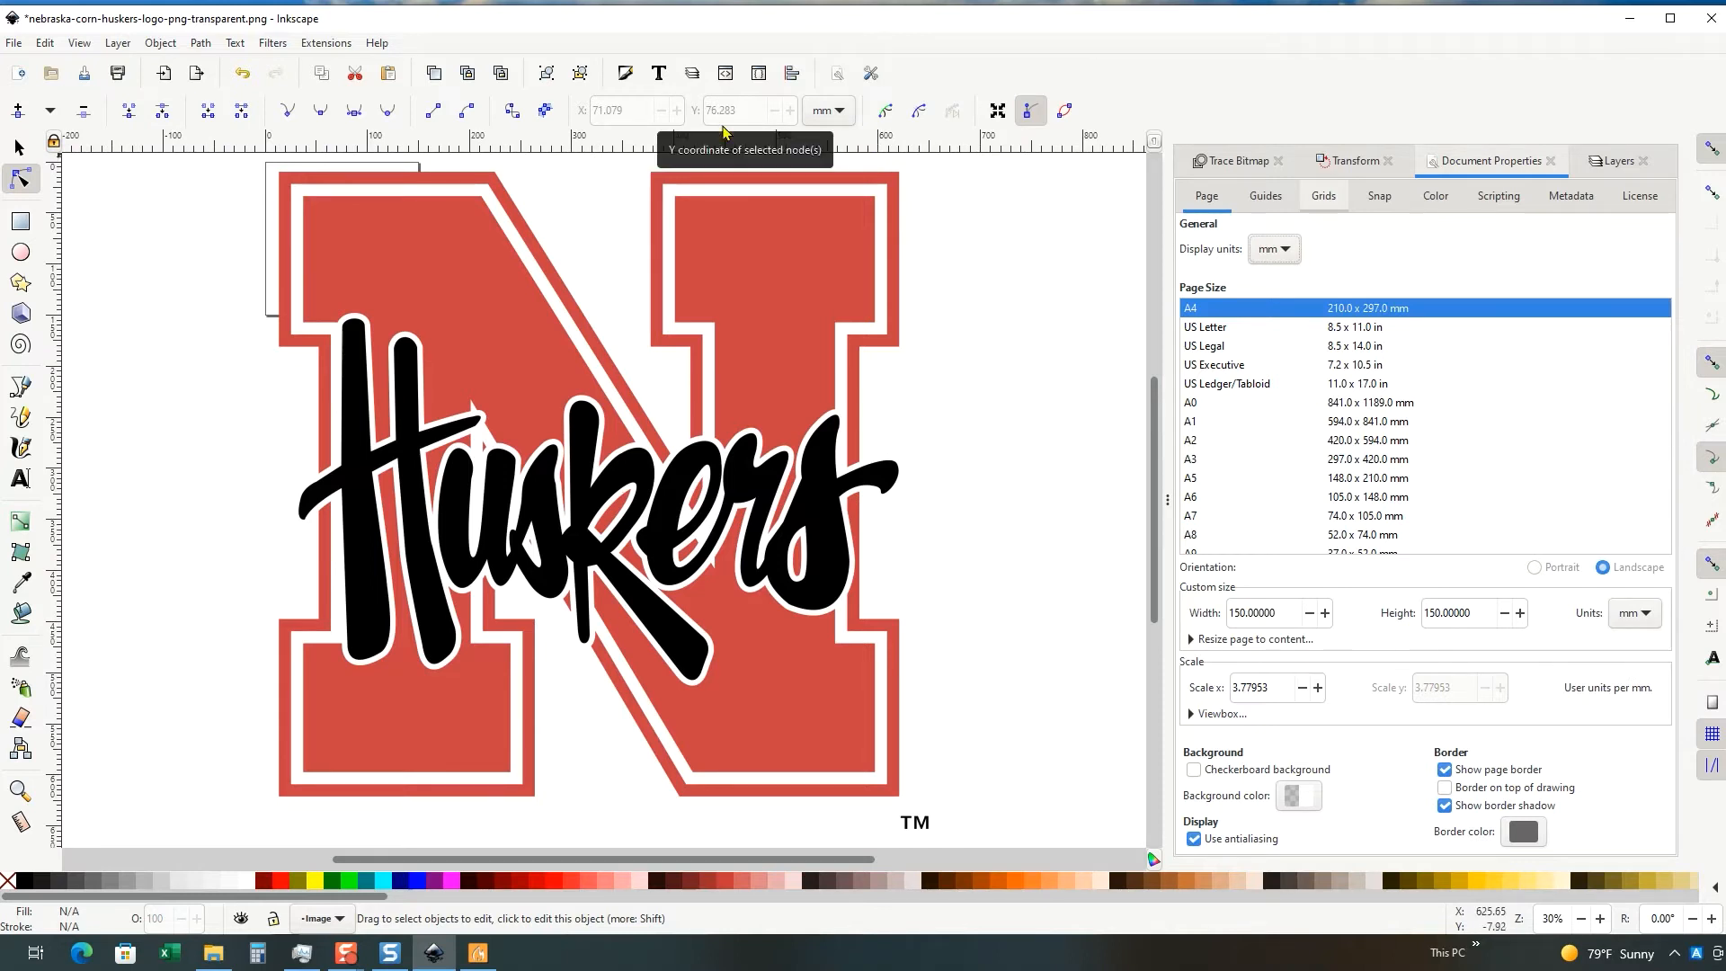
pyautogui.moveTo(773, 141)
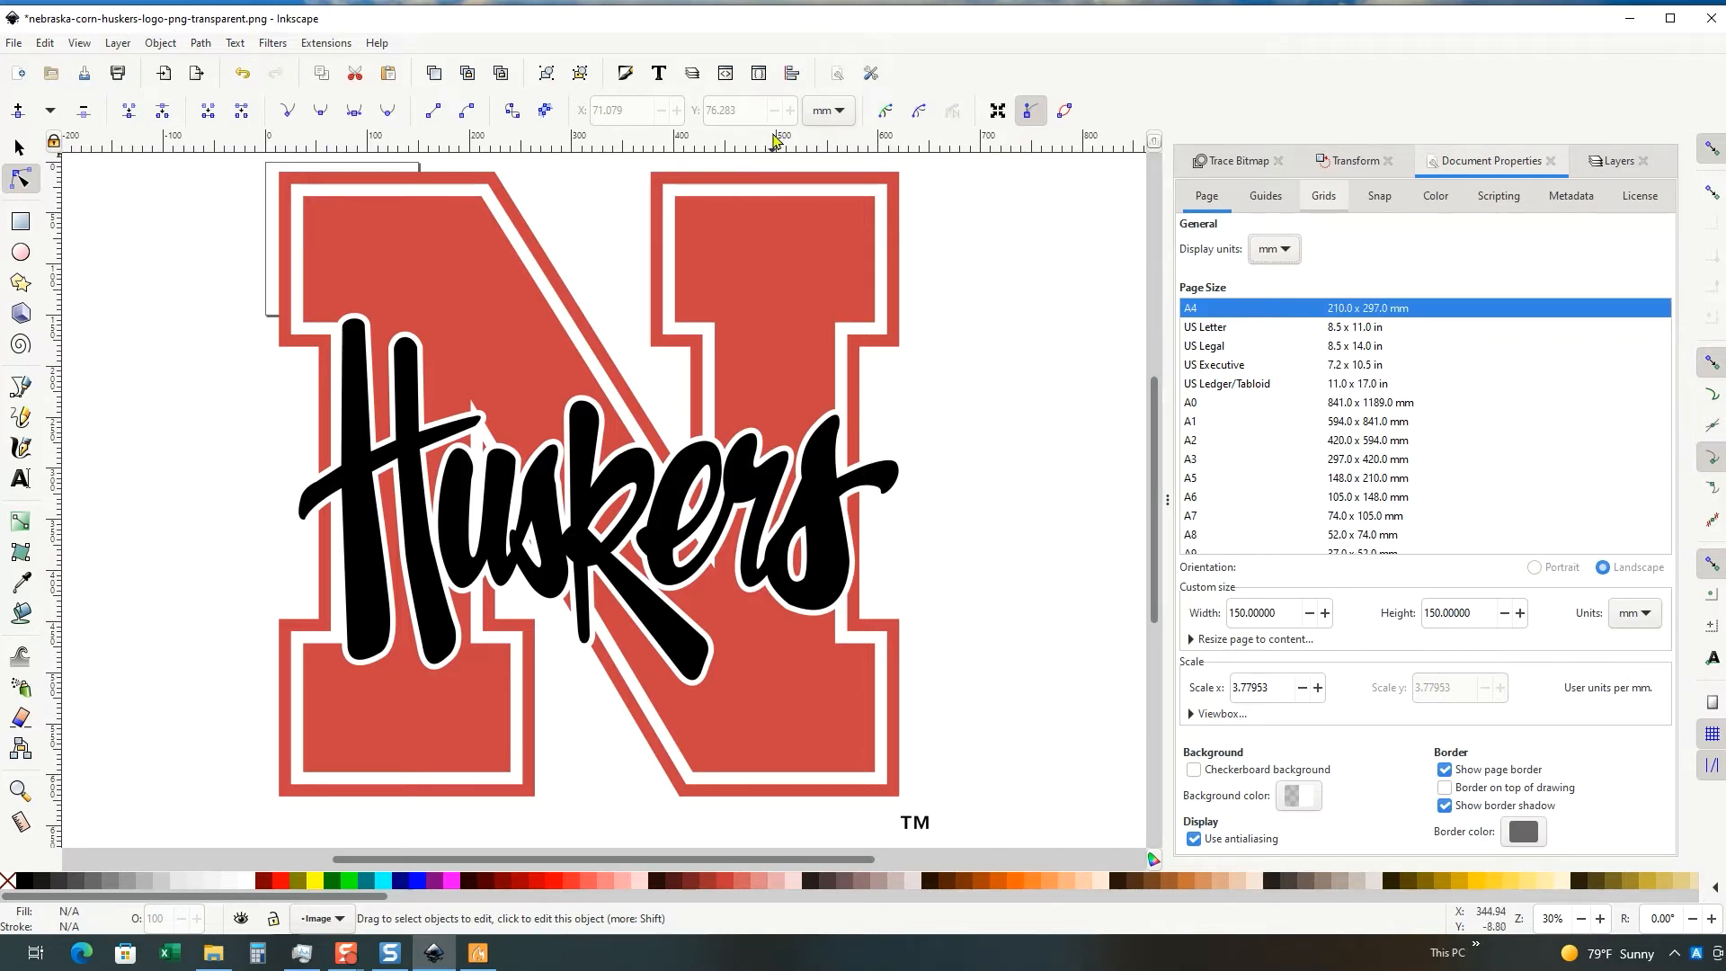
# Step: Scale the selected logo image to 150 × 150 mm at the page origin
pyautogui.click(352, 239)
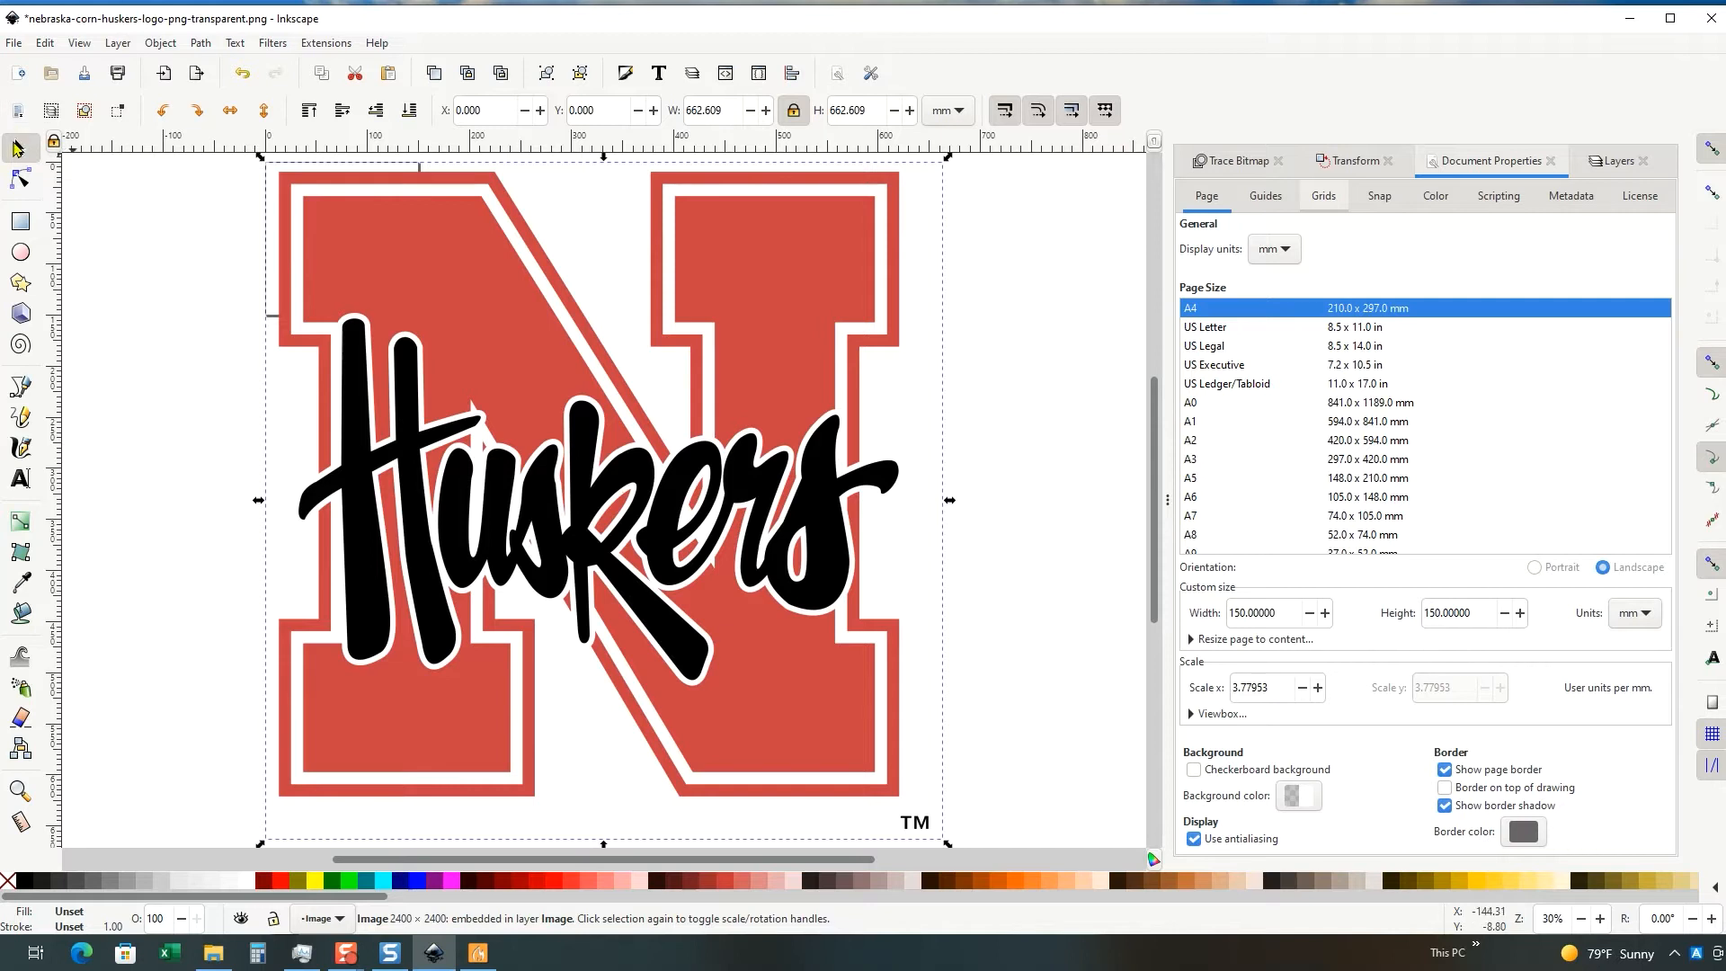
pyautogui.moveTo(20, 180)
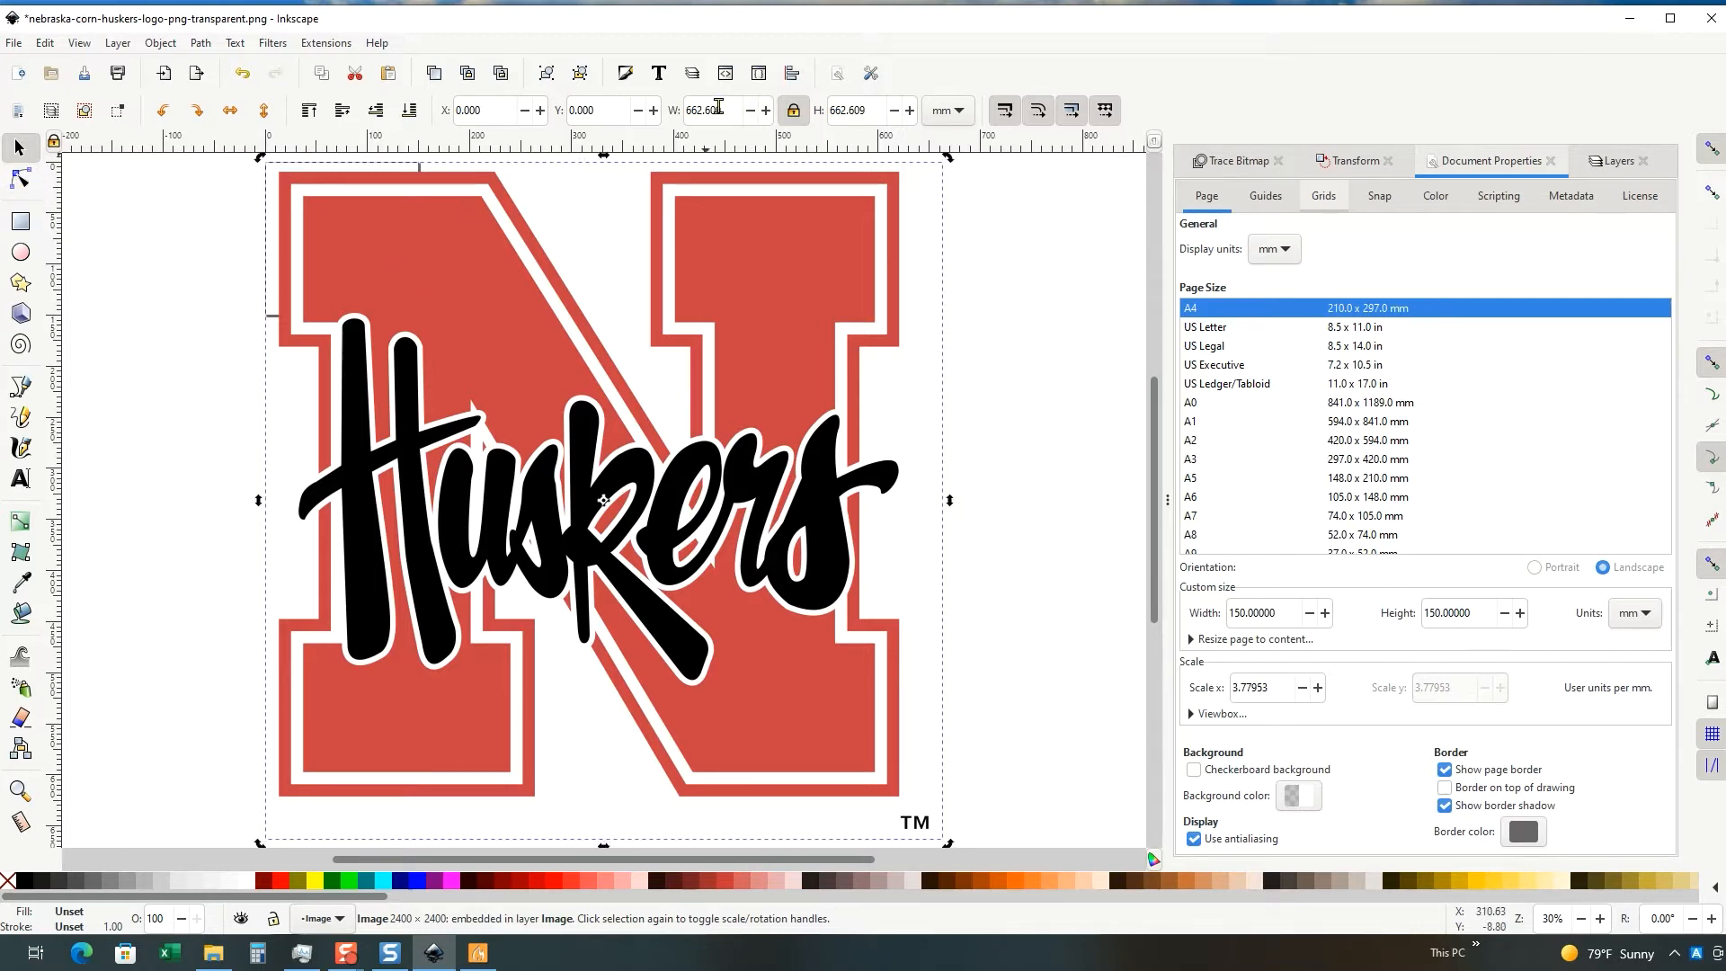
pyautogui.tripleClick(713, 109)
pyautogui.write('150')
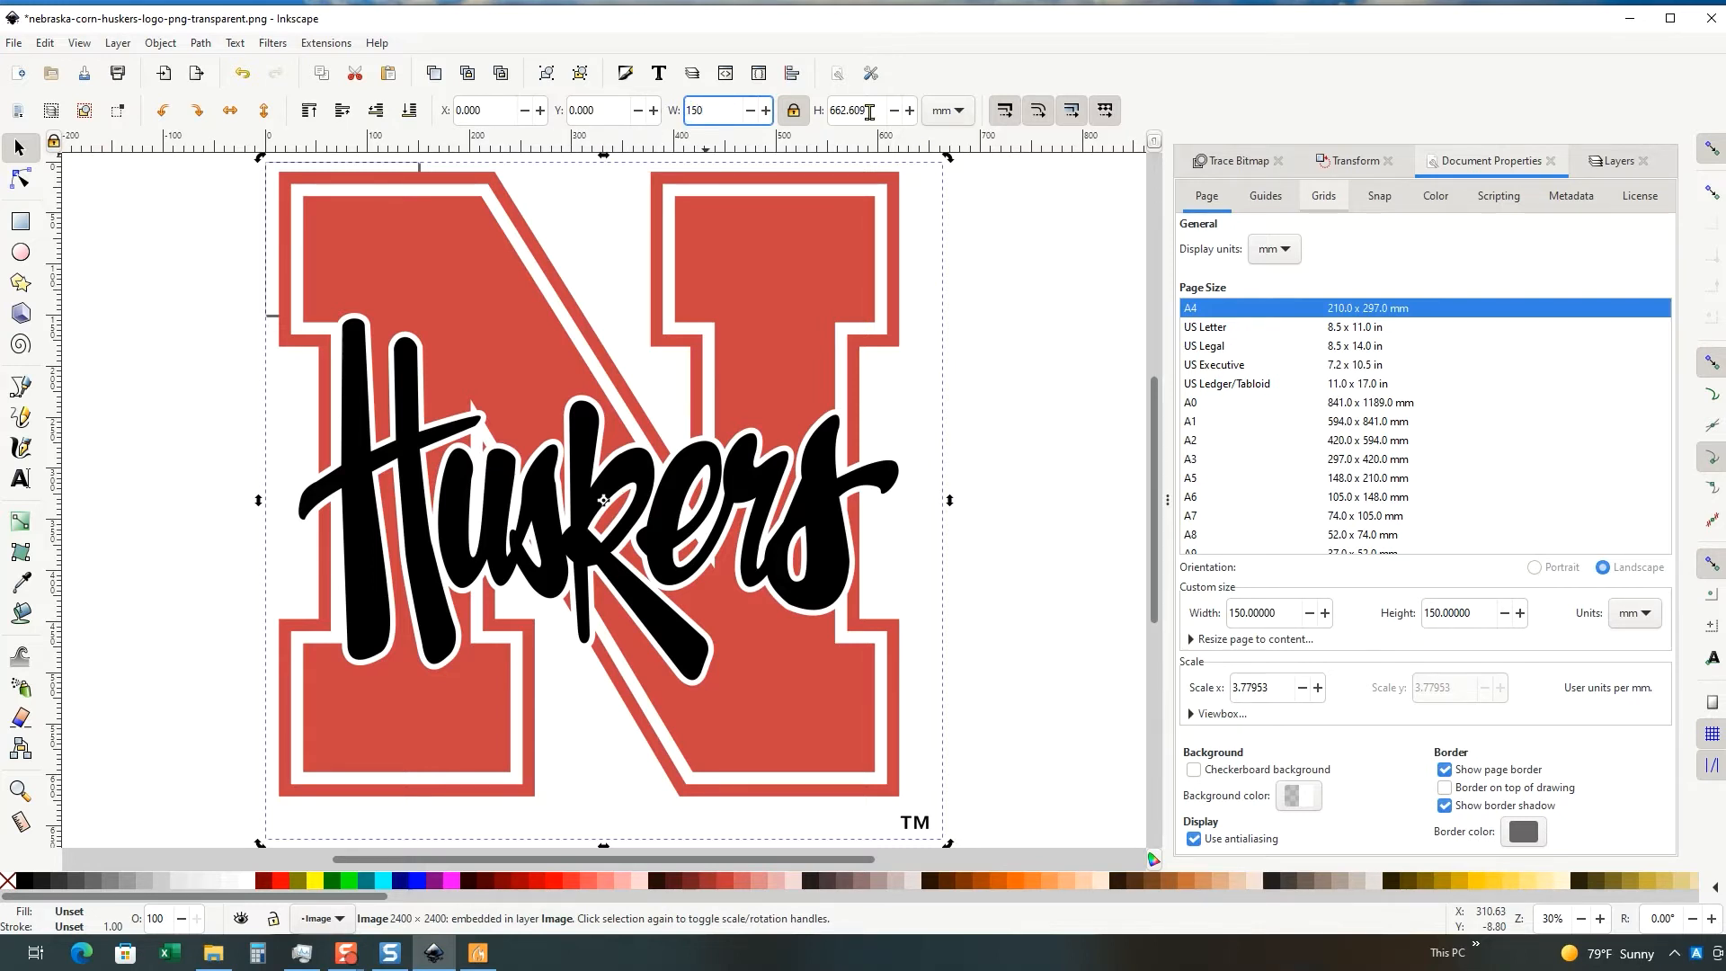
pyautogui.click(791, 109)
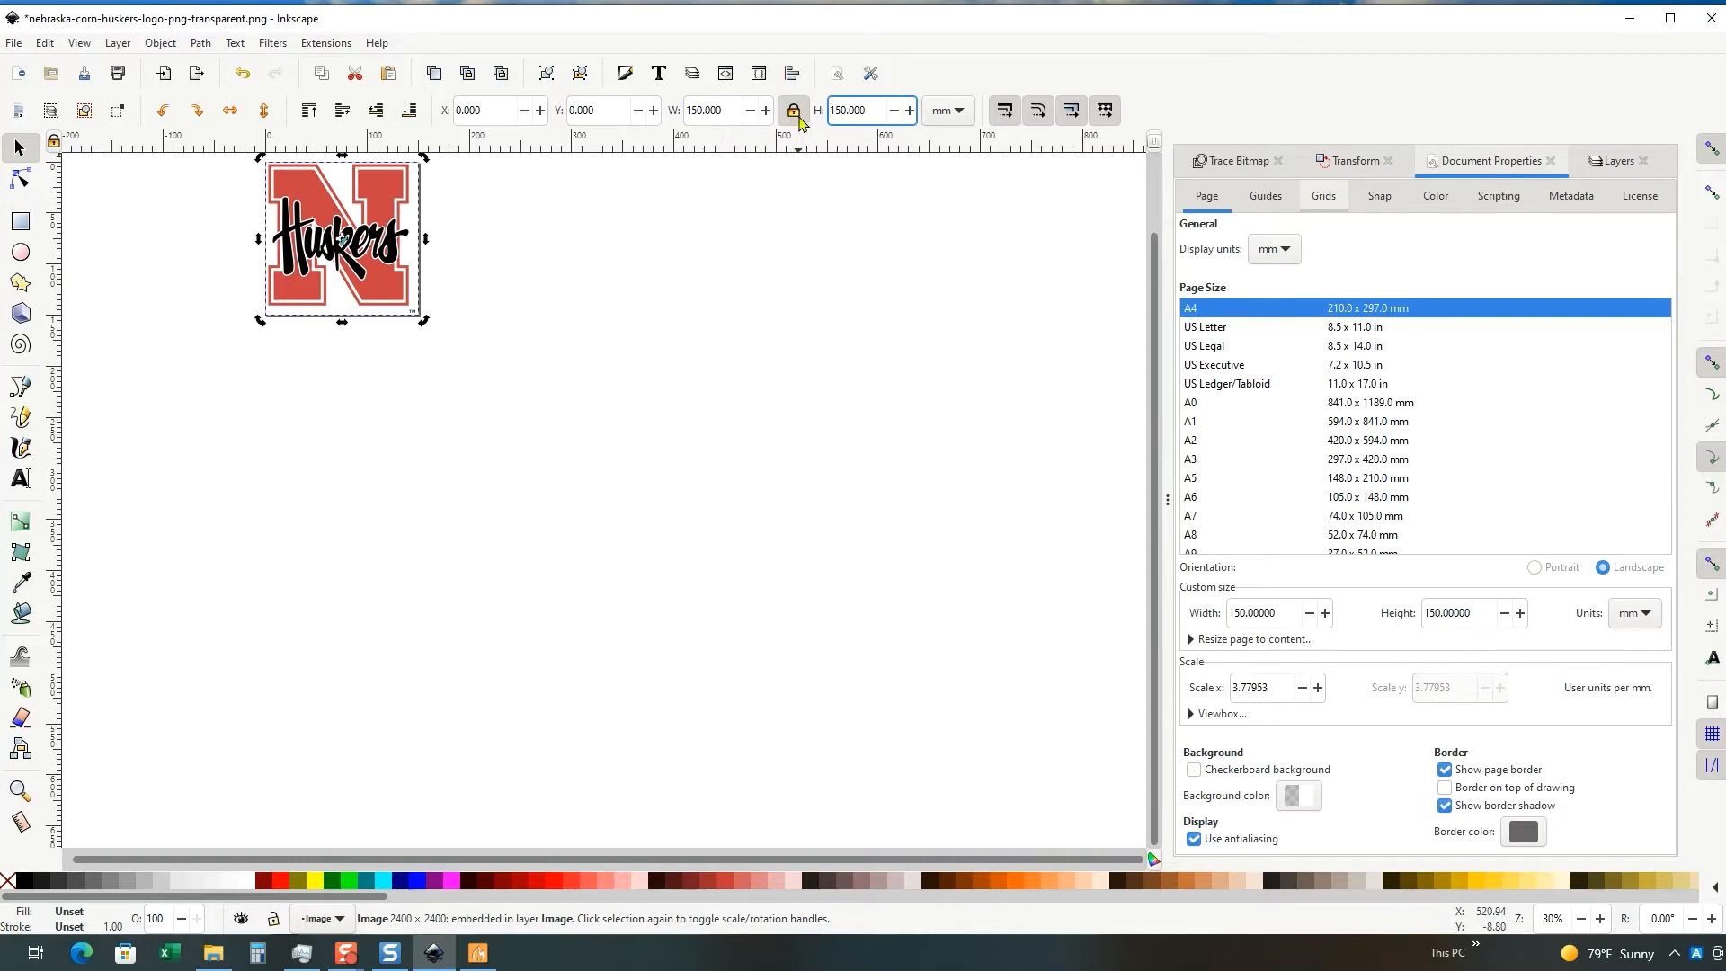
pyautogui.moveTo(351, 286)
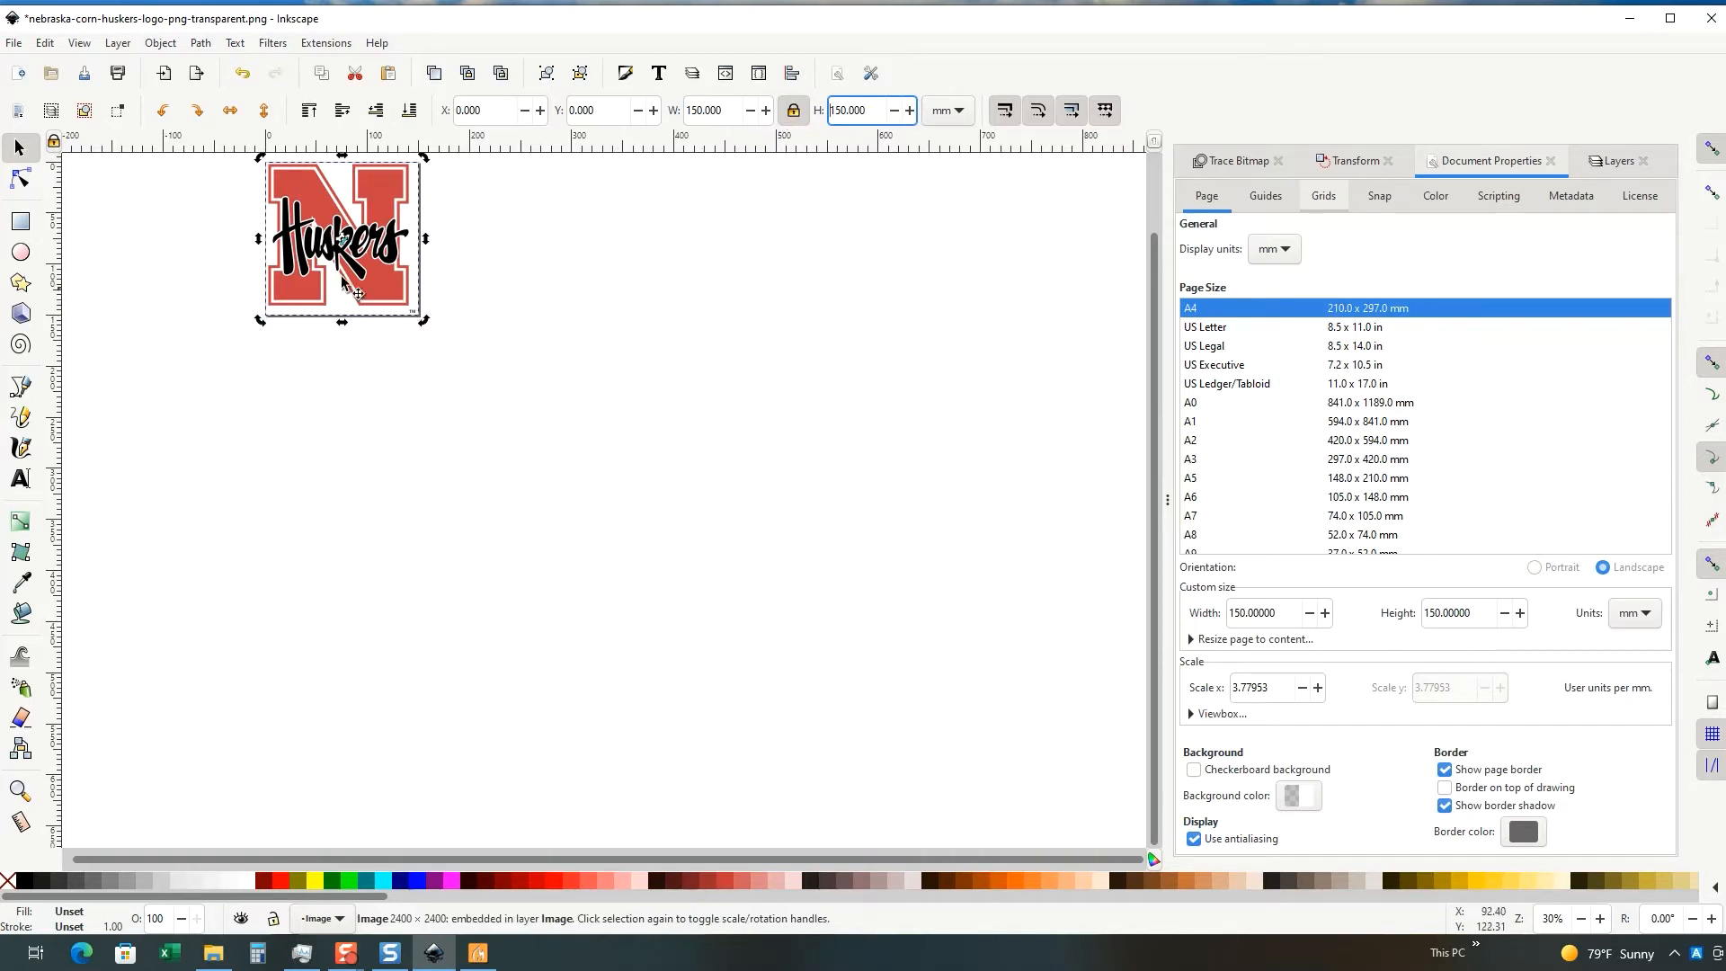
pyautogui.click(20, 791)
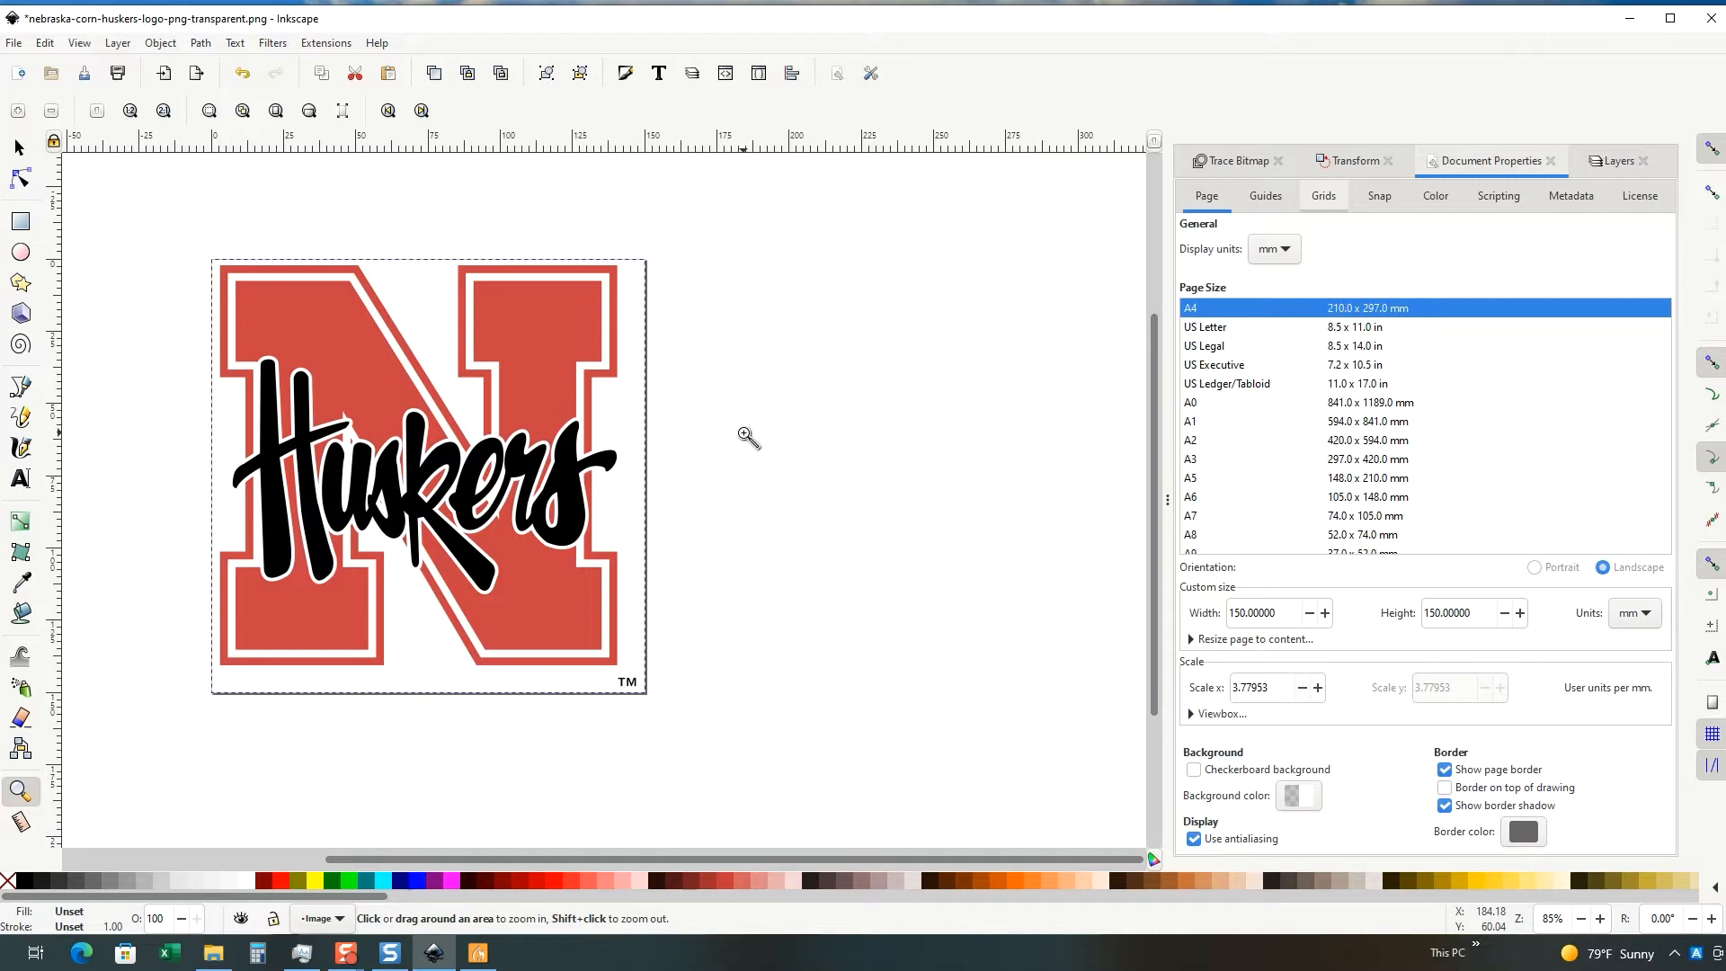
pyautogui.moveTo(703, 291)
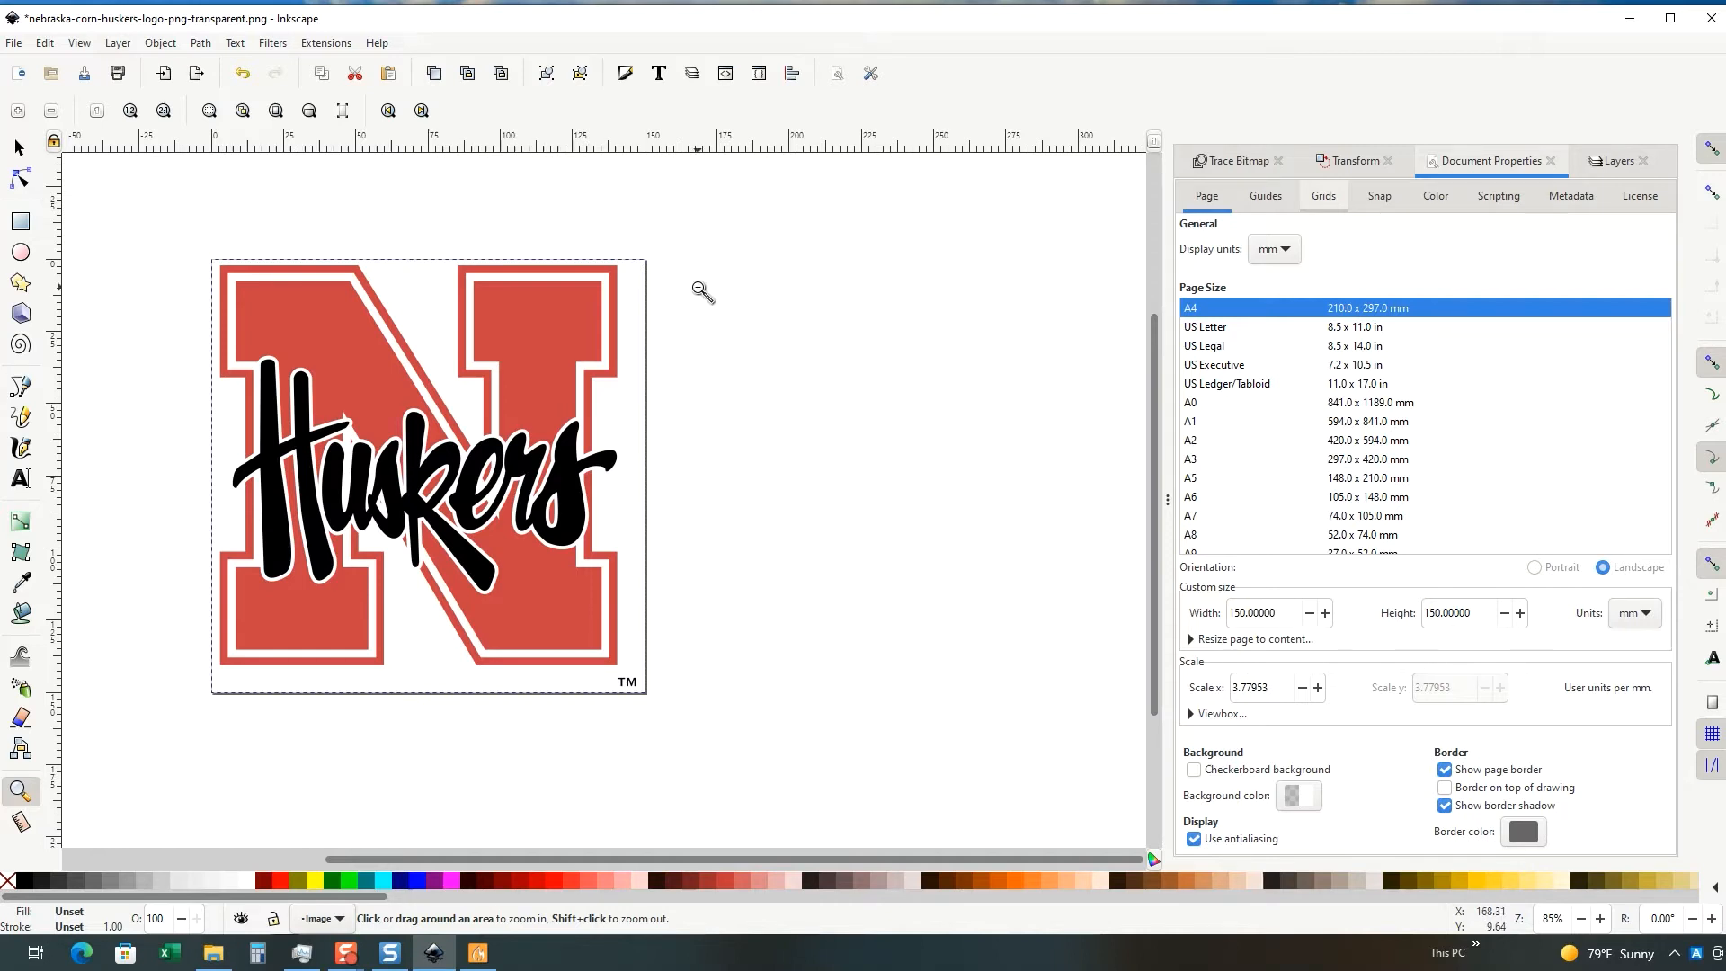
pyautogui.moveTo(1415, 523)
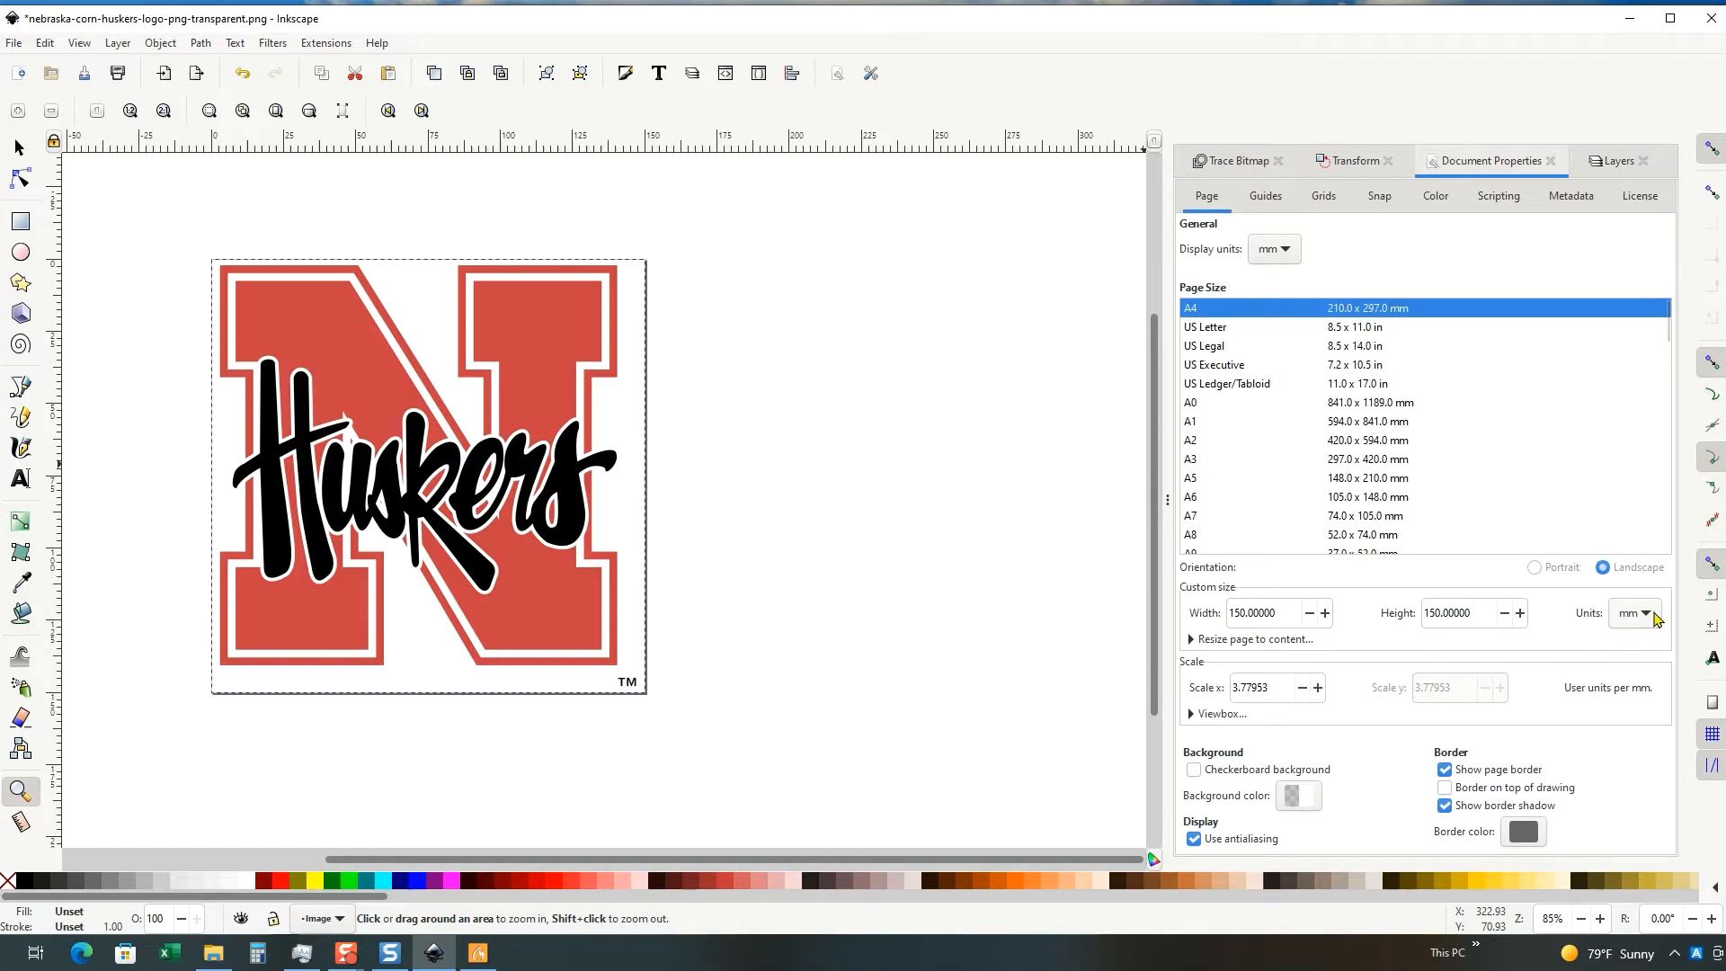
pyautogui.moveTo(974, 300)
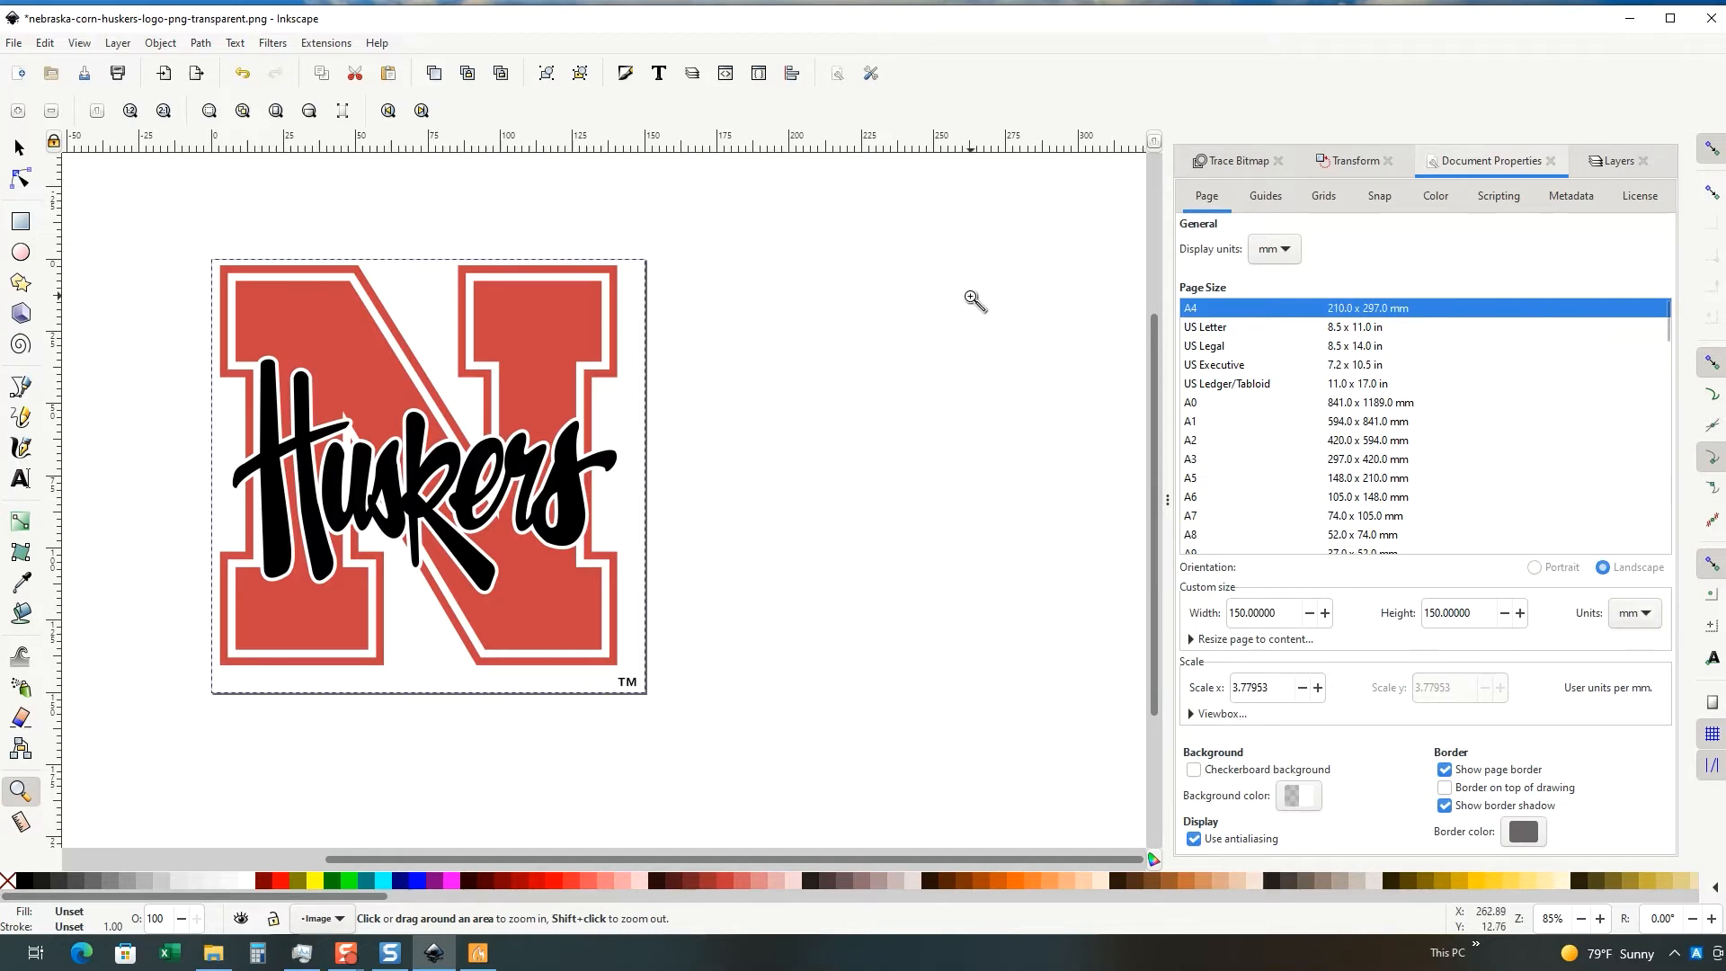
pyautogui.moveTo(970, 300)
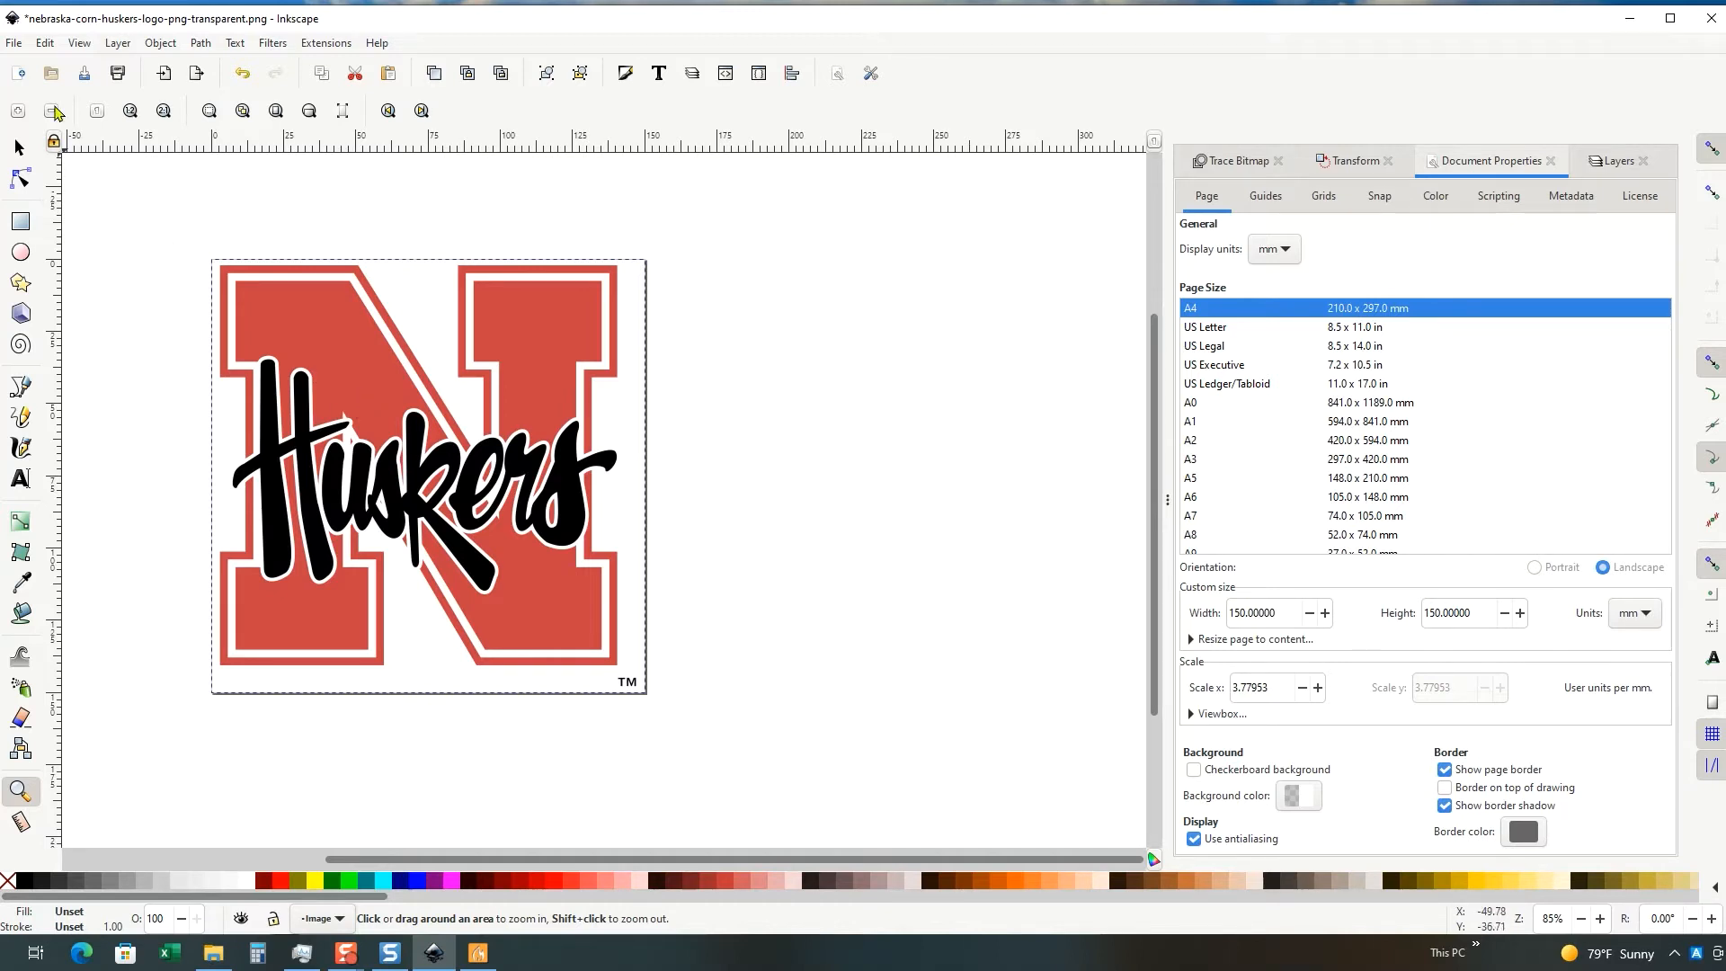
# Step: Flip the Huskers logo horizontally via Object > Flip Horizontal
pyautogui.click(13, 43)
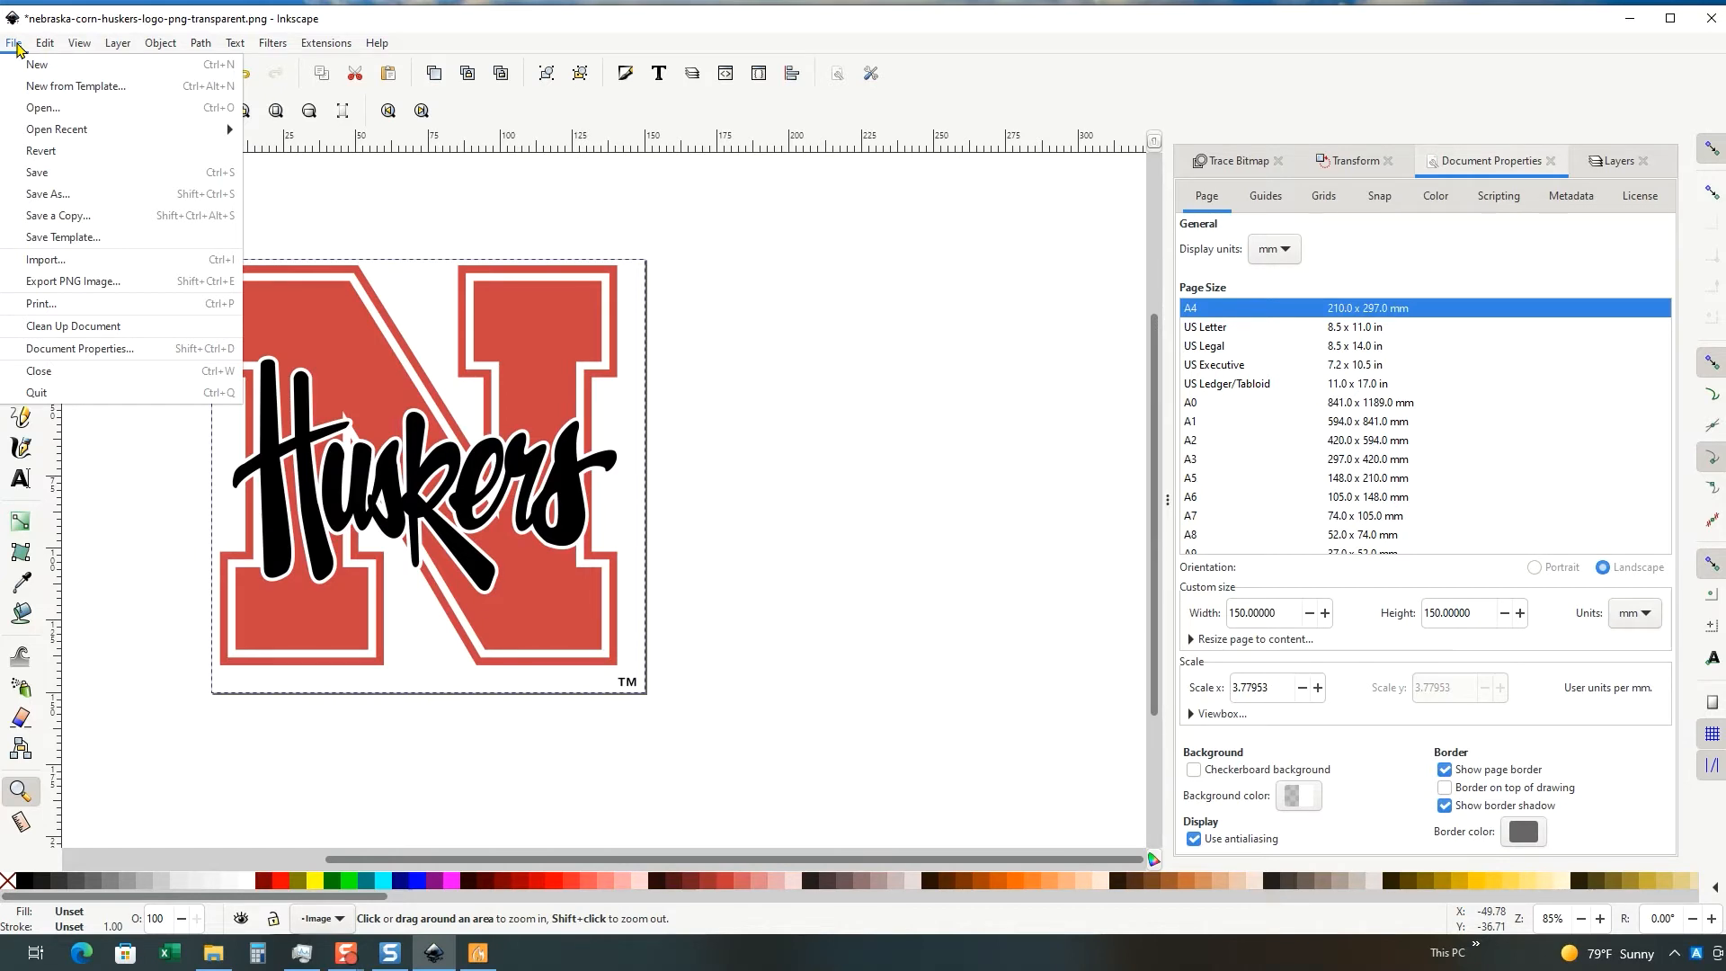
pyautogui.click(117, 43)
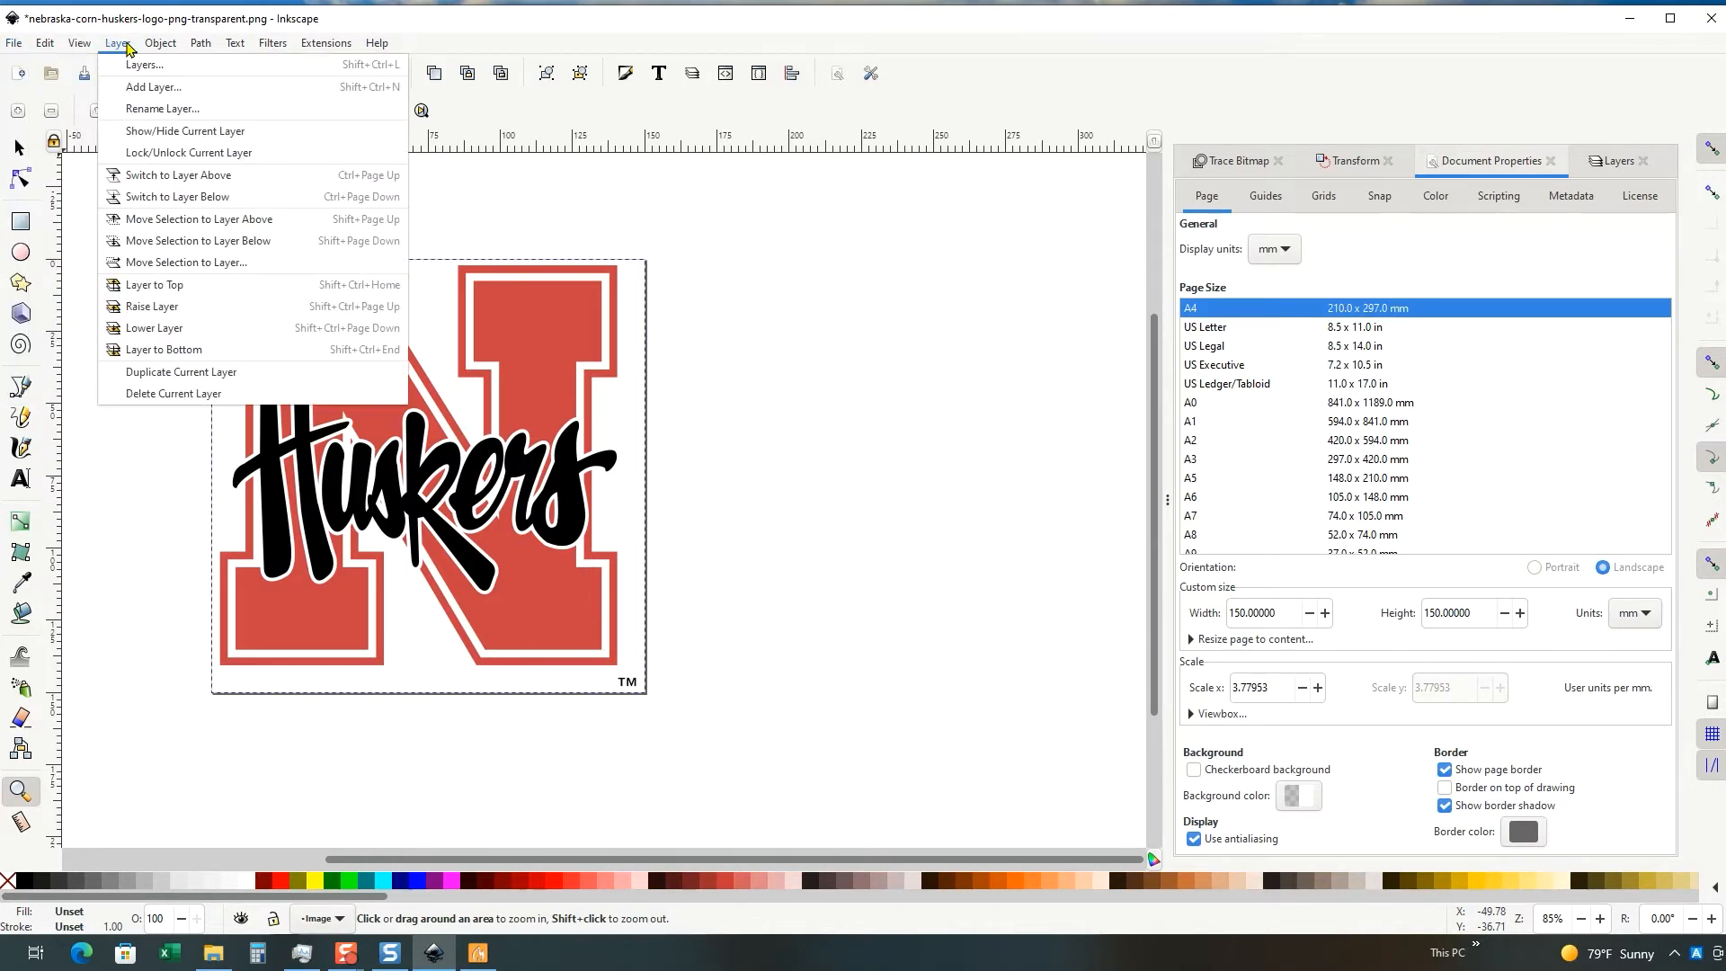
pyautogui.click(160, 43)
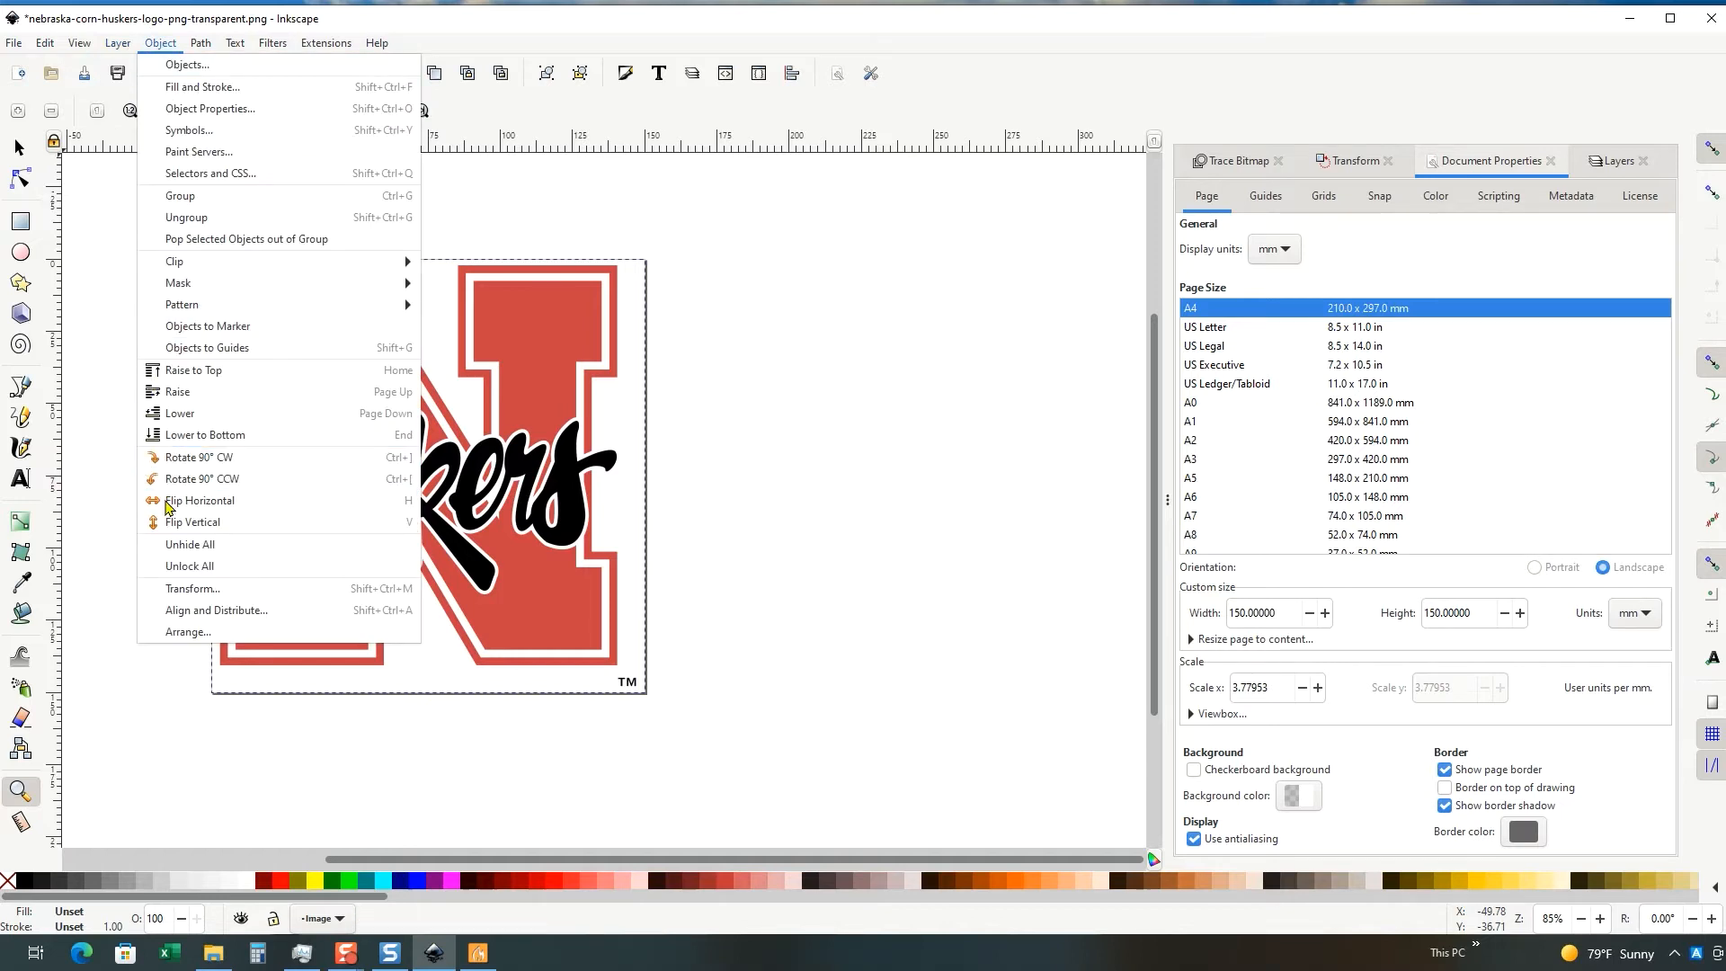
pyautogui.click(199, 502)
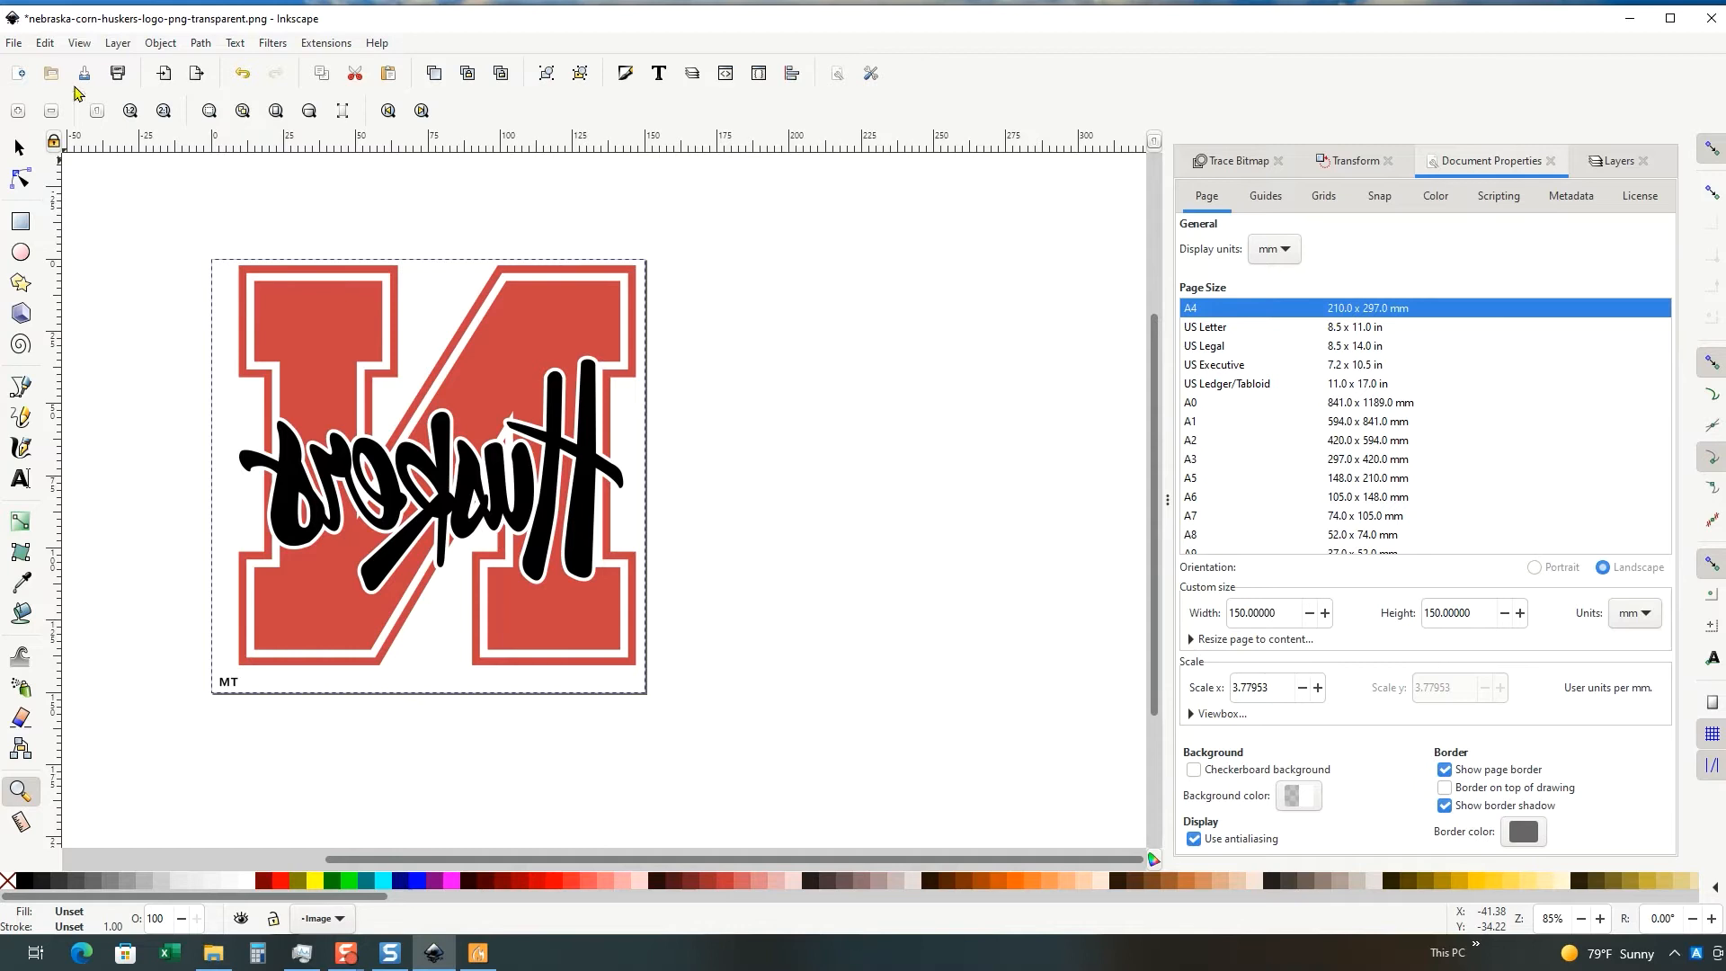
# Step: Browse the Object and Path menus for tracing commands
pyautogui.click(160, 43)
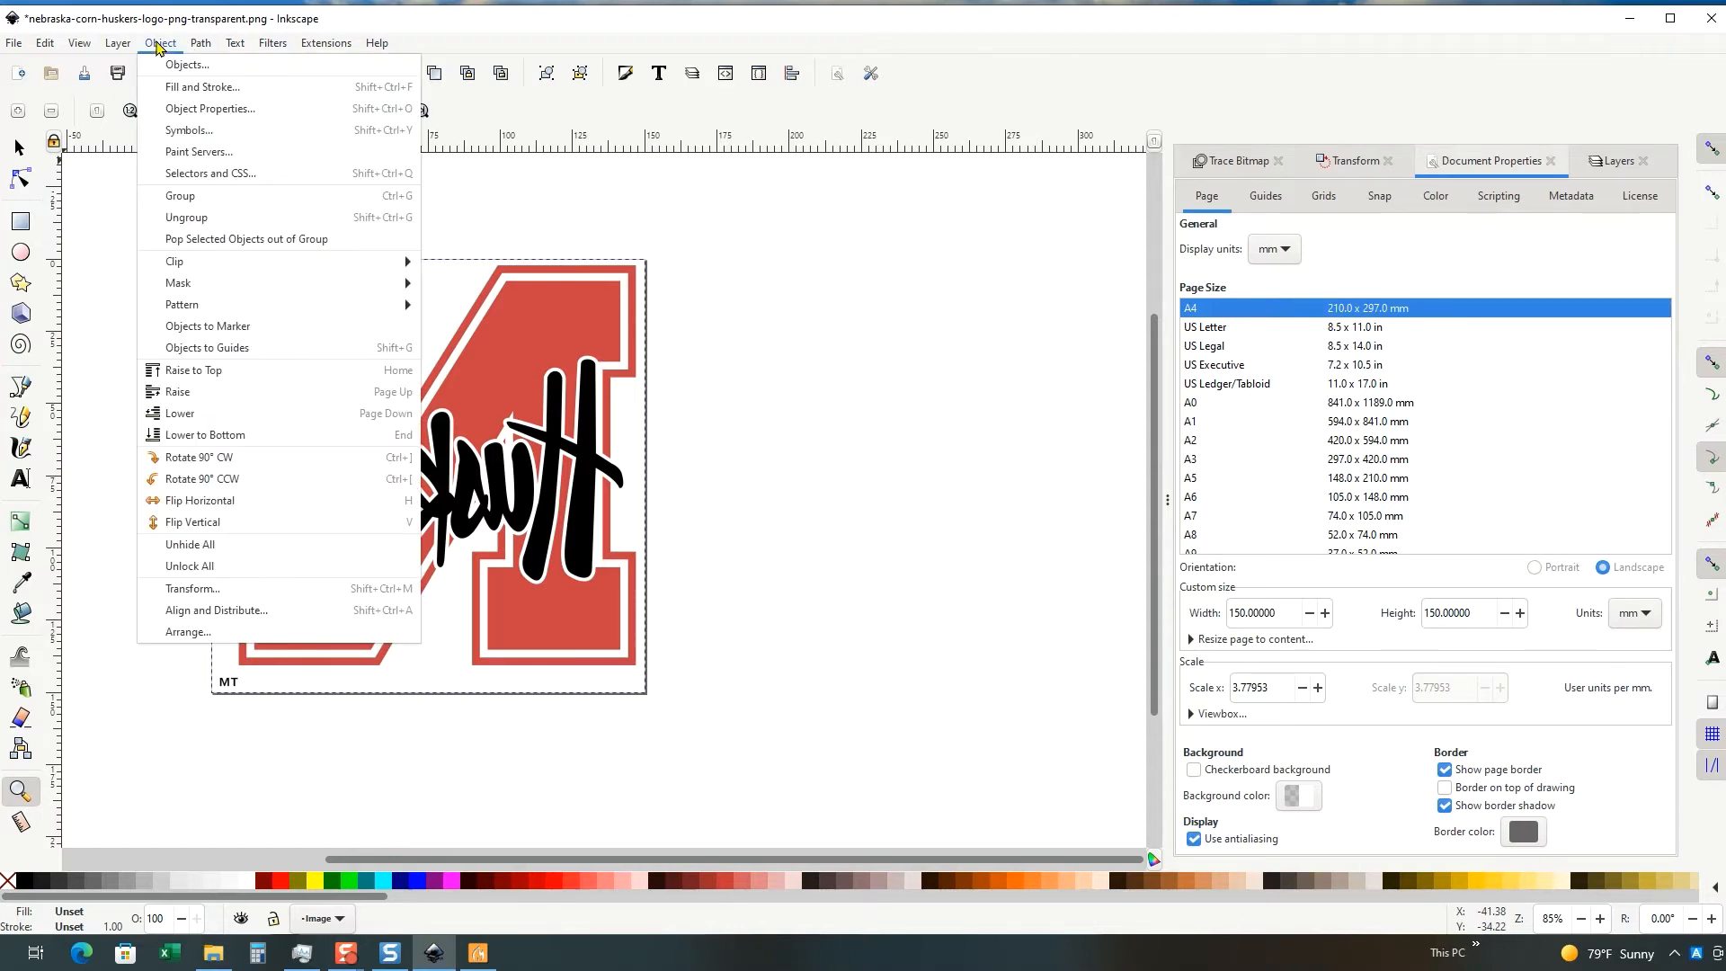
pyautogui.click(199, 44)
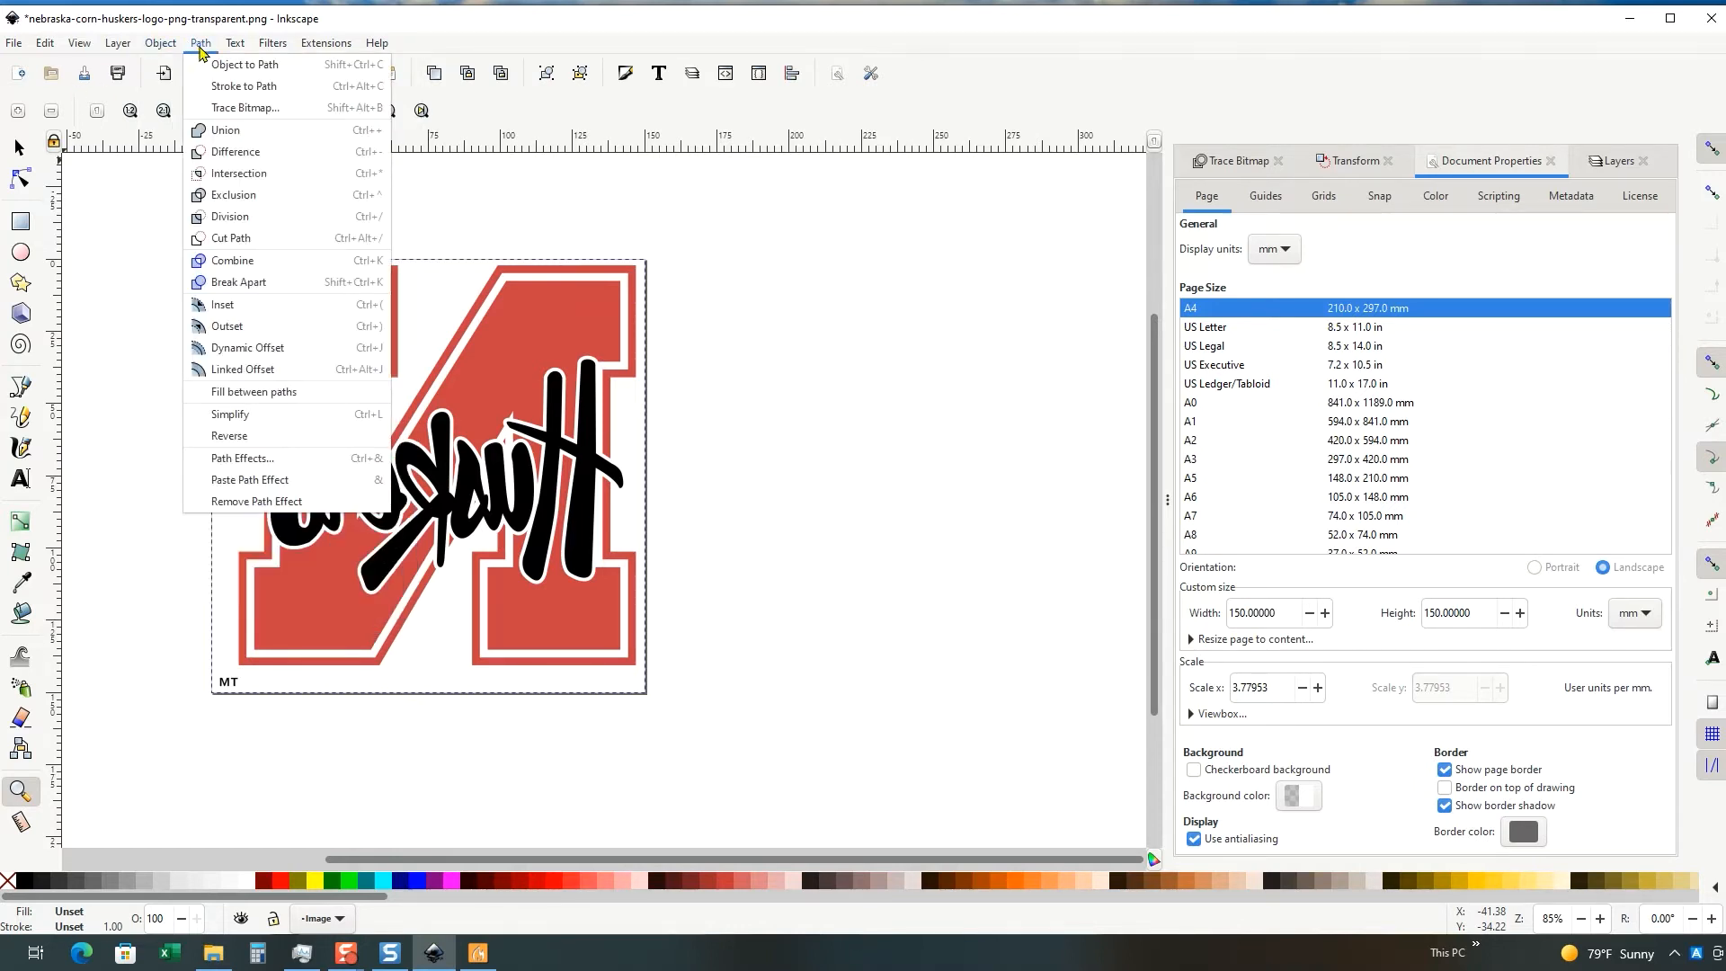
pyautogui.moveTo(227, 113)
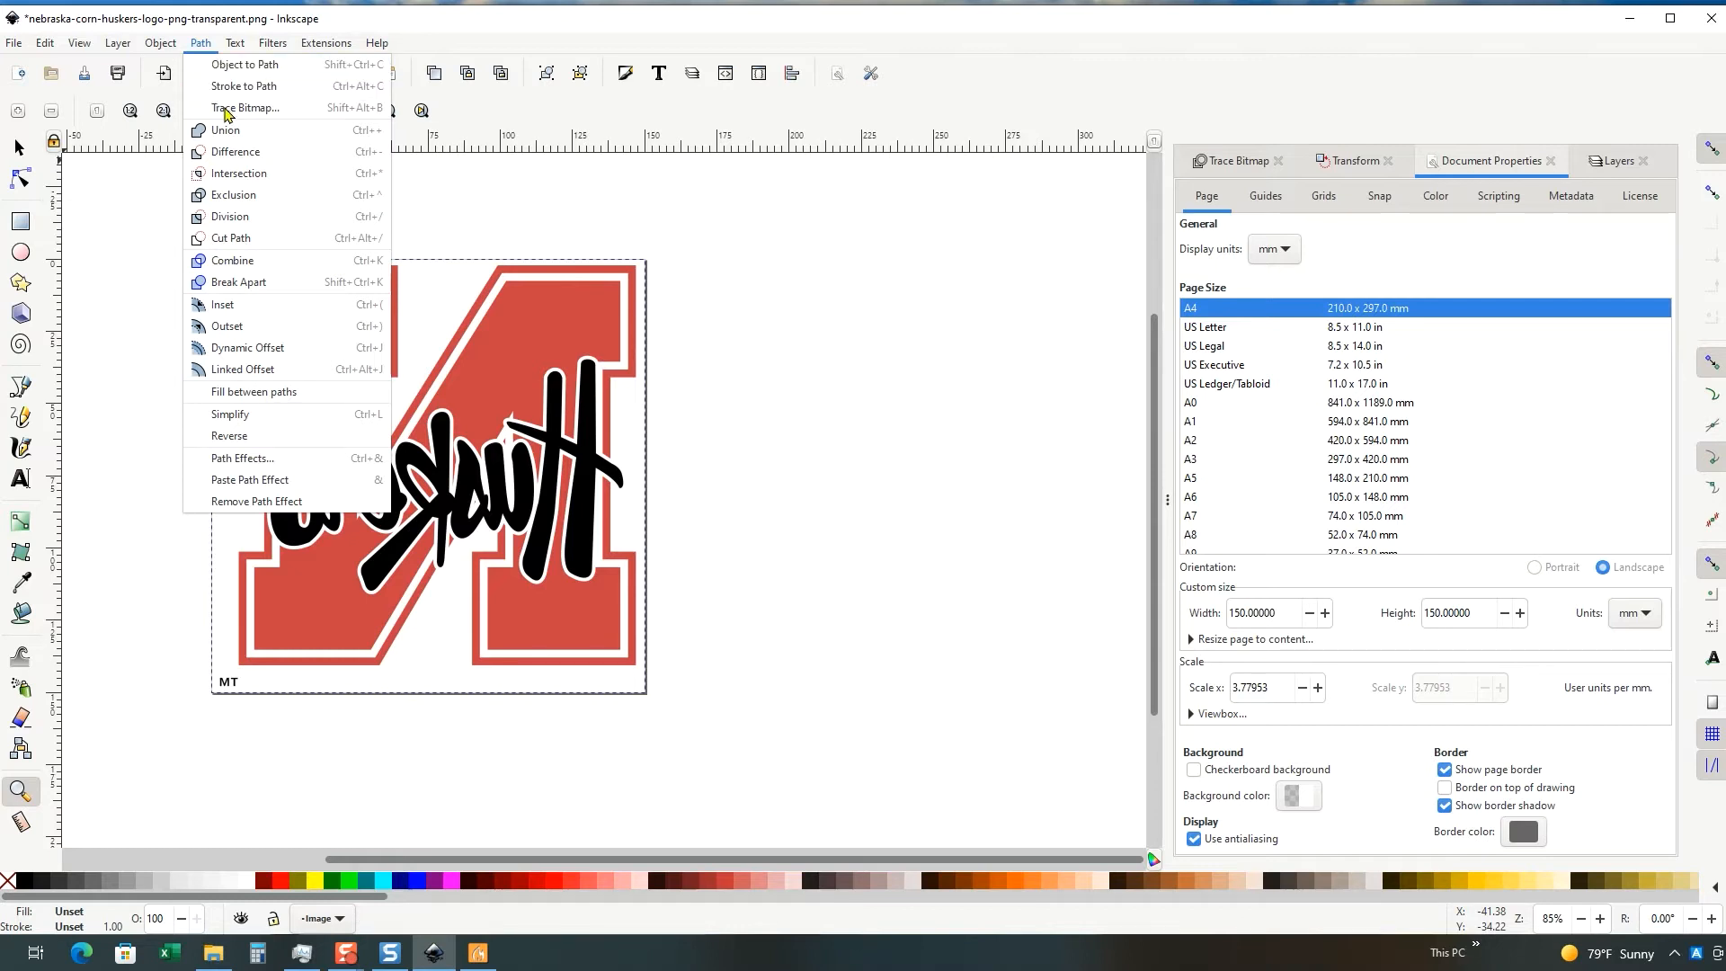
pyautogui.moveTo(248, 108)
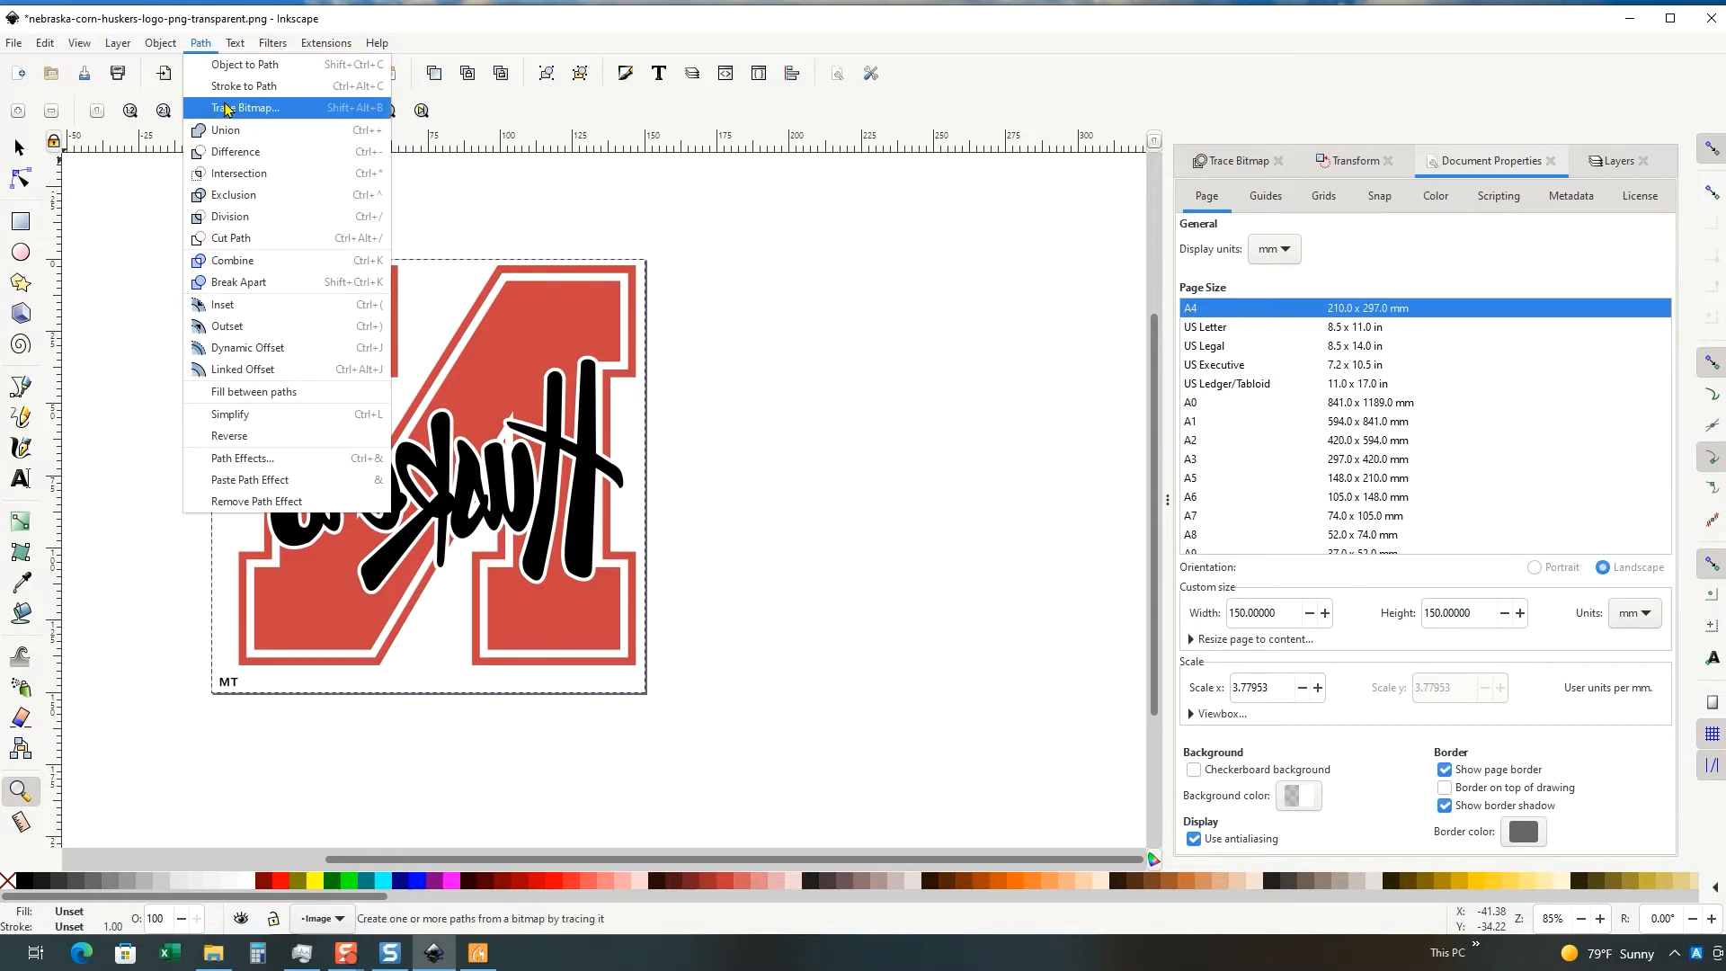
pyautogui.moveTo(227, 325)
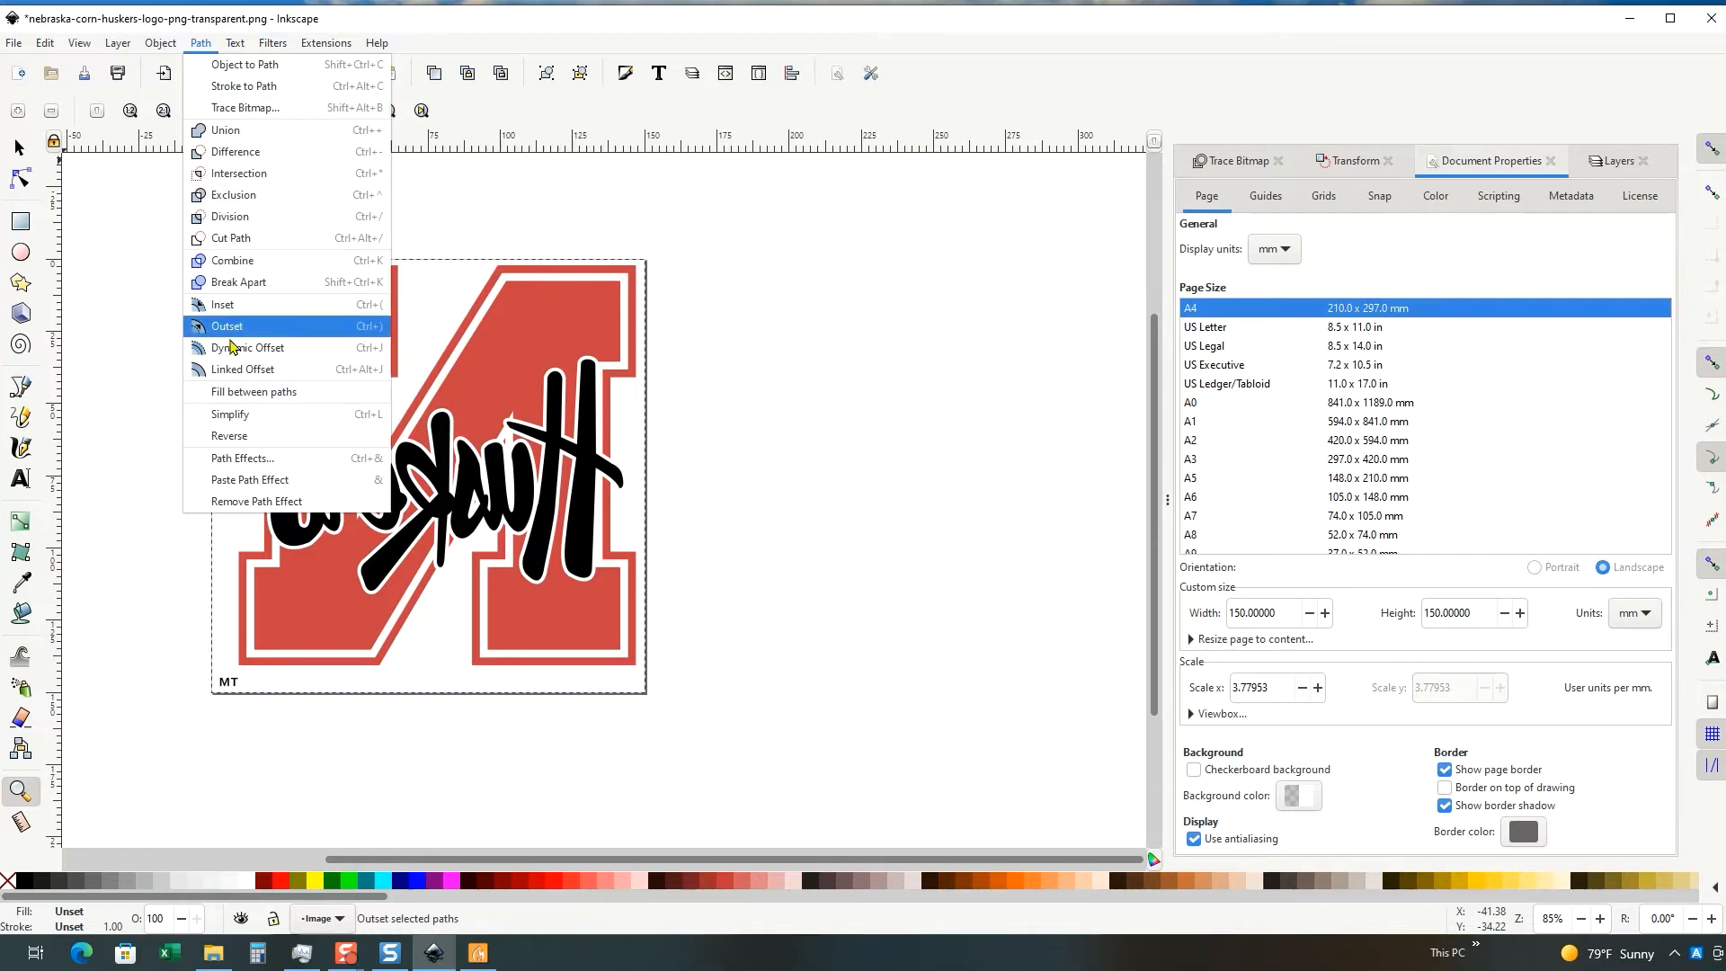
pyautogui.moveTo(244, 106)
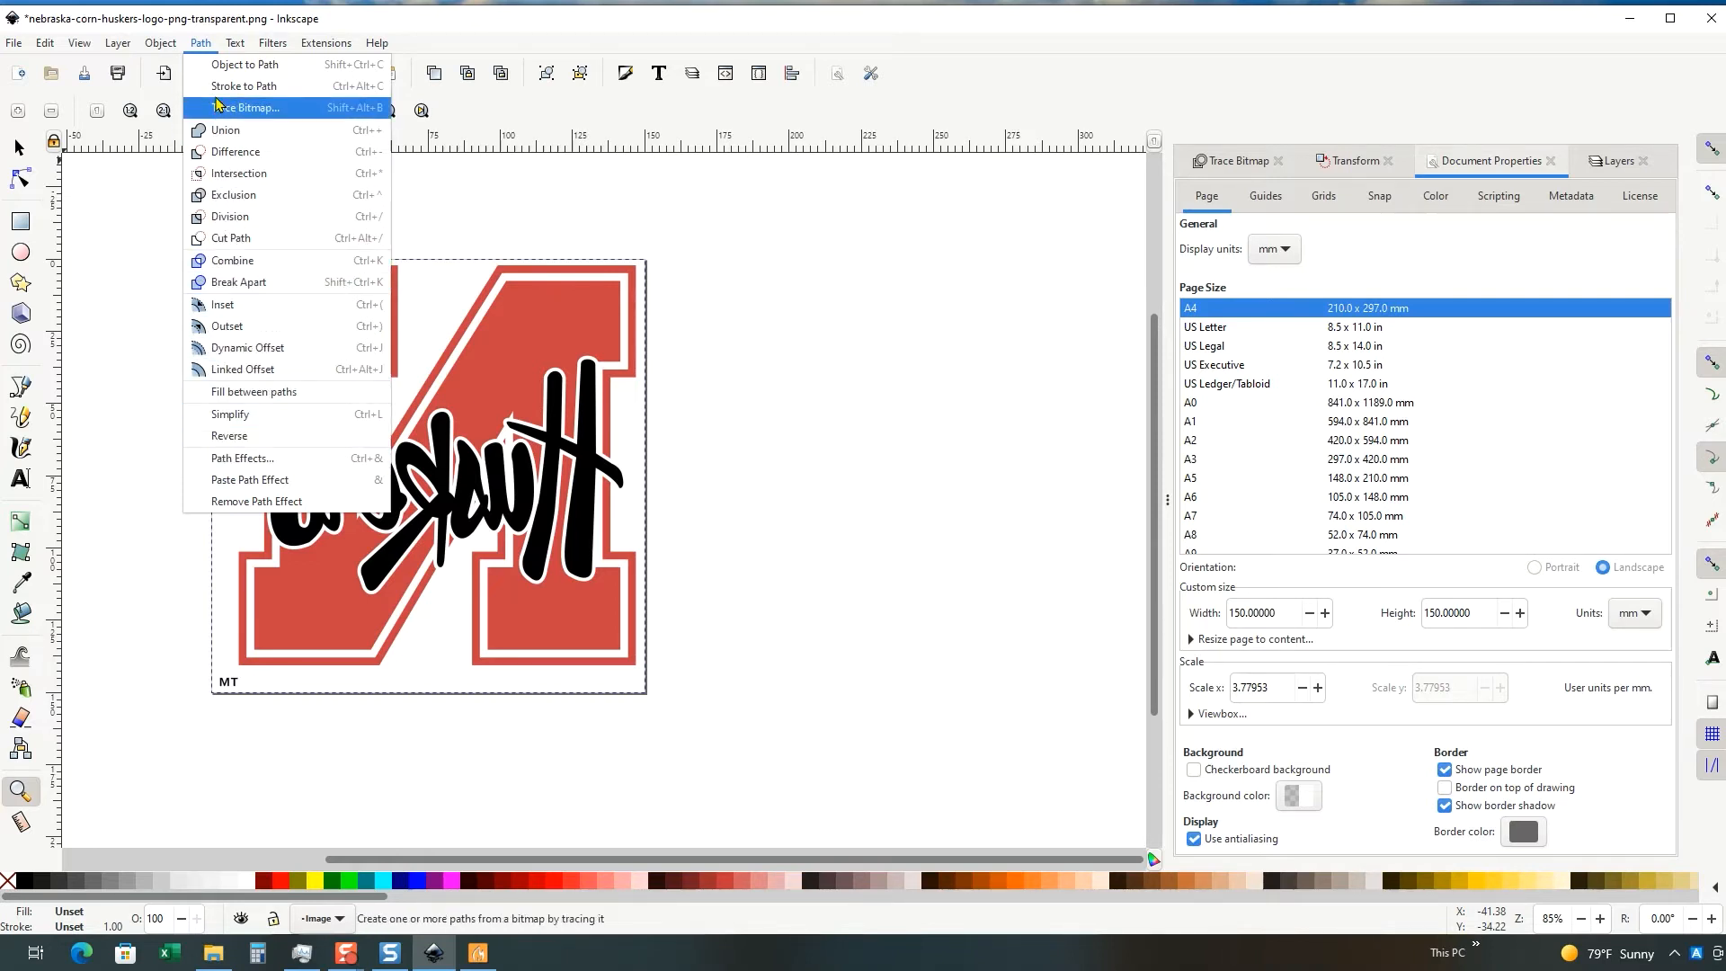
pyautogui.moveTo(243, 86)
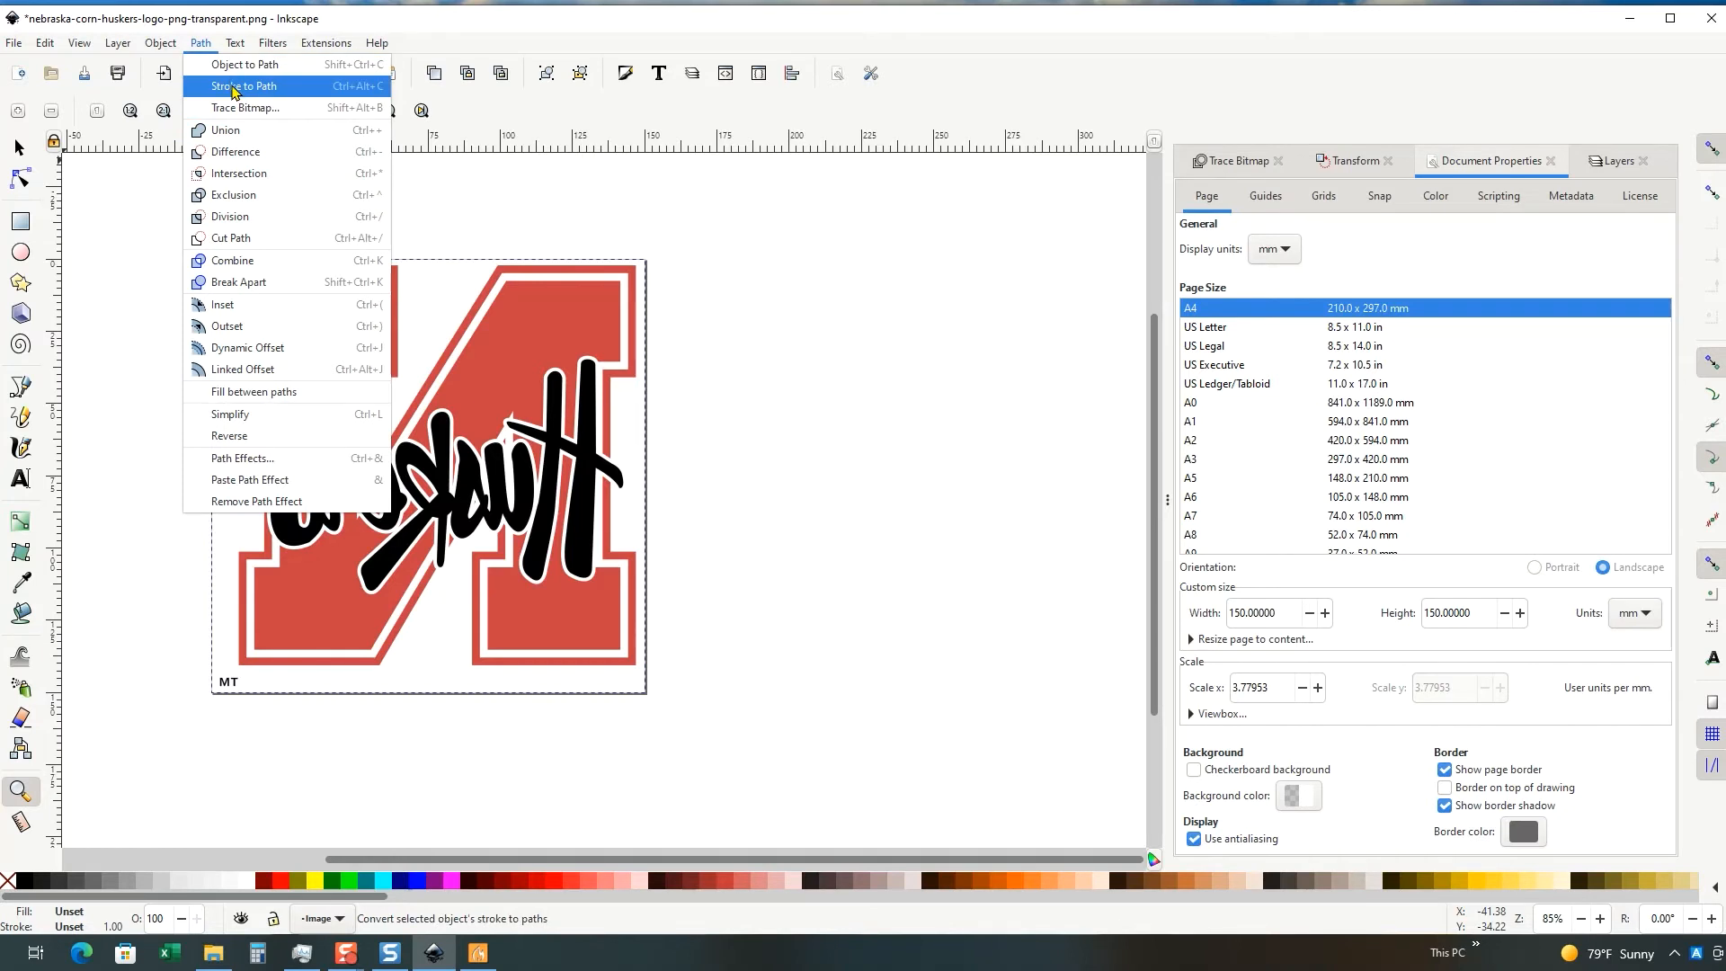
pyautogui.moveTo(247, 106)
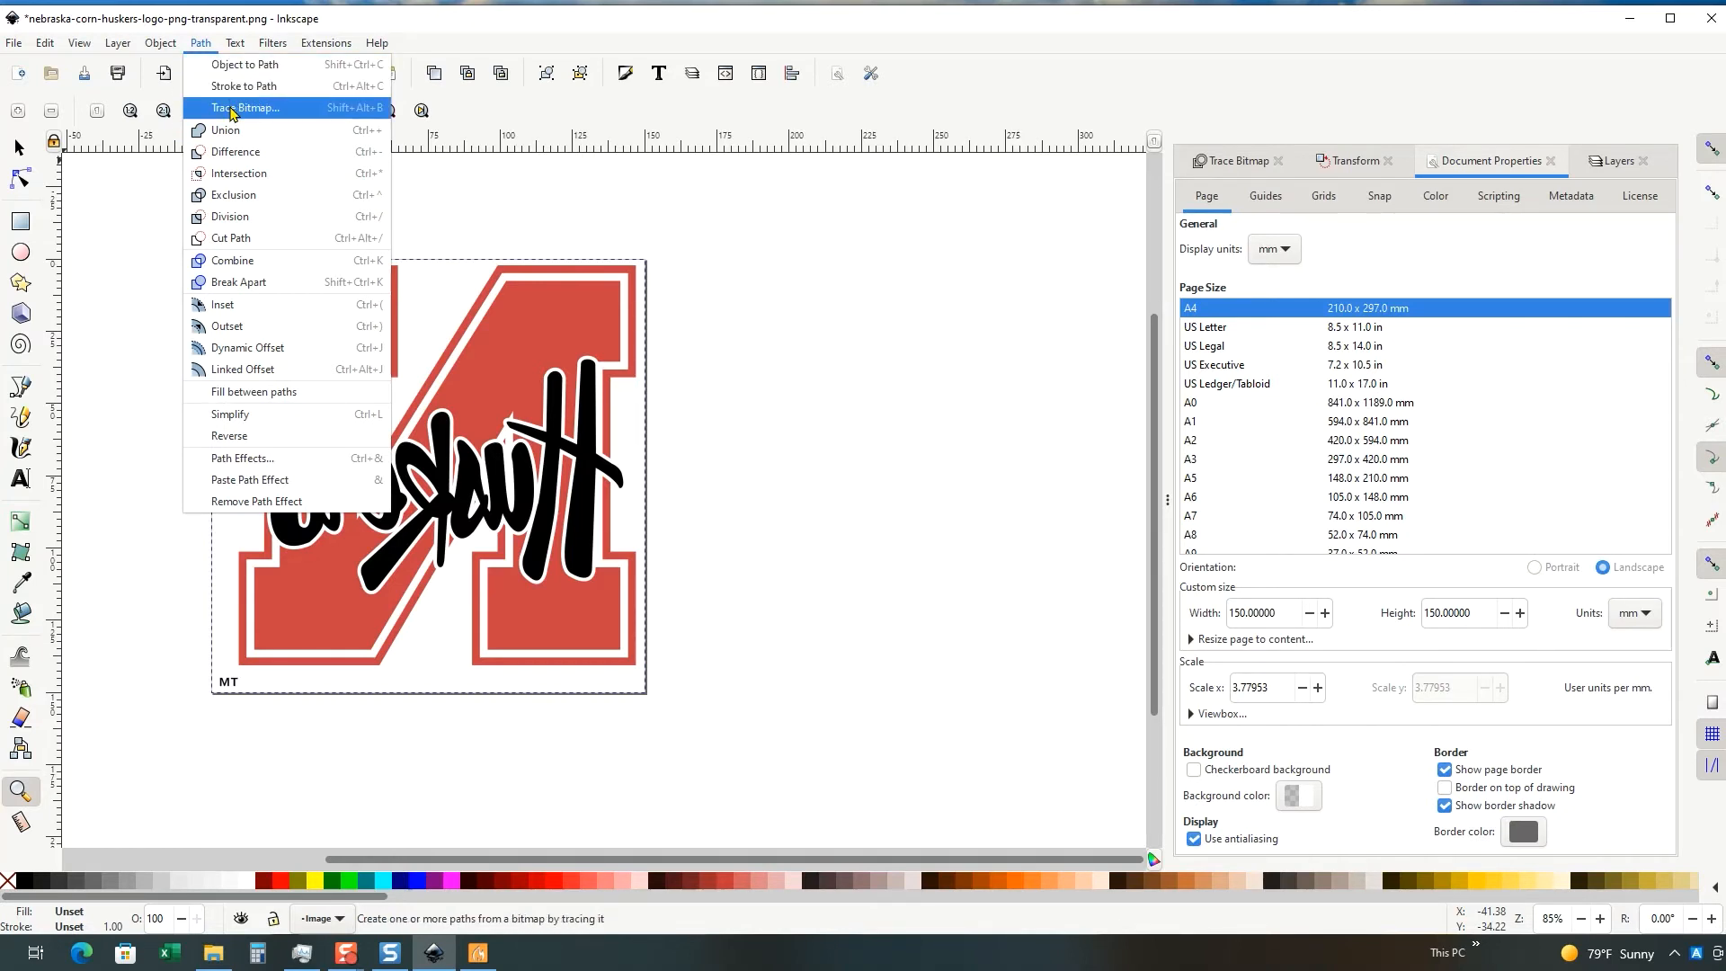
# Step: Trace the logo bitmap with a single-scan 0.450 brightness cutoff into a vector path
pyautogui.click(248, 106)
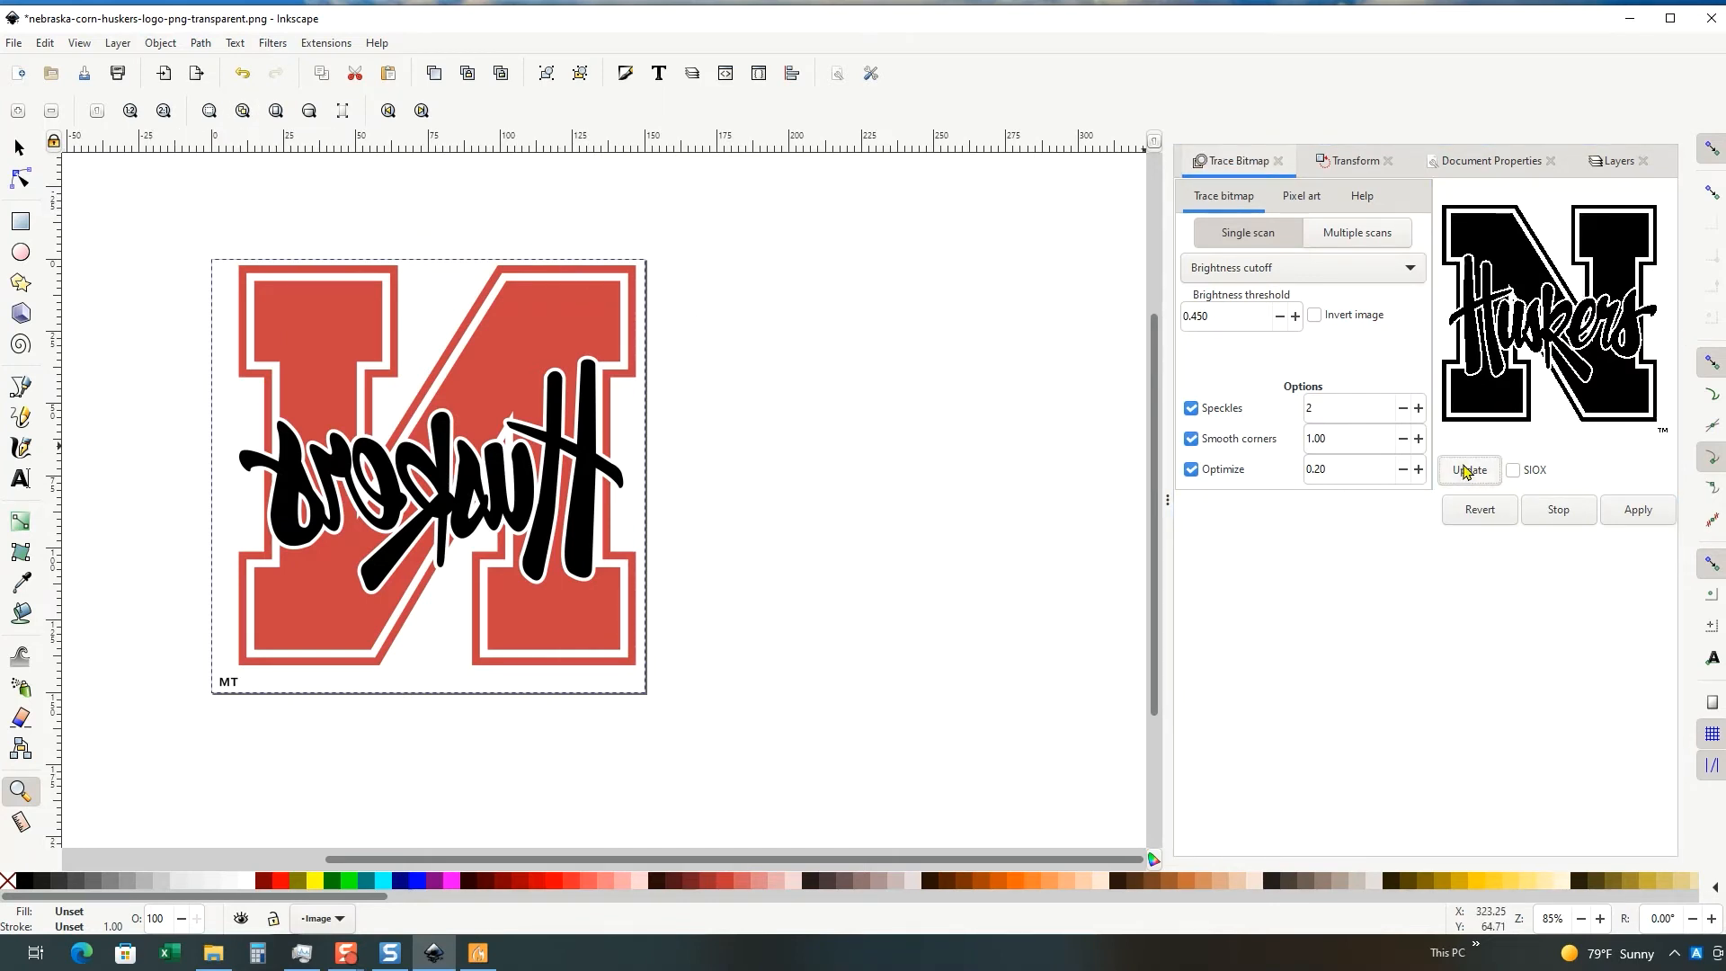
pyautogui.moveTo(1469, 474)
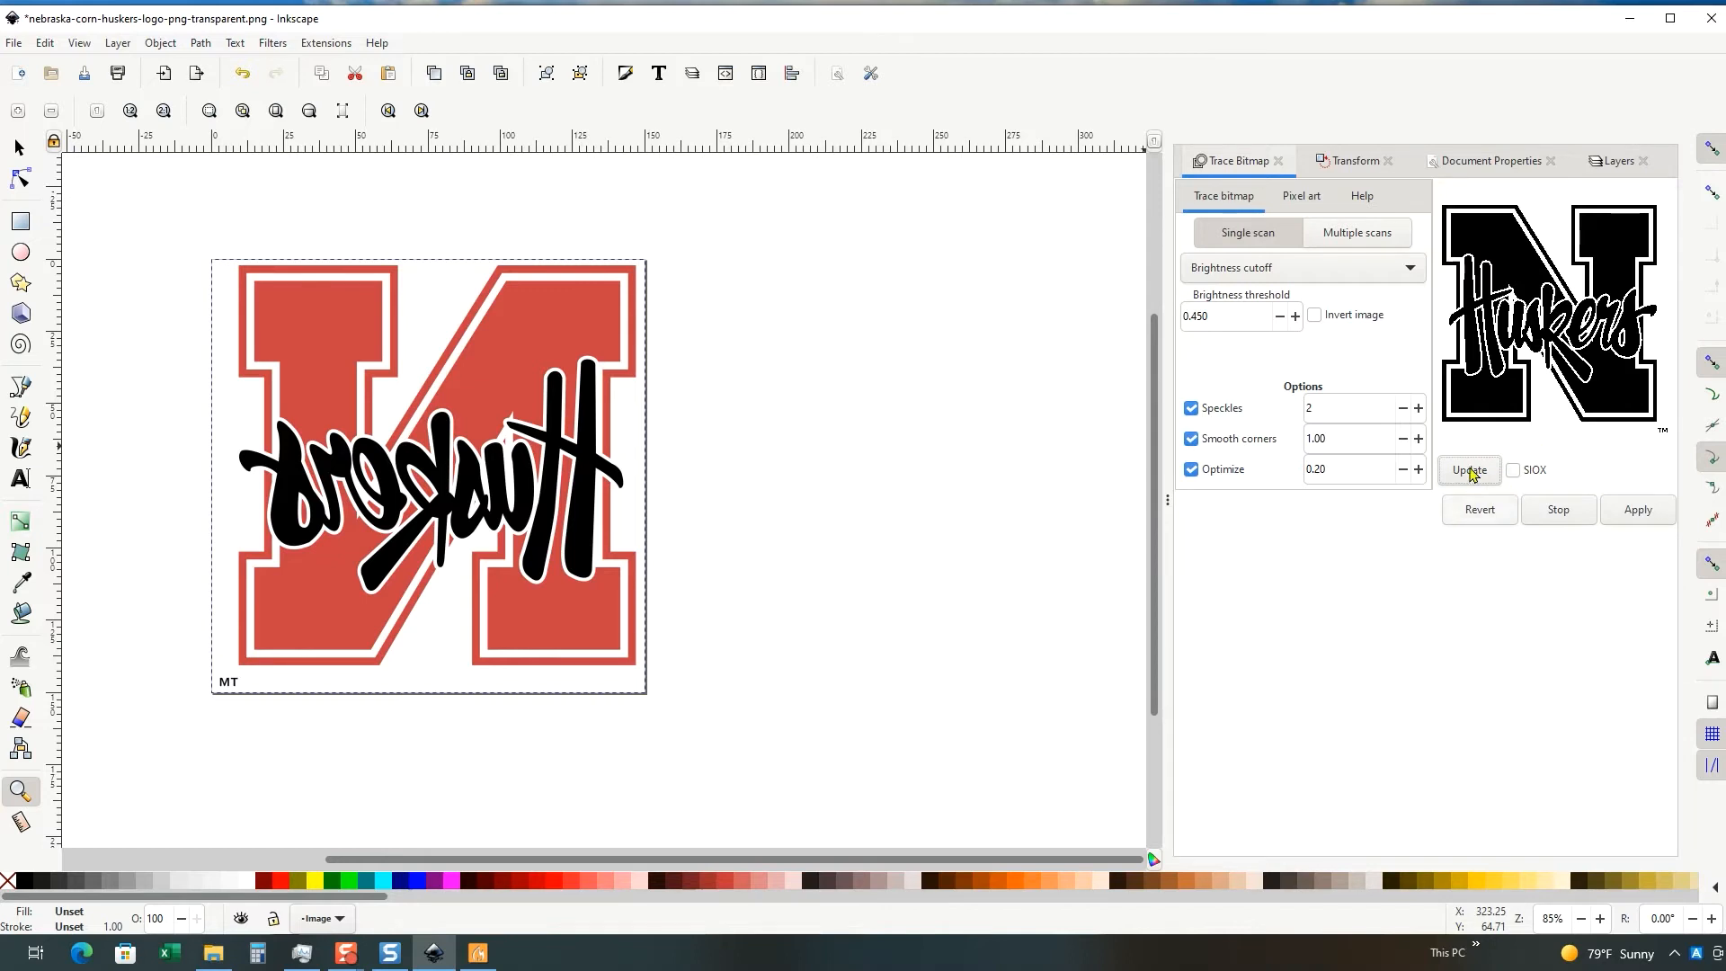
pyautogui.moveTo(1643, 509)
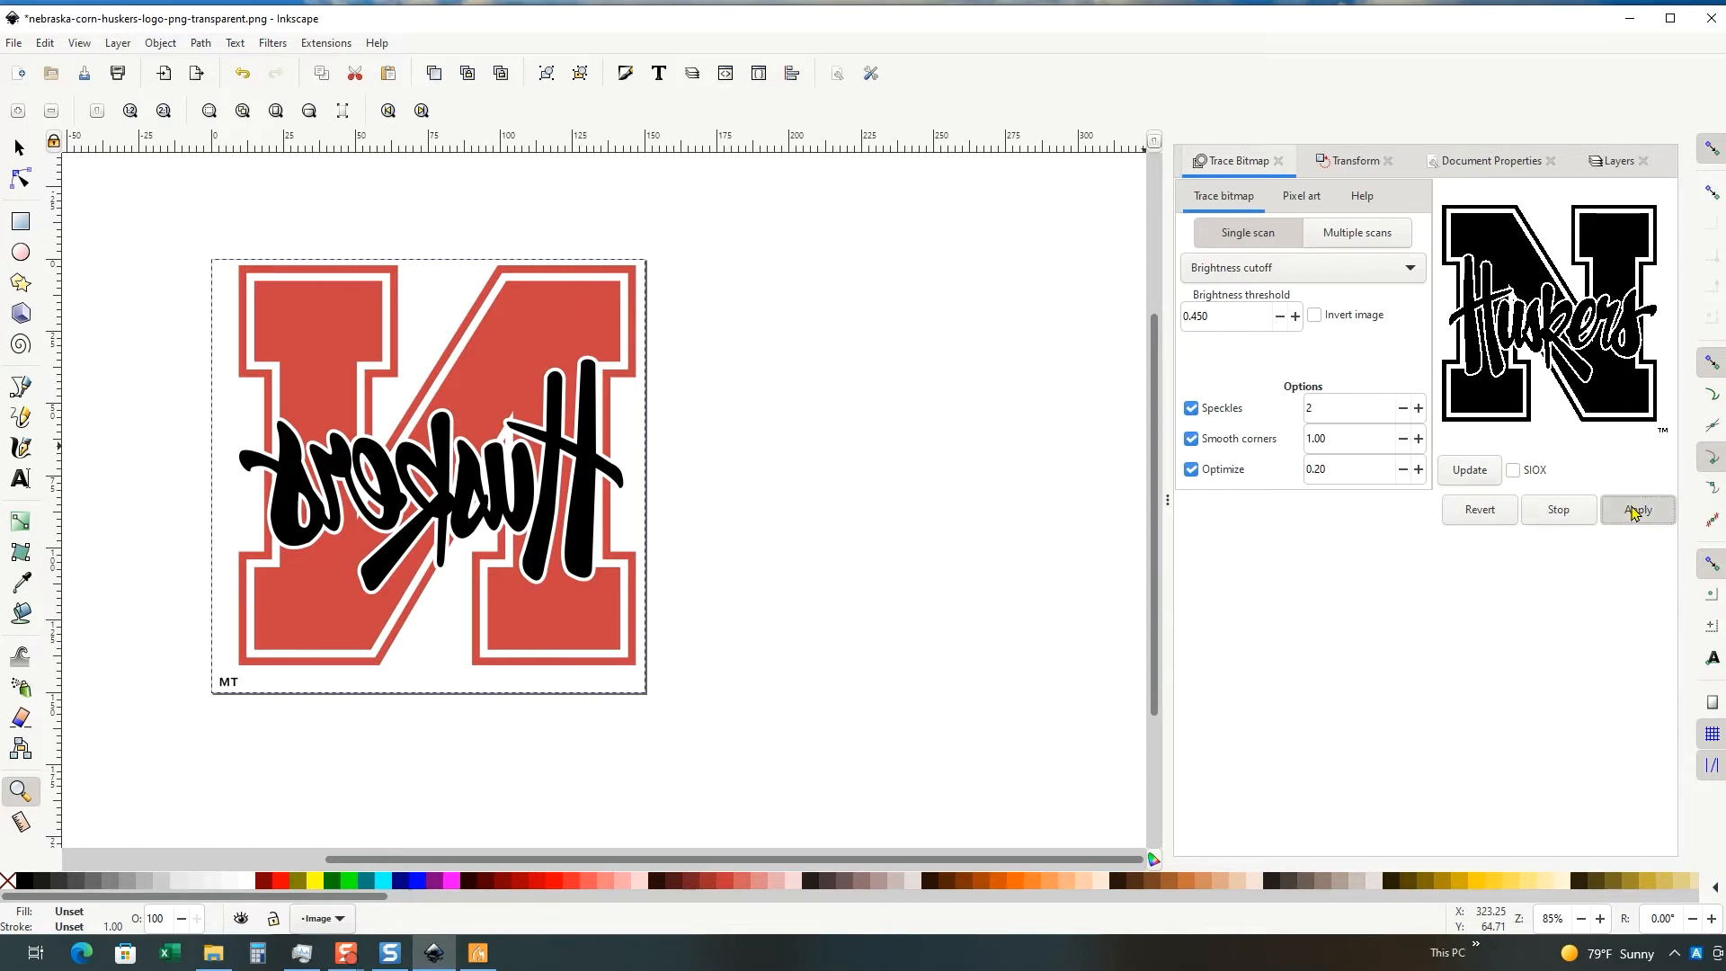
pyautogui.click(1636, 509)
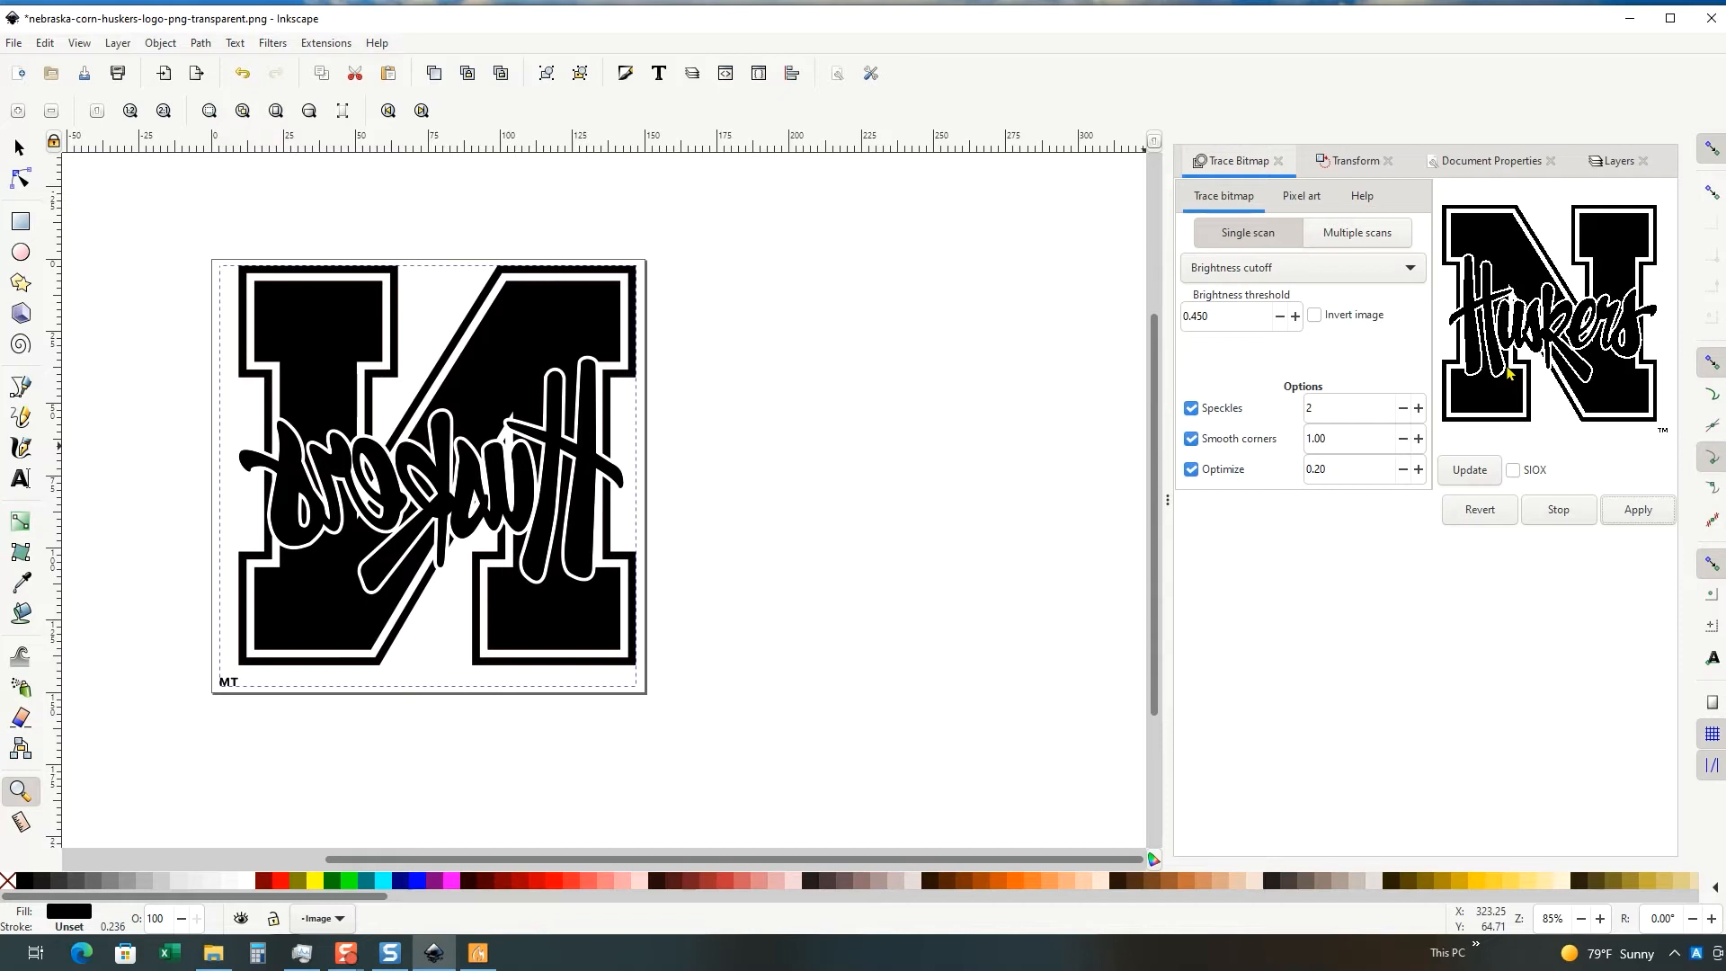
pyautogui.moveTo(453, 497)
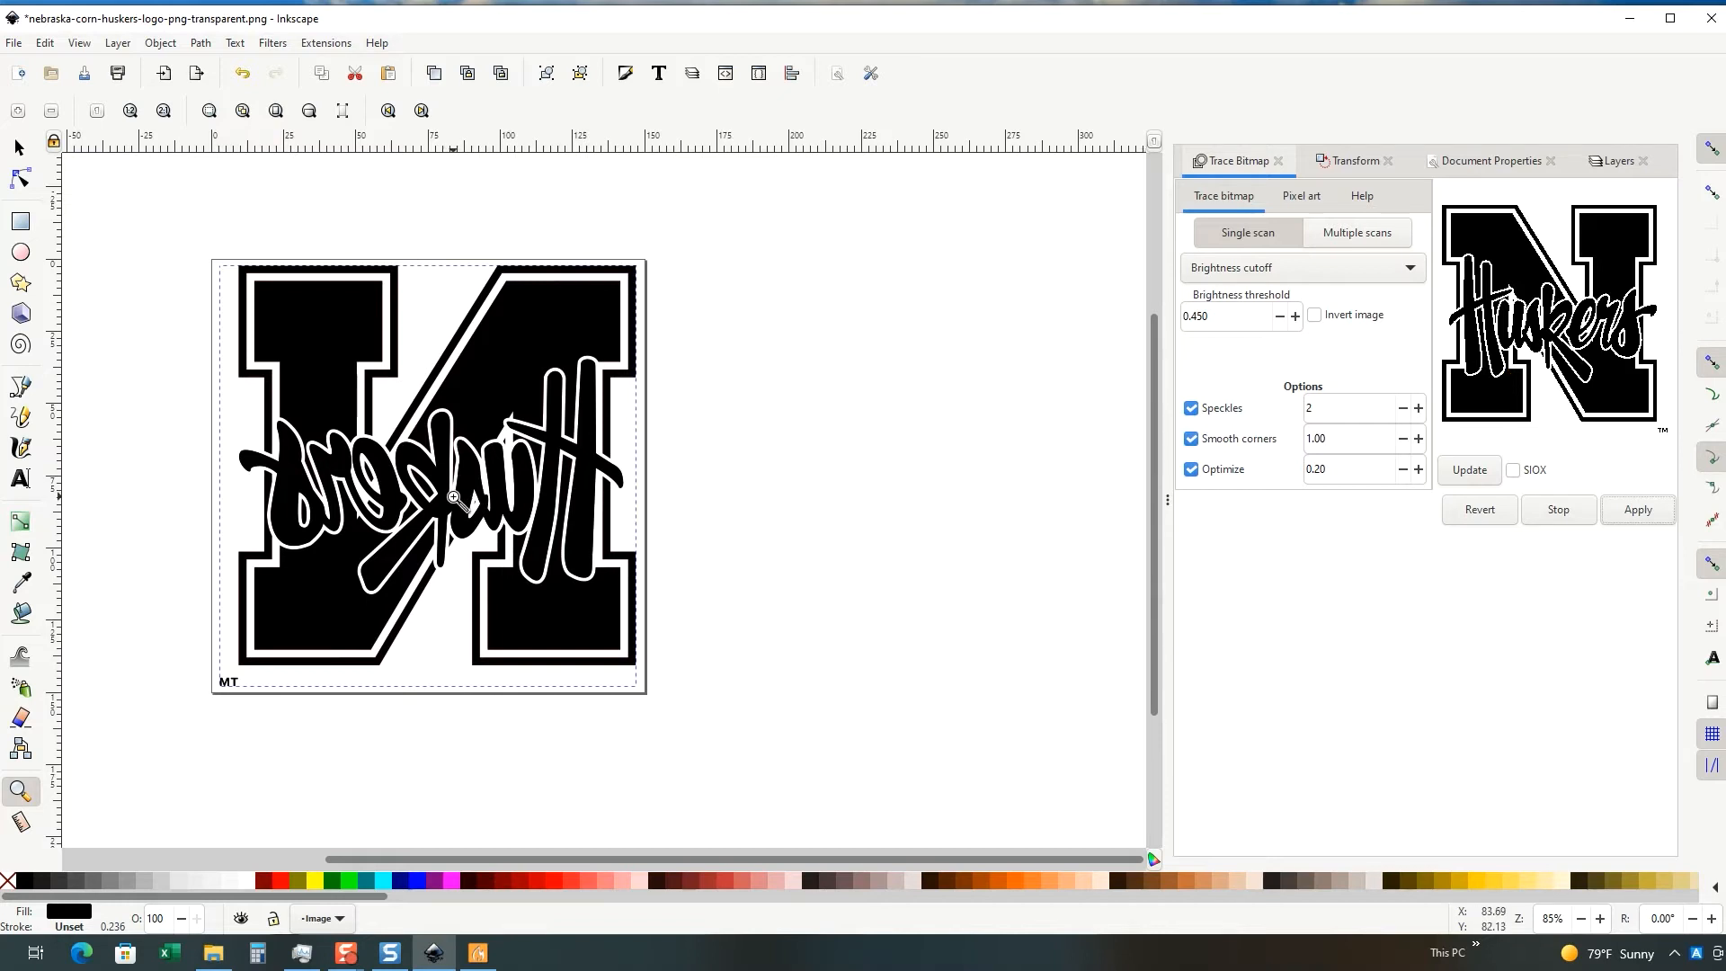
pyautogui.moveTo(460, 509)
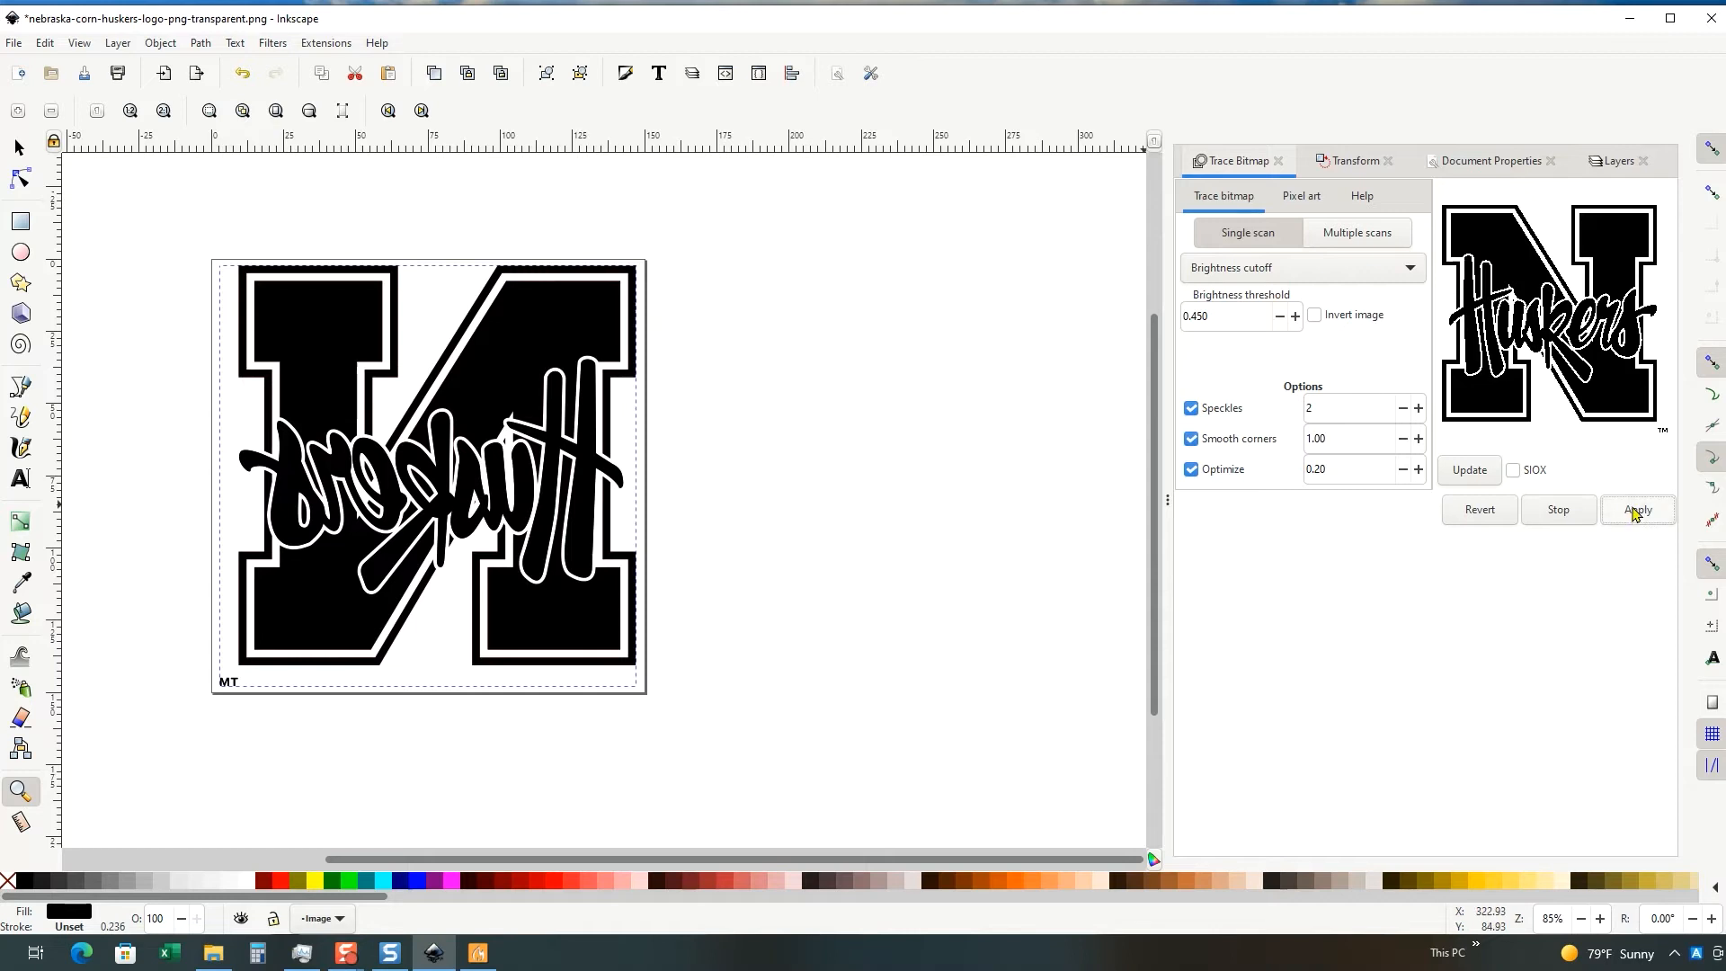
pyautogui.moveTo(16, 146)
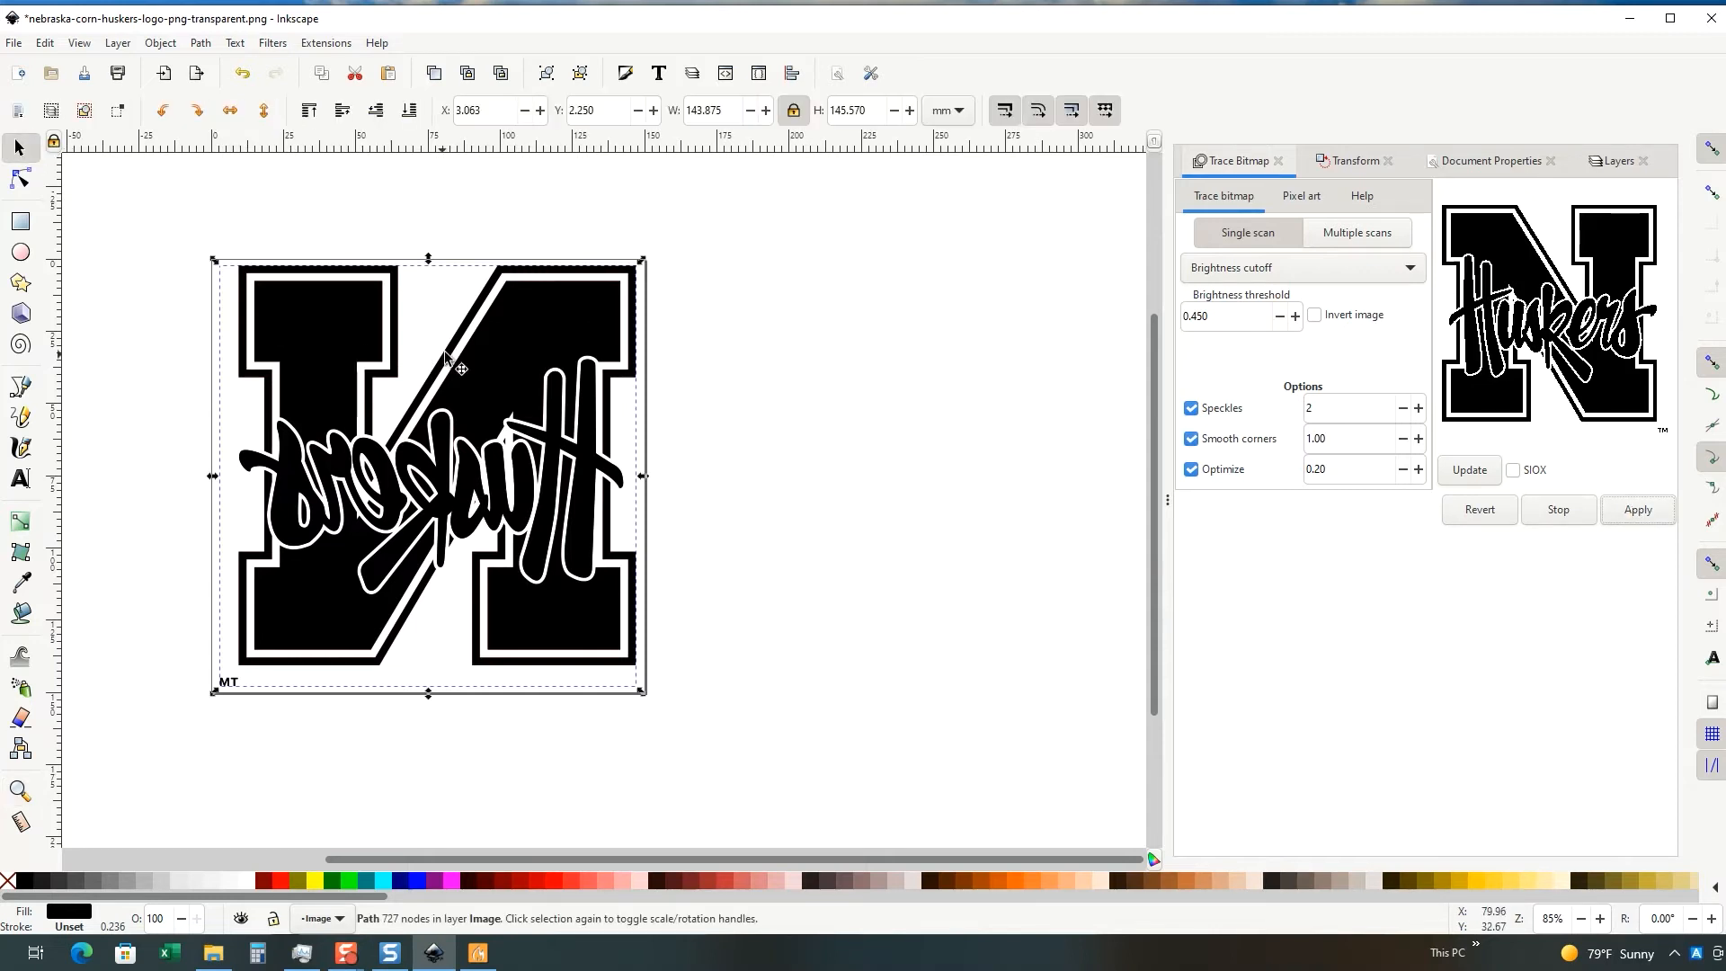
pyautogui.moveTo(488, 345)
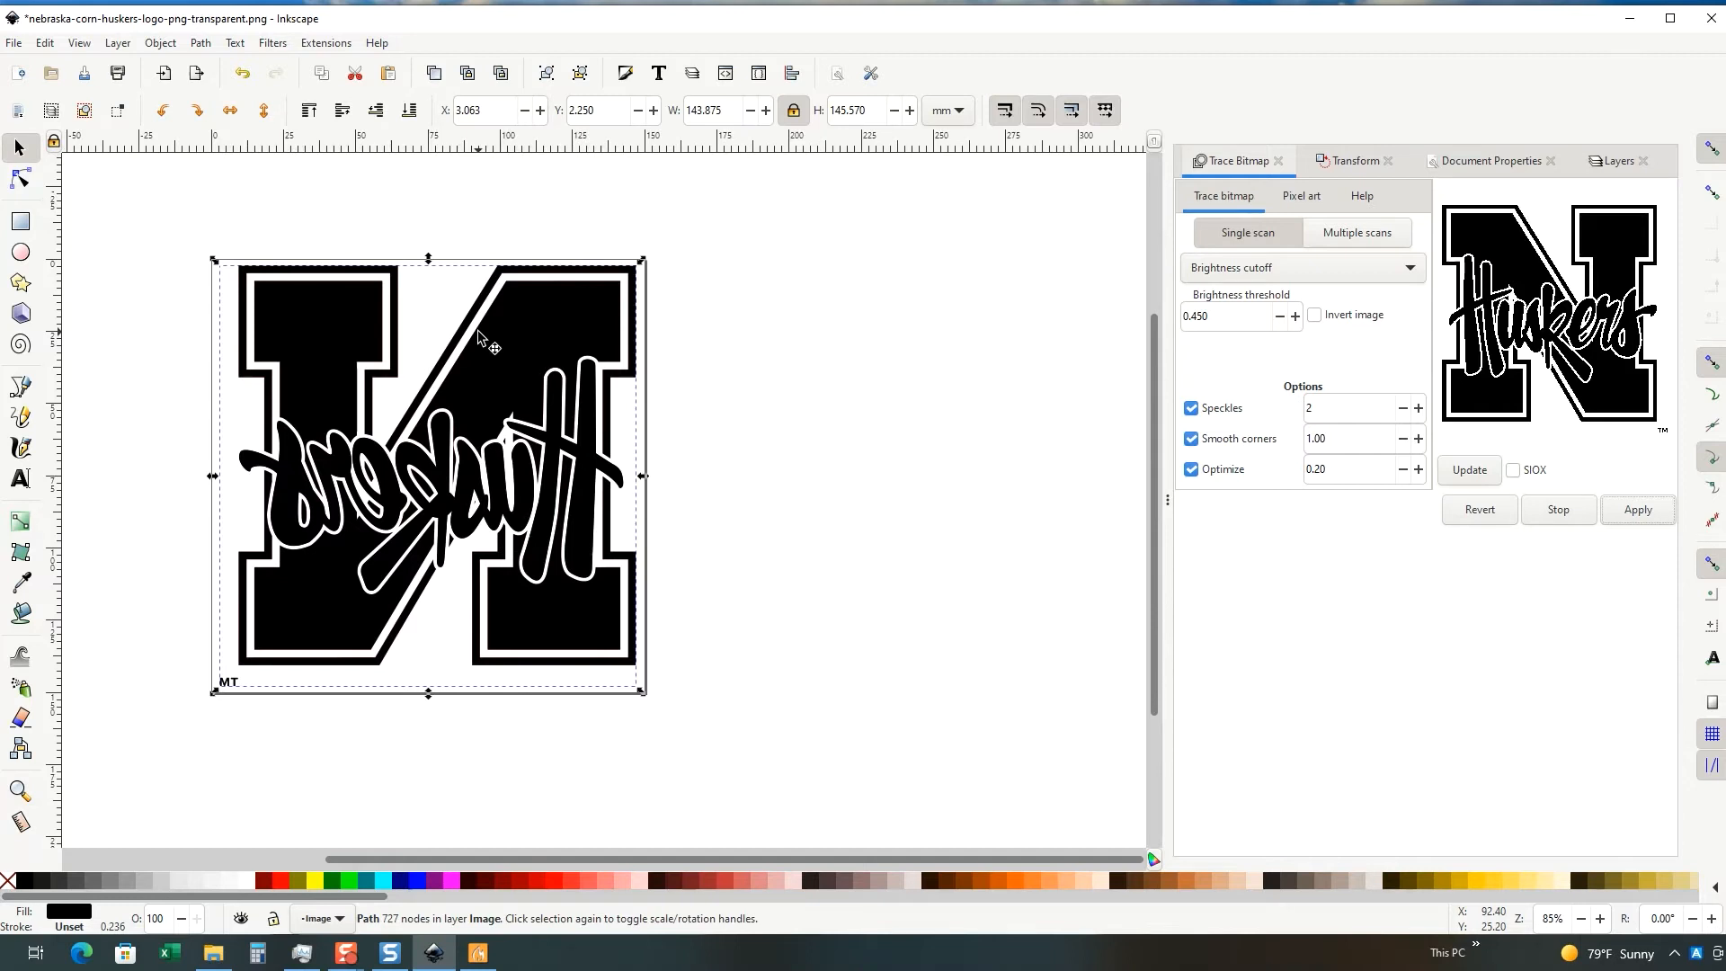
pyautogui.moveTo(498, 363)
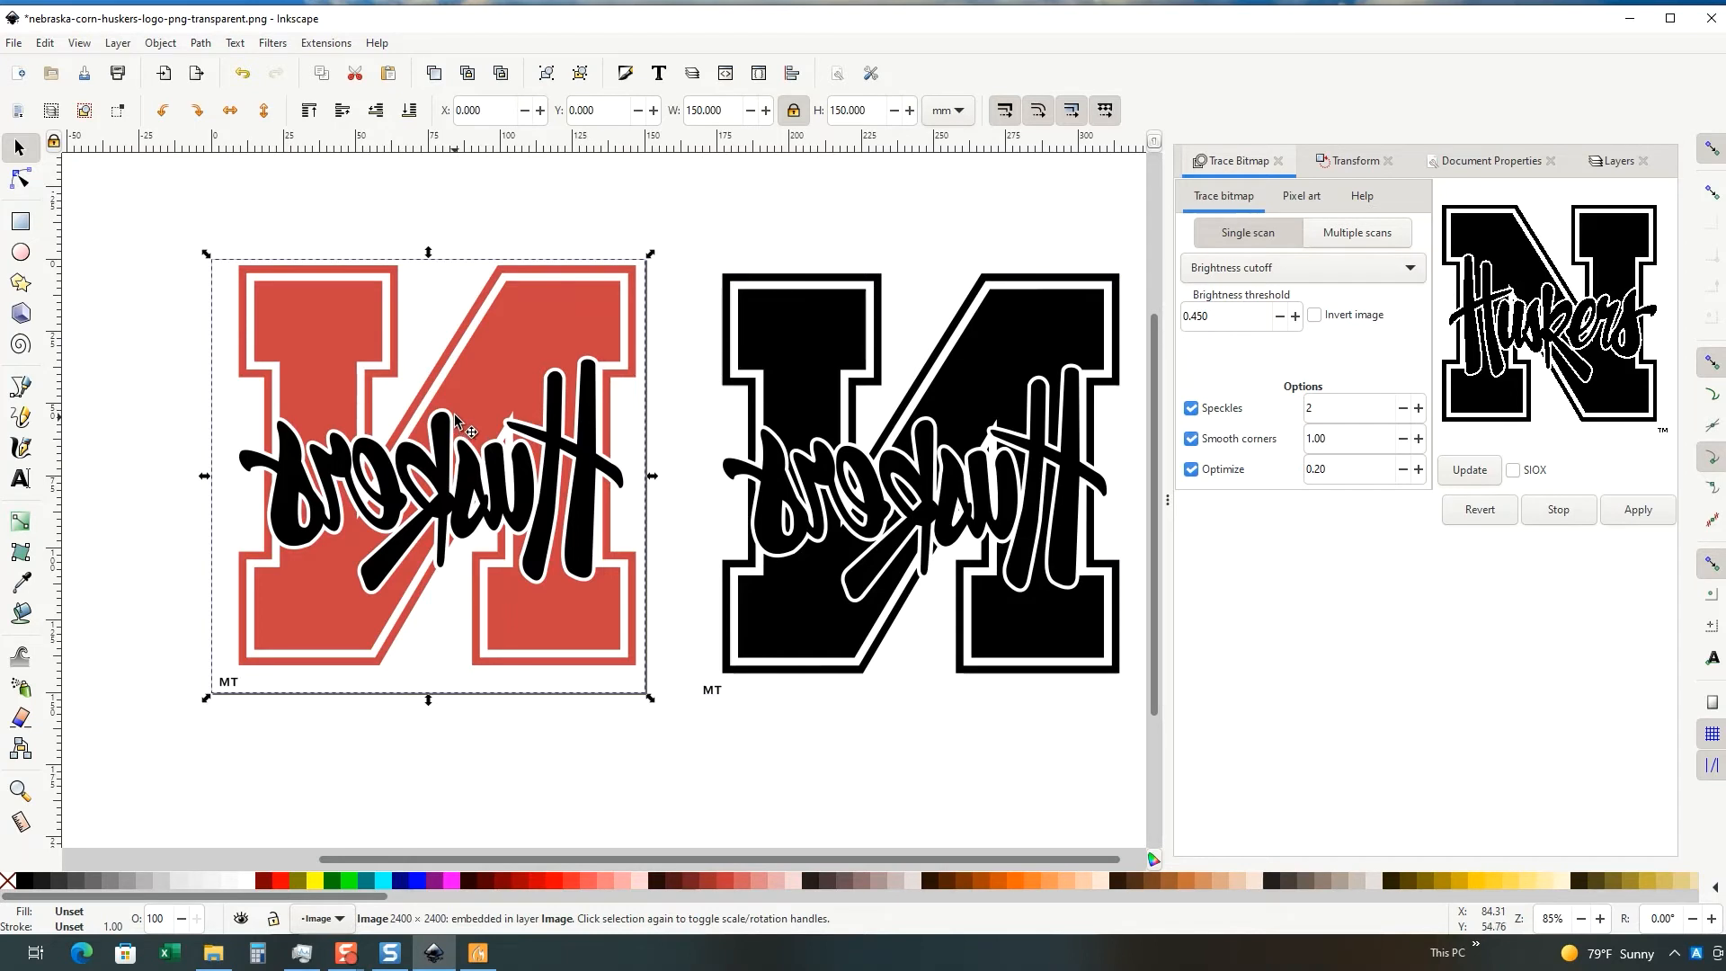
# Step: Delete the original red bitmap and move the traced black logo back onto the page
pyautogui.press('Delete')
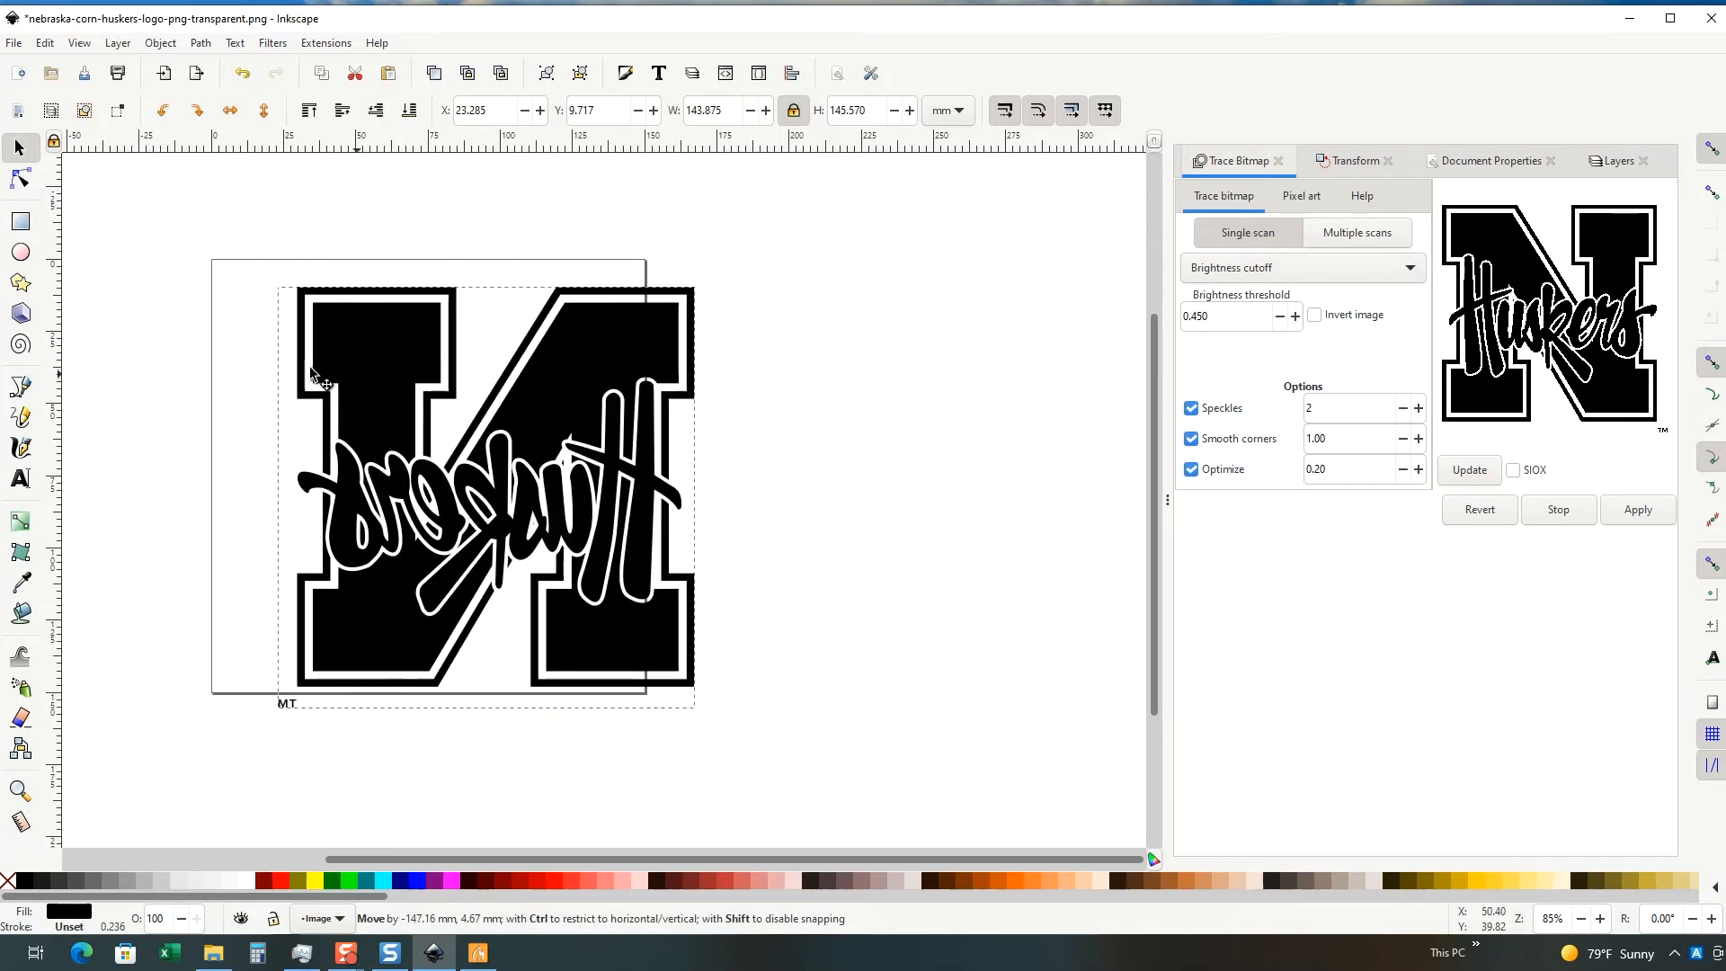
pyautogui.moveTo(313, 373); pyautogui.dragTo(280, 367)
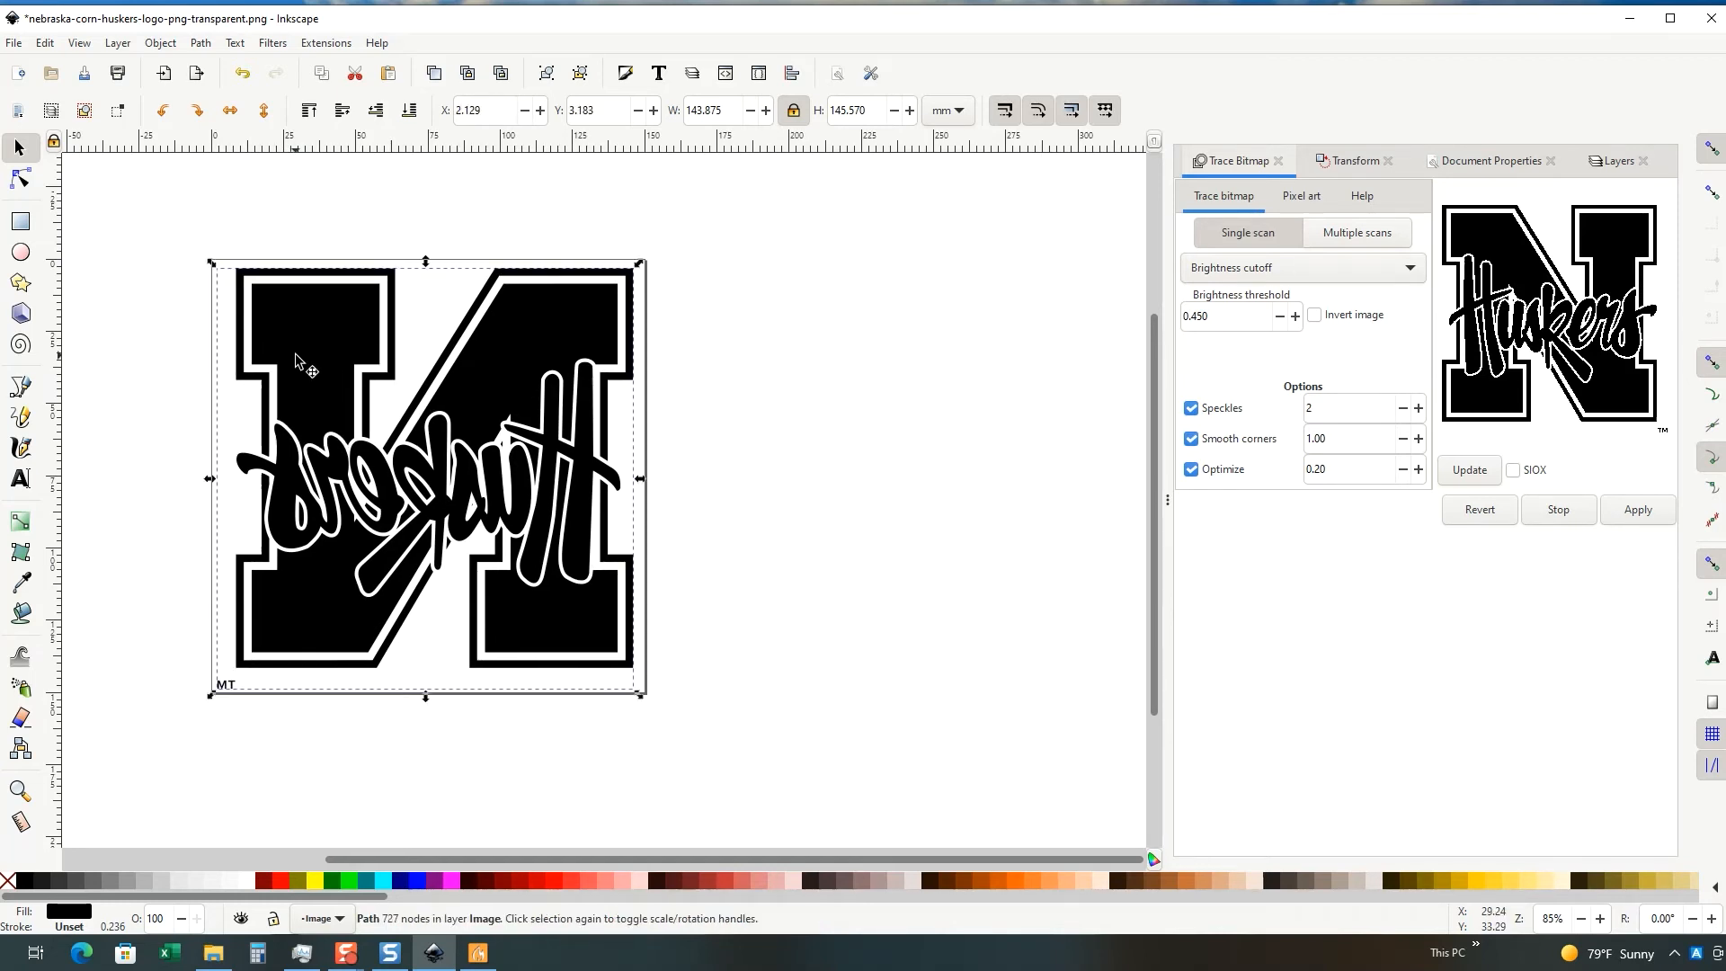
pyautogui.click(345, 216)
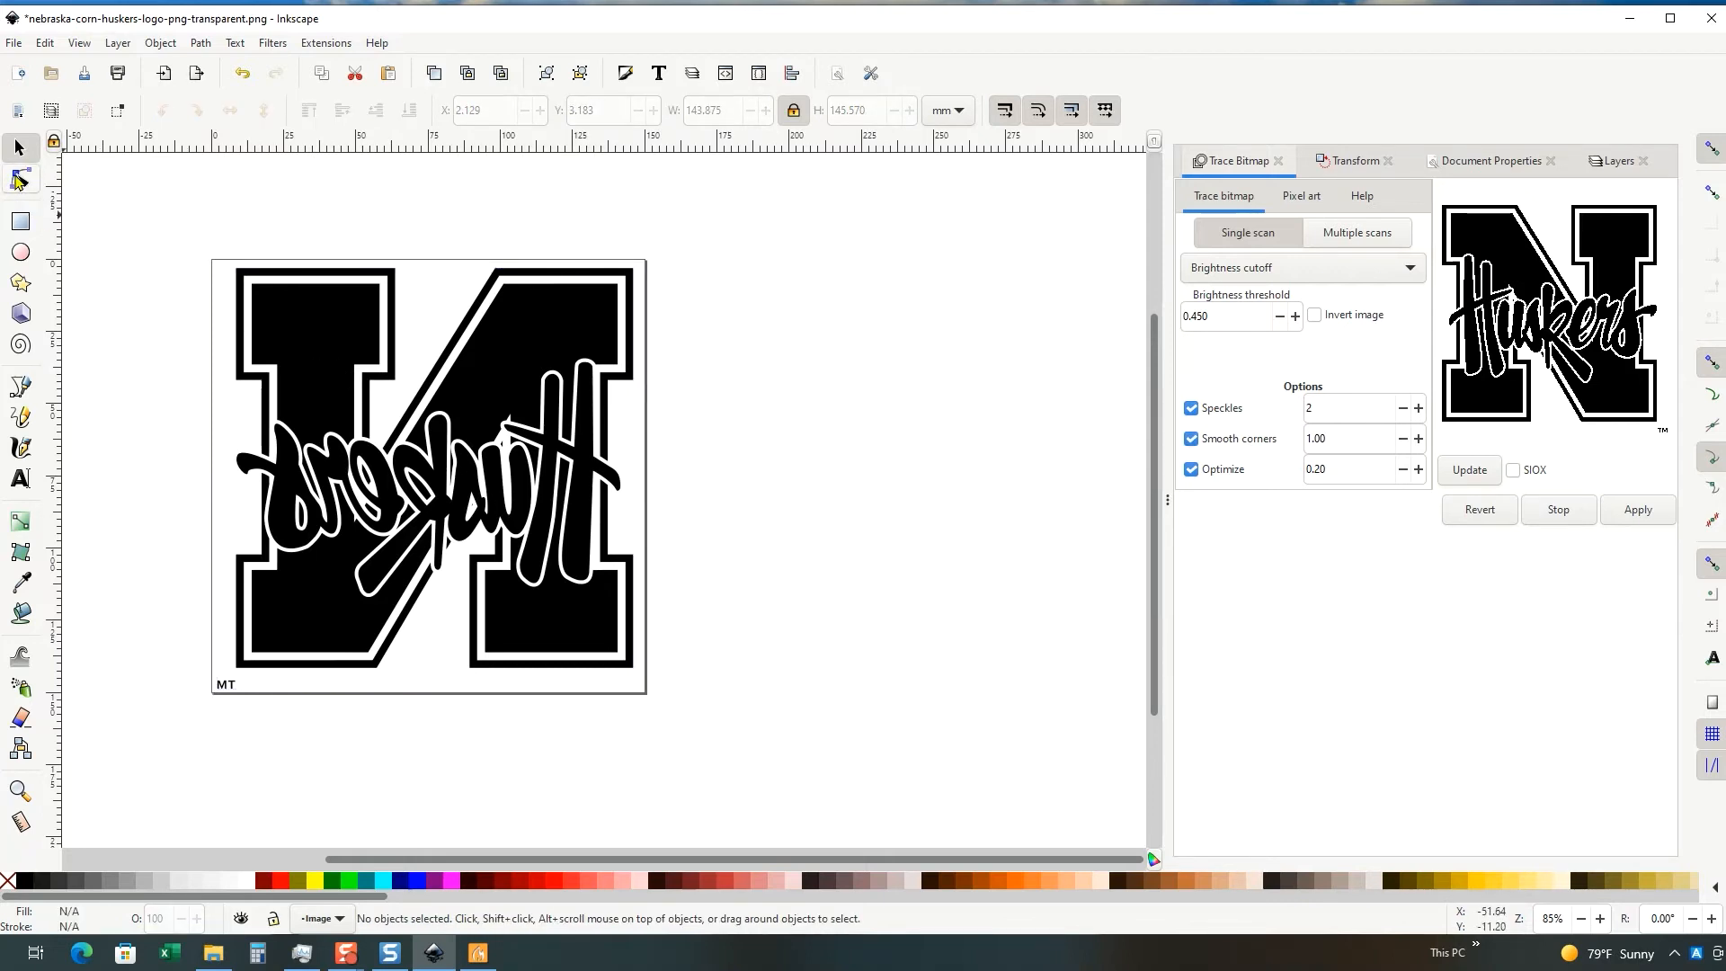
# Step: Show the logo path's nodes with the Node tool and open the Extensions menu
pyautogui.click(20, 180)
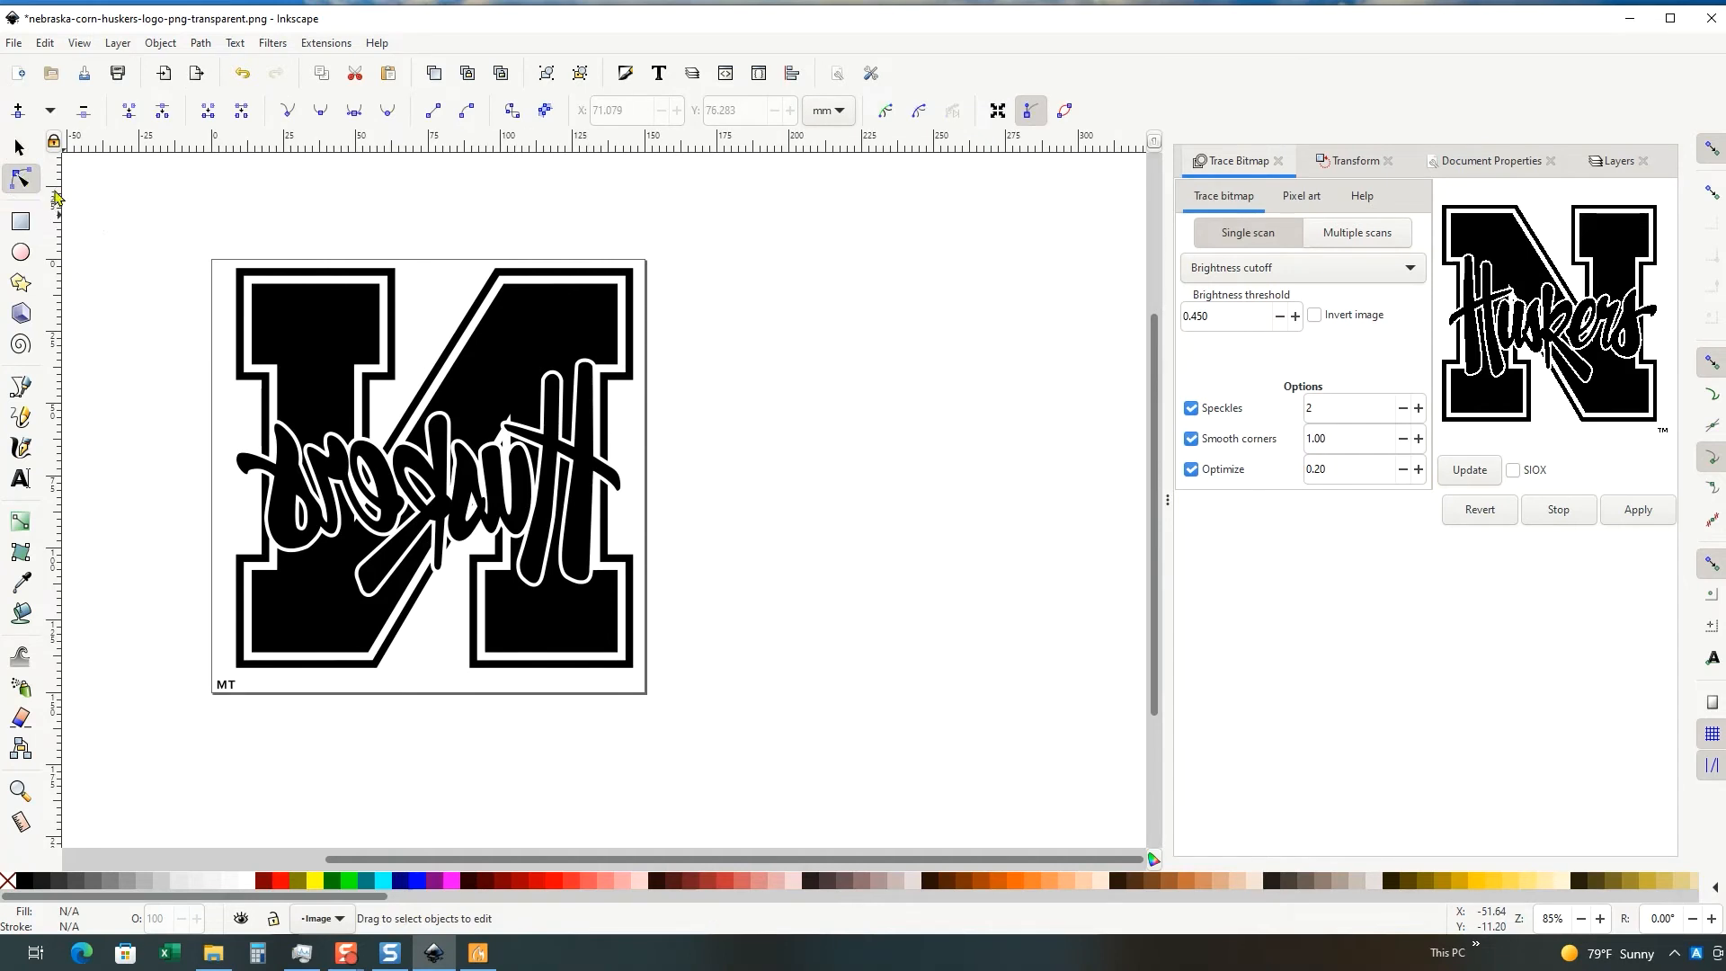
pyautogui.moveTo(341, 352)
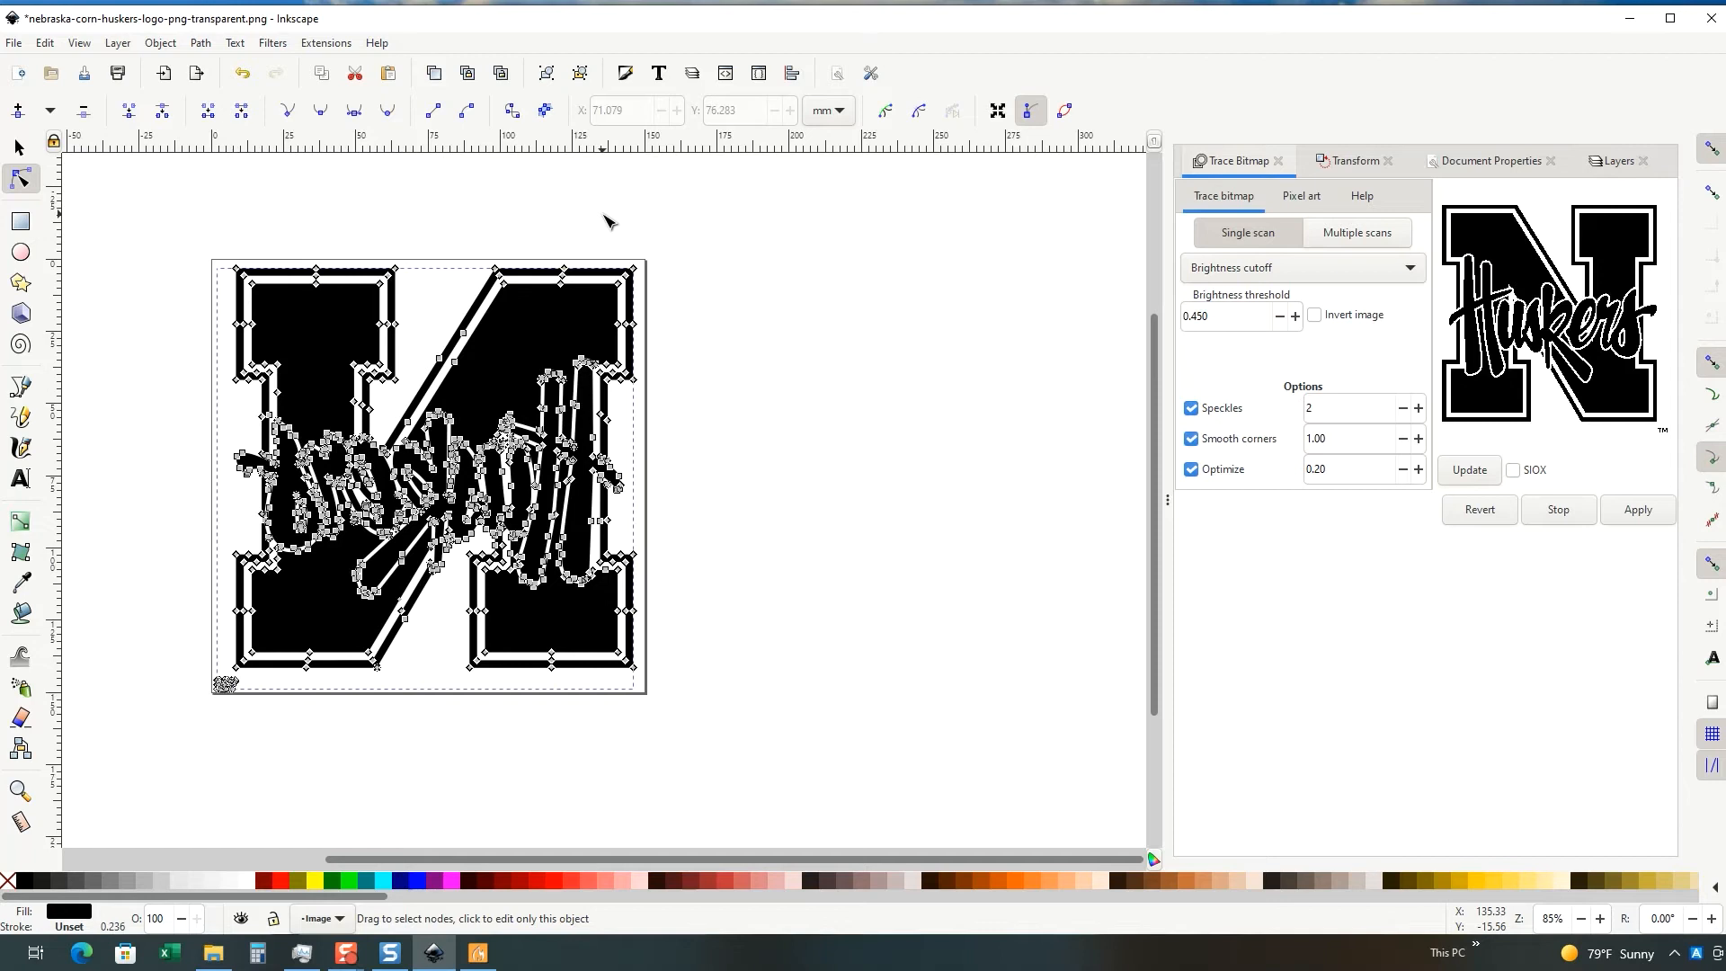
pyautogui.click(326, 43)
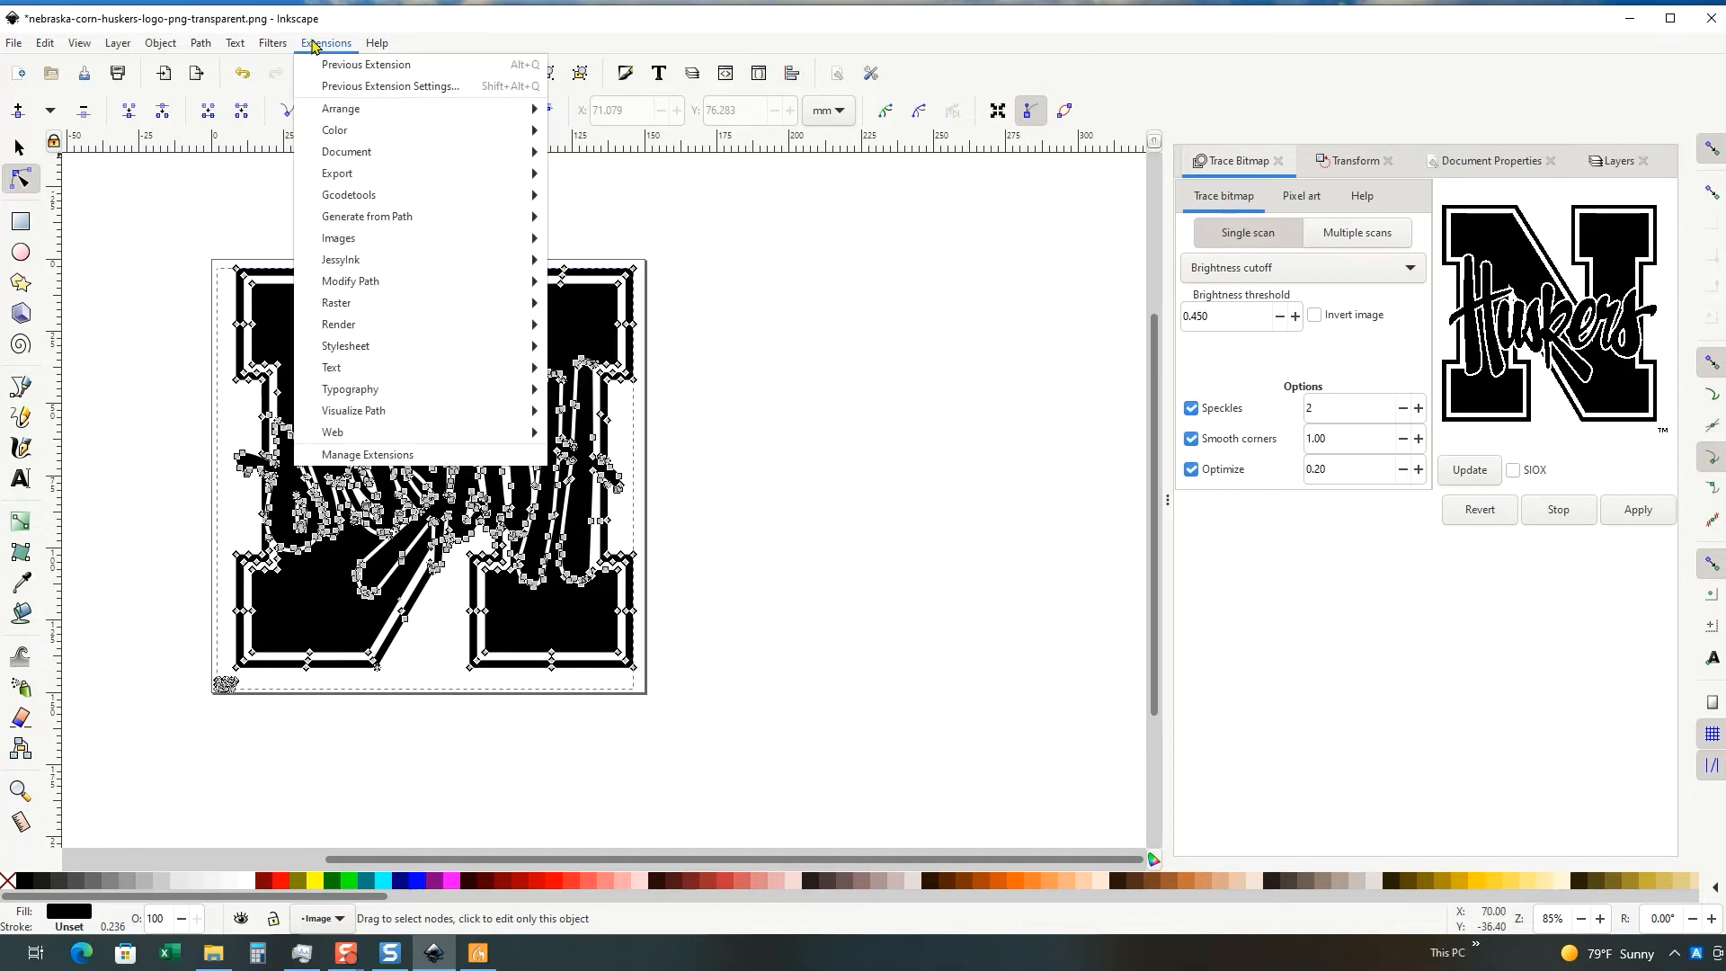
pyautogui.moveTo(349, 194)
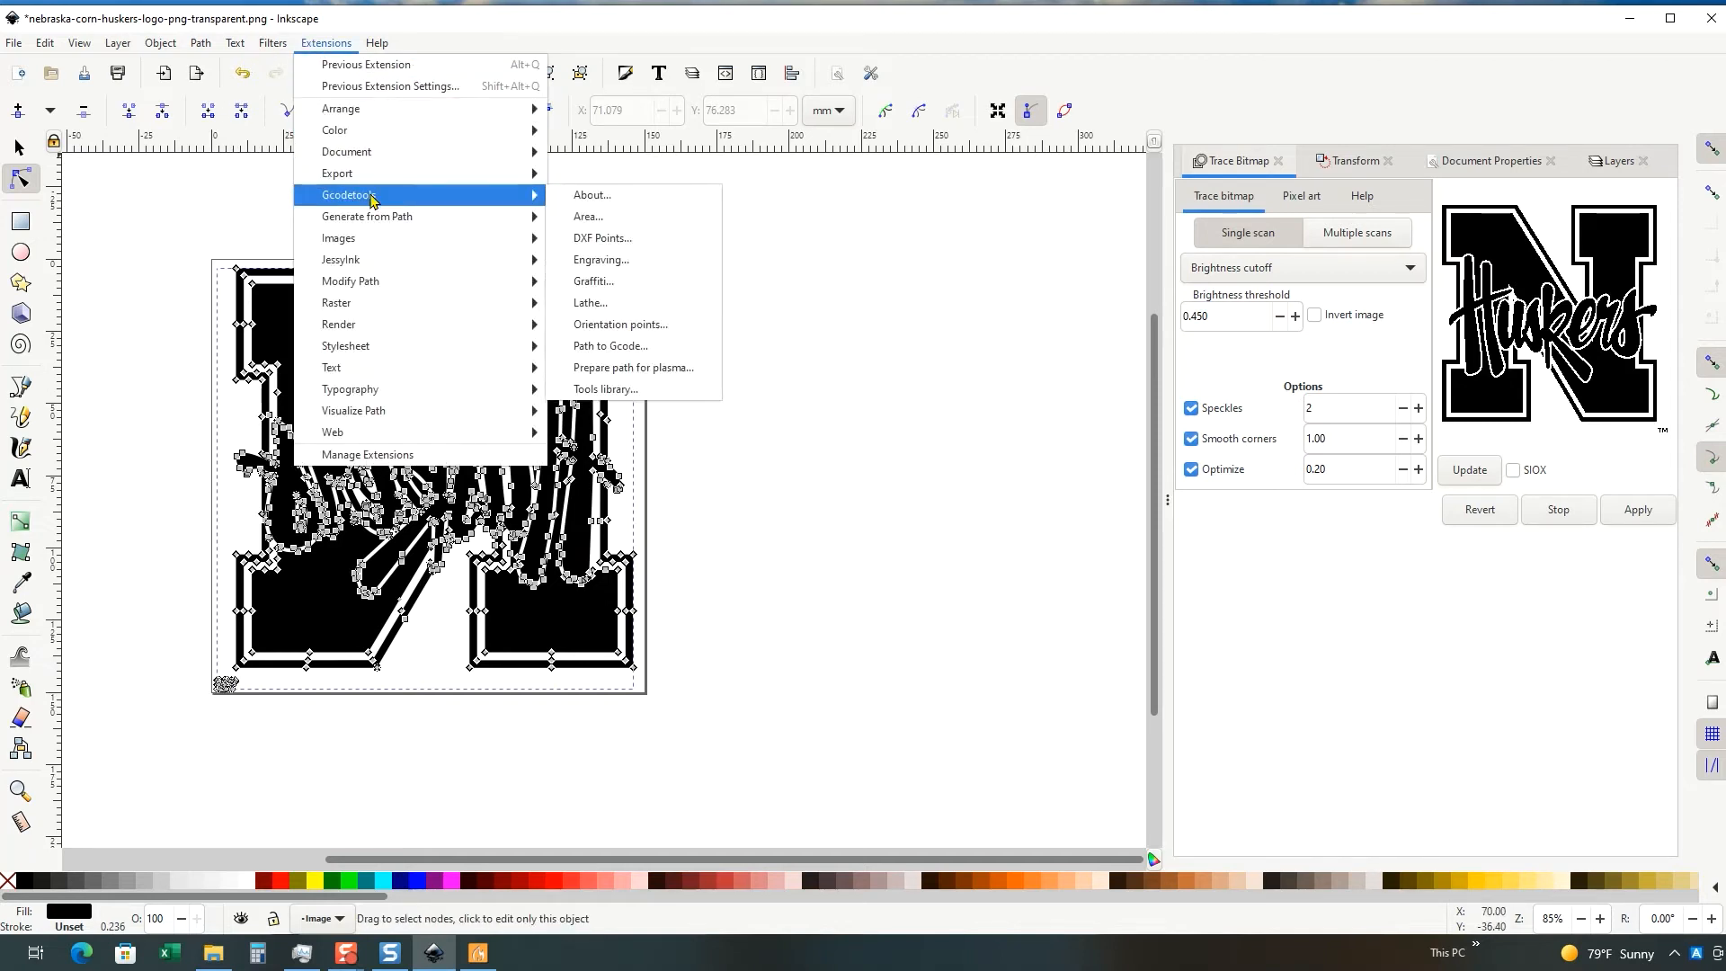
pyautogui.moveTo(620, 323)
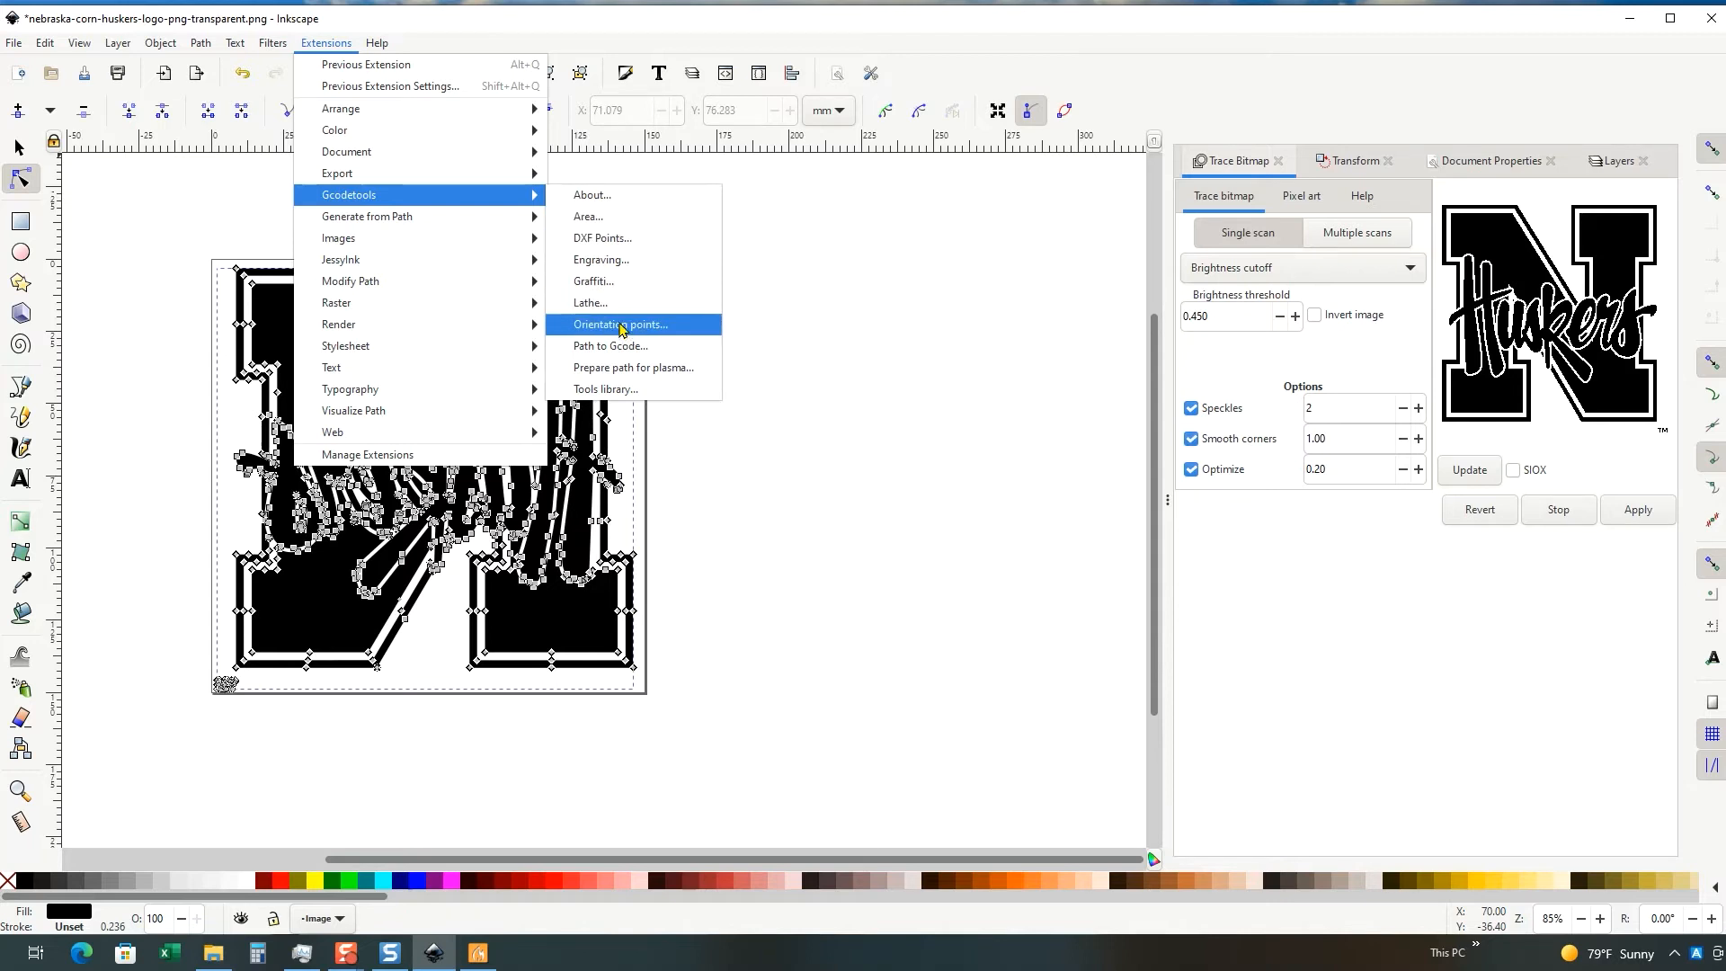
# Step: Add 2-point Gcodetools orientation points with Z surface 0 and Z depth -0.025 mm
pyautogui.click(622, 324)
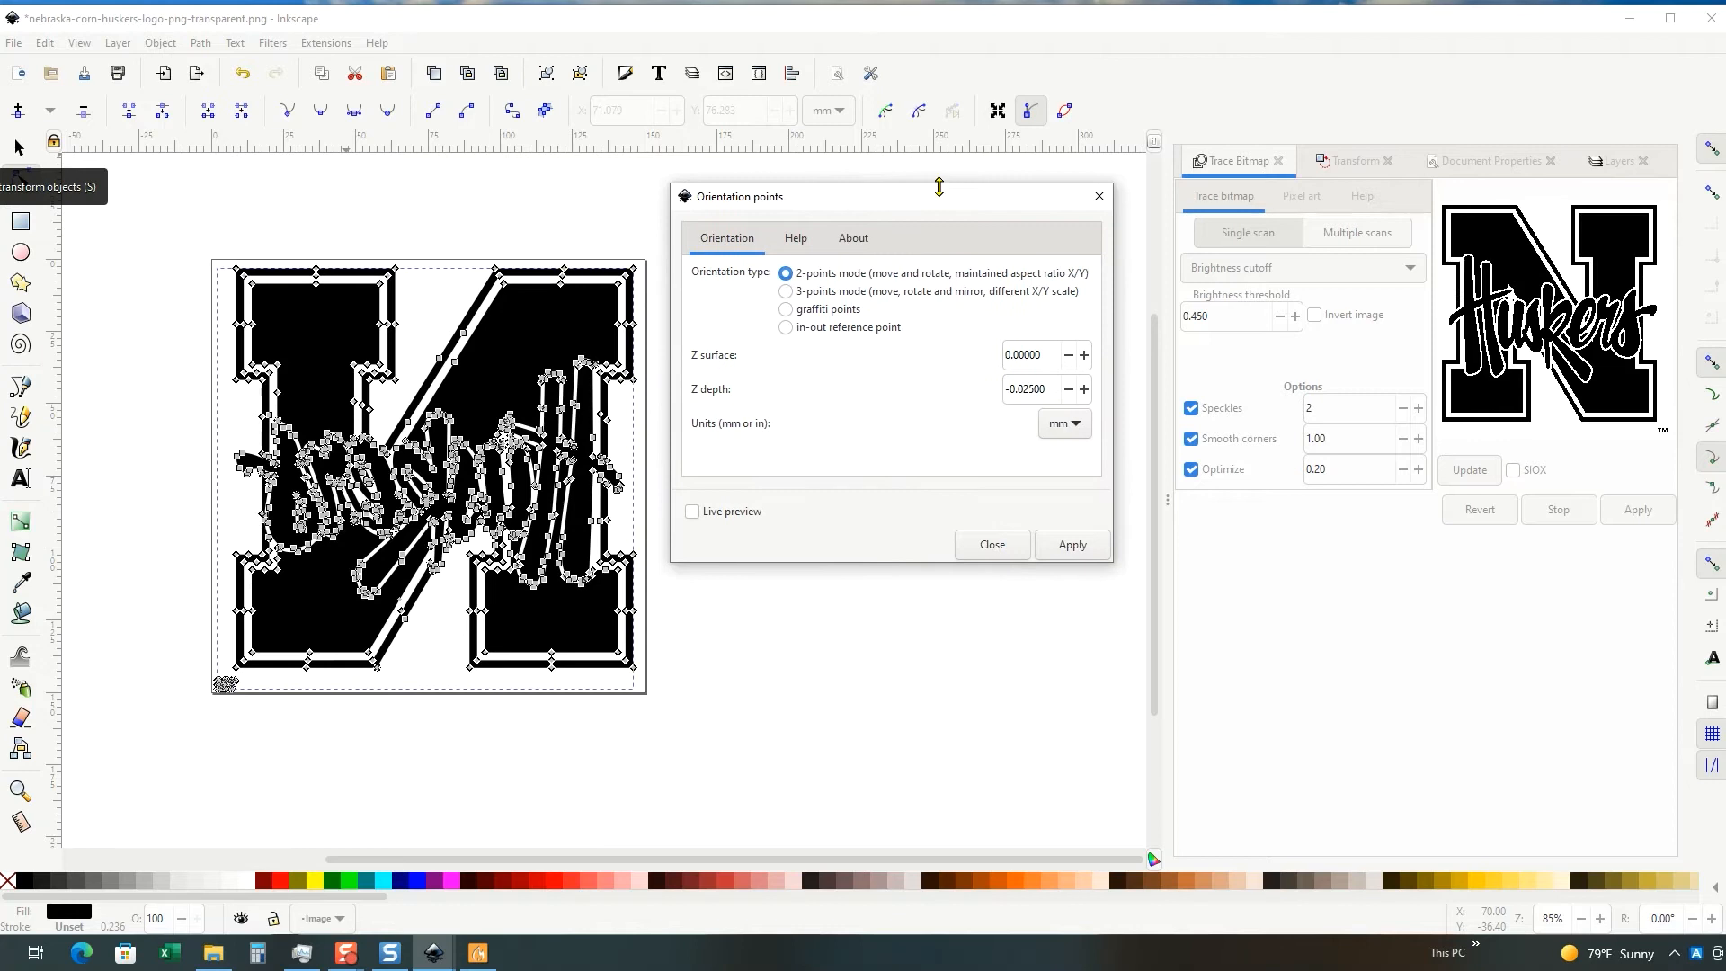
pyautogui.moveTo(796, 286)
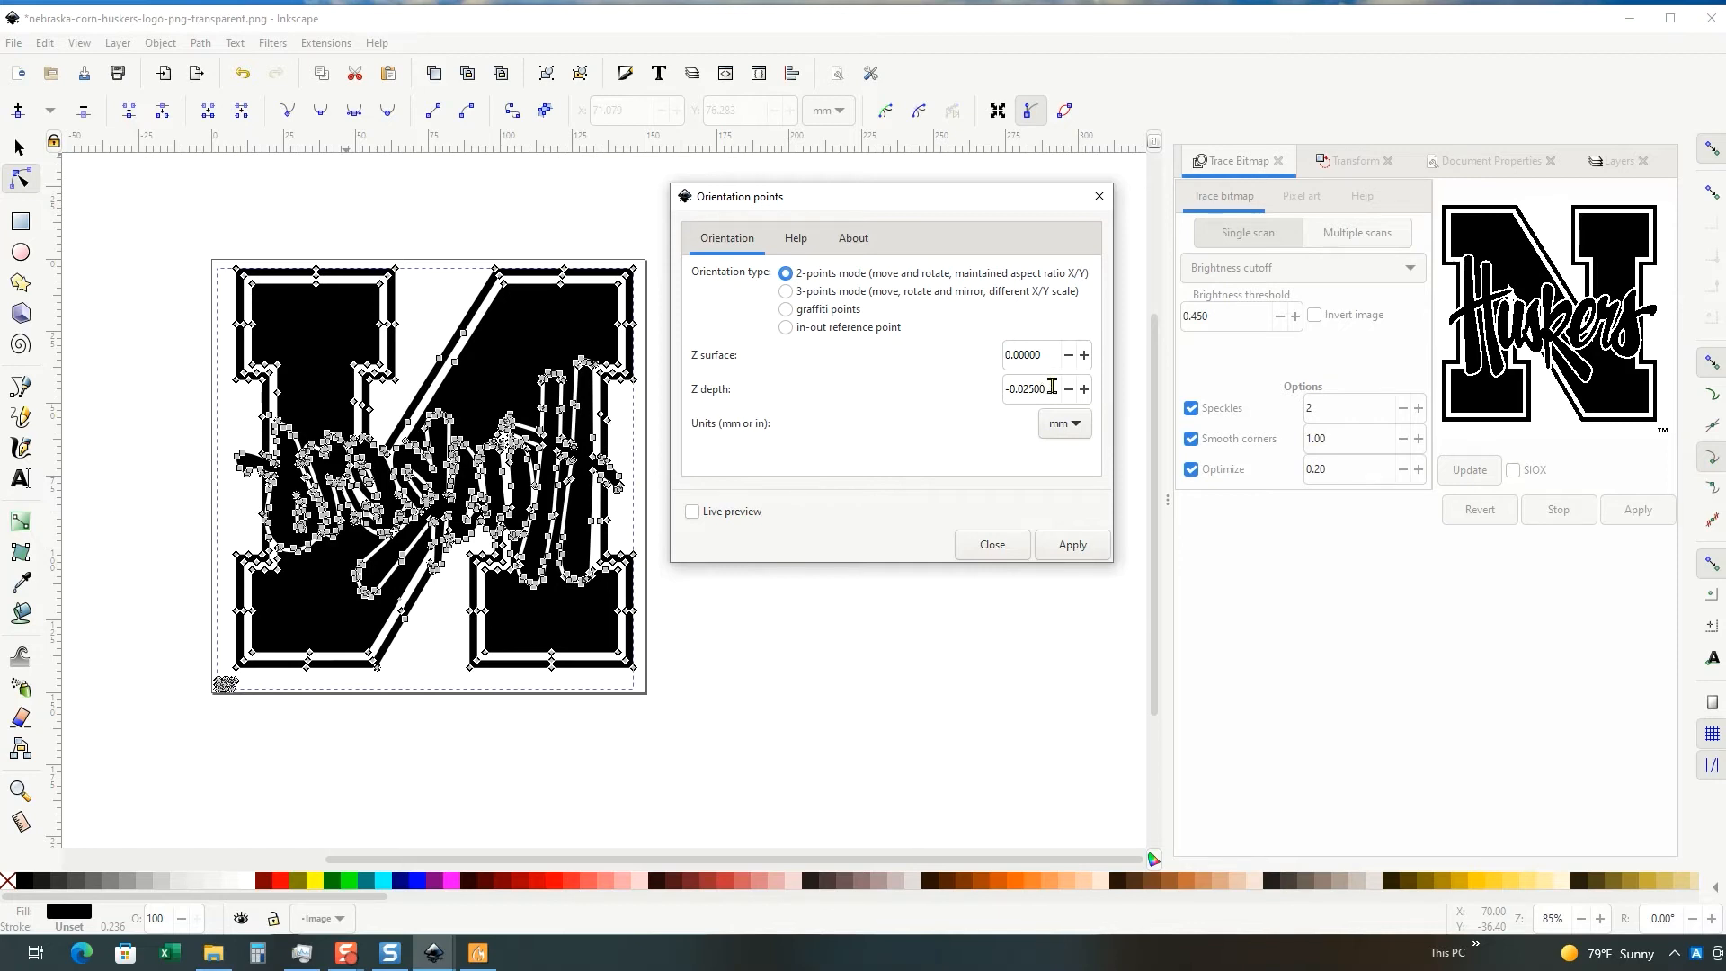
pyautogui.tripleClick(1023, 389)
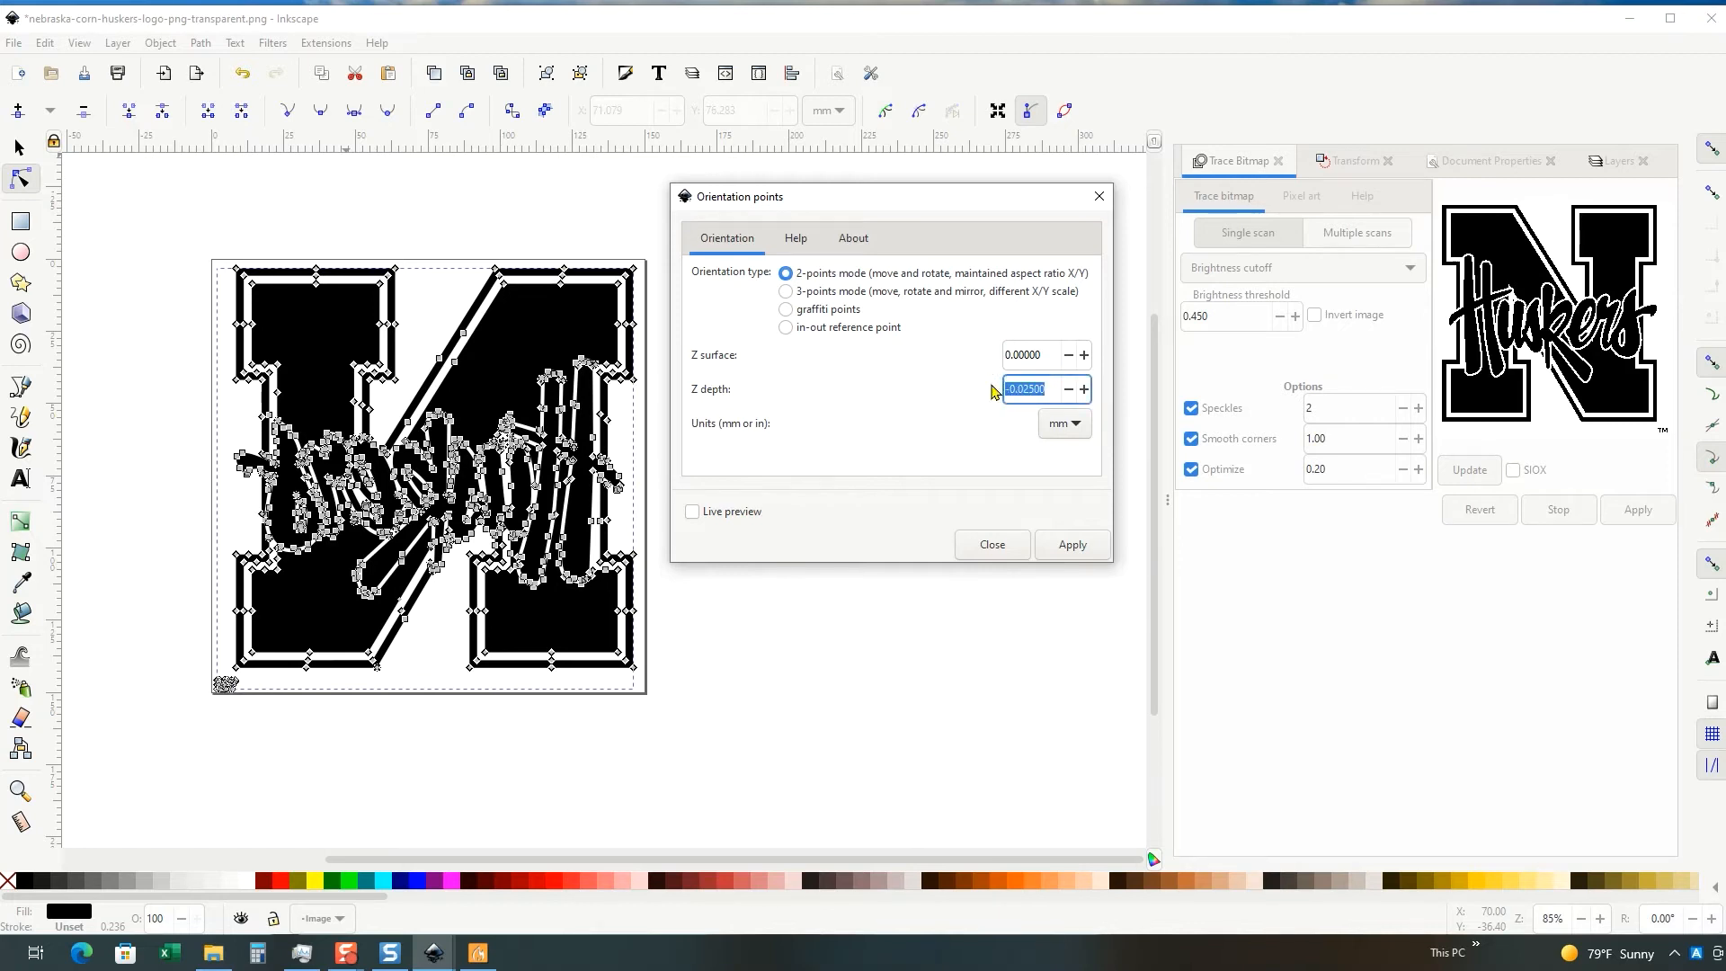
pyautogui.moveTo(1064, 424)
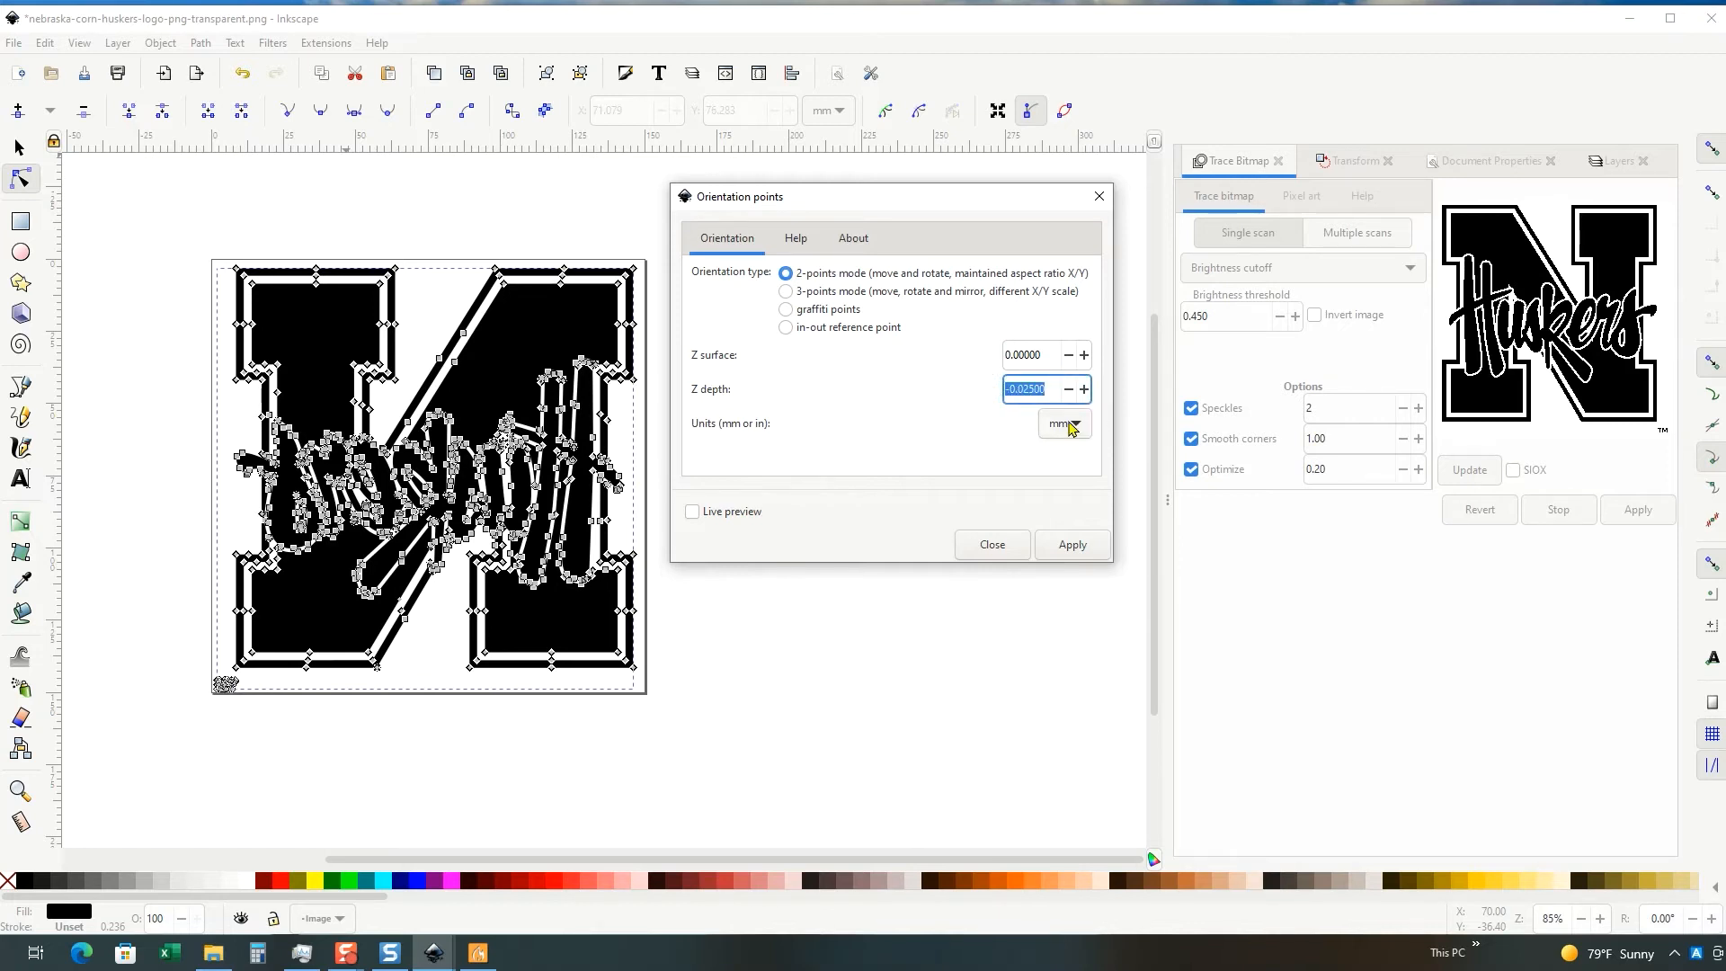
pyautogui.moveTo(994, 442)
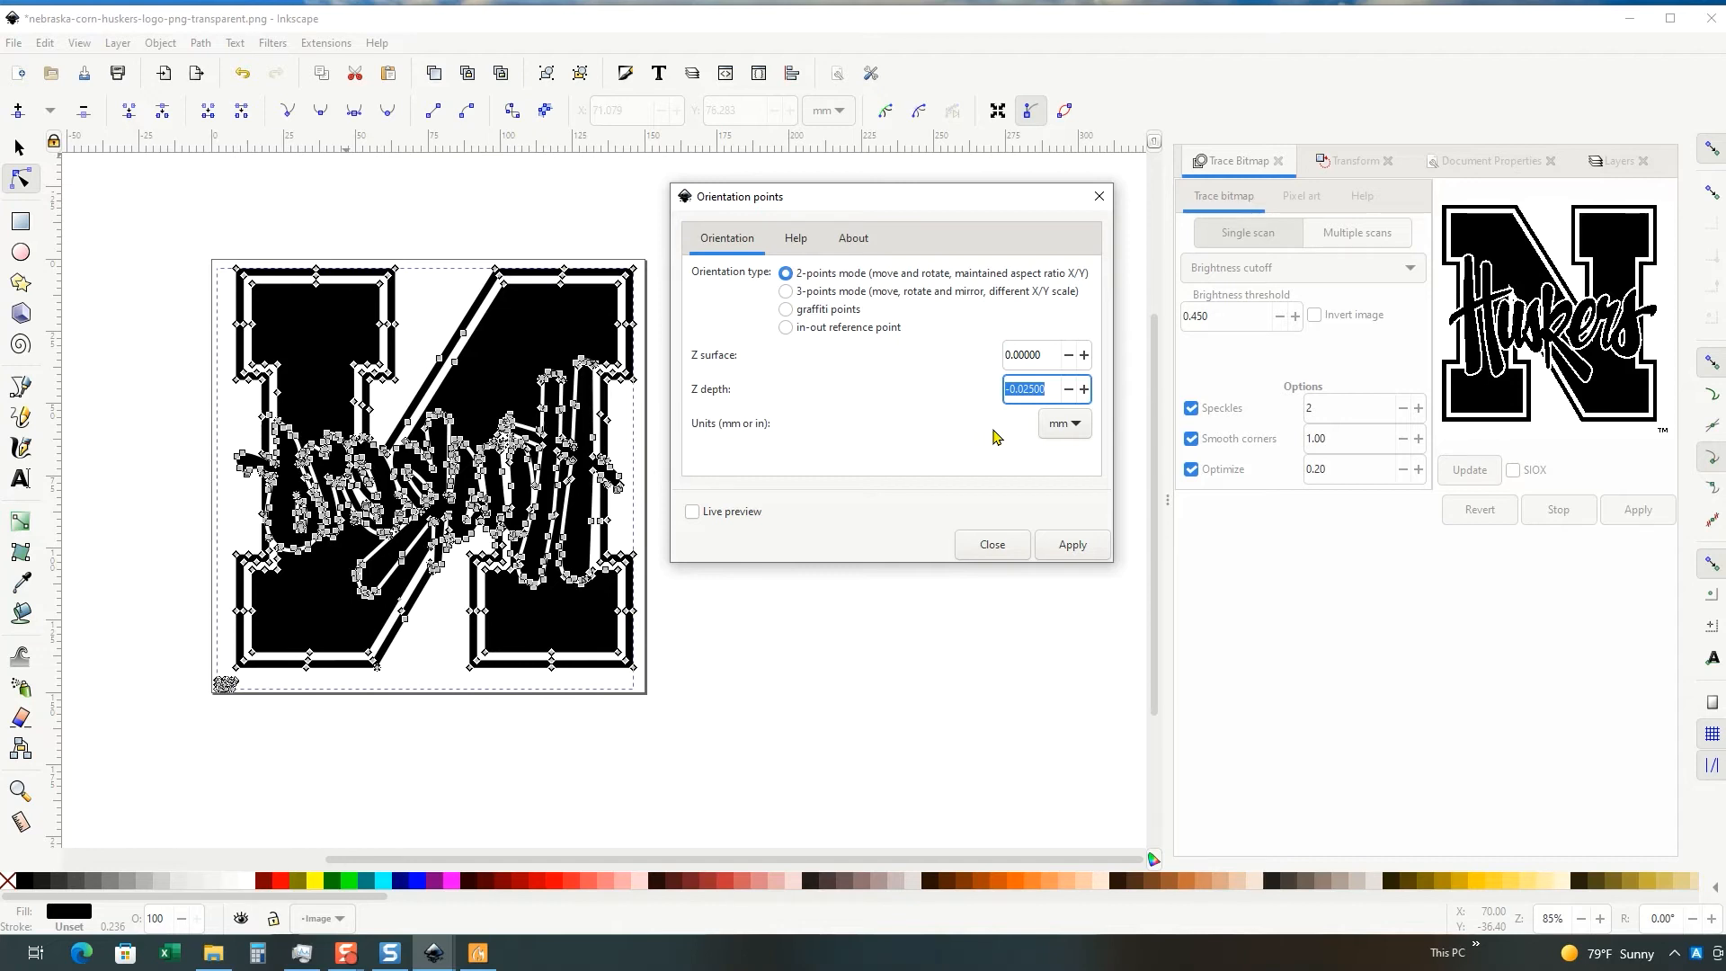
pyautogui.moveTo(1003, 443)
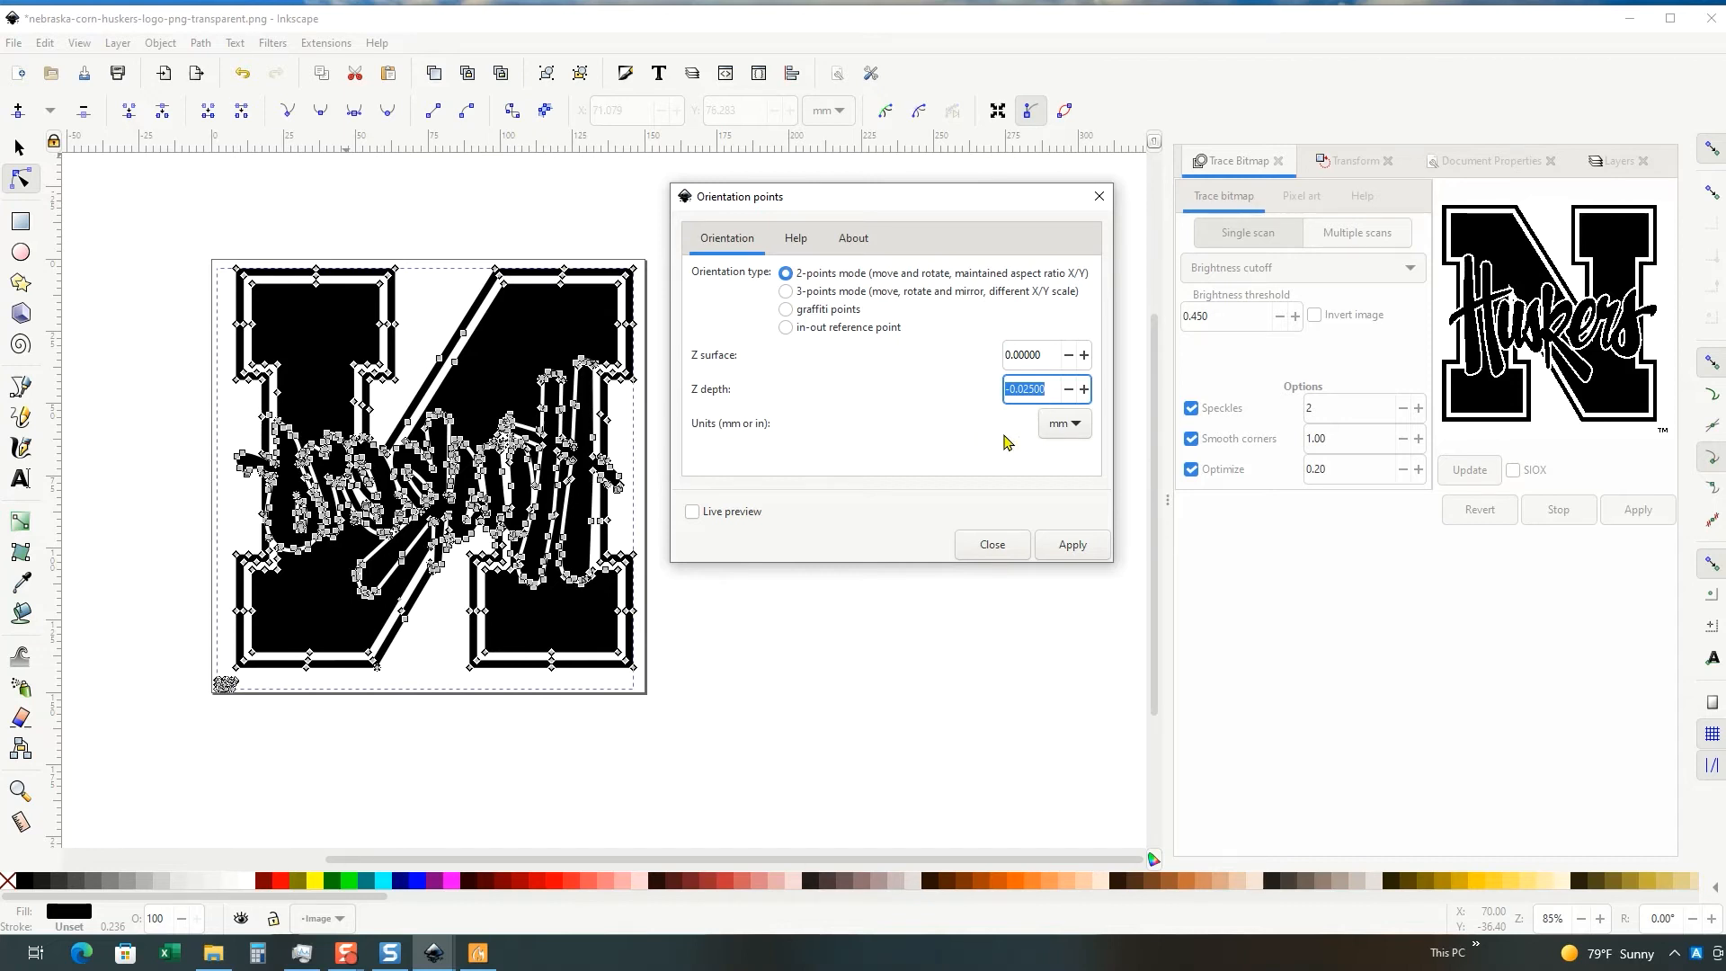
pyautogui.click(1070, 543)
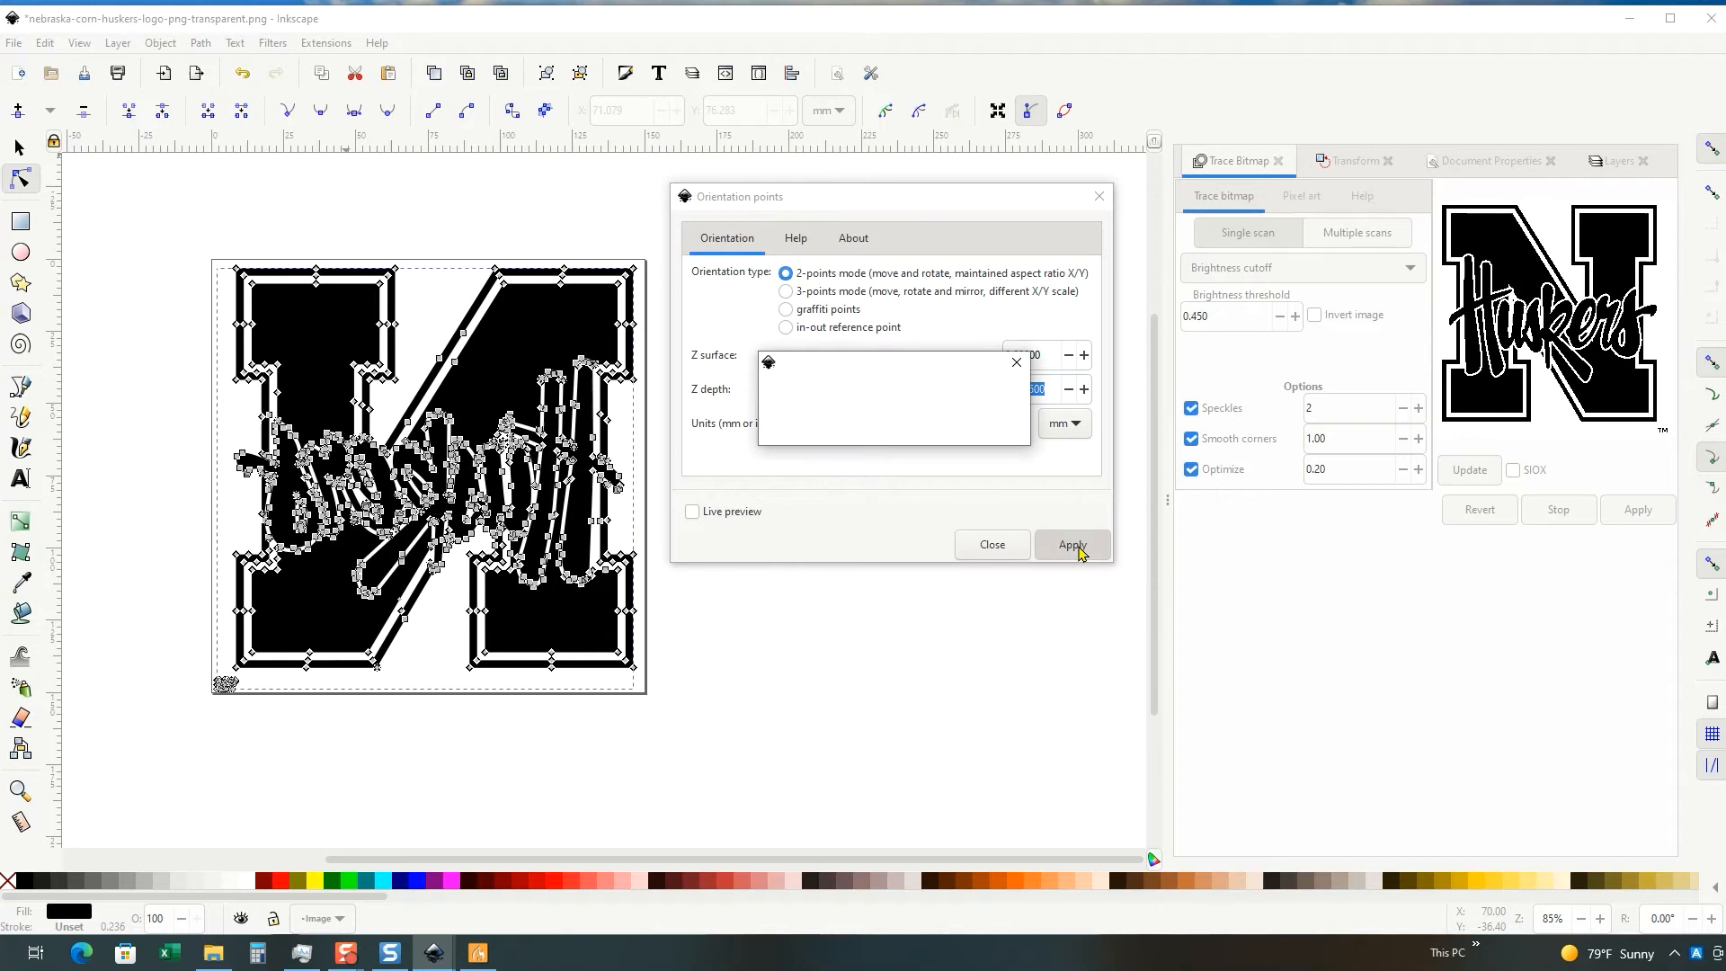
pyautogui.click(1069, 544)
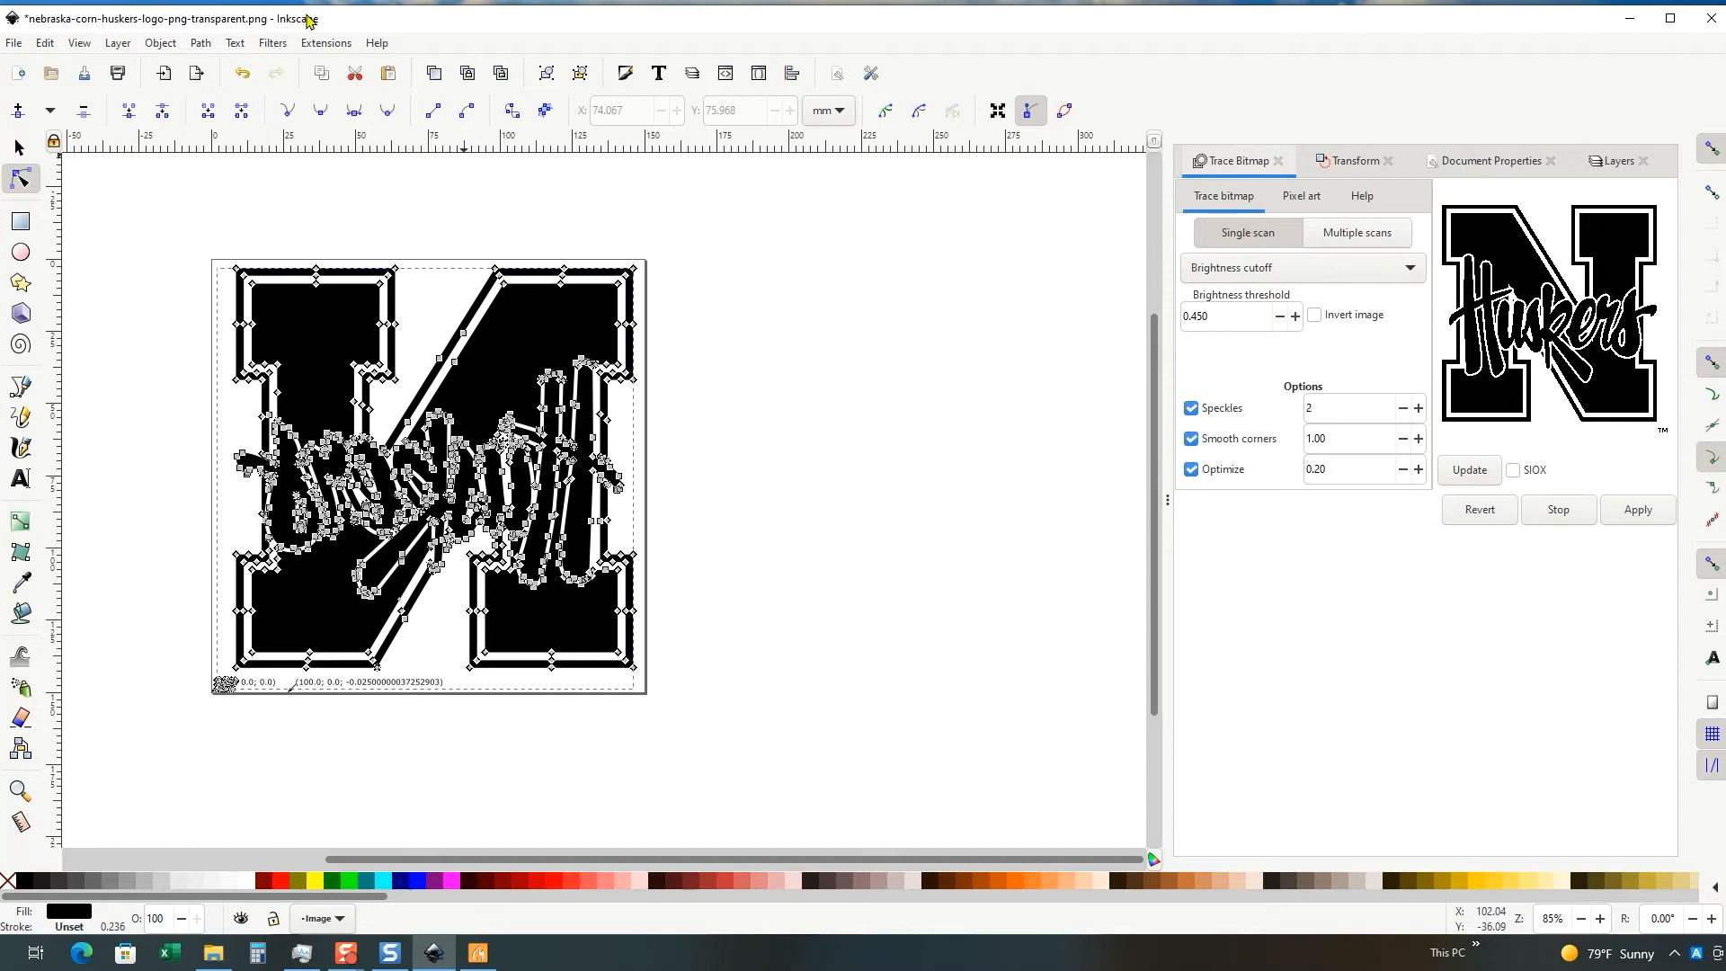
# Step: Open Extensions > Gcodetools > Path to Gcode settings
pyautogui.click(376, 43)
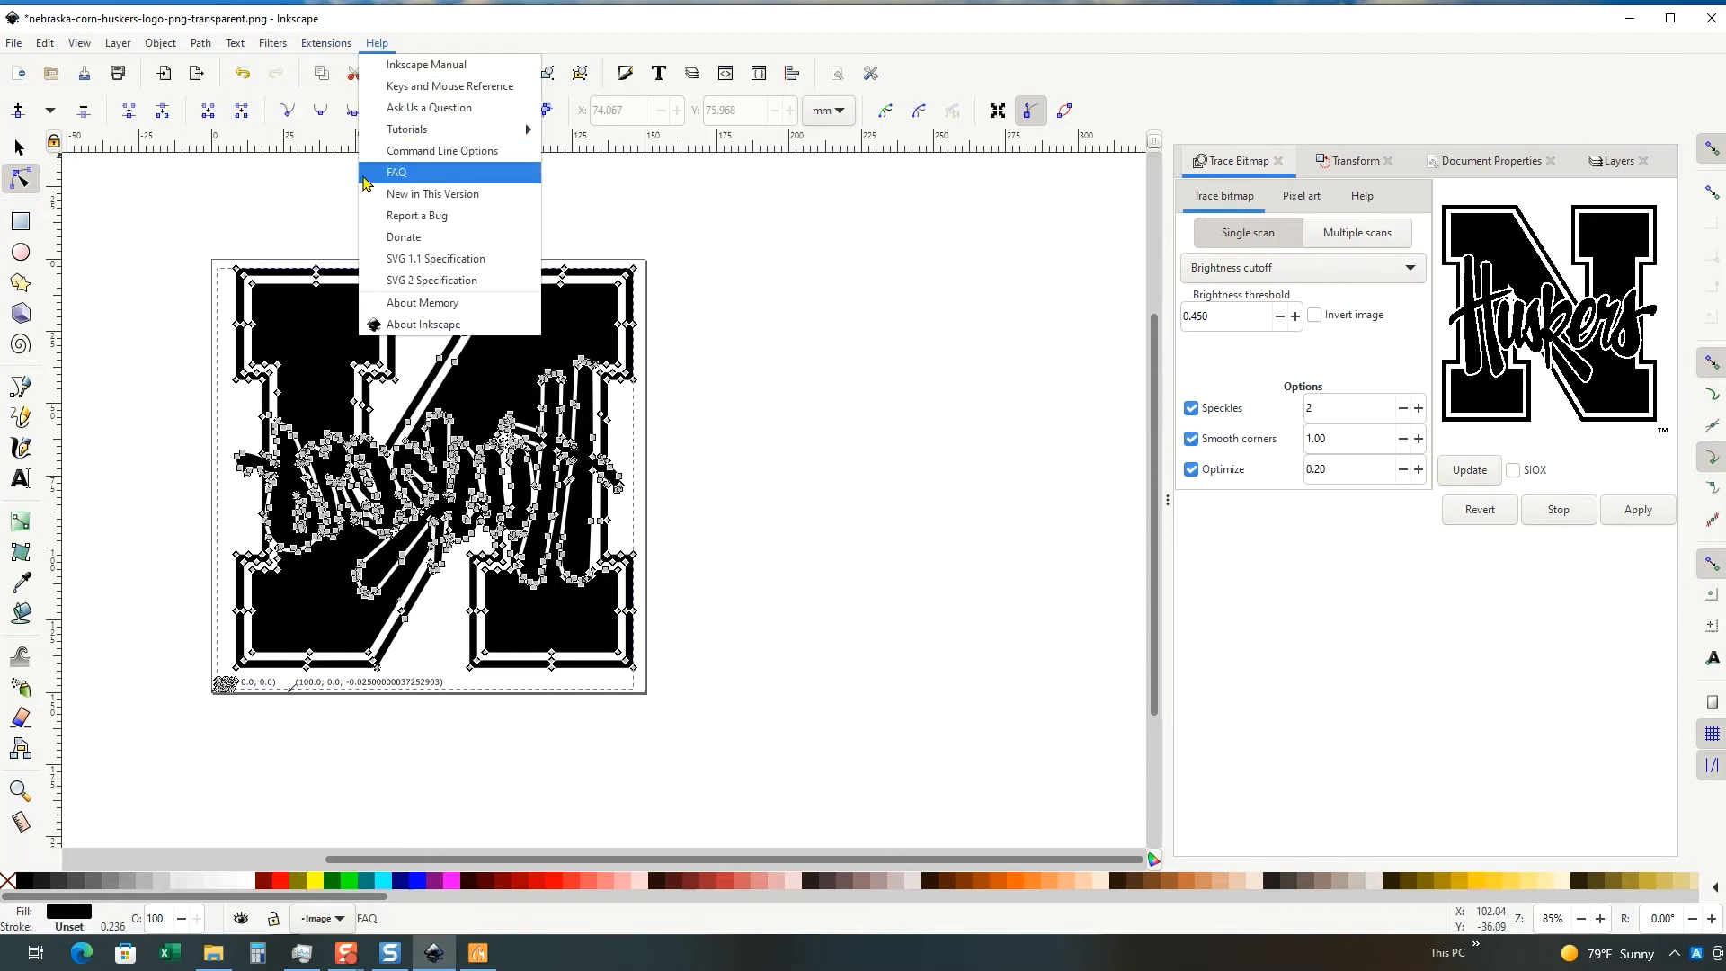
pyautogui.click(325, 41)
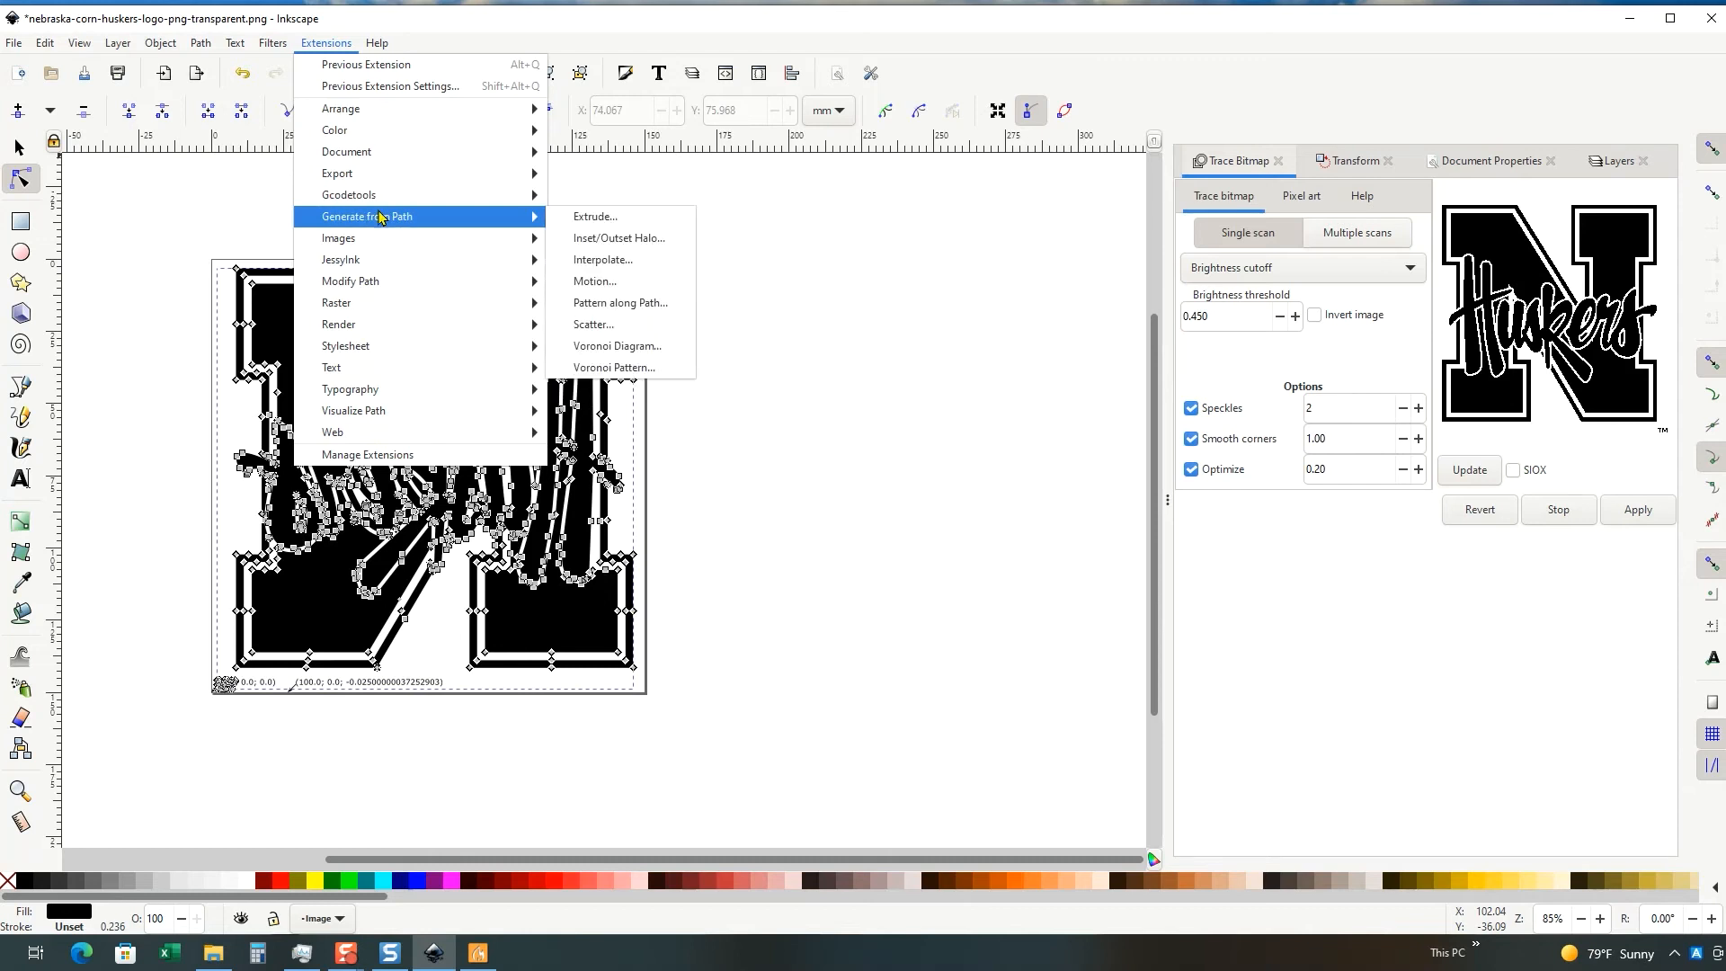
pyautogui.moveTo(374, 194)
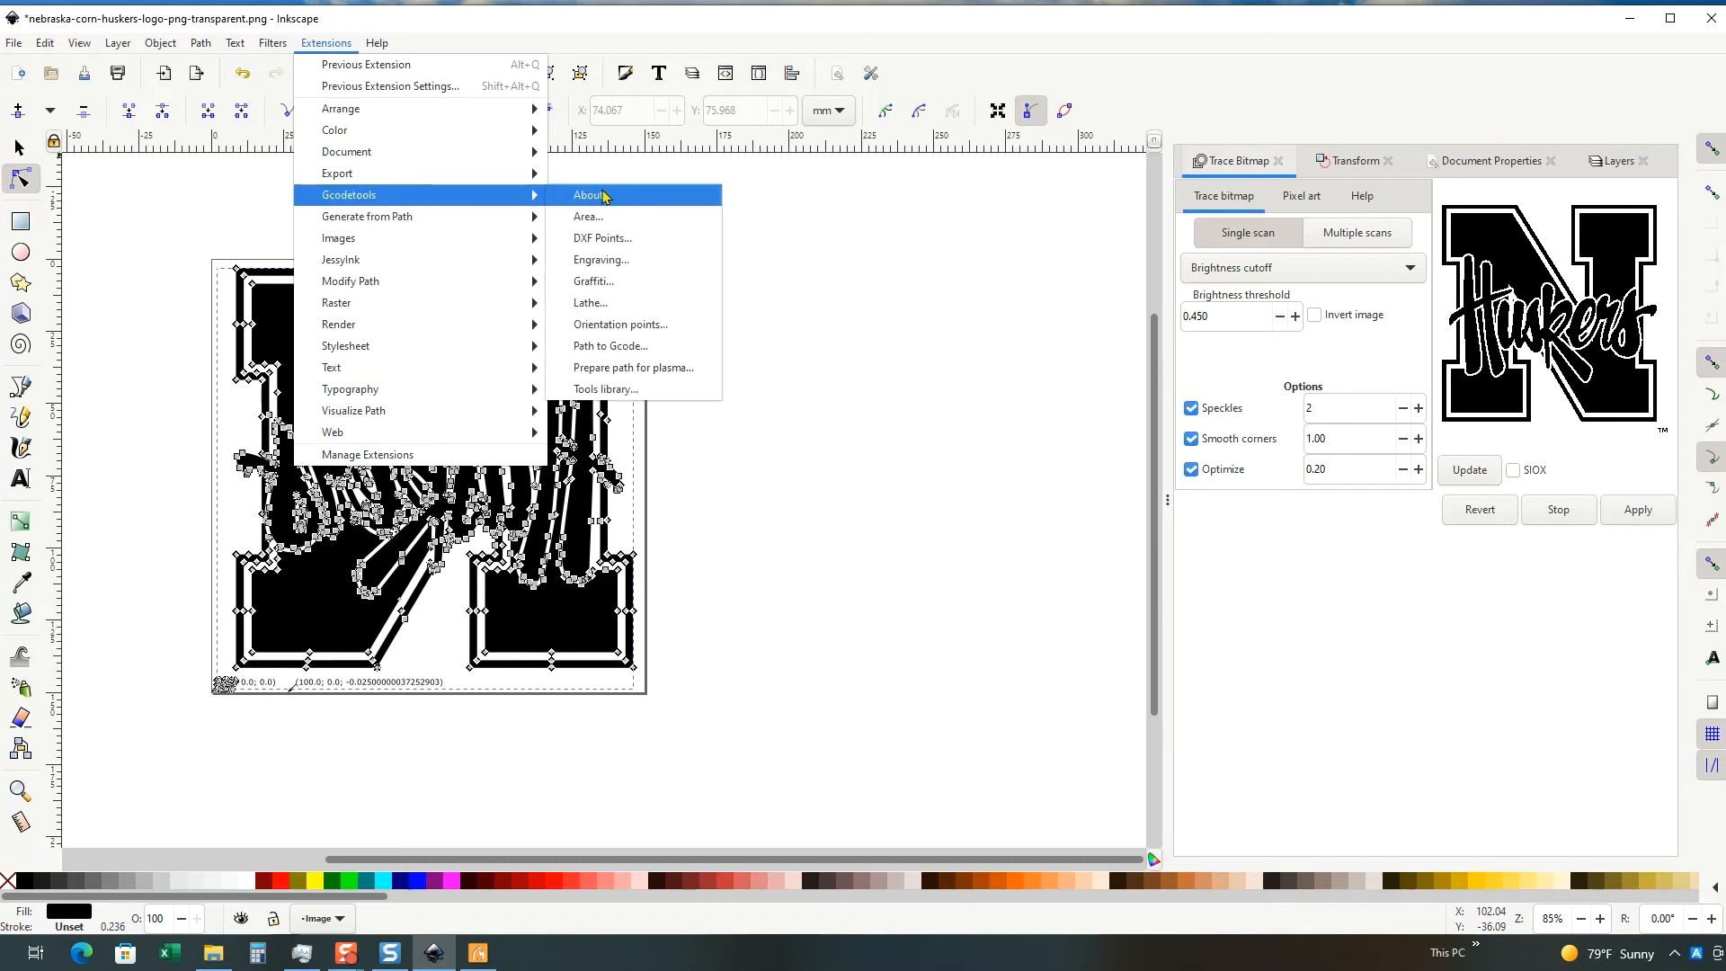
pyautogui.moveTo(595, 353)
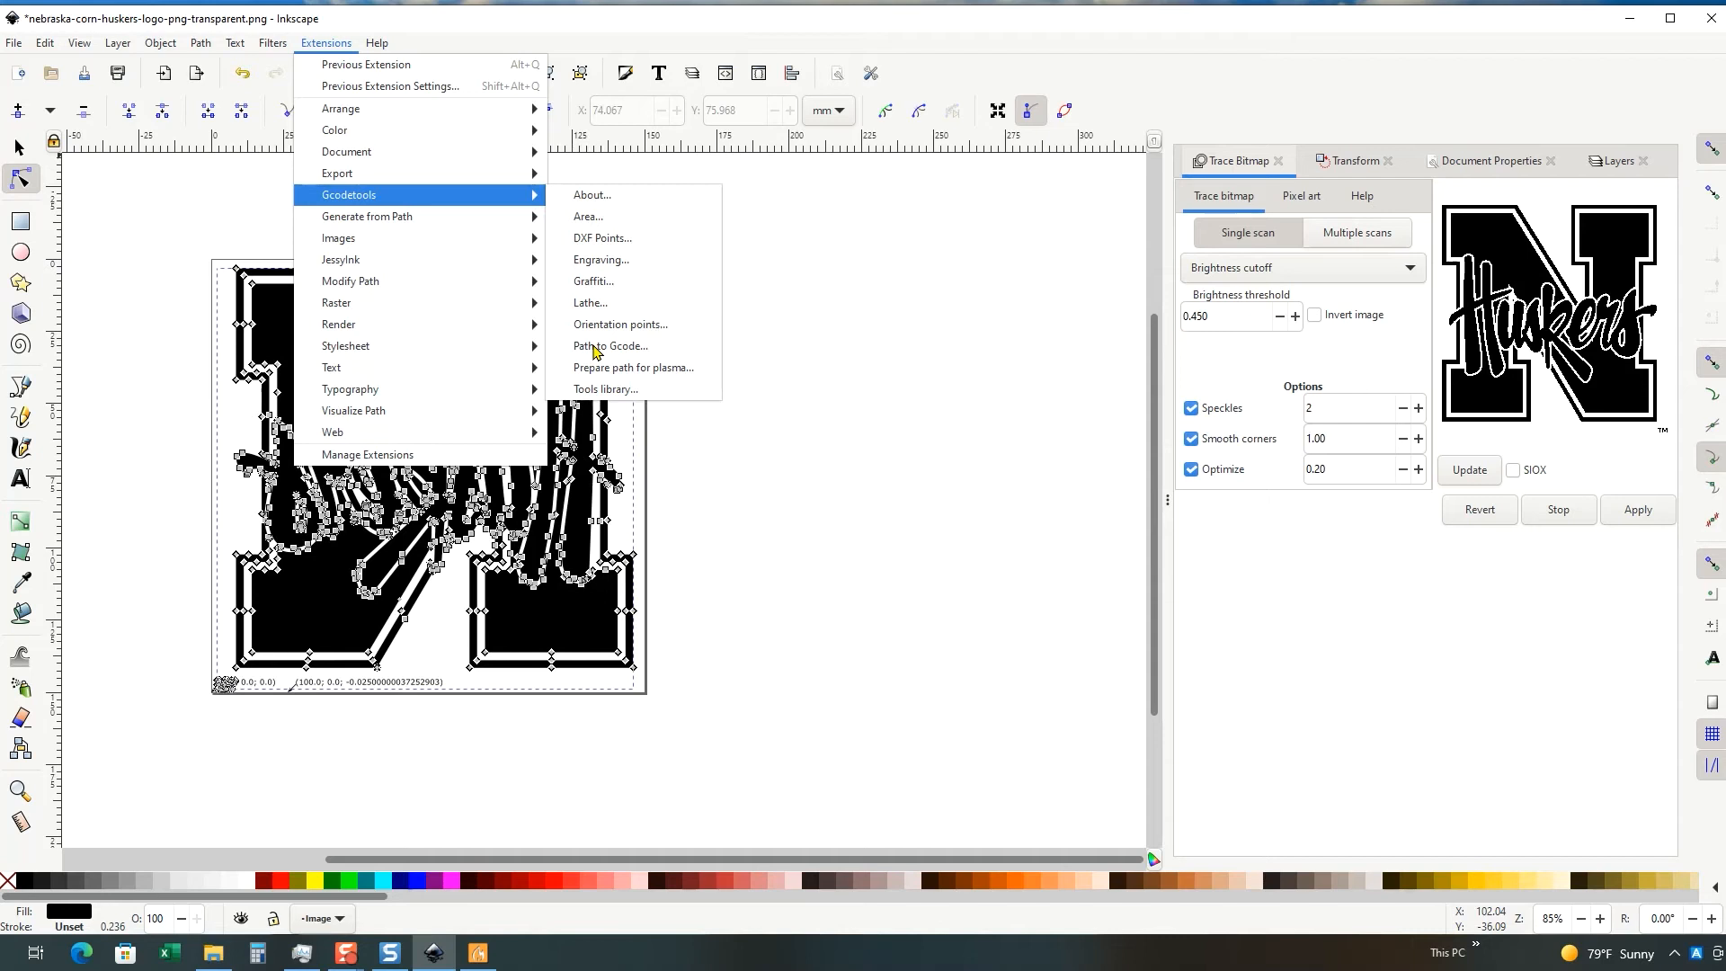
pyautogui.moveTo(621, 323)
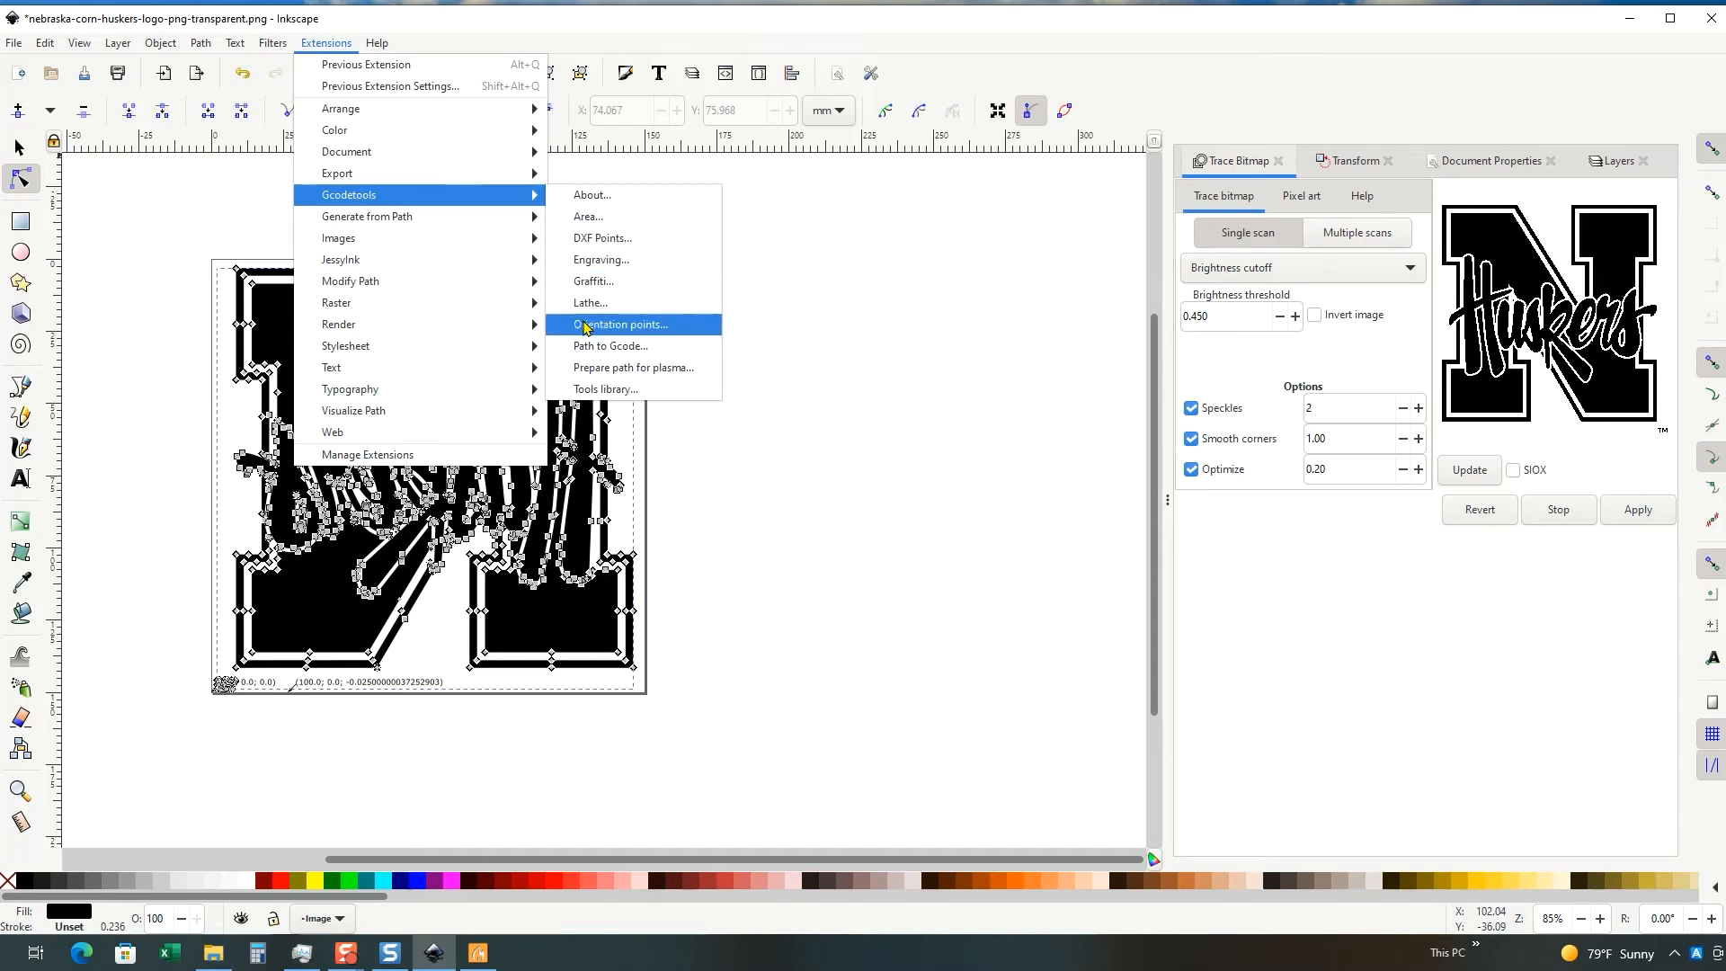
pyautogui.moveTo(611, 345)
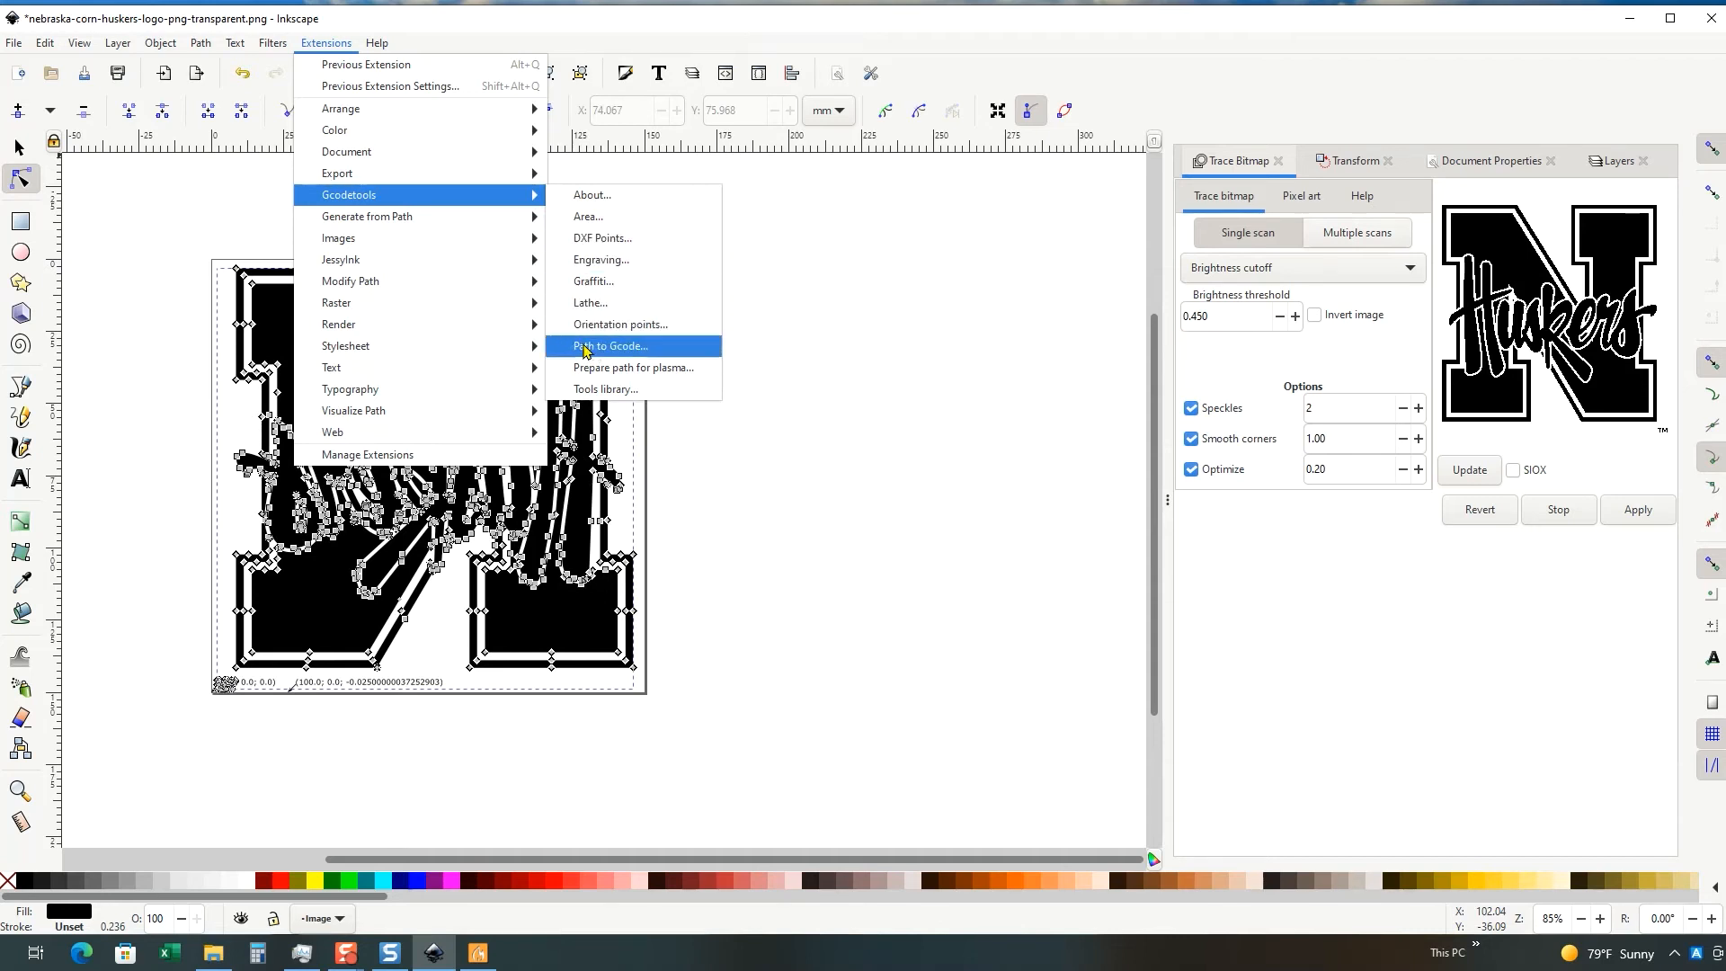
pyautogui.click(613, 345)
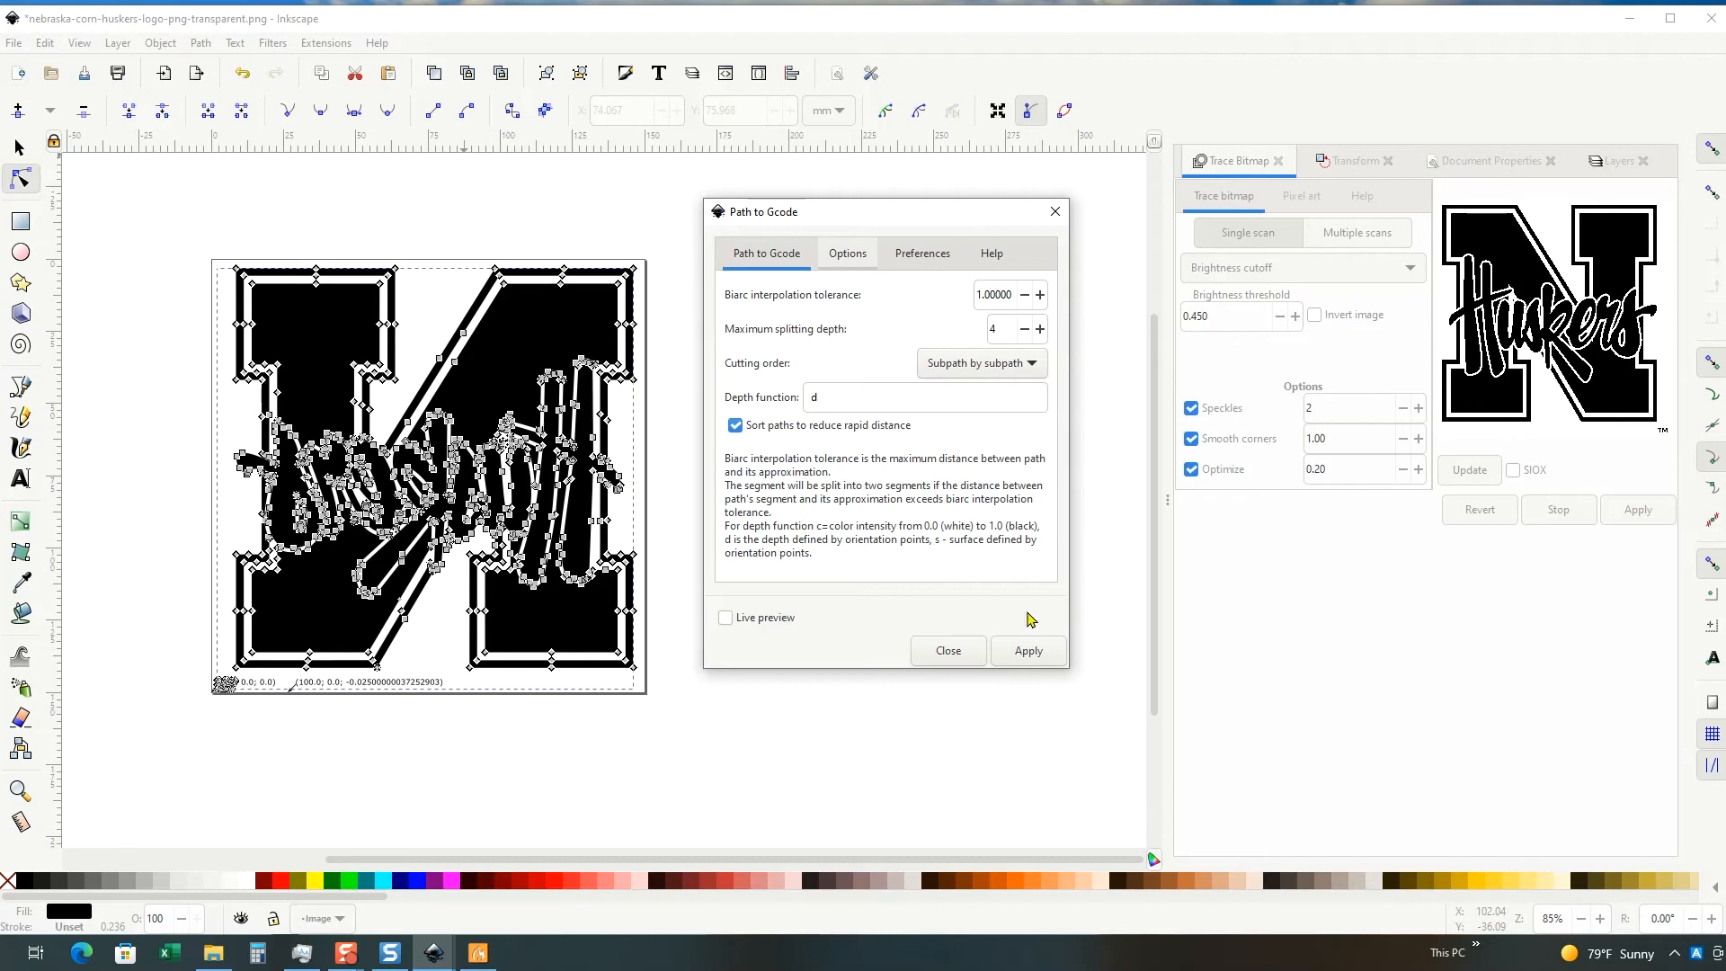
# Step: Set the 'Flipped3' output file name, raw footage folder and 5 mm Z safe height
pyautogui.click(847, 254)
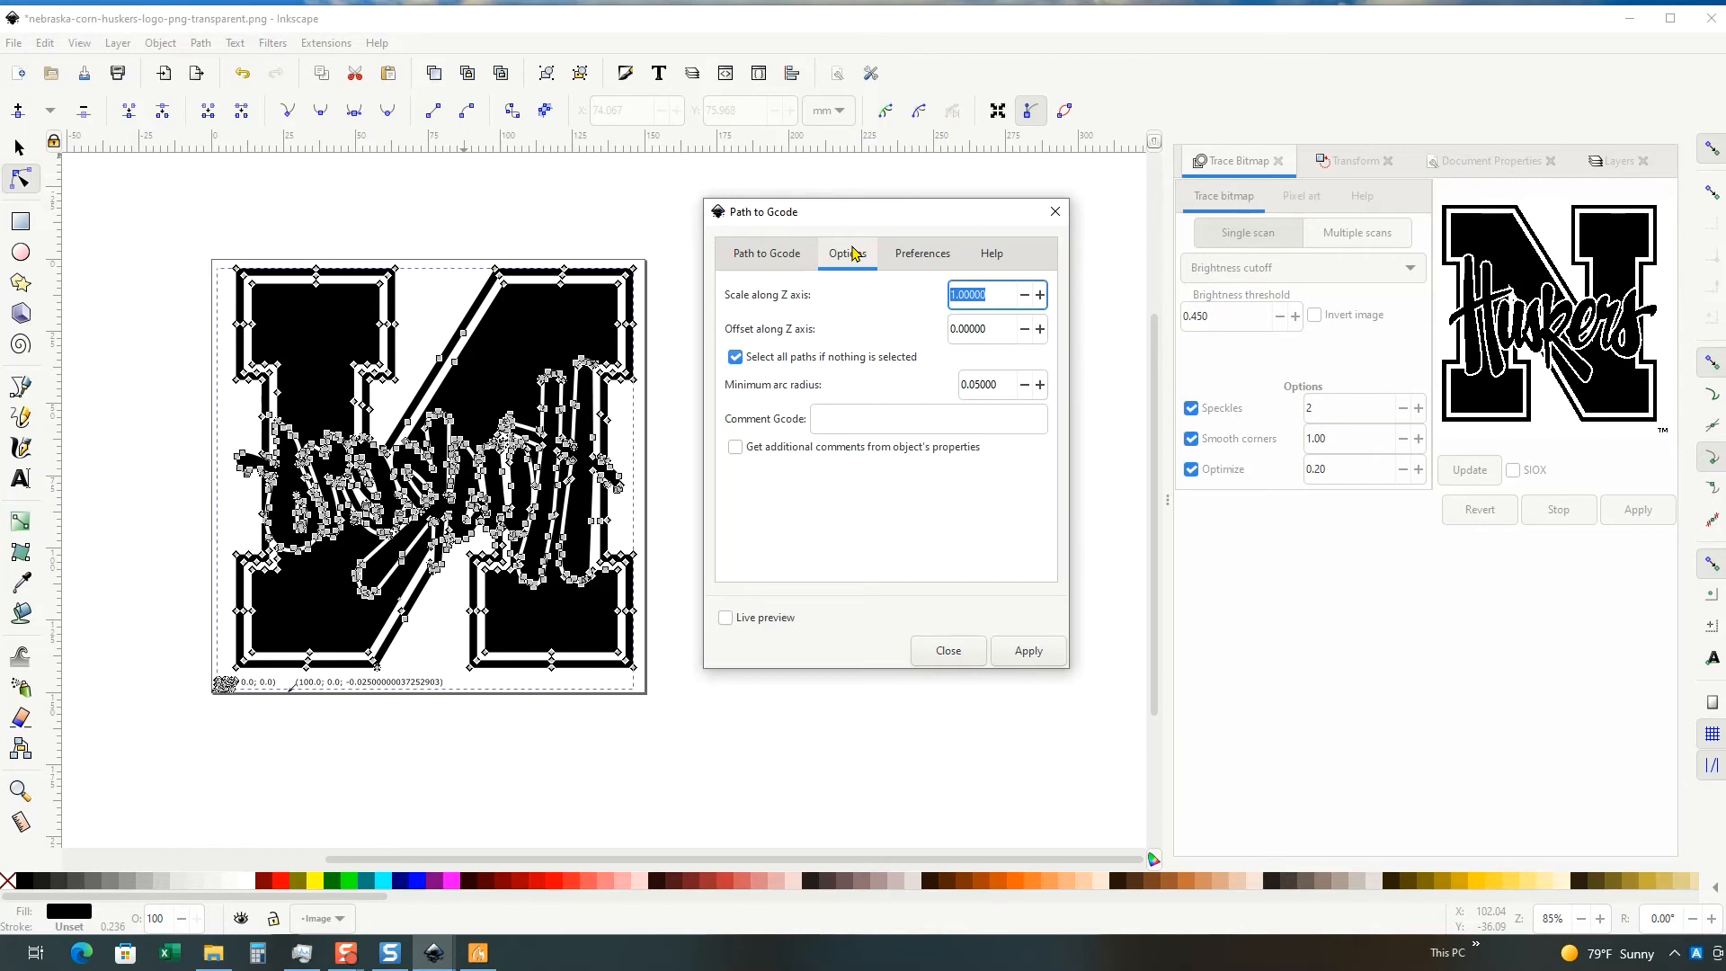
pyautogui.moveTo(924, 255)
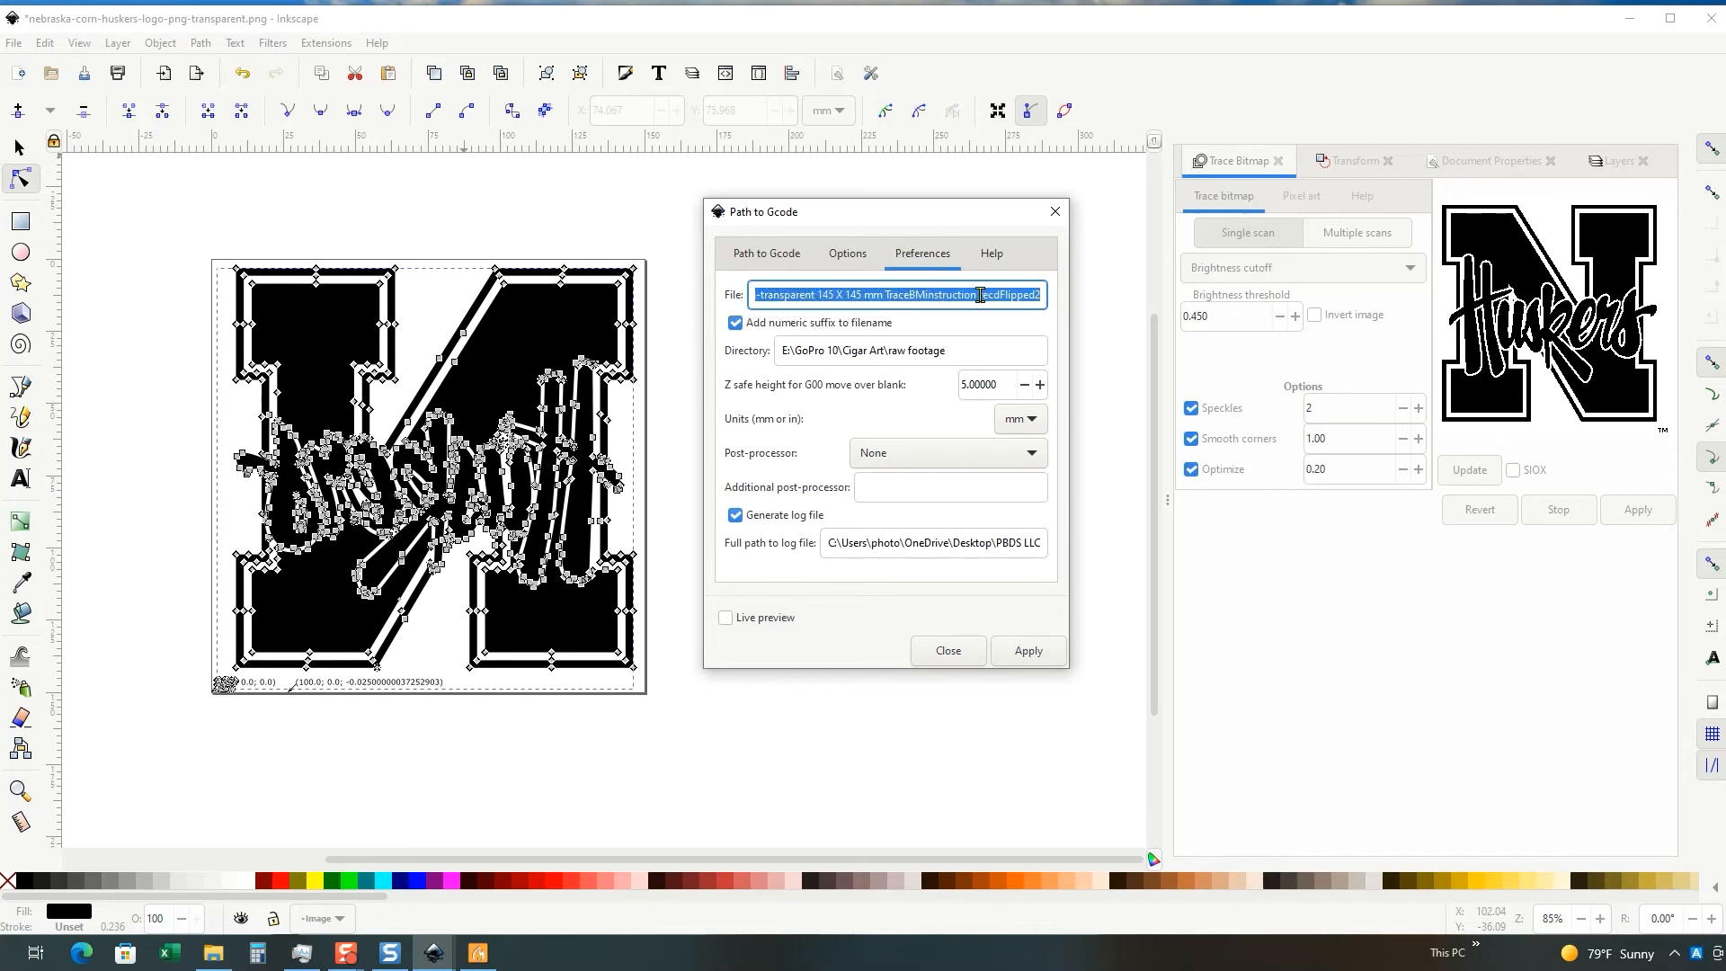
pyautogui.click(1022, 293)
pyautogui.write('3')
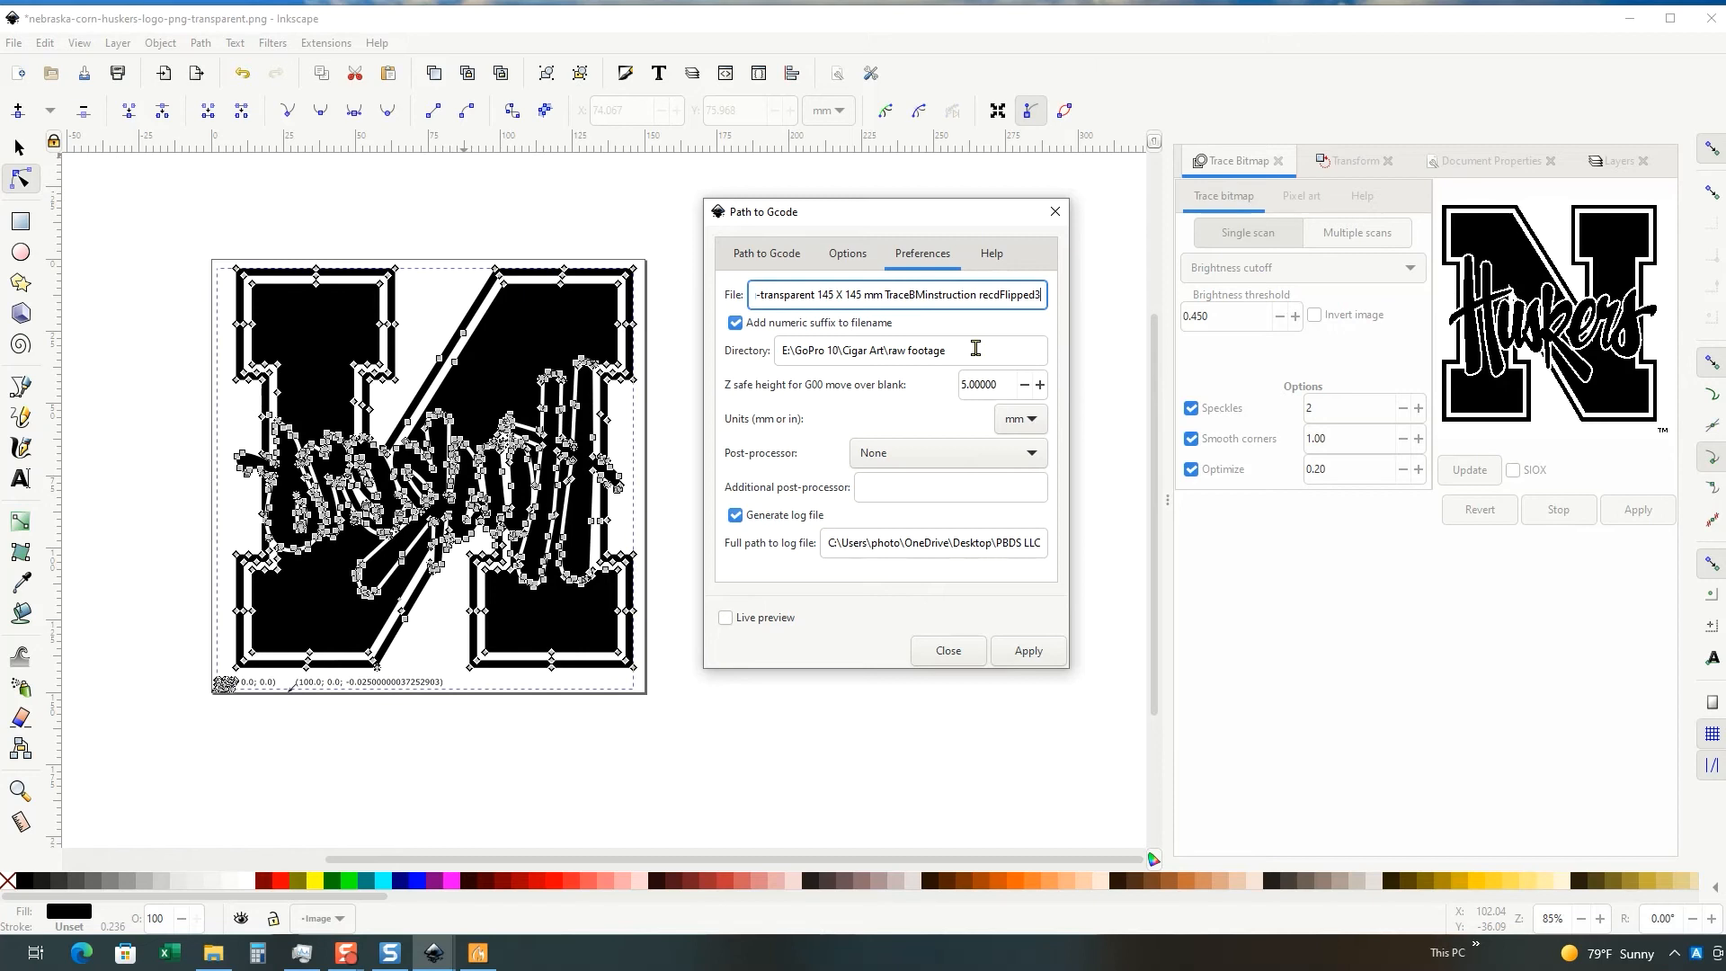
pyautogui.click(987, 385)
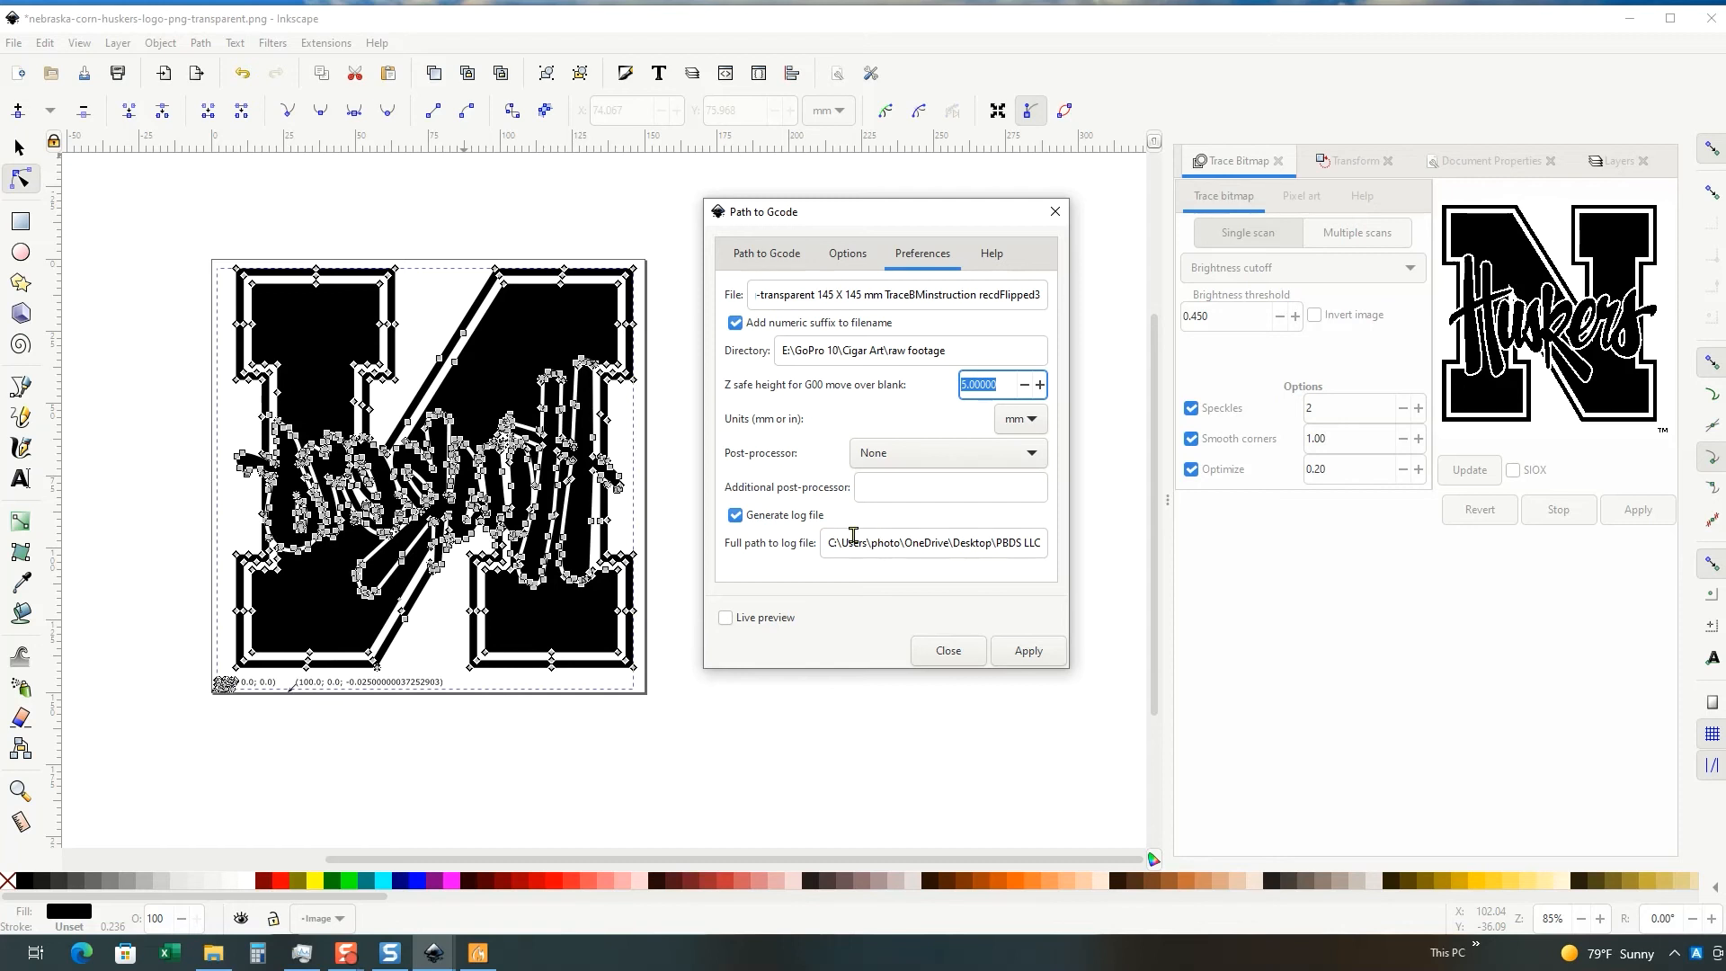
pyautogui.moveTo(953, 430)
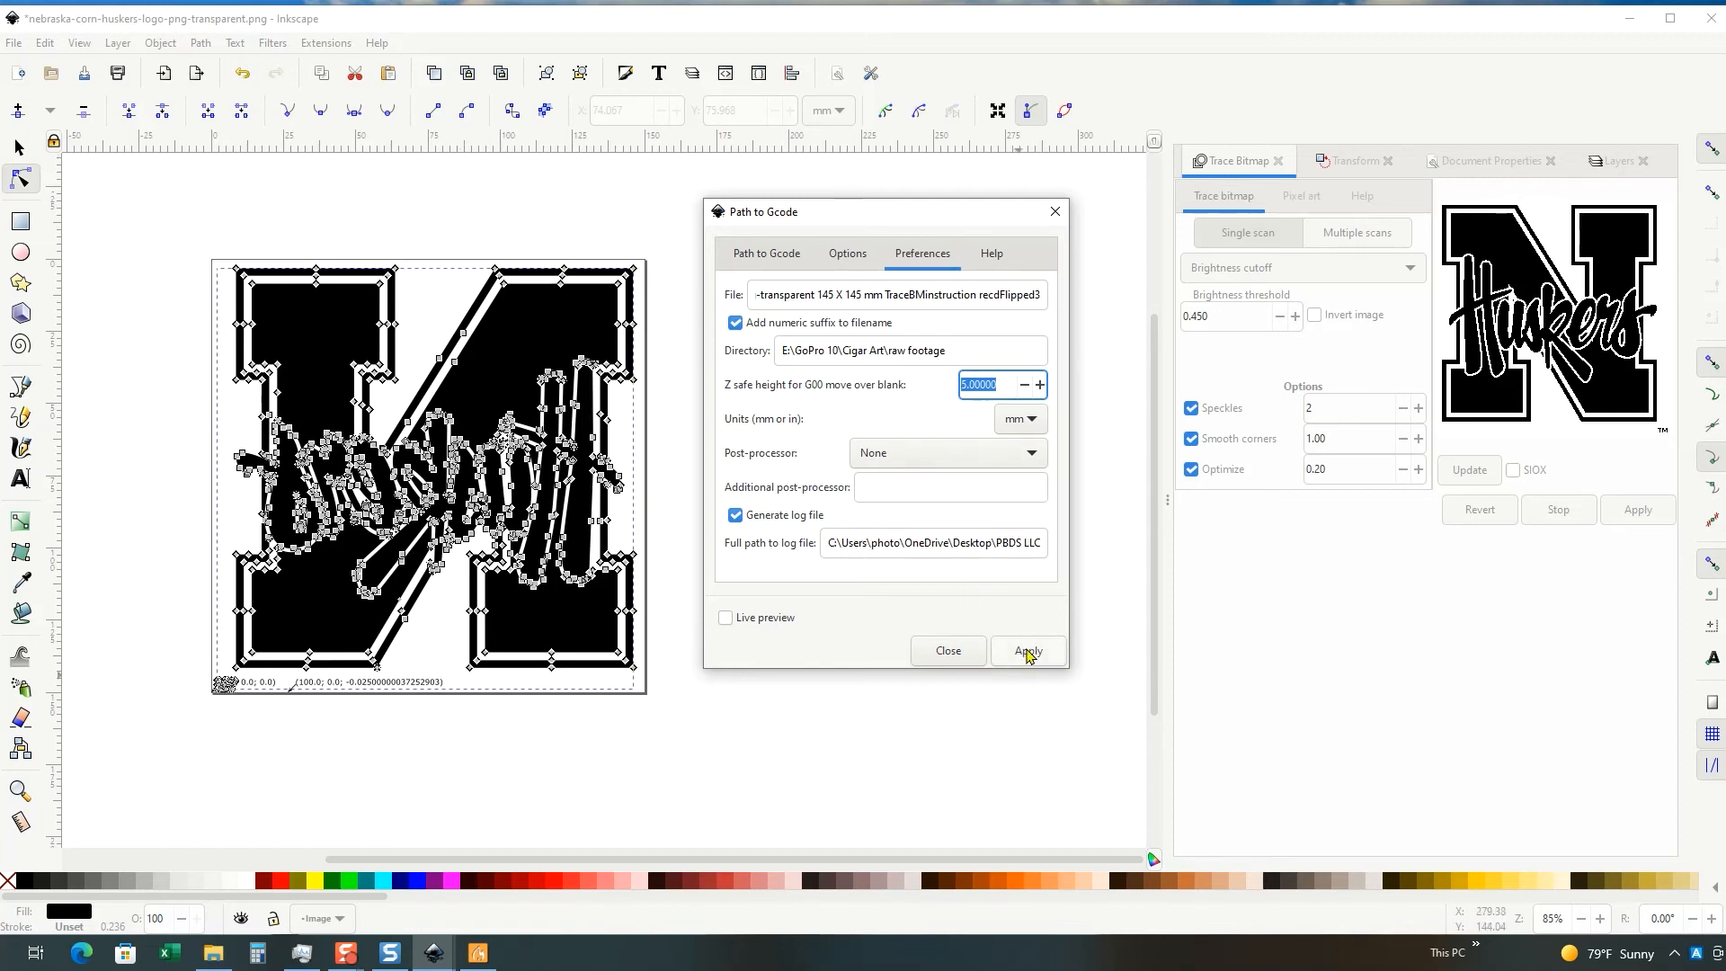
# Step: Attempt Apply in Gcodetools and dismiss the warning about running from the wrong tab
pyautogui.click(1026, 651)
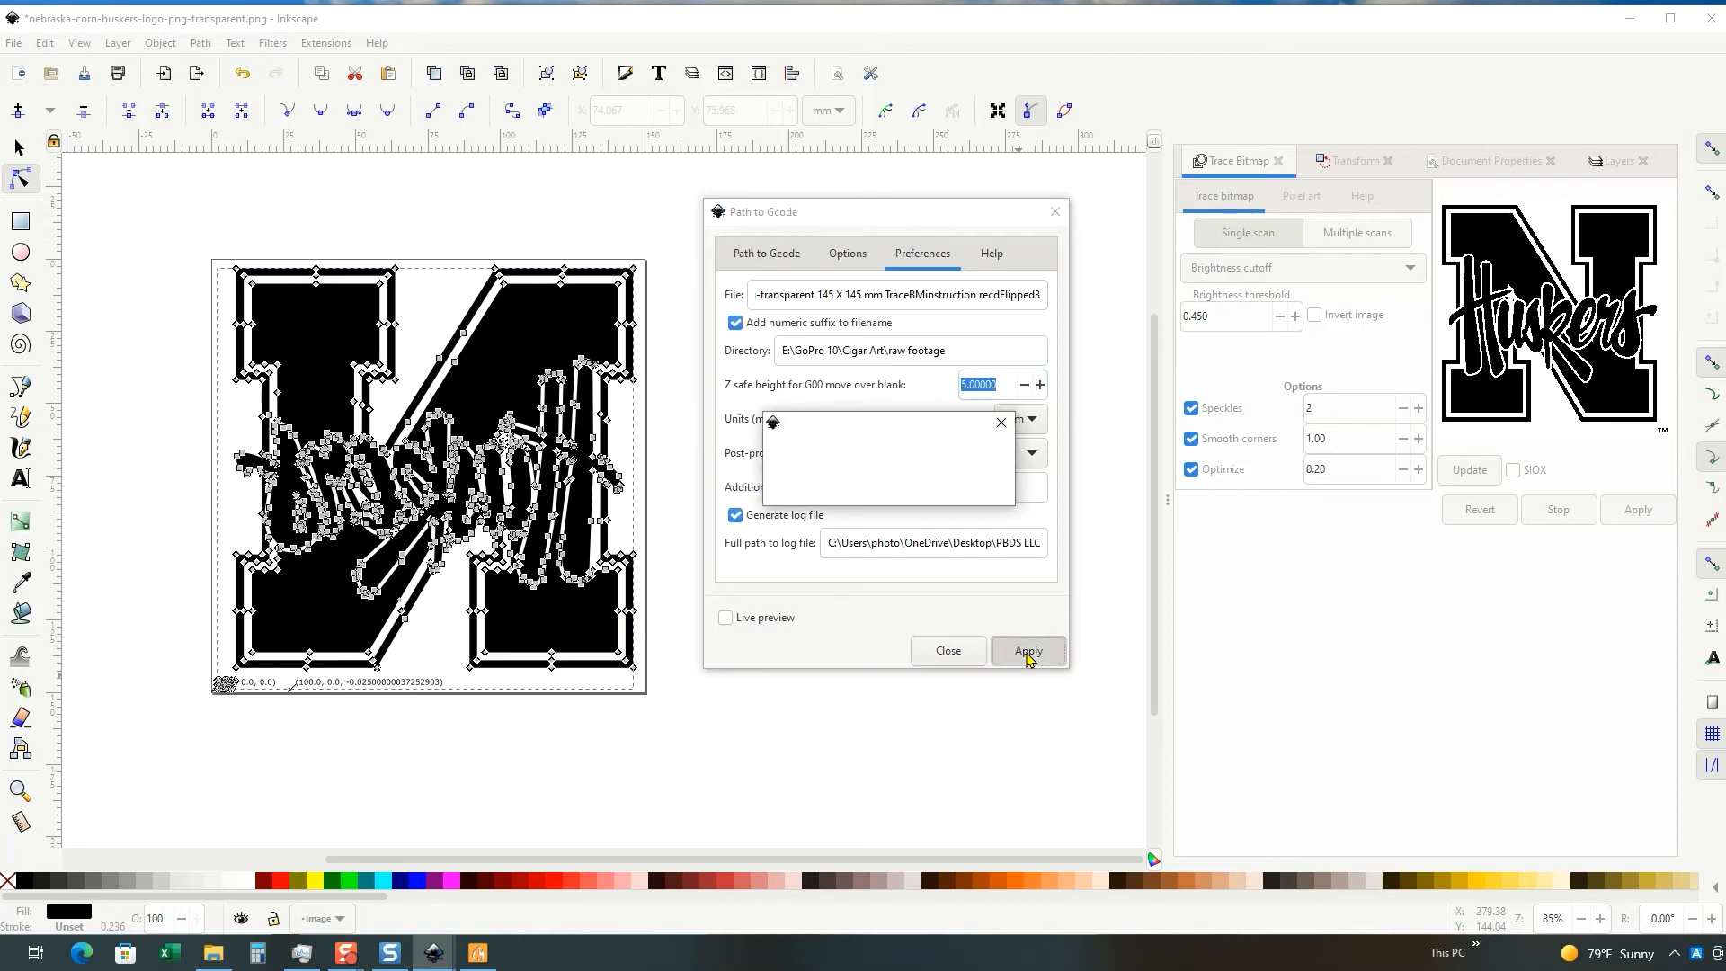
pyautogui.click(1026, 651)
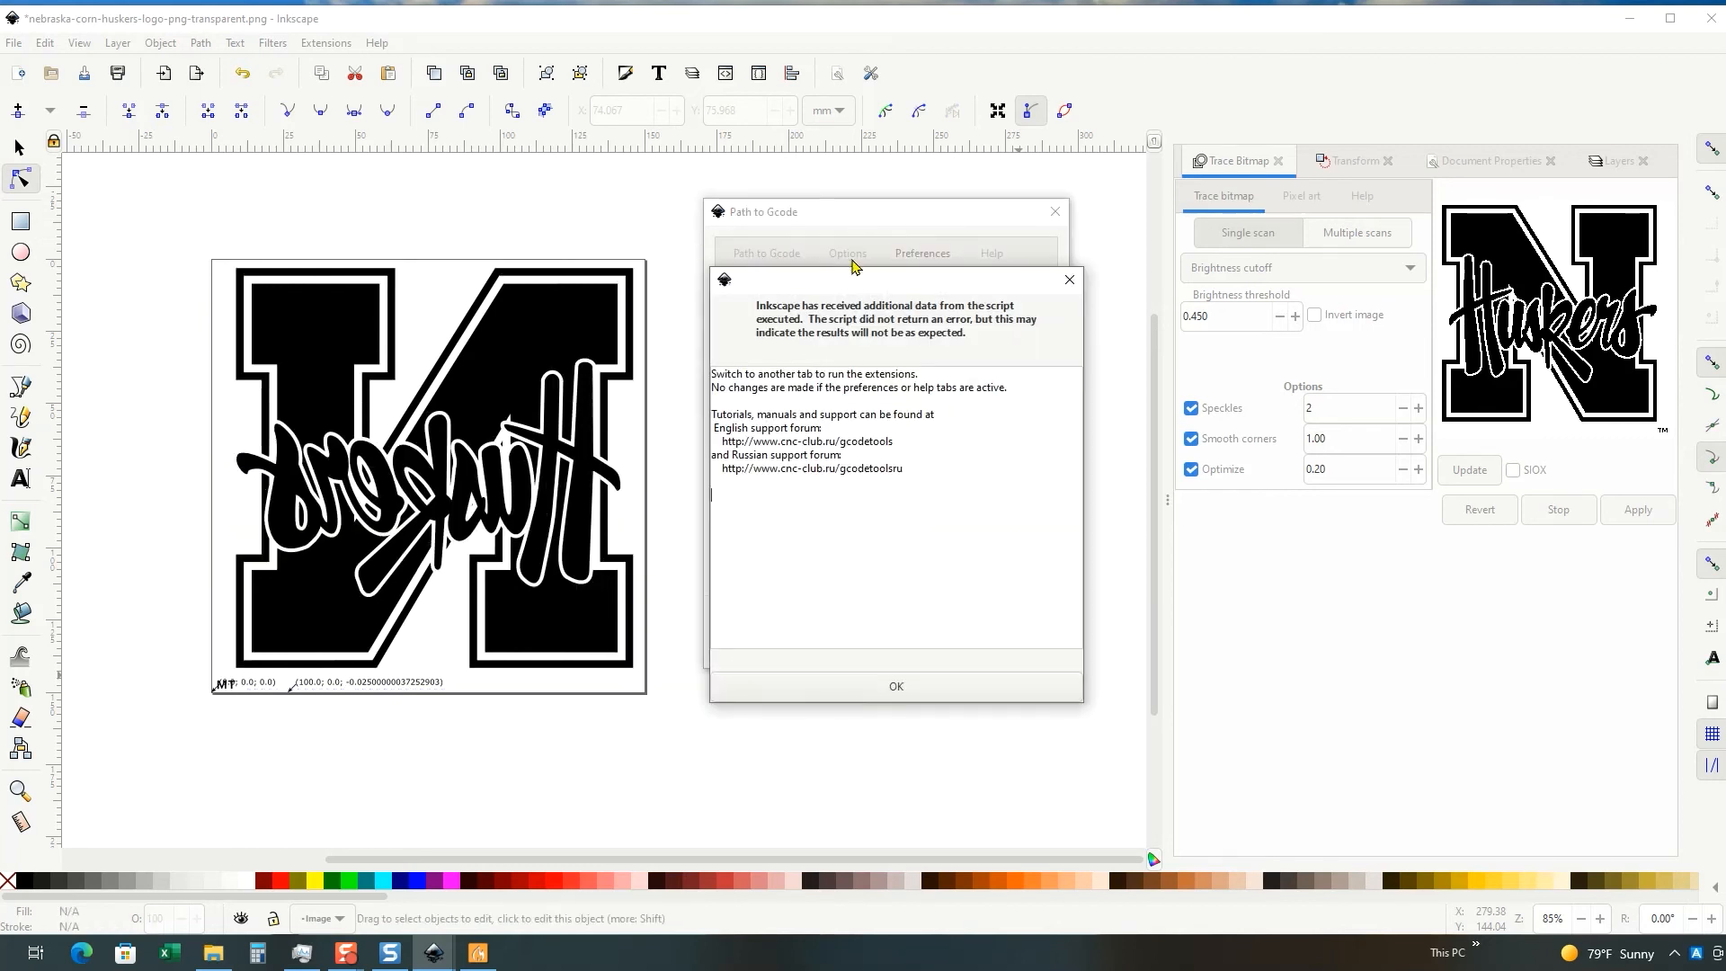
pyautogui.moveTo(932, 381)
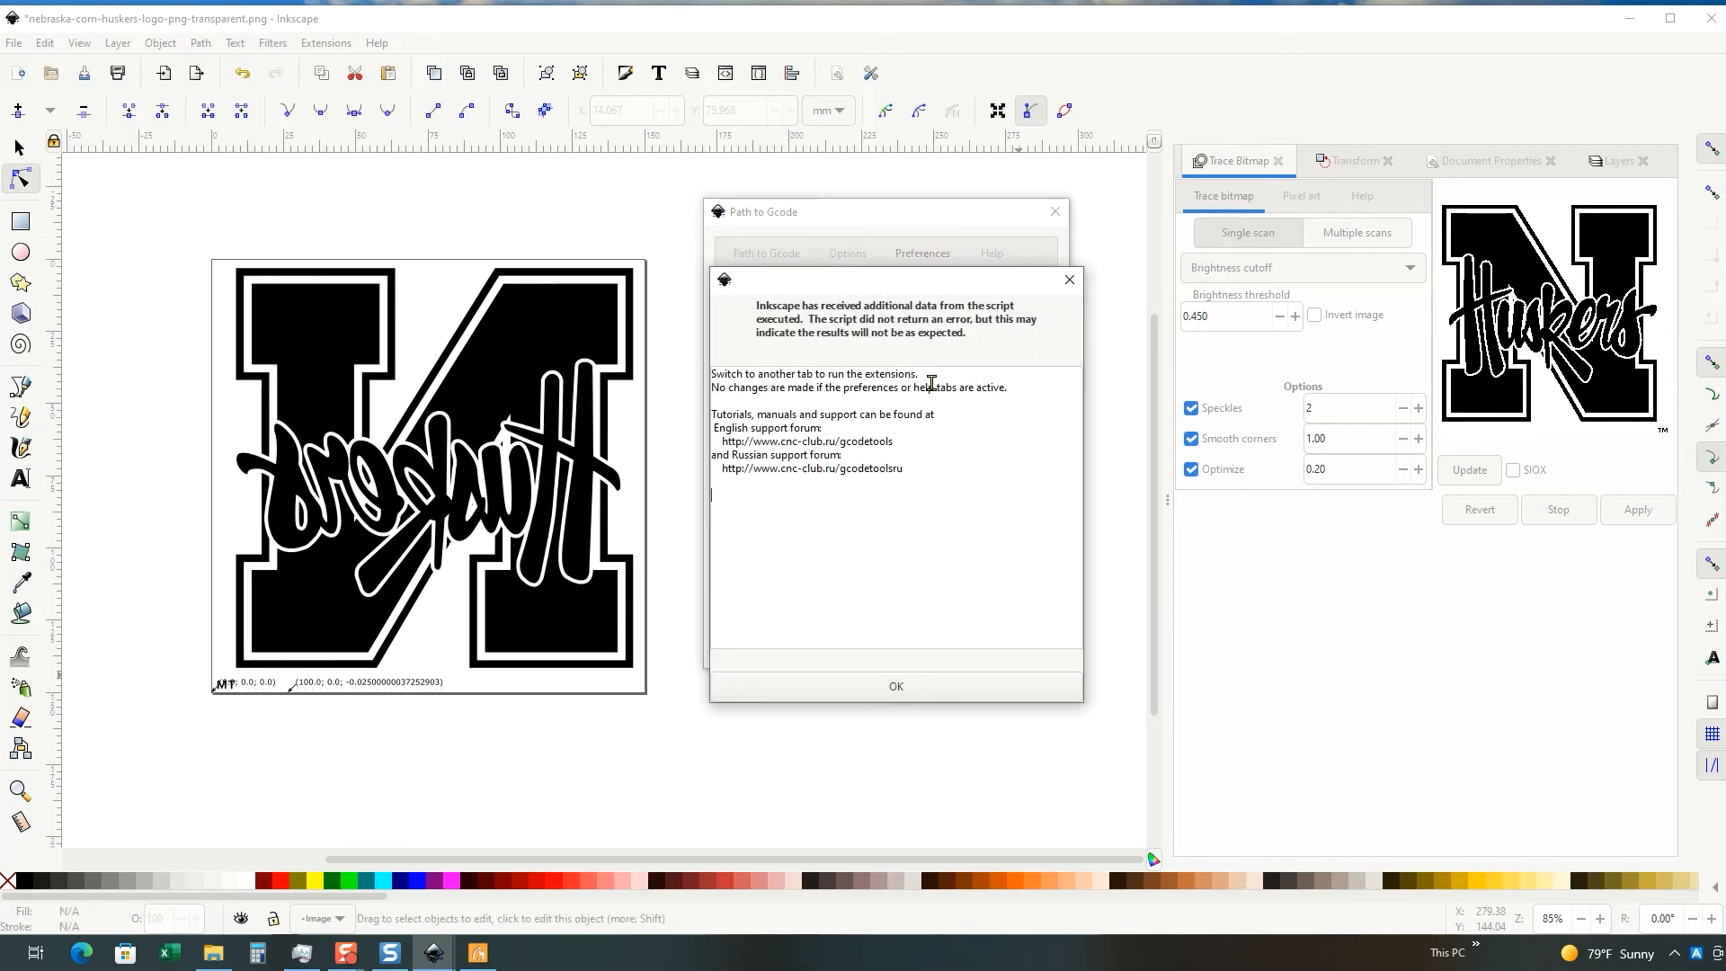
pyautogui.click(894, 685)
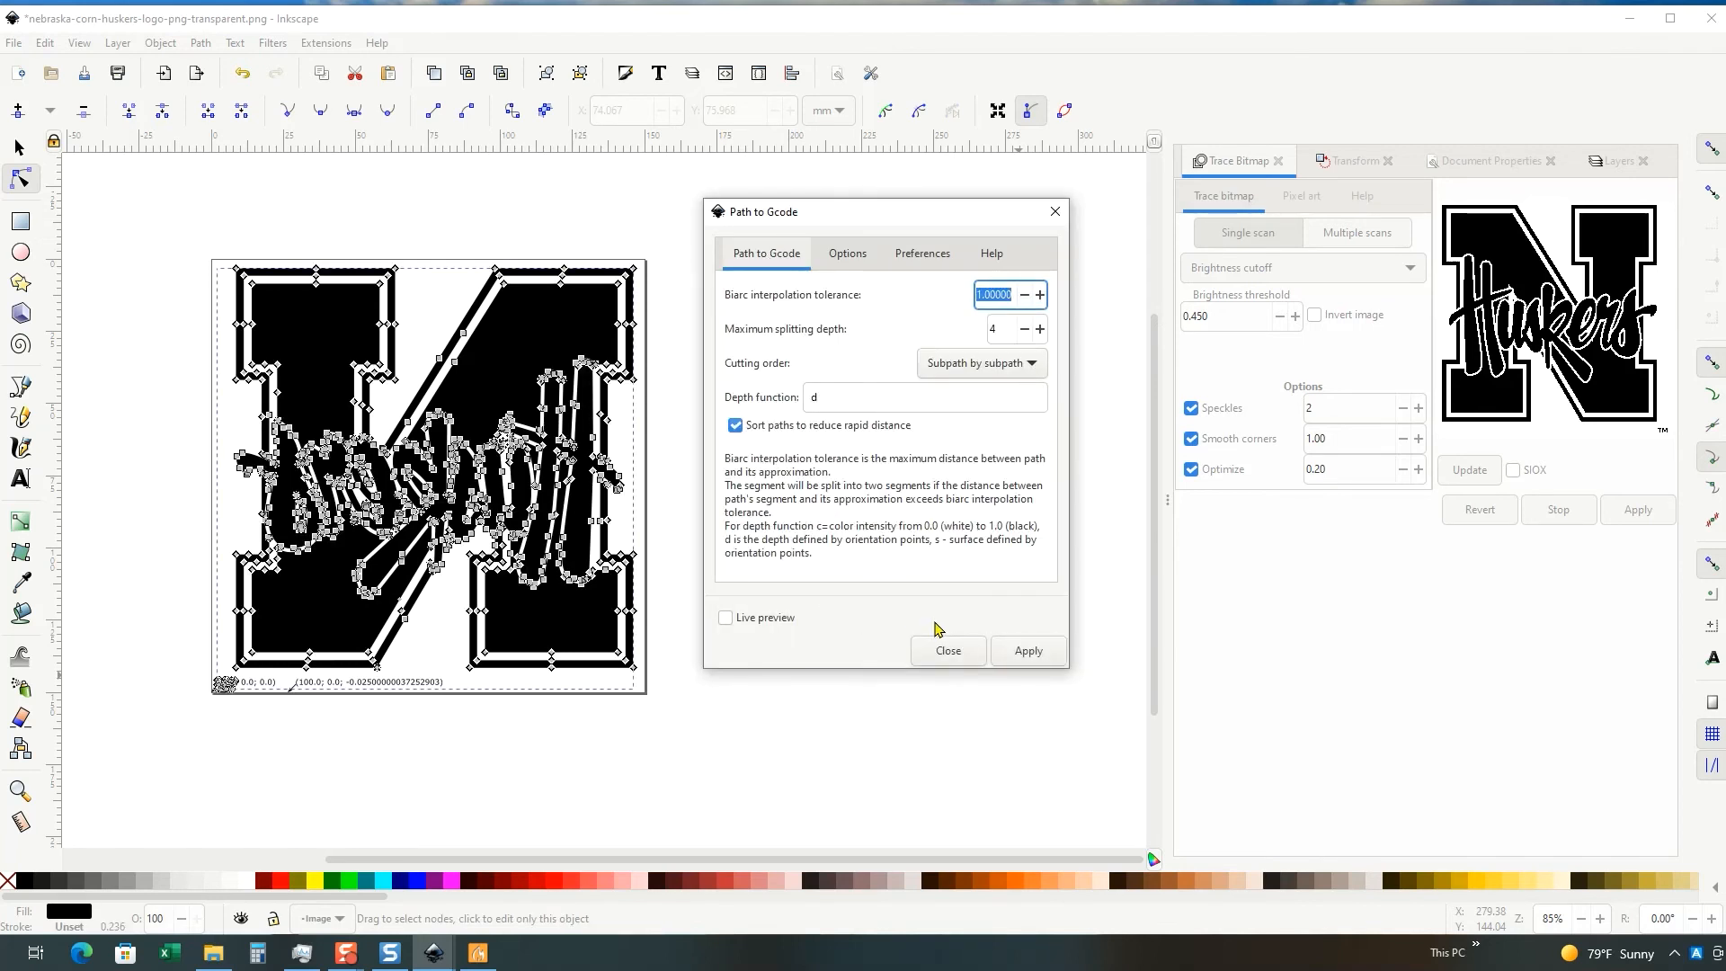
# Step: Run Apply from the Path to Gcode tab and accept the added default cutting tool notice
pyautogui.click(1027, 651)
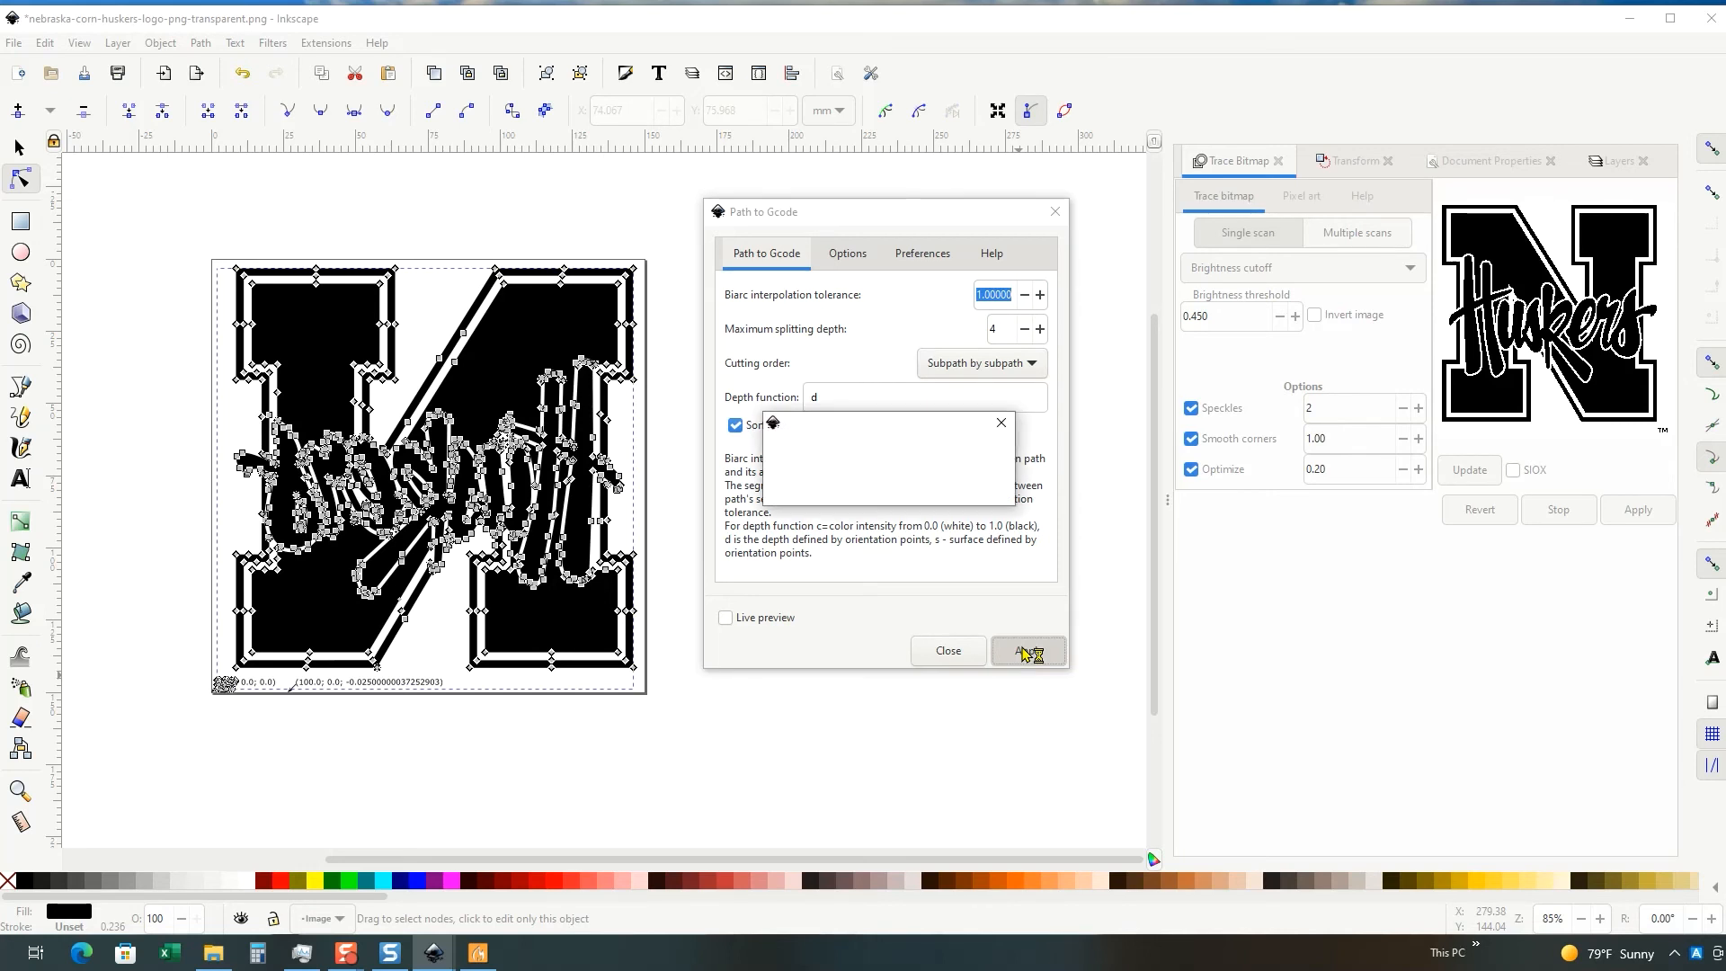
pyautogui.click(1026, 651)
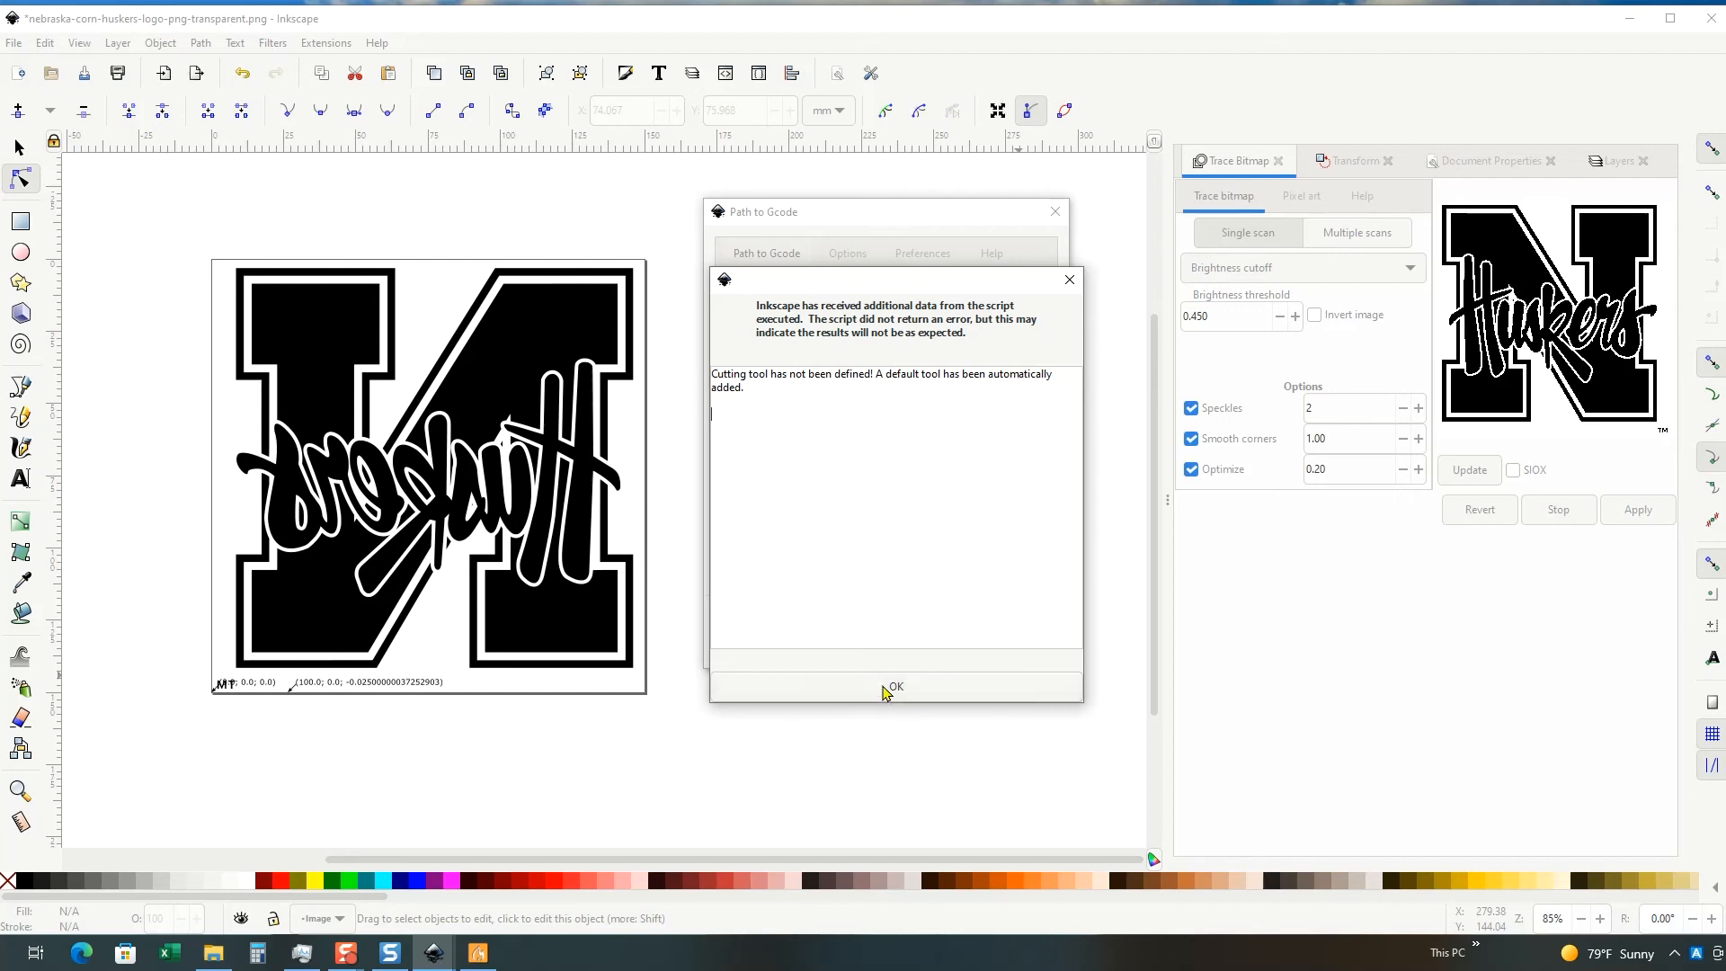
pyautogui.moveTo(909, 685)
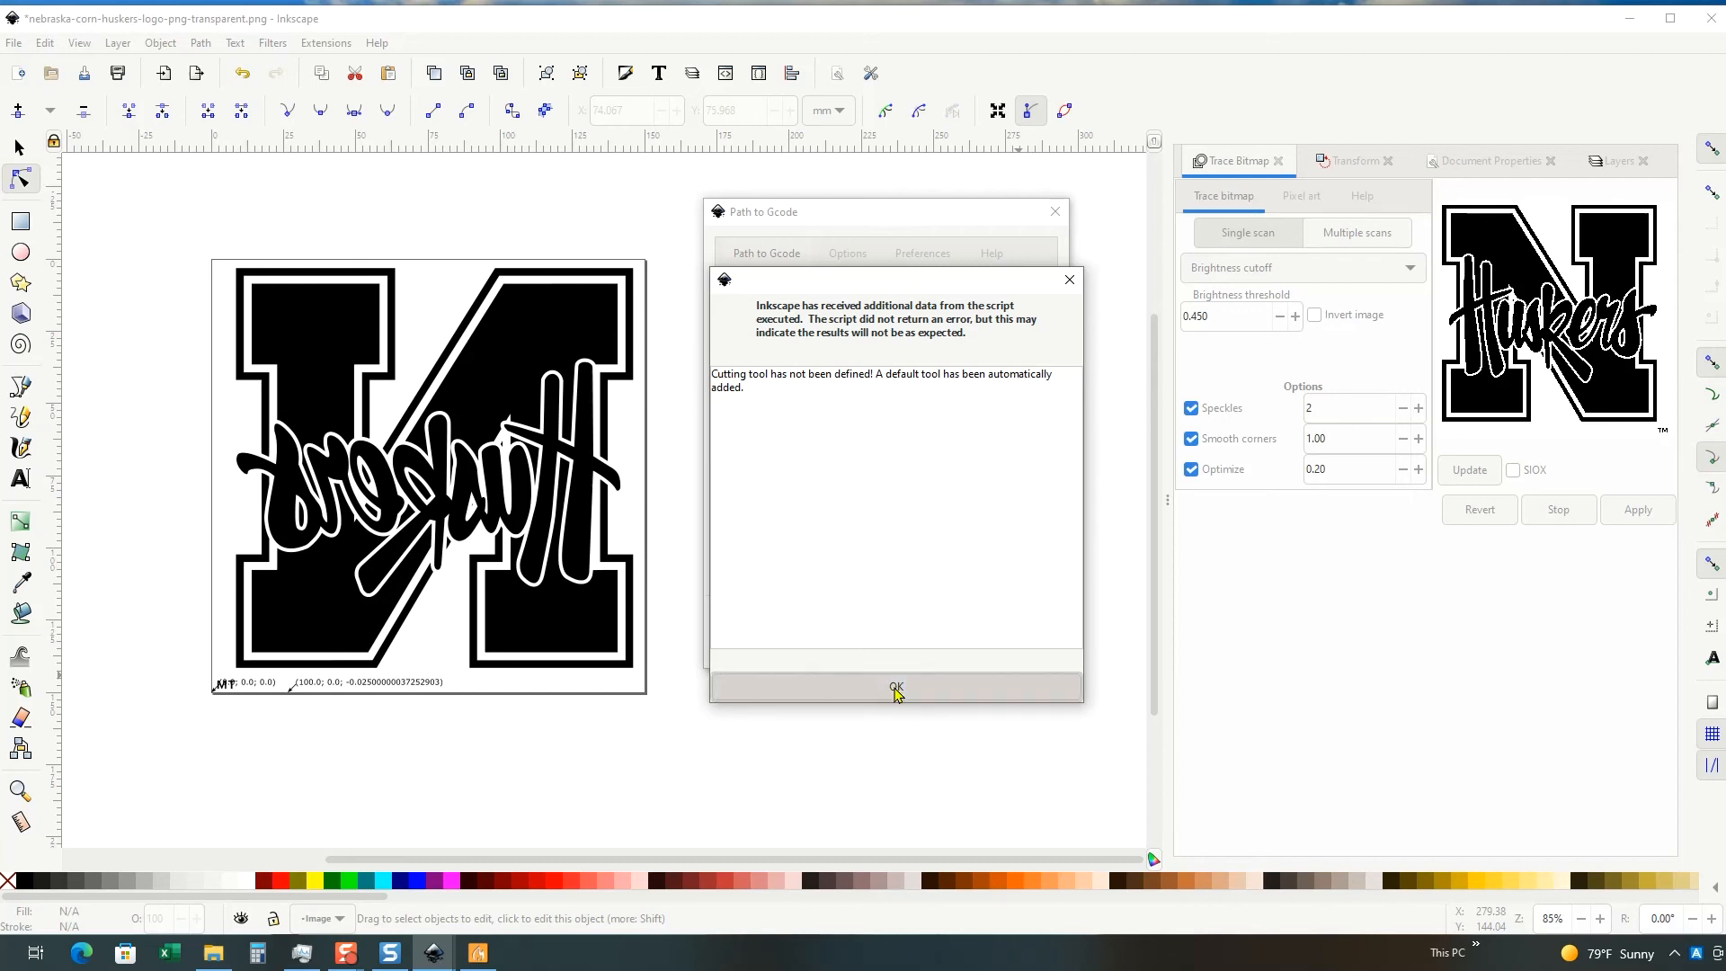
pyautogui.click(895, 687)
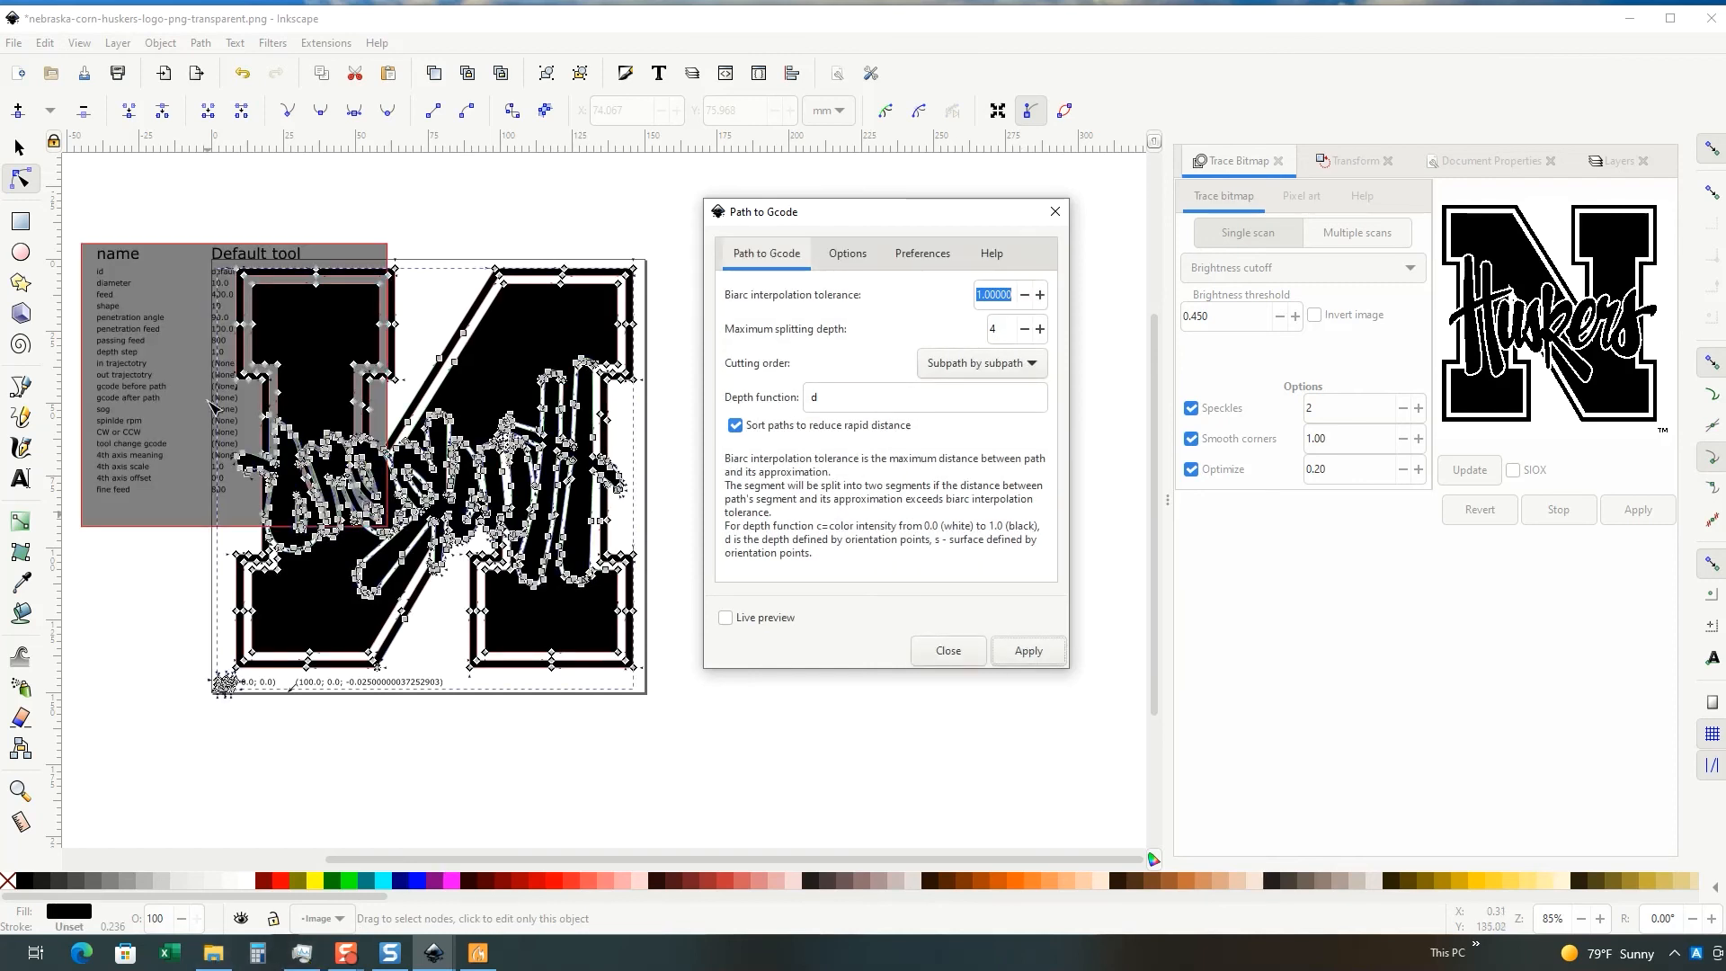
# Step: Close the dialog and drag the default tool table to the empty space right of the logo
pyautogui.click(946, 651)
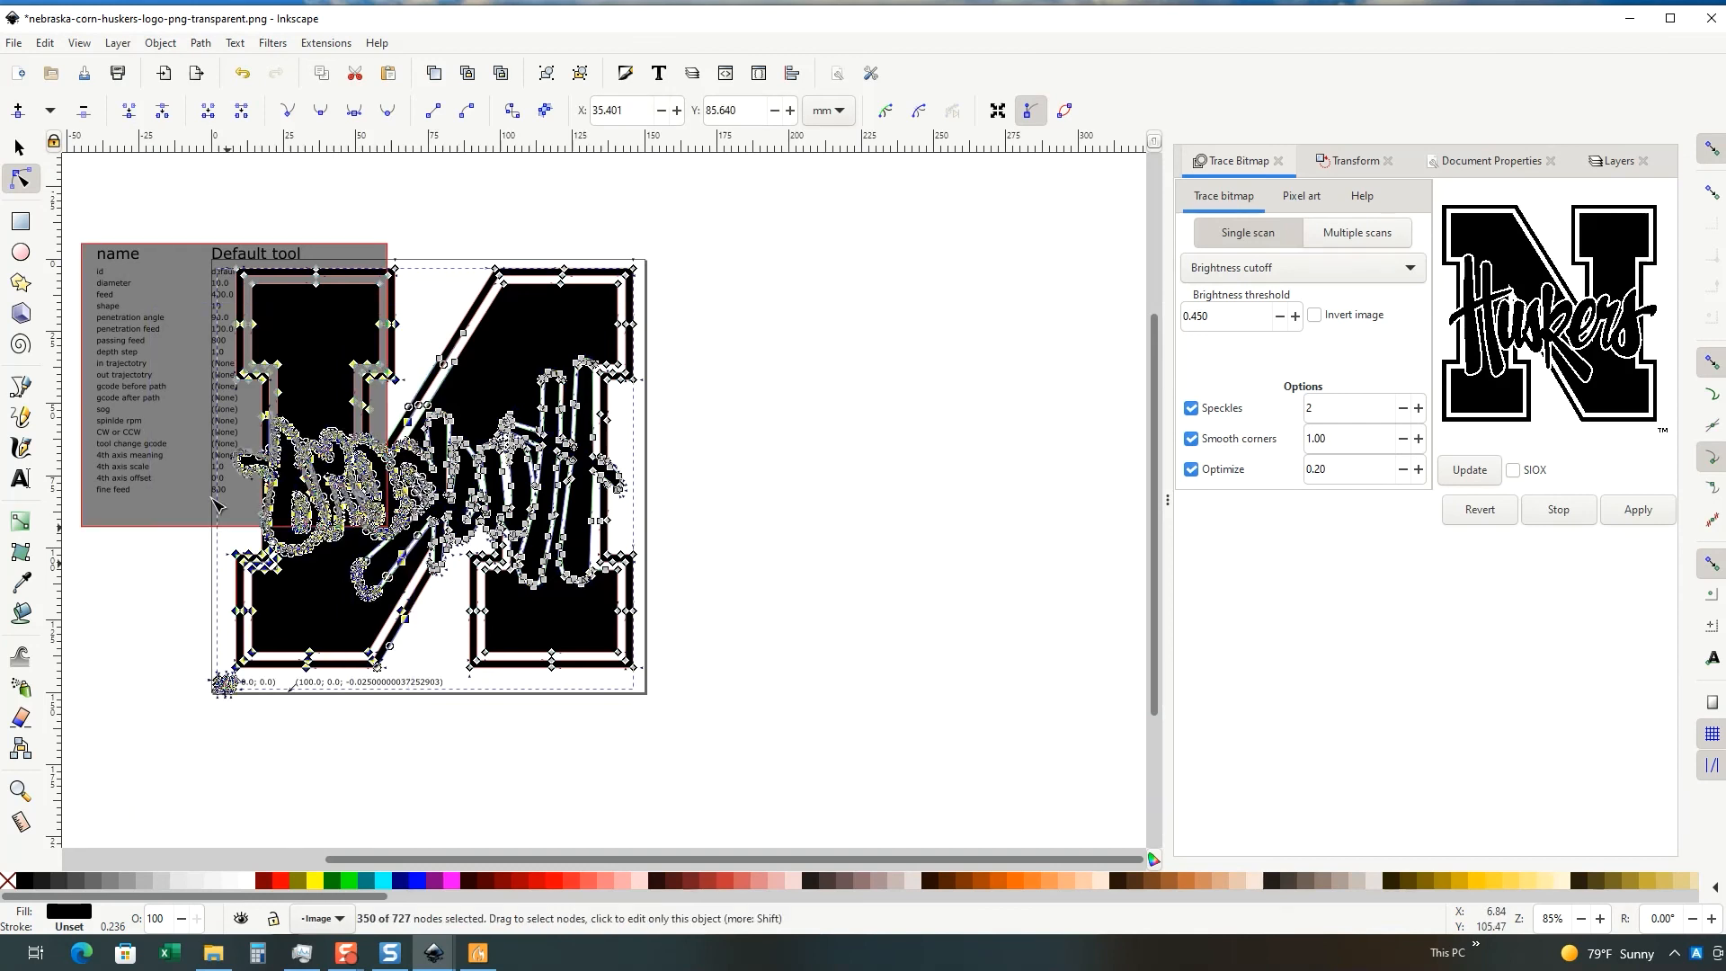
pyautogui.click(18, 145)
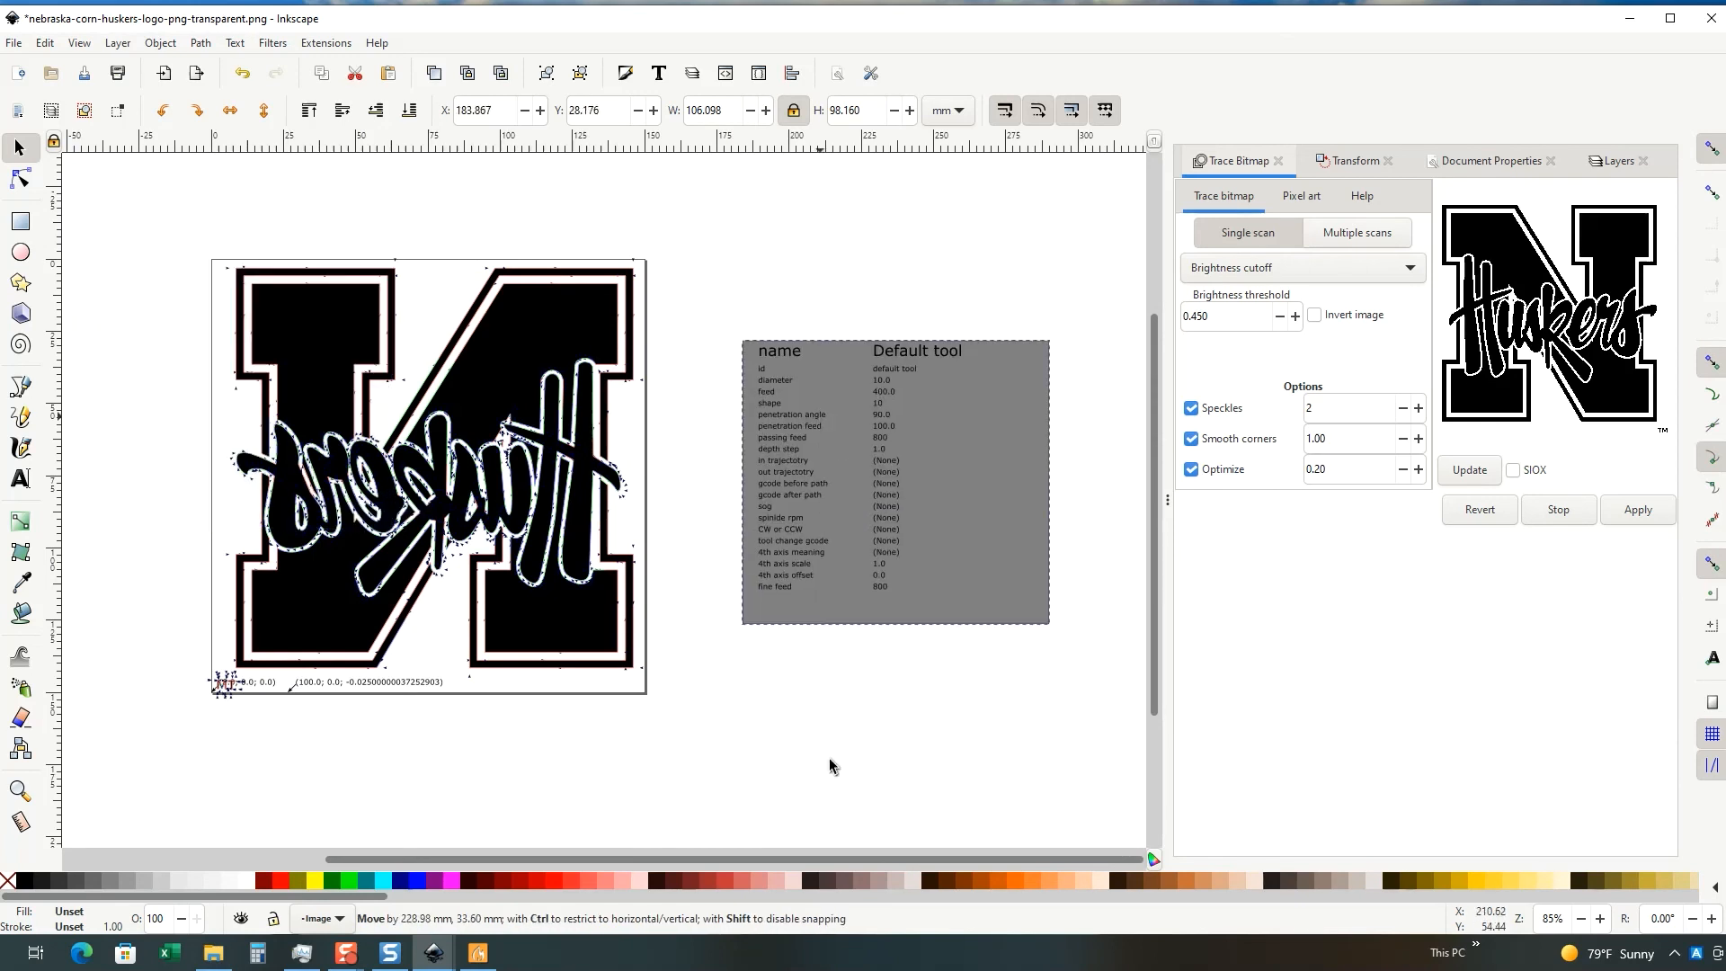
pyautogui.click(839, 701)
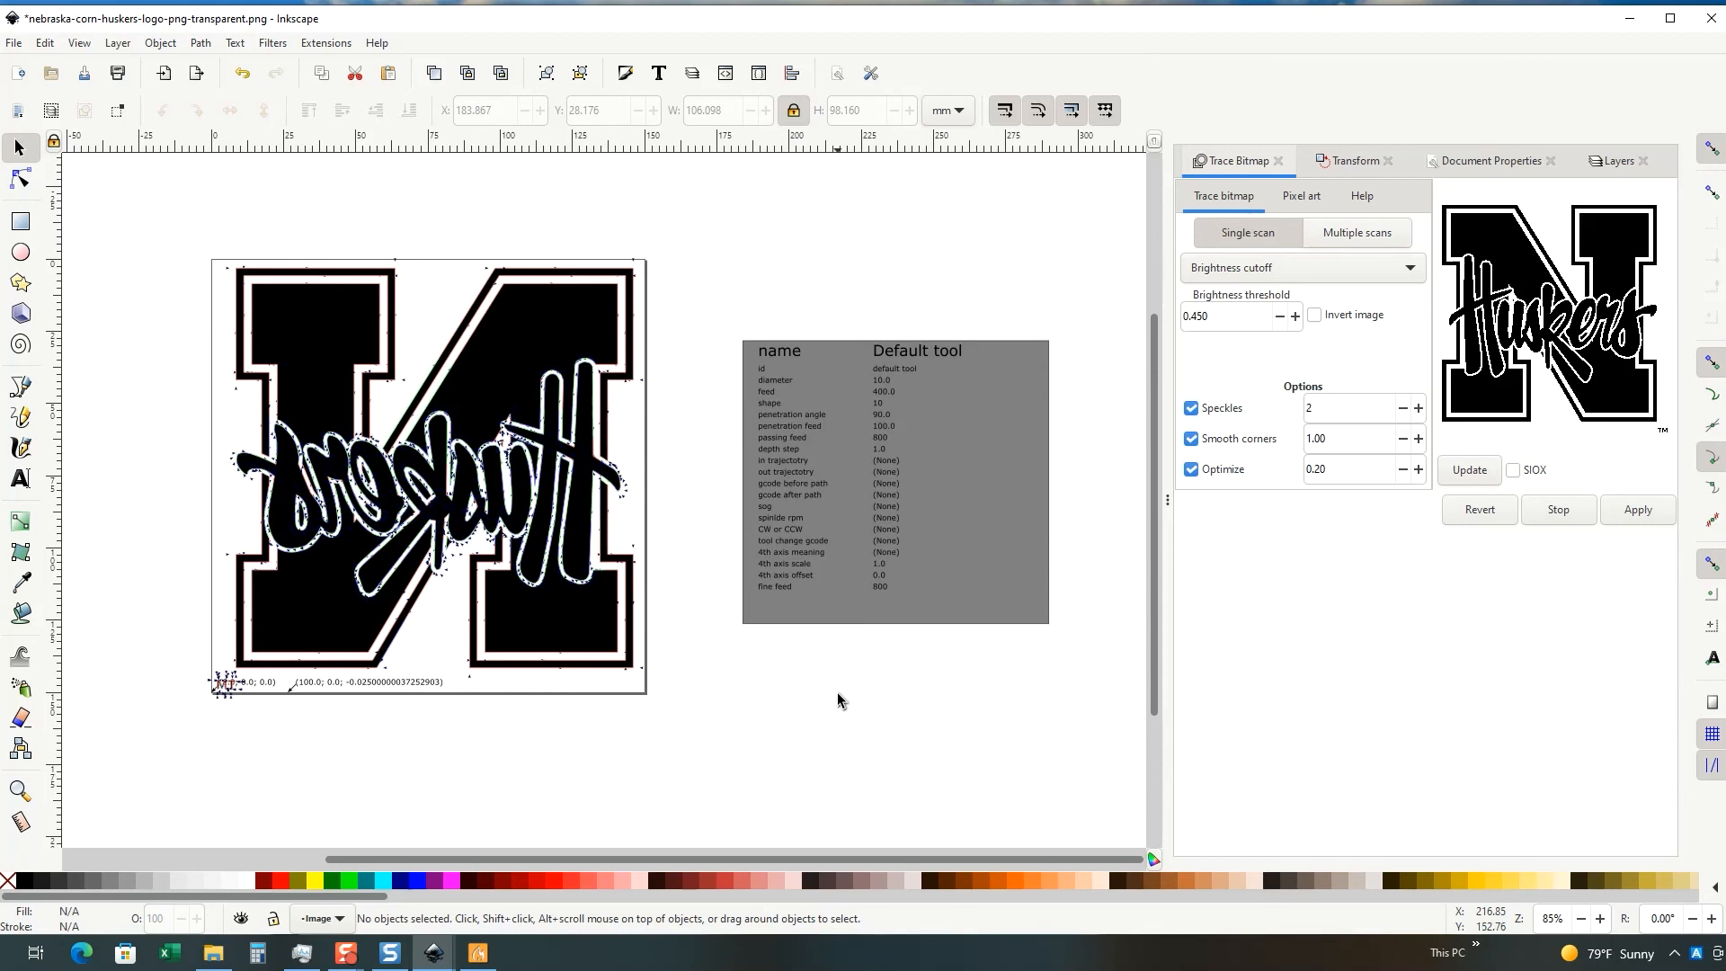
pyautogui.moveTo(208, 953)
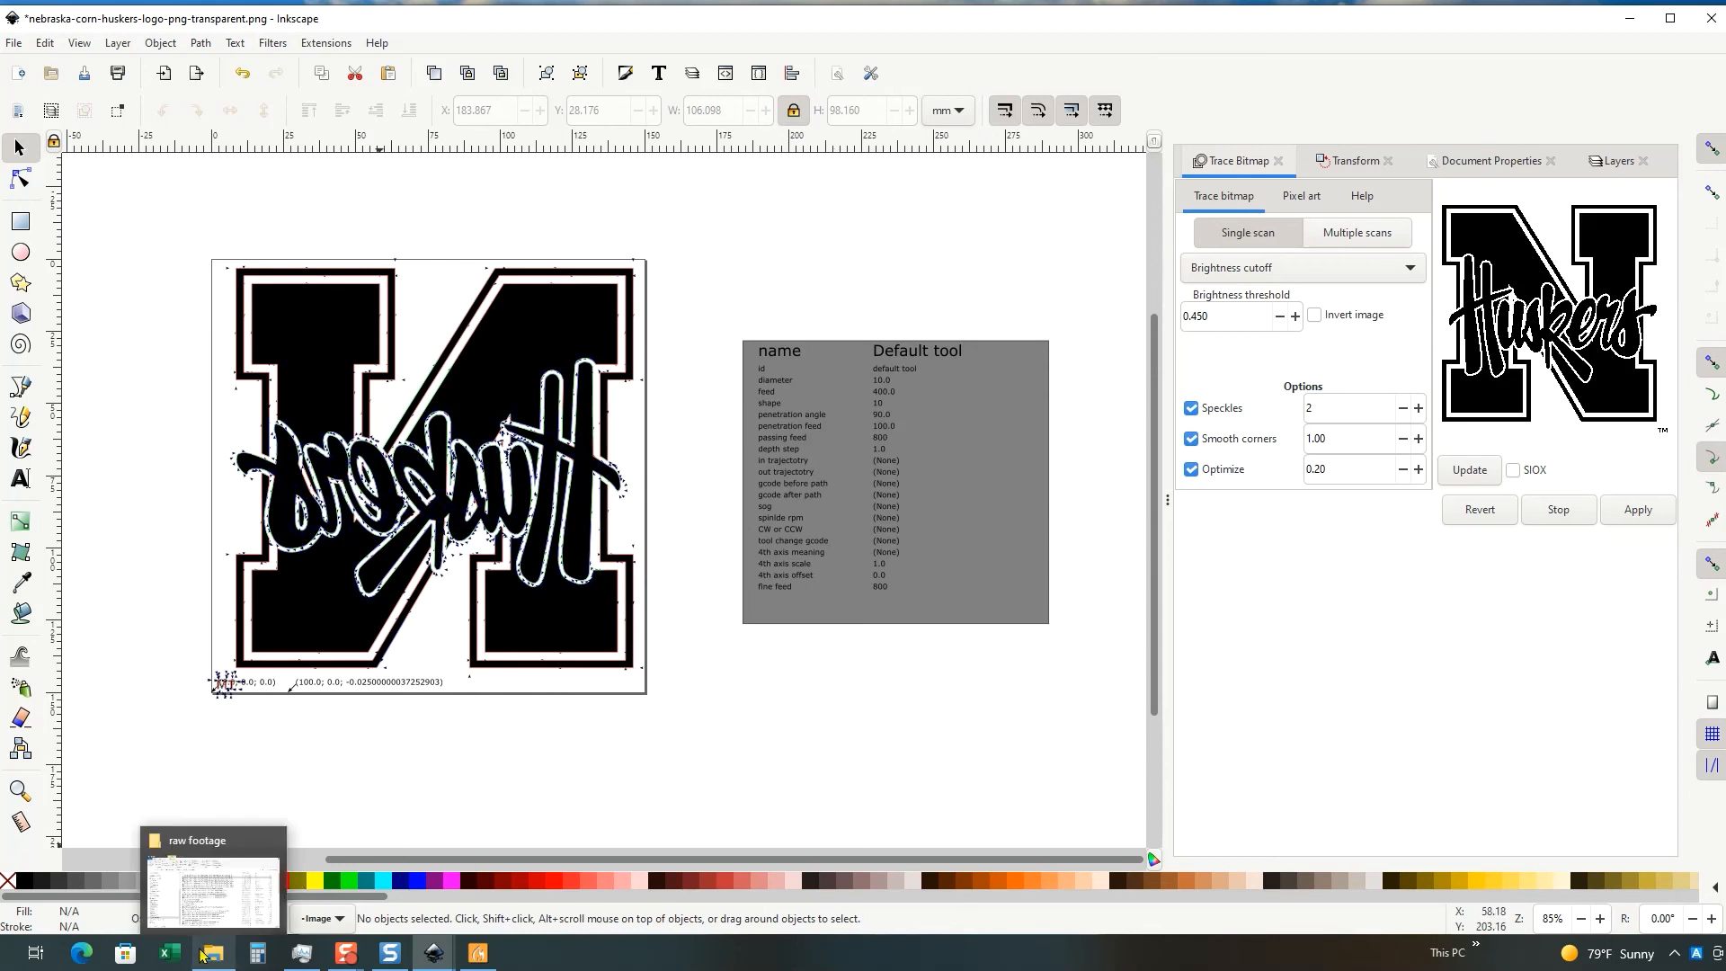
# Step: Show the raw footage folder listing the new recdFlipped3_0001 g-code file
pyautogui.click(212, 886)
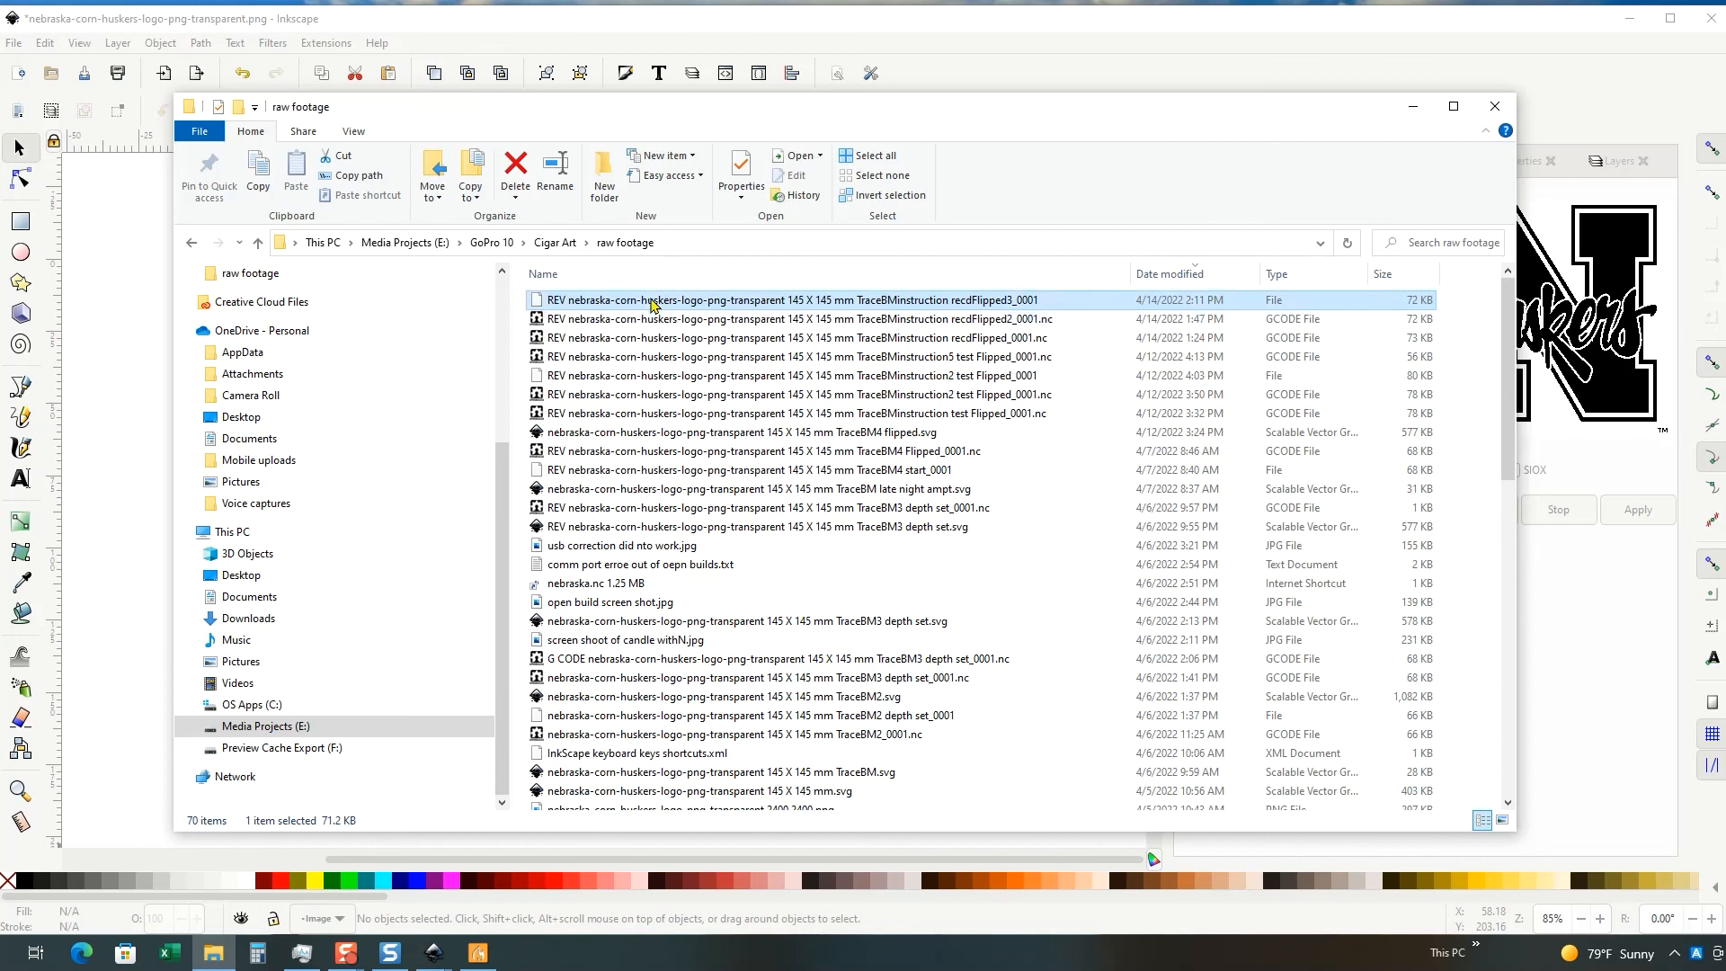
pyautogui.moveTo(775, 317)
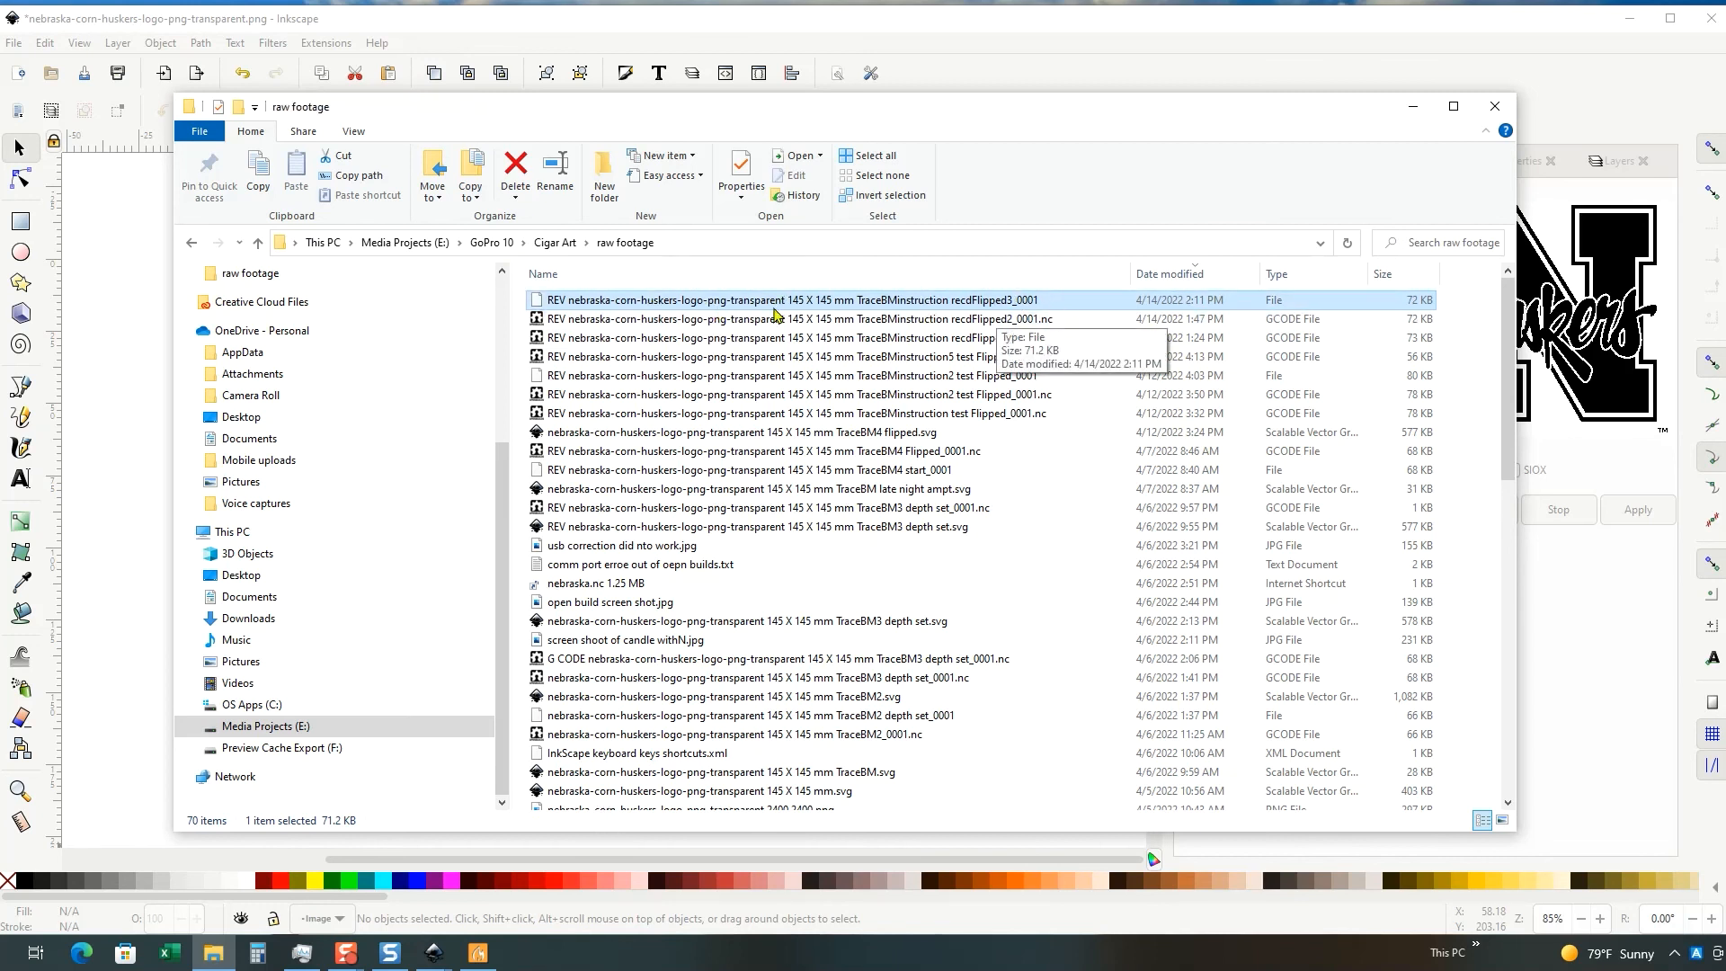
pyautogui.moveTo(1287, 320)
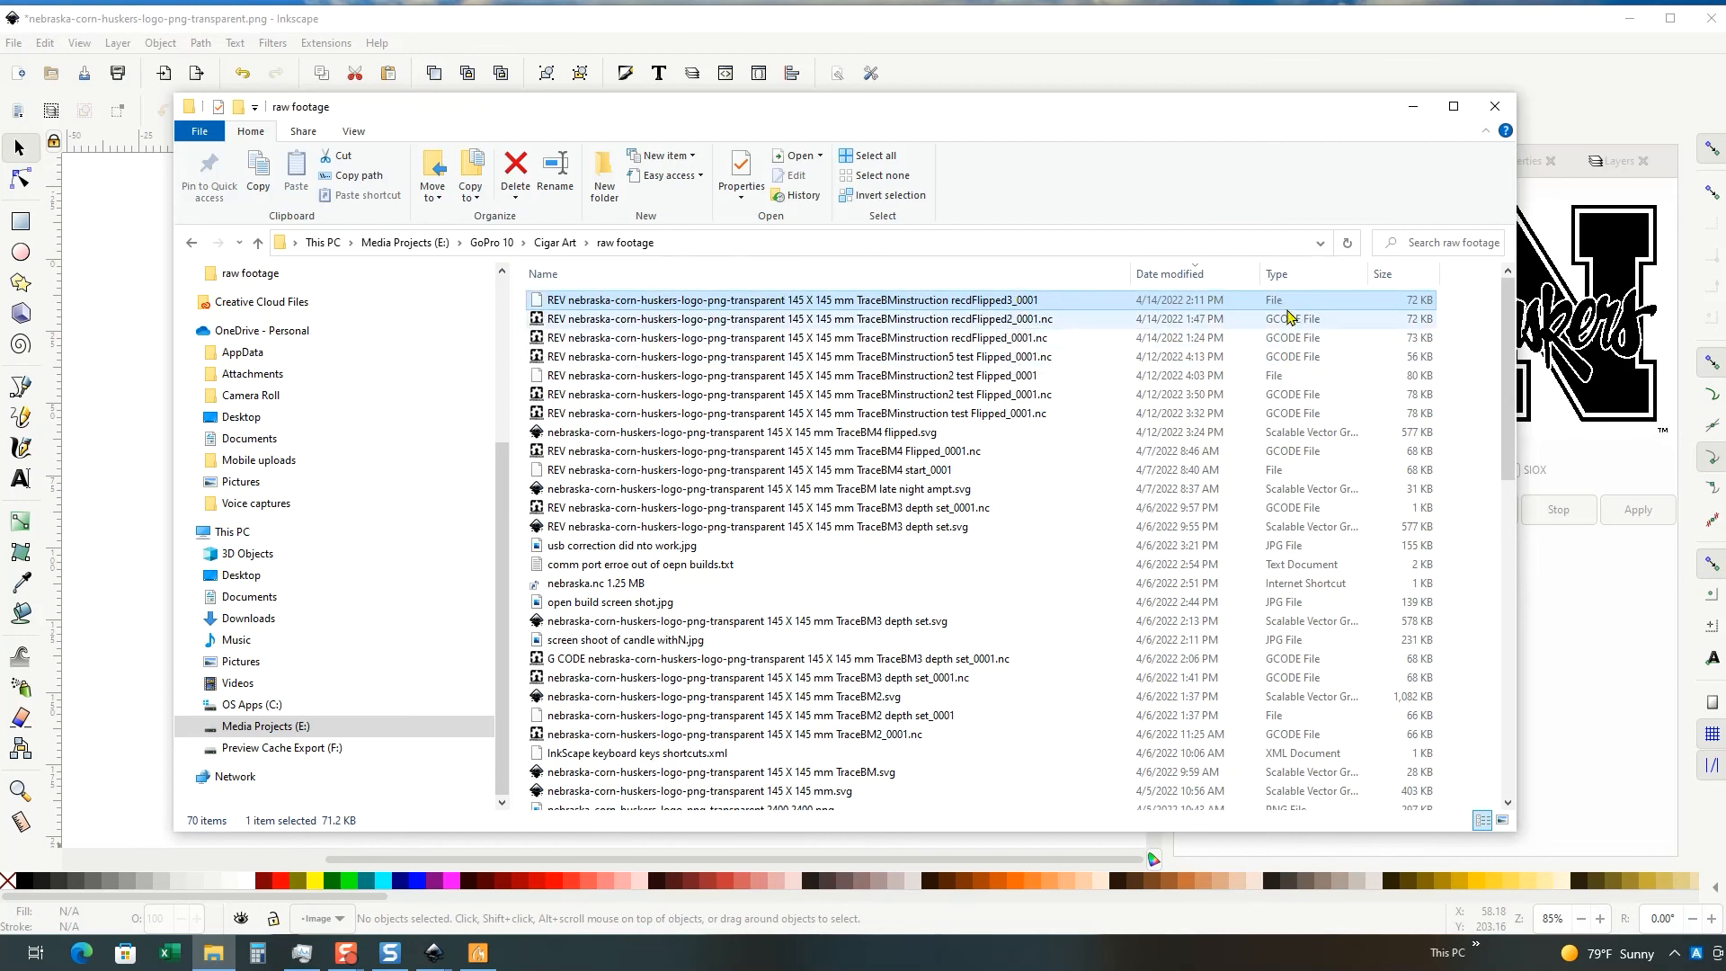
pyautogui.moveTo(1052, 300)
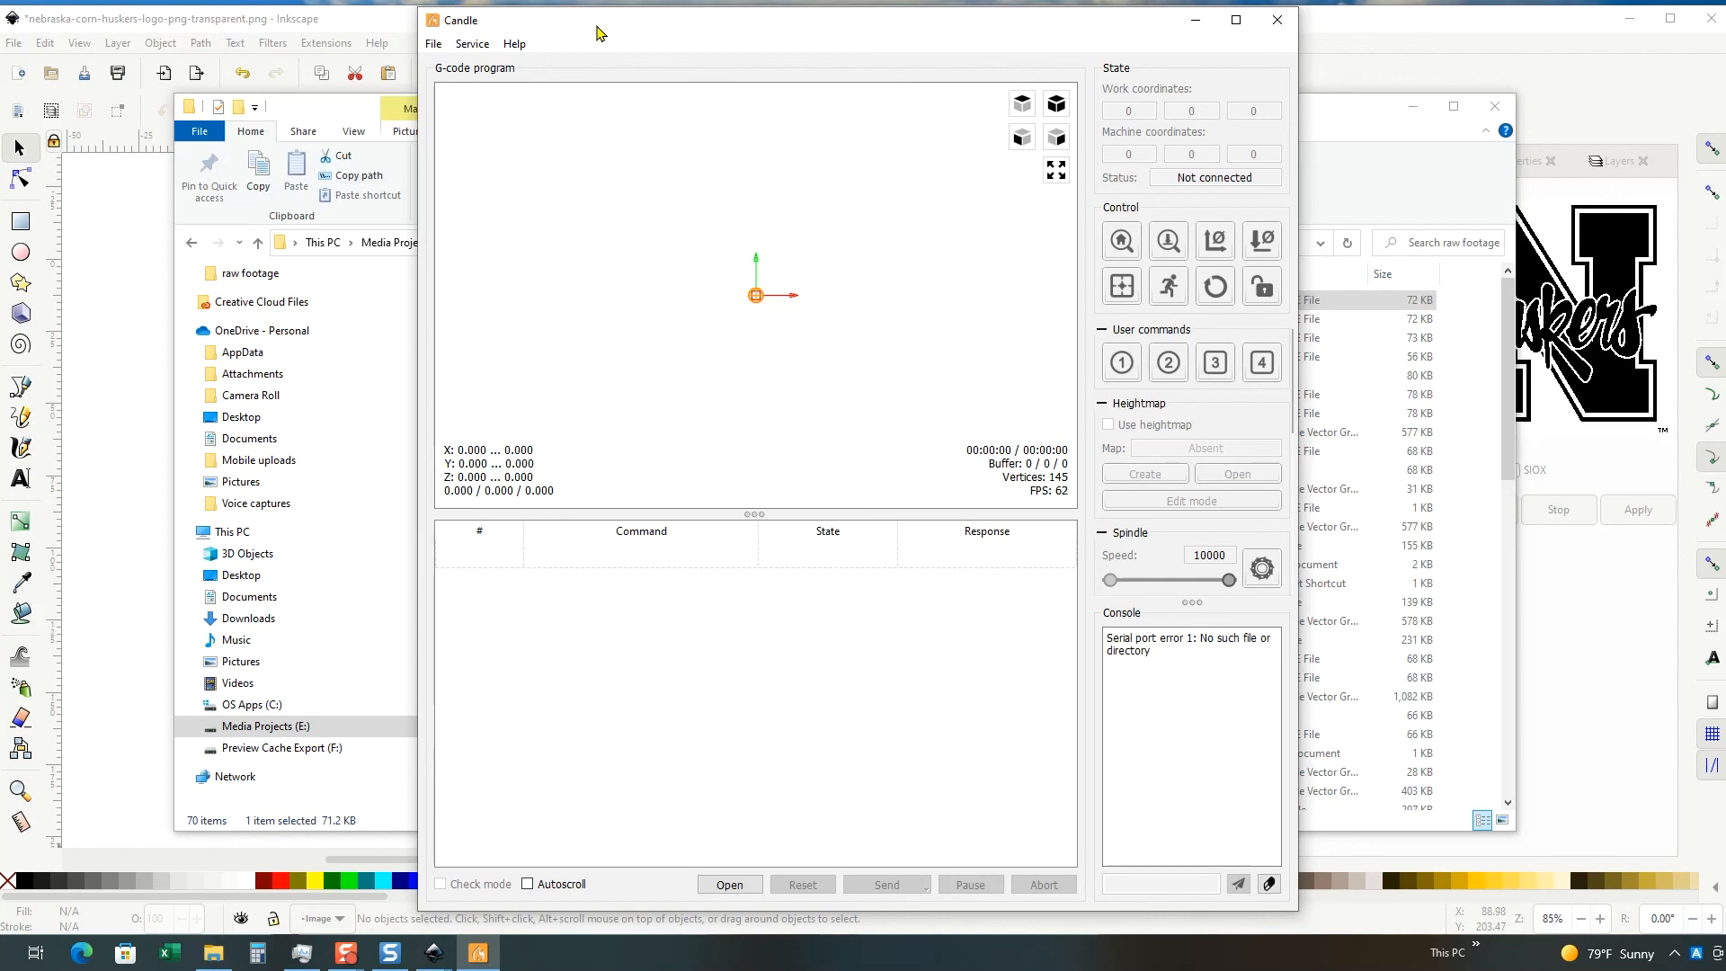
pyautogui.moveTo(433, 43)
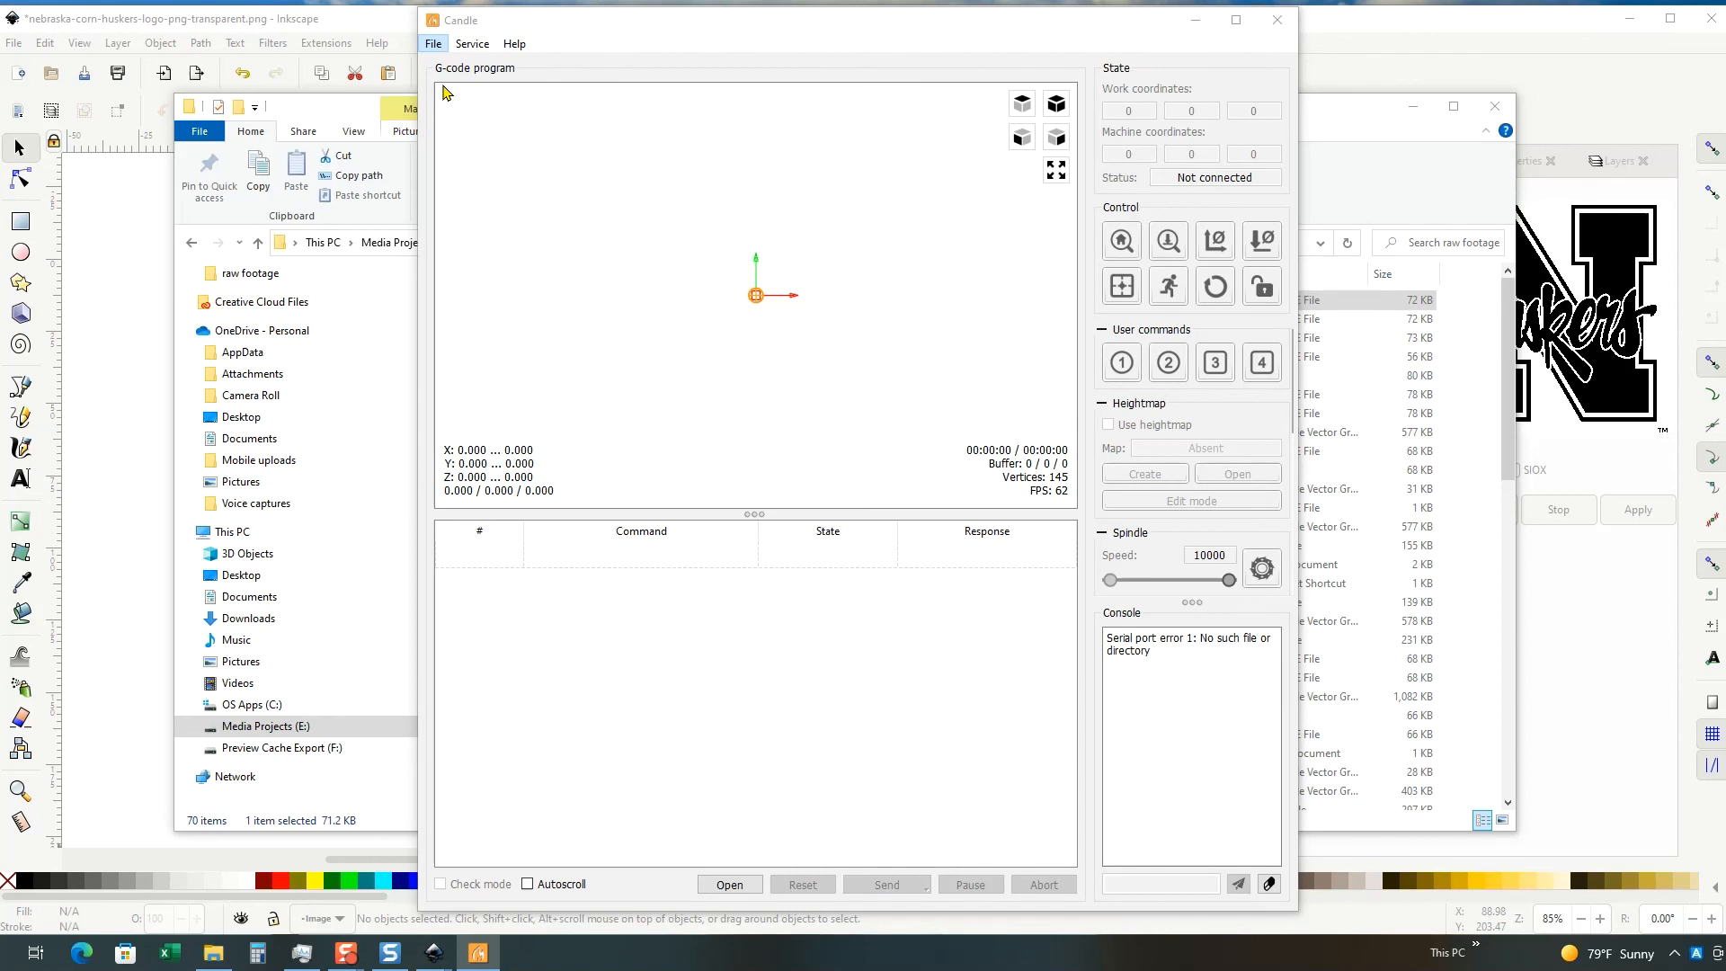
# Step: Load recdFlipped3_0001.nc in Candle to preview the mirrored Huskers logo toolpath
pyautogui.click(728, 885)
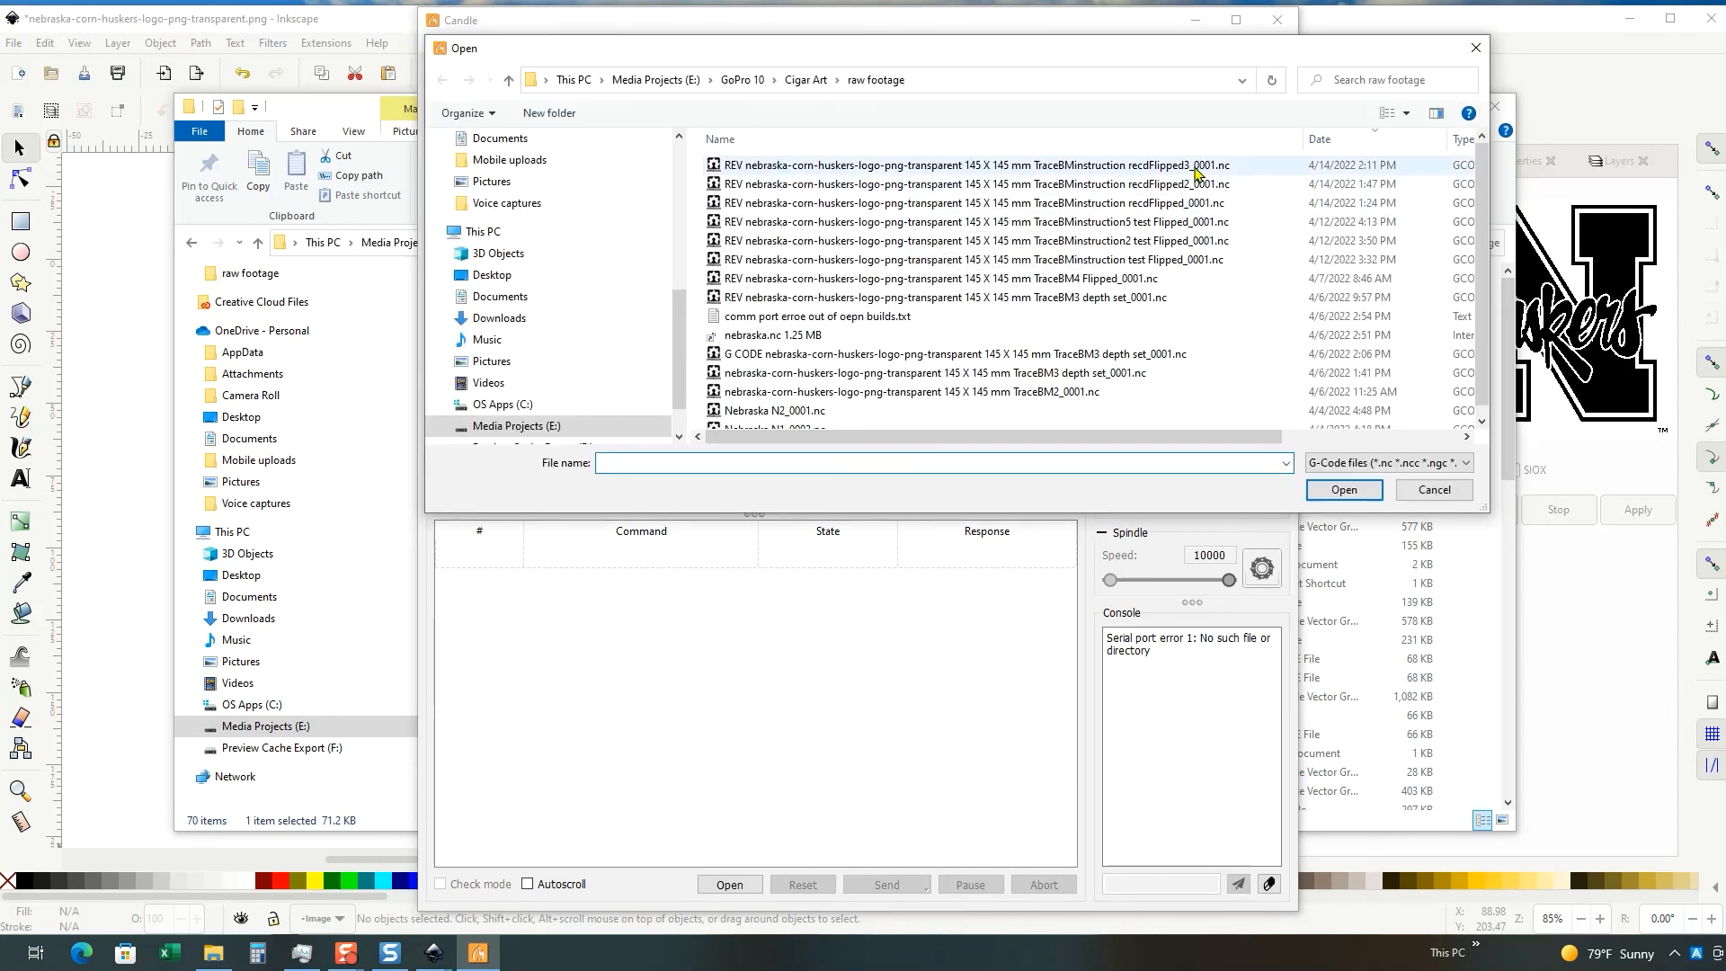
pyautogui.click(958, 165)
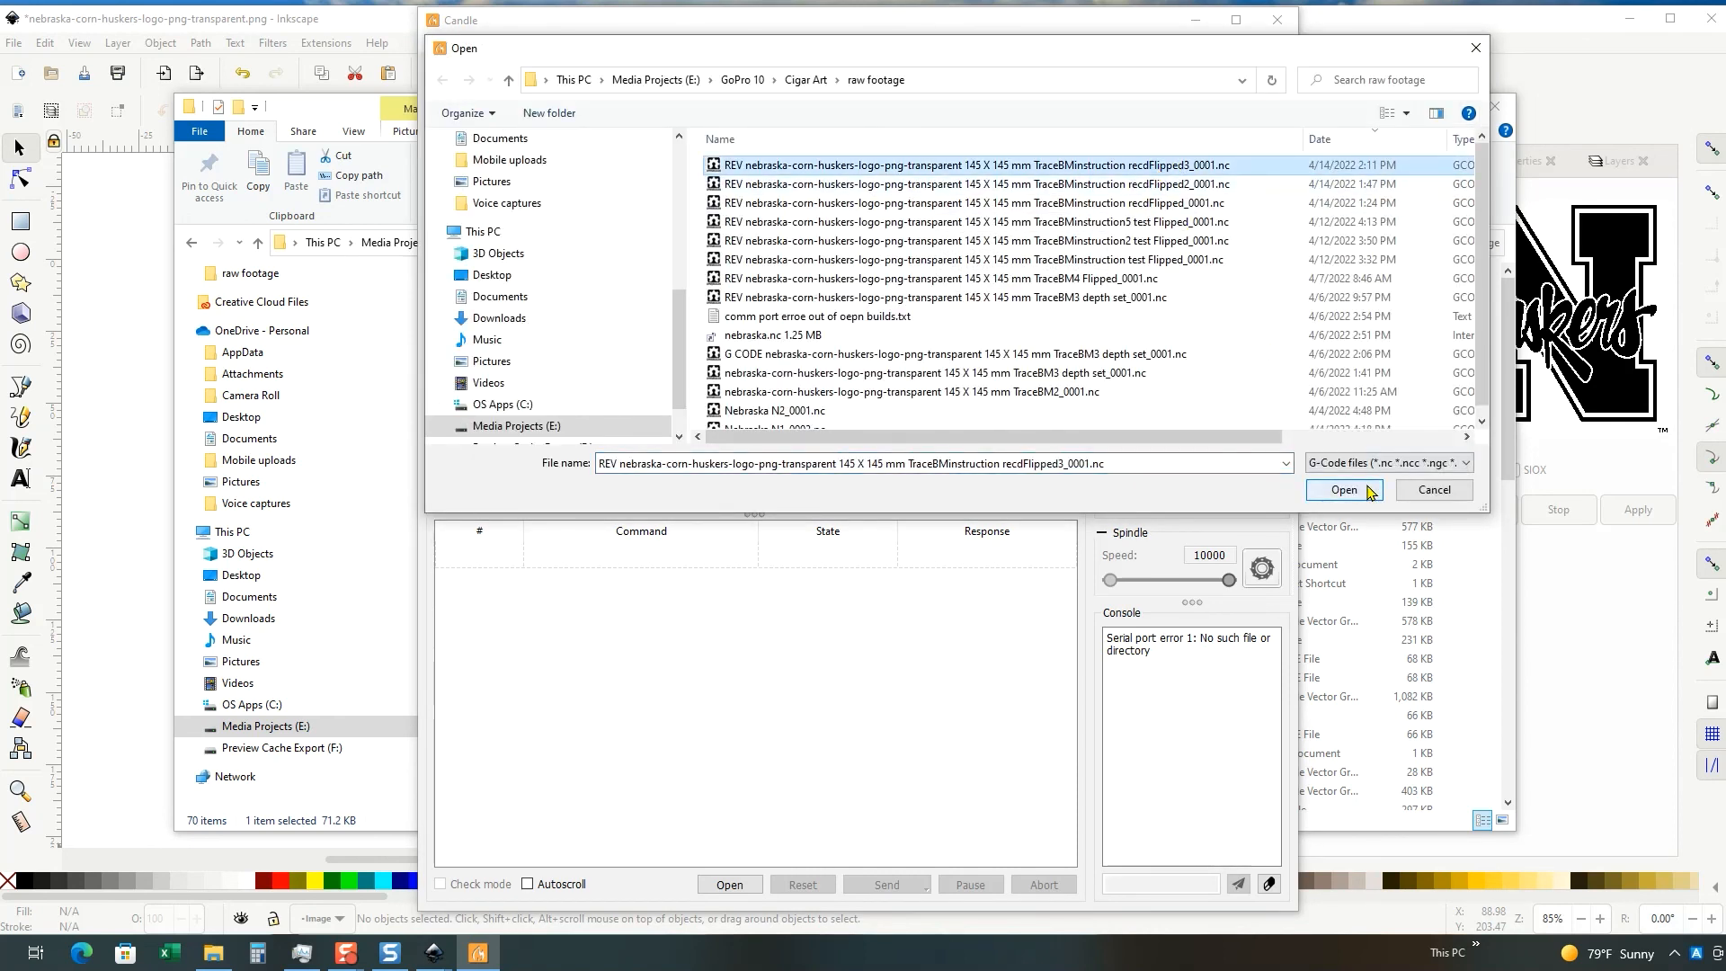
pyautogui.click(1341, 489)
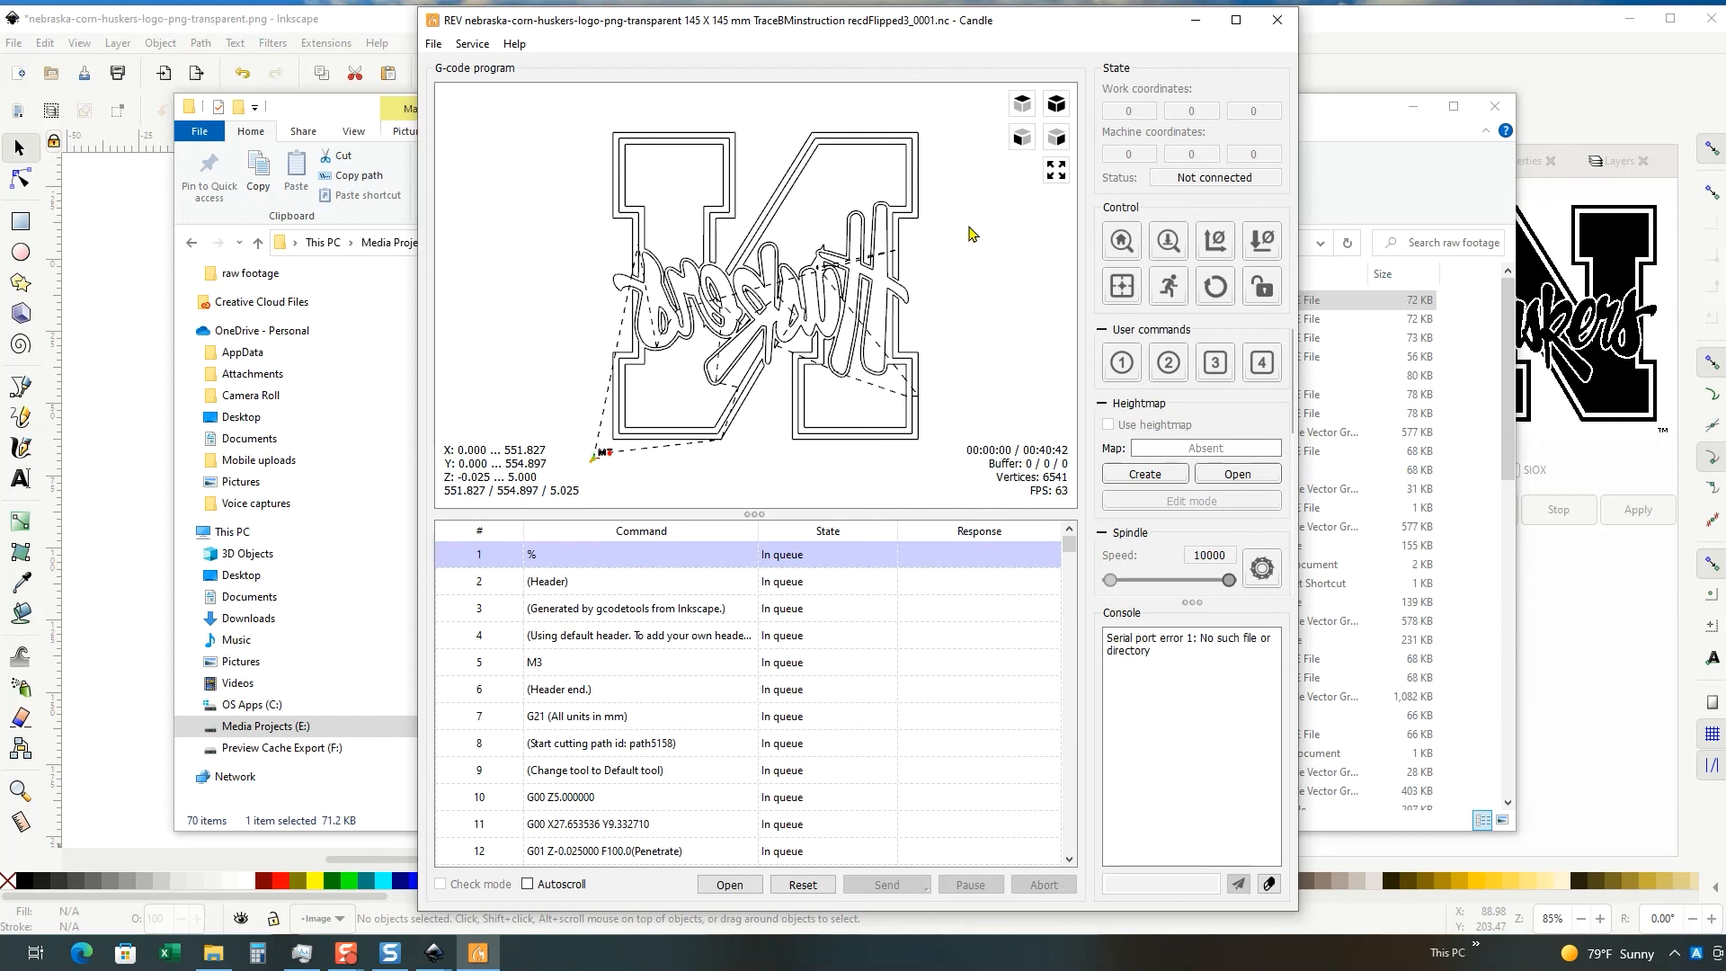
pyautogui.moveTo(962, 350)
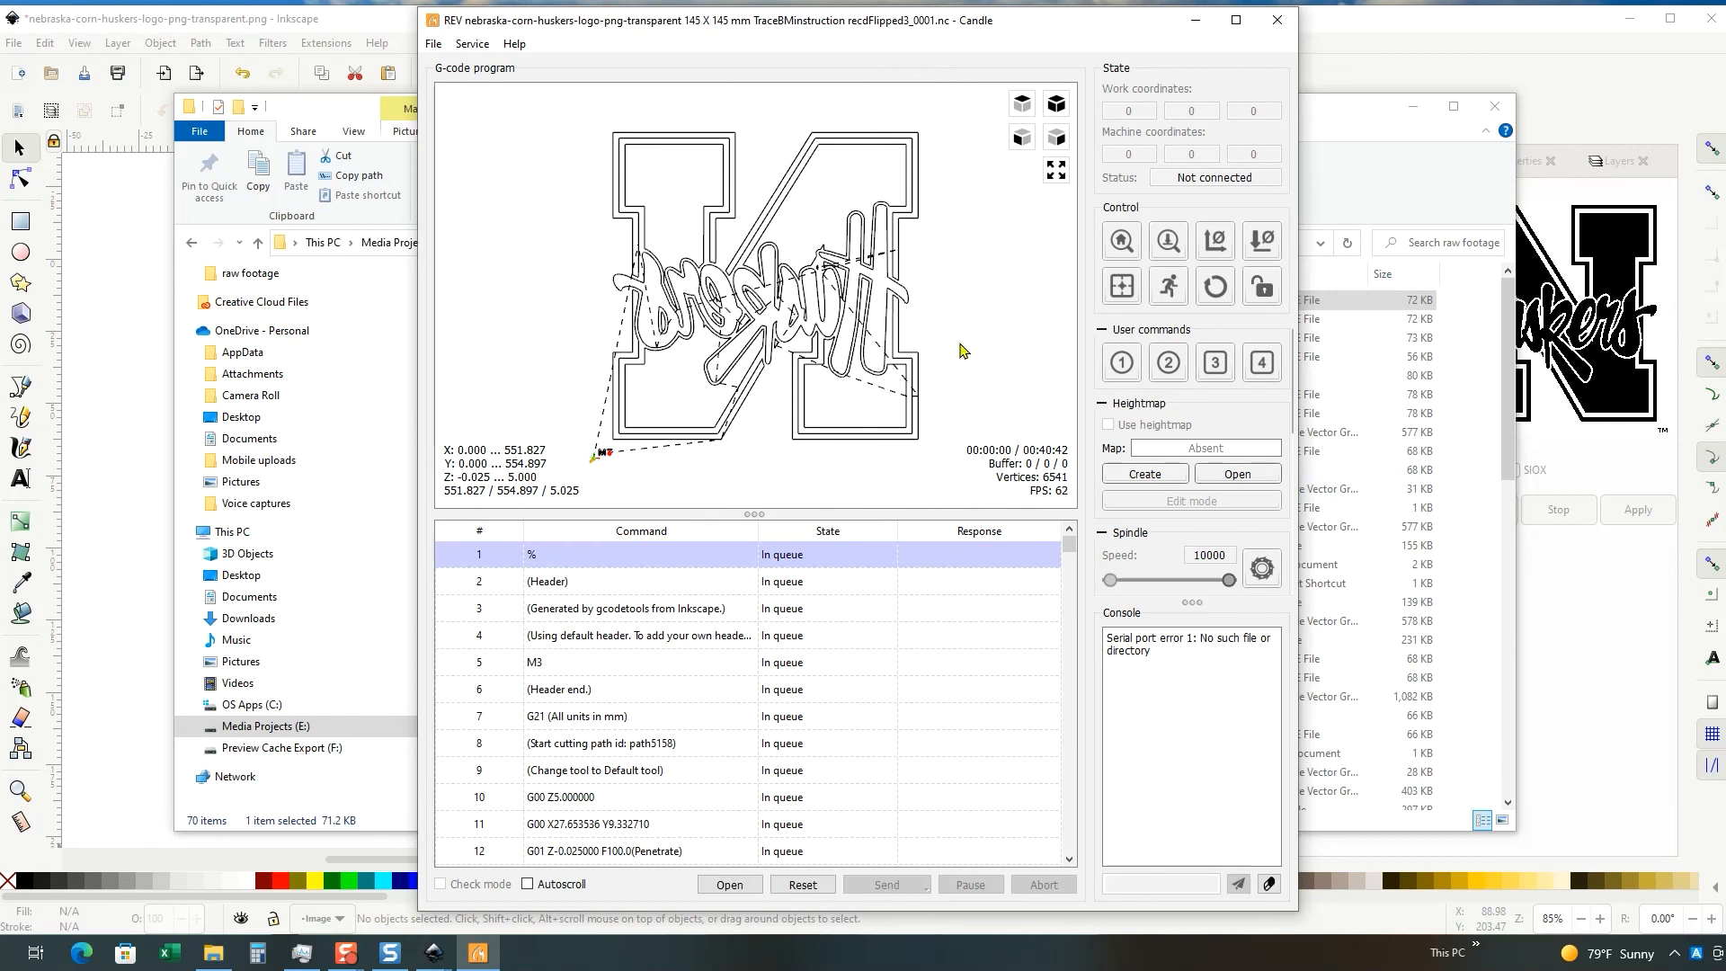
pyautogui.moveTo(595, 464)
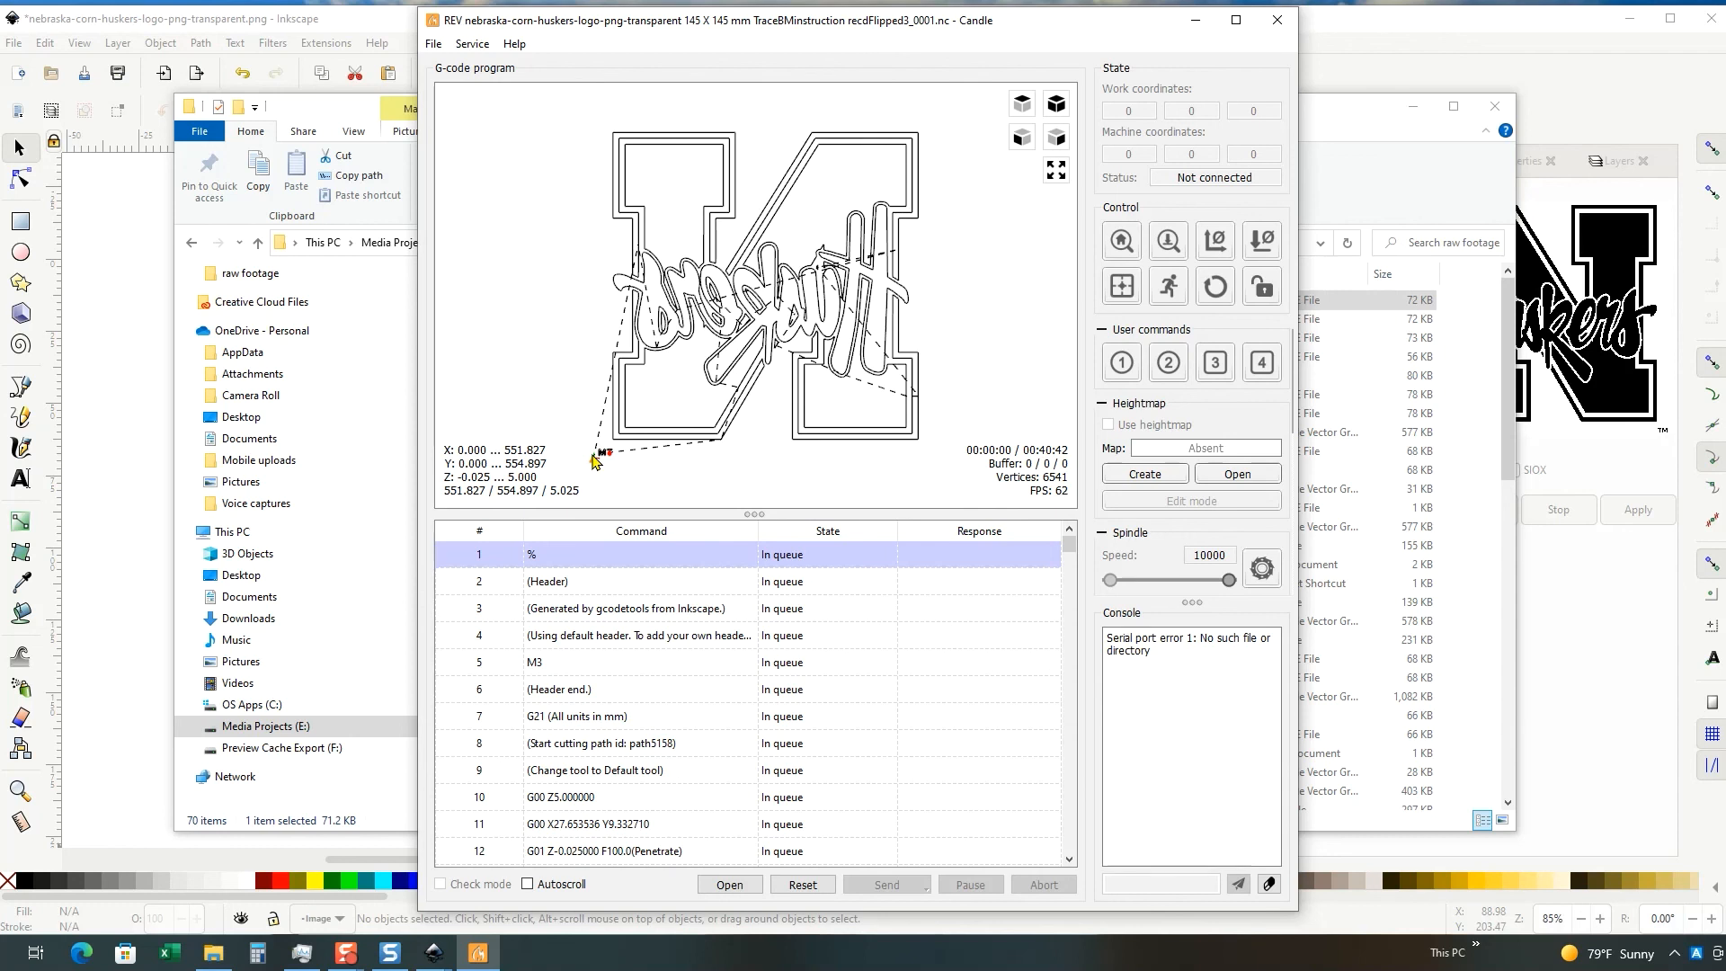
pyautogui.scroll(-3)
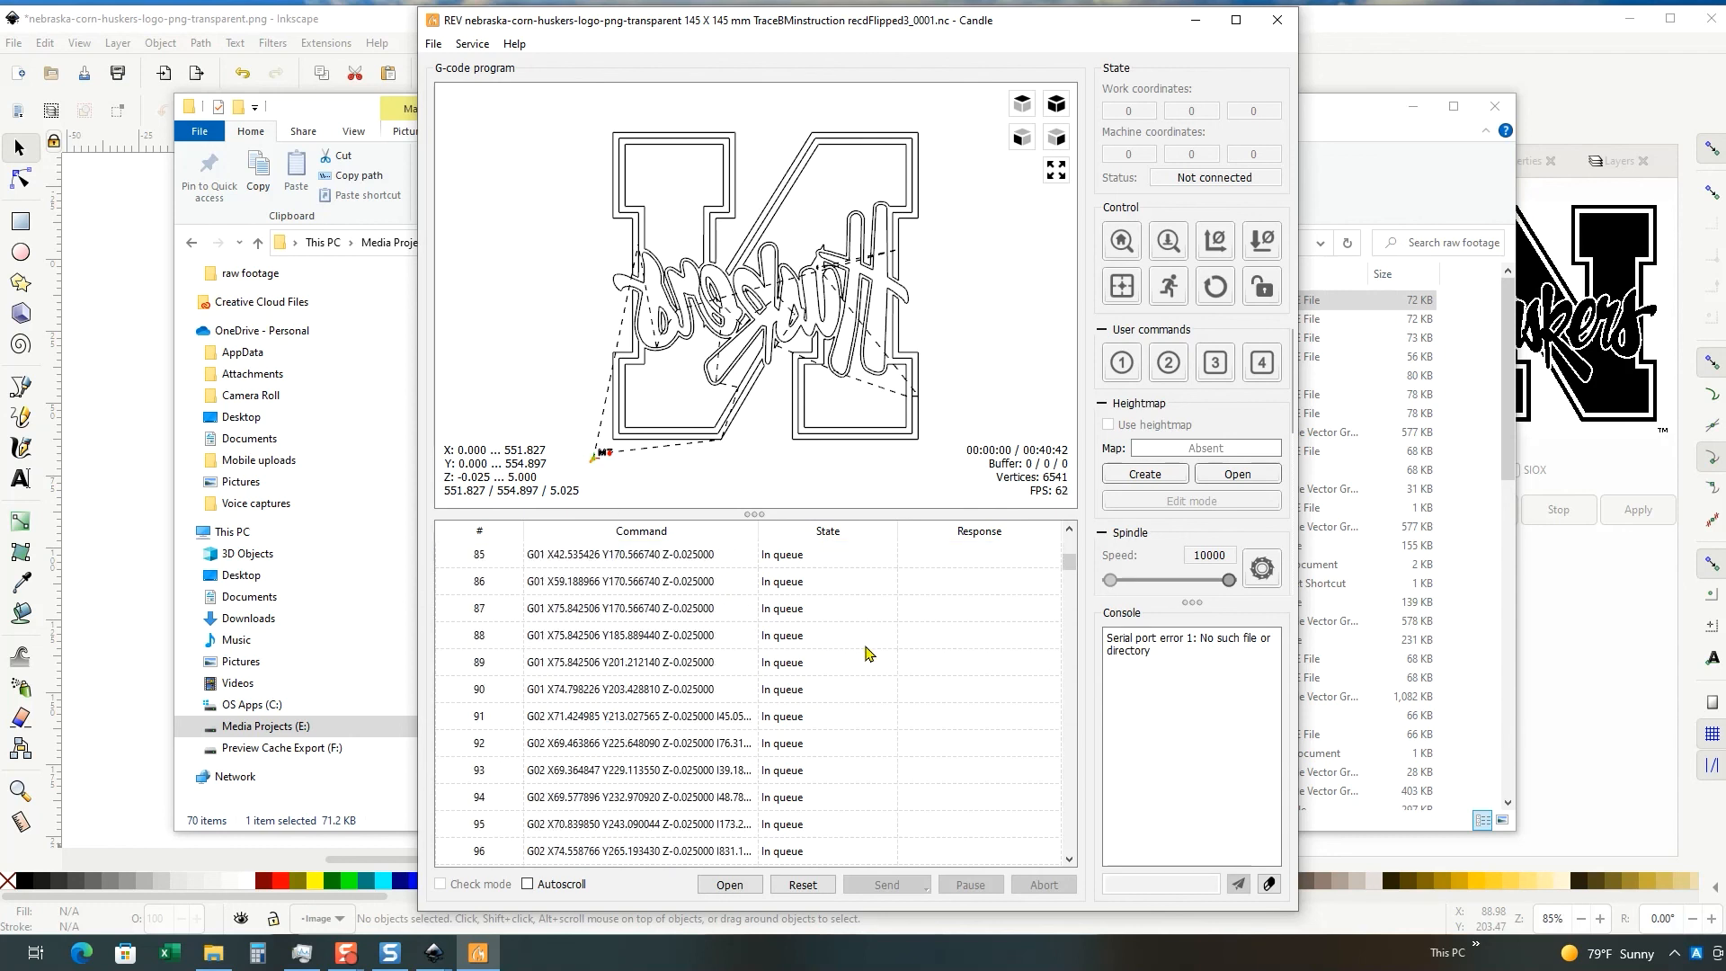
pyautogui.scroll(-3)
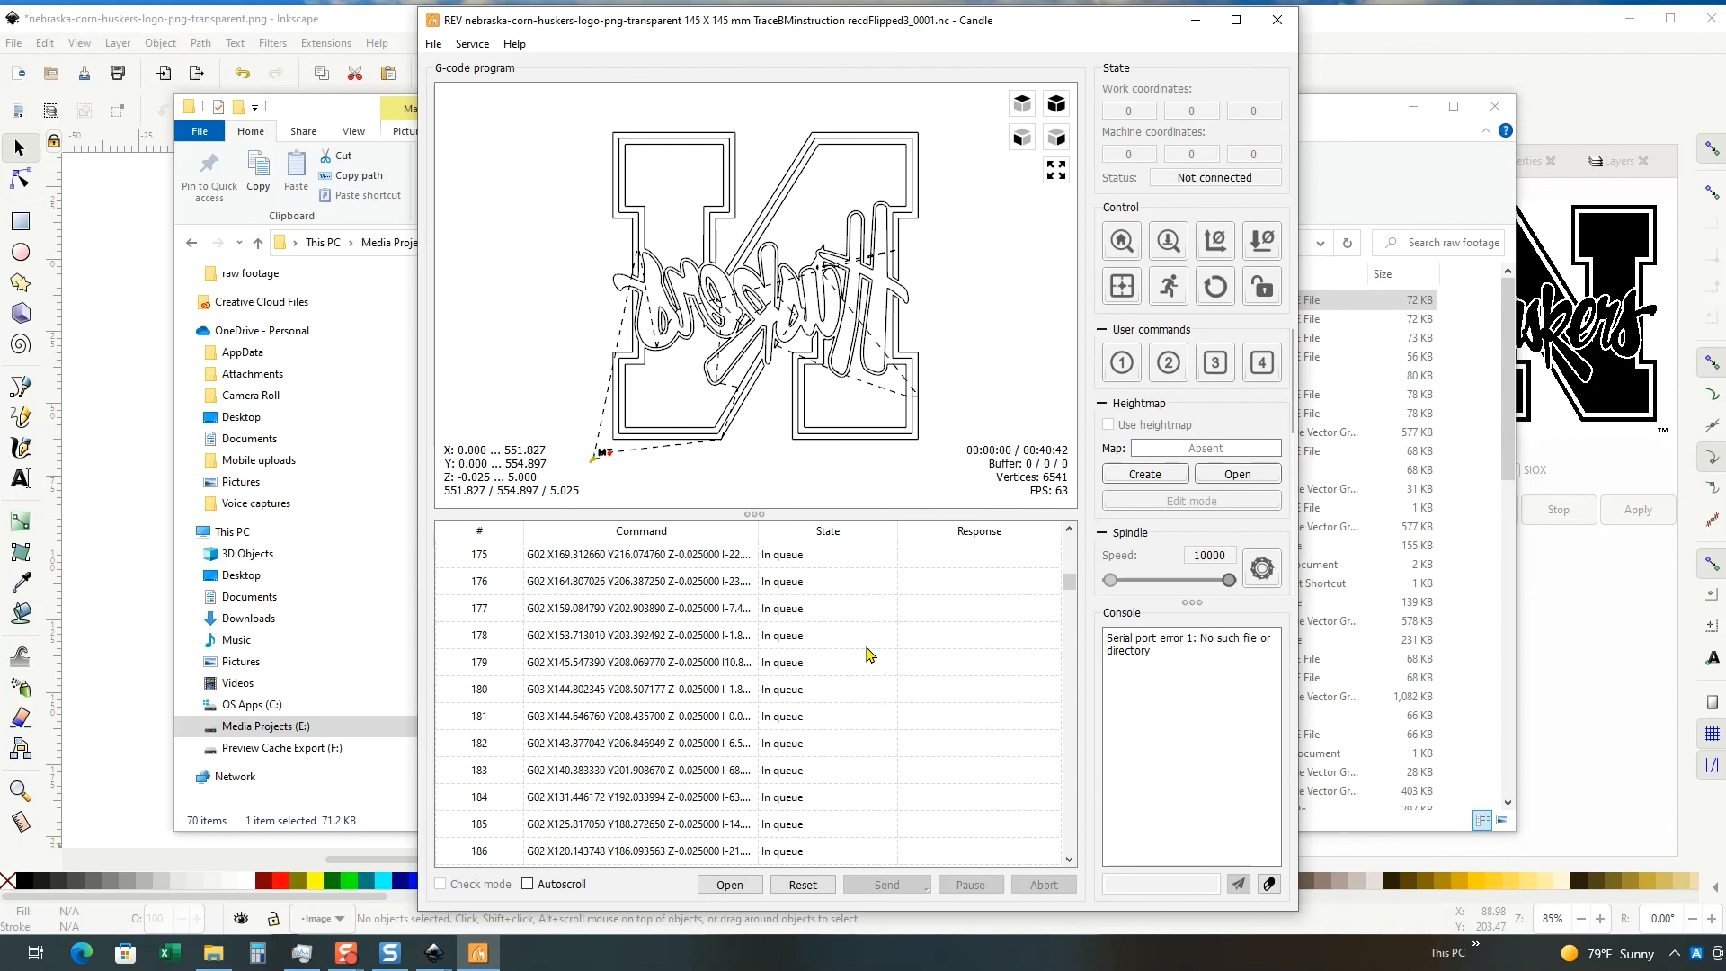
pyautogui.scroll(3)
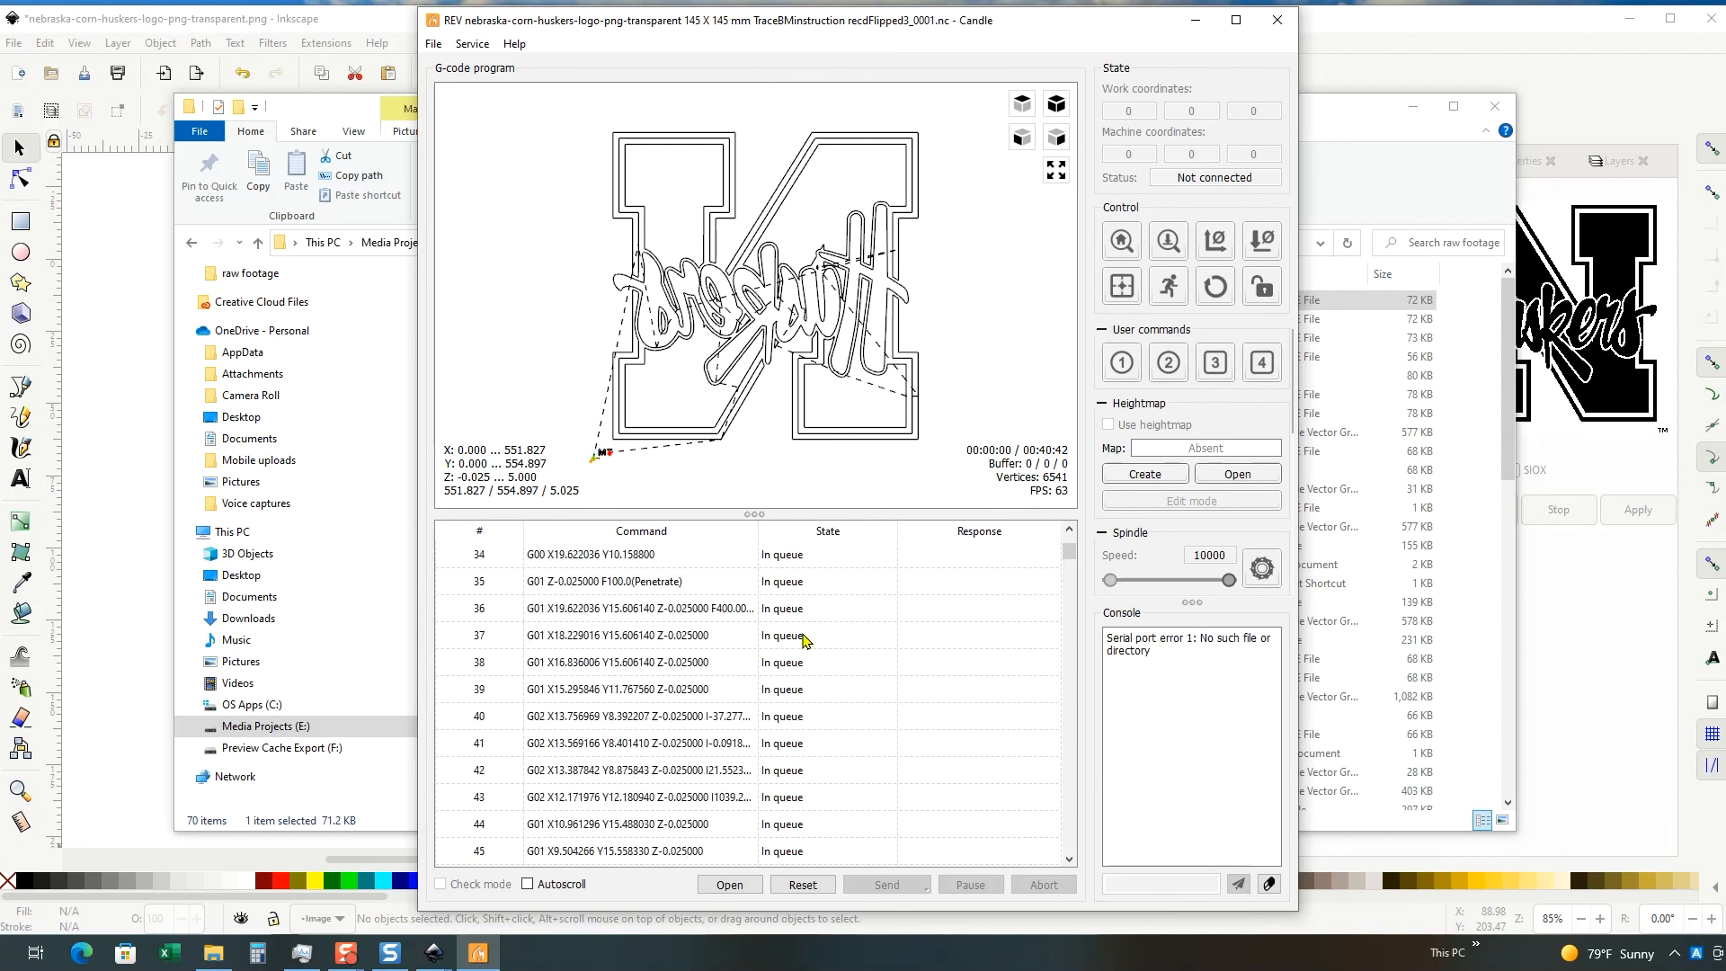
pyautogui.scroll(3)
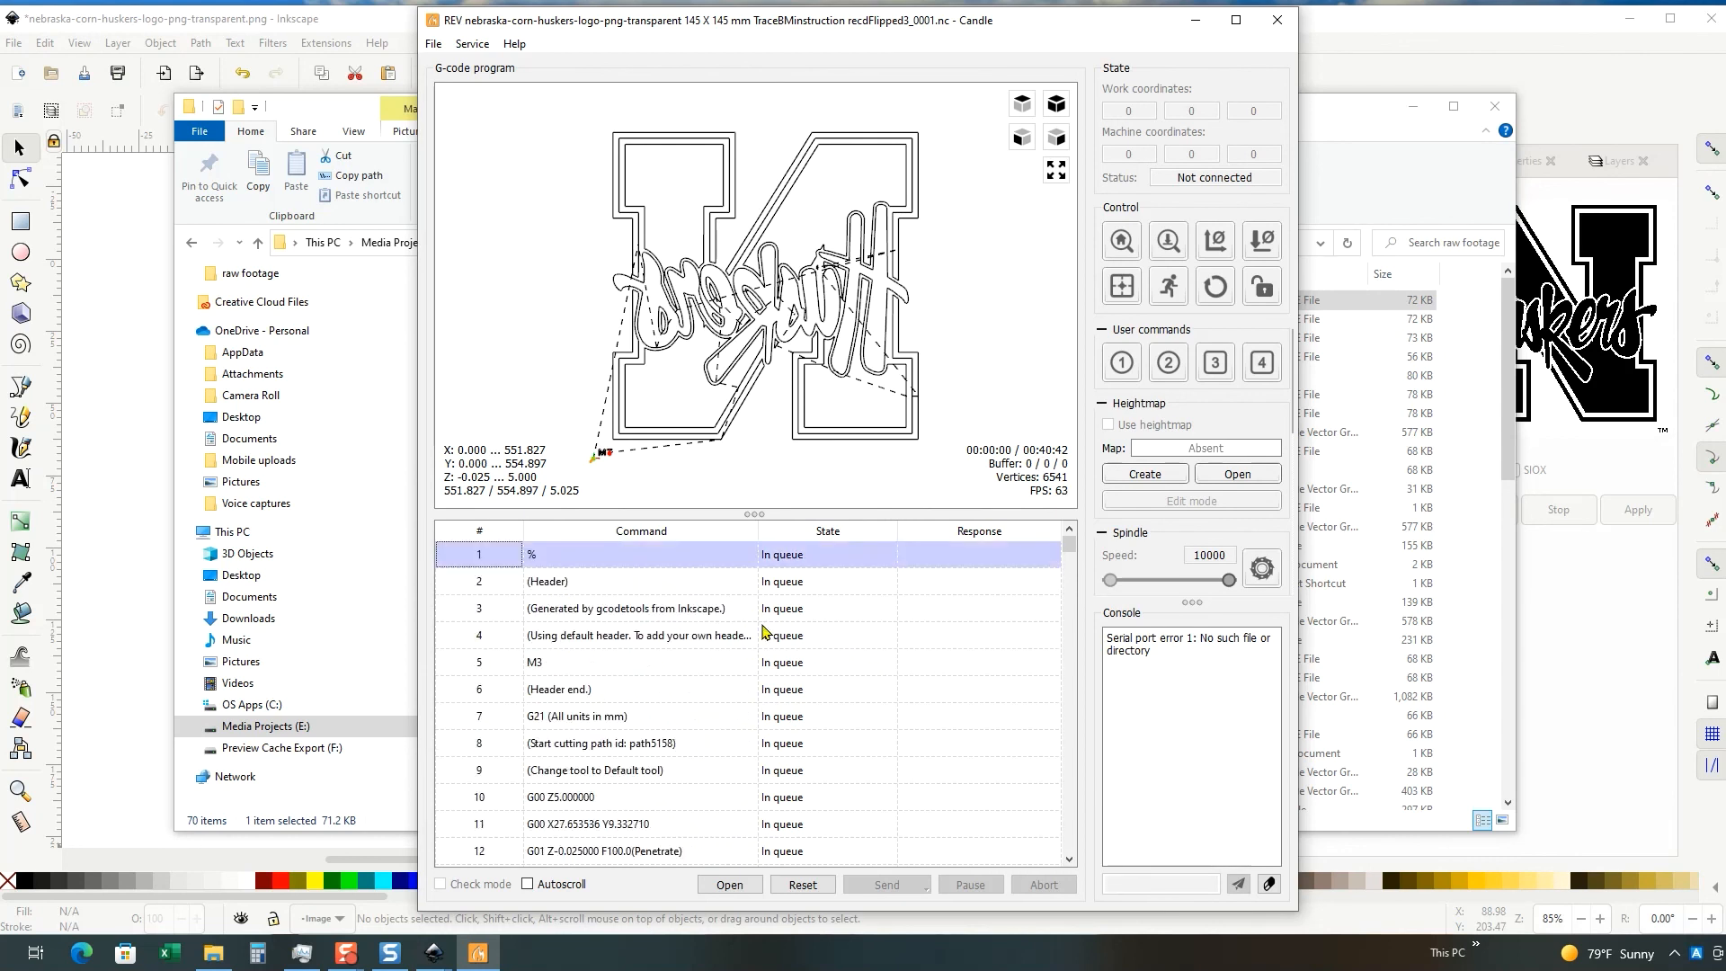